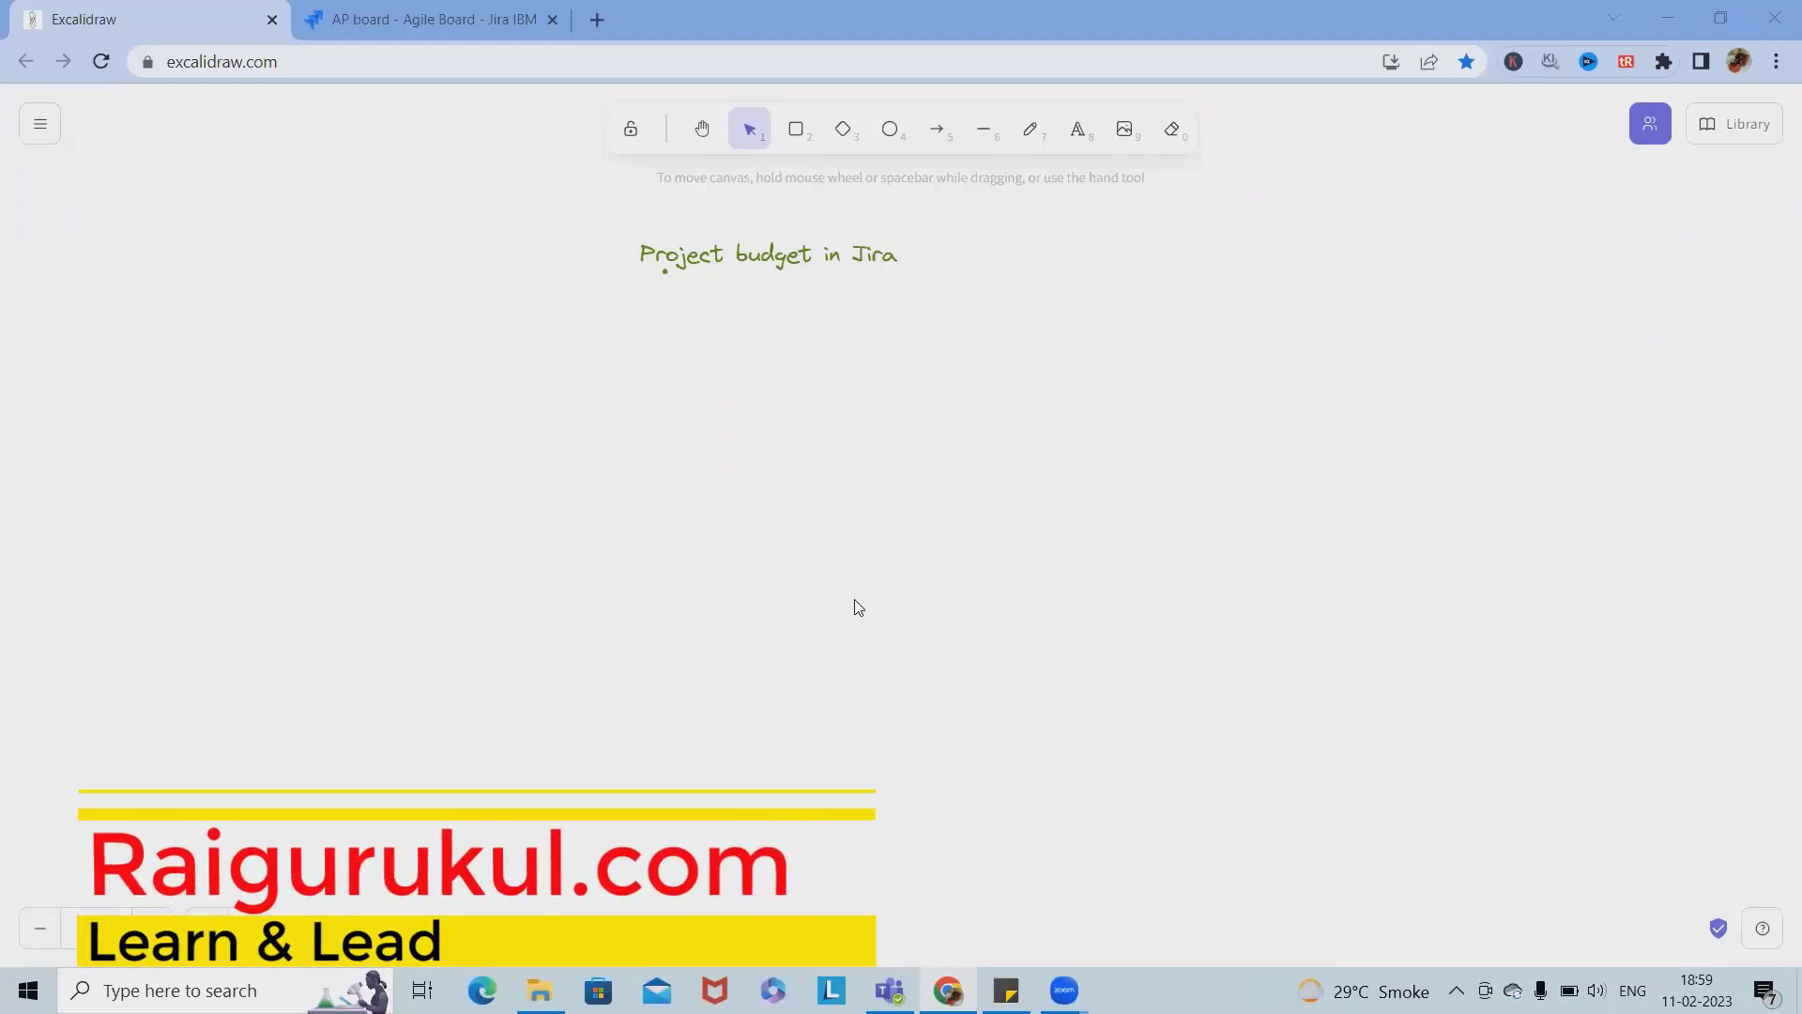
pyautogui.moveTo(853, 617)
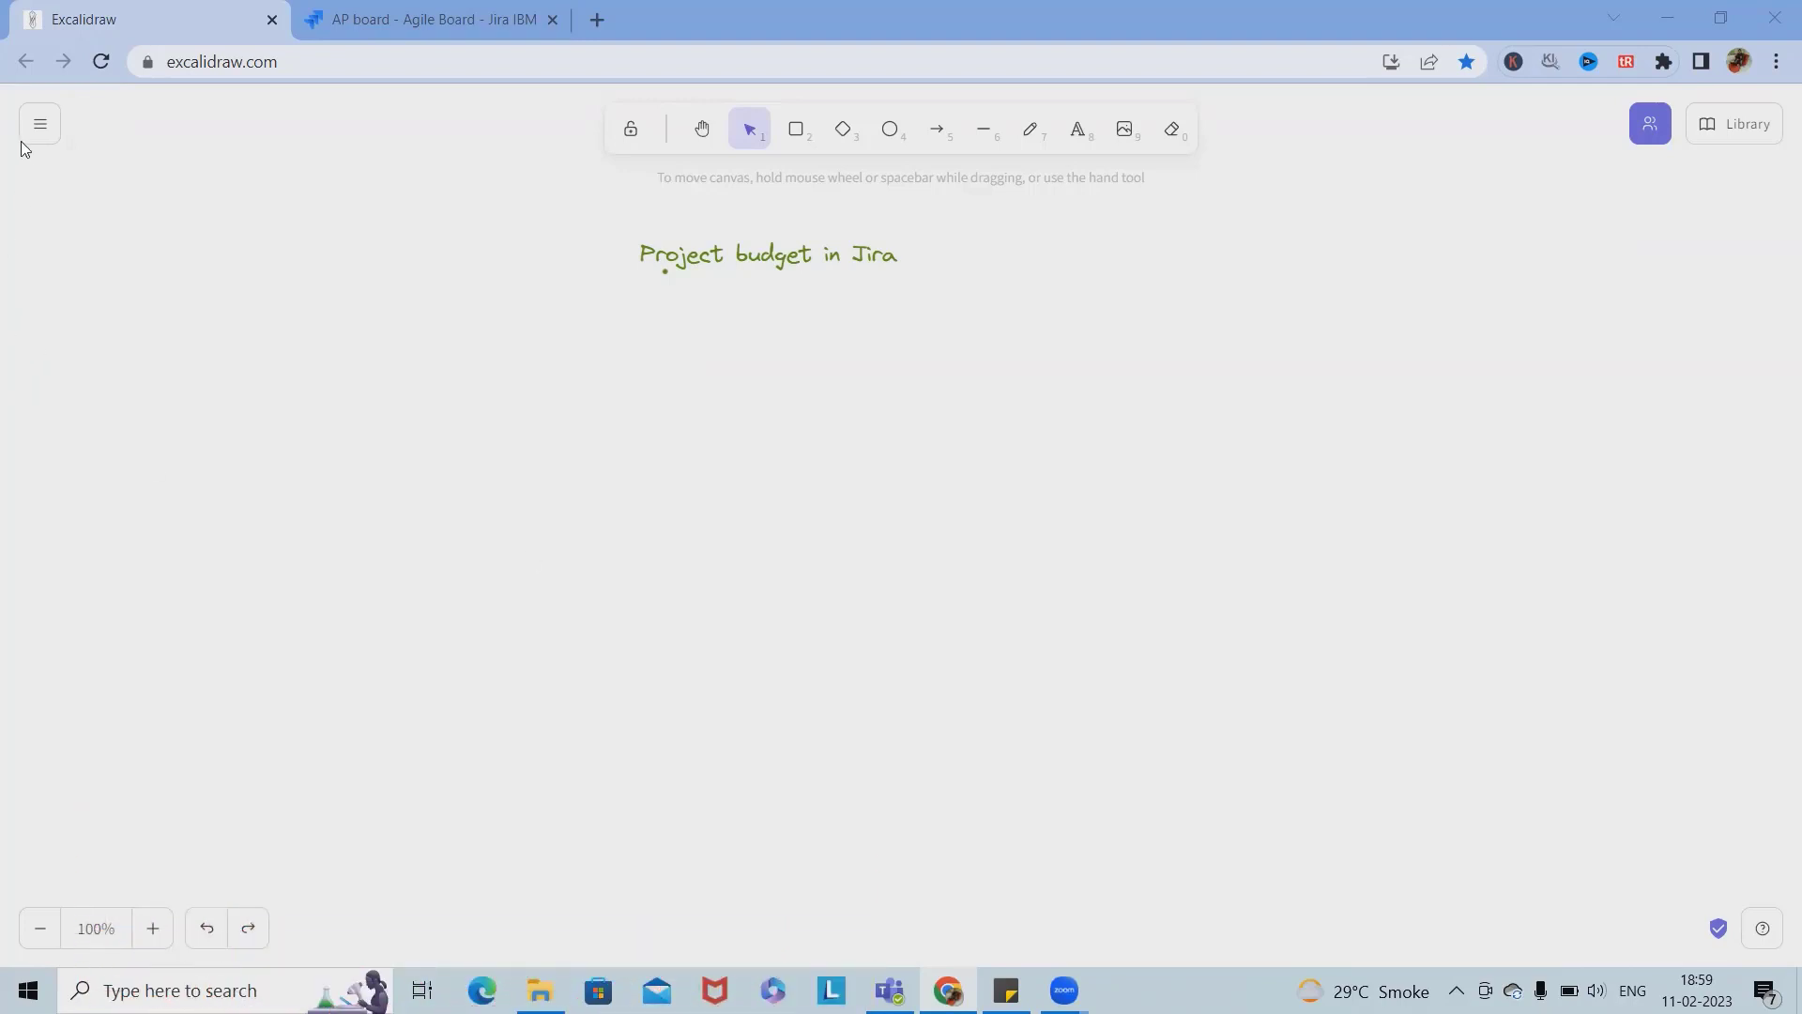
pyautogui.moveTo(38, 124)
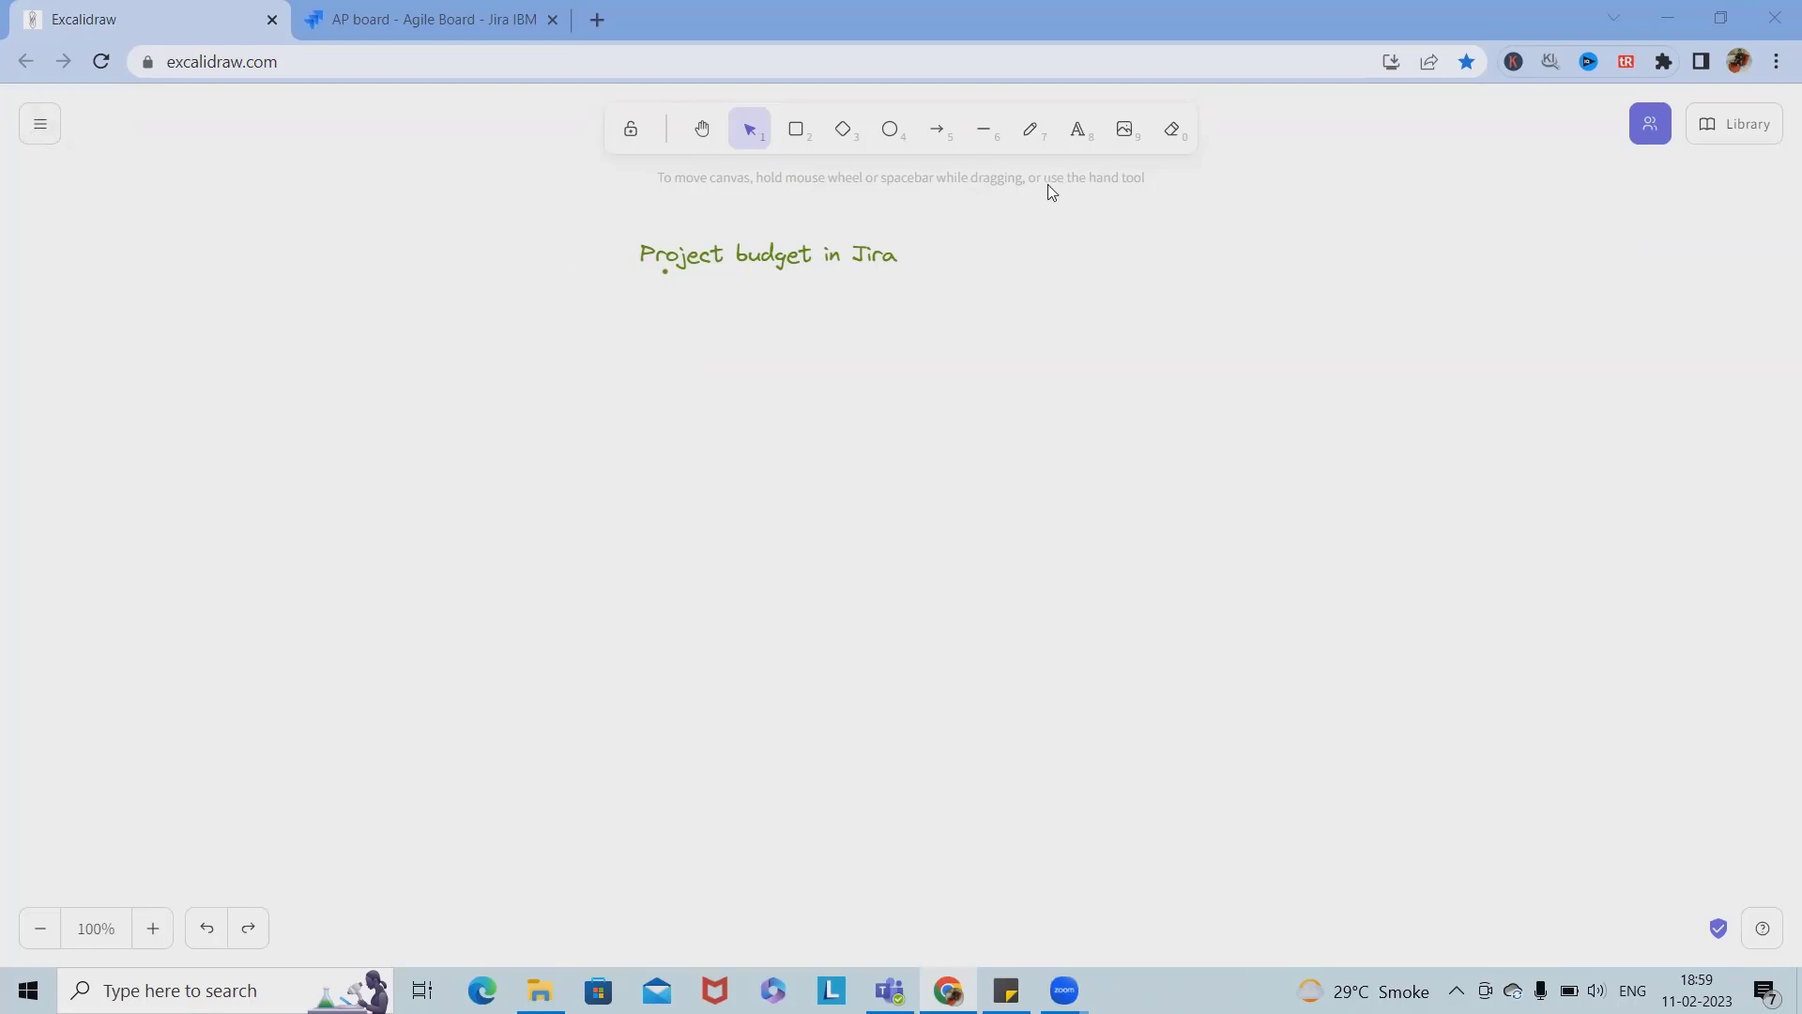
pyautogui.moveTo(967, 402)
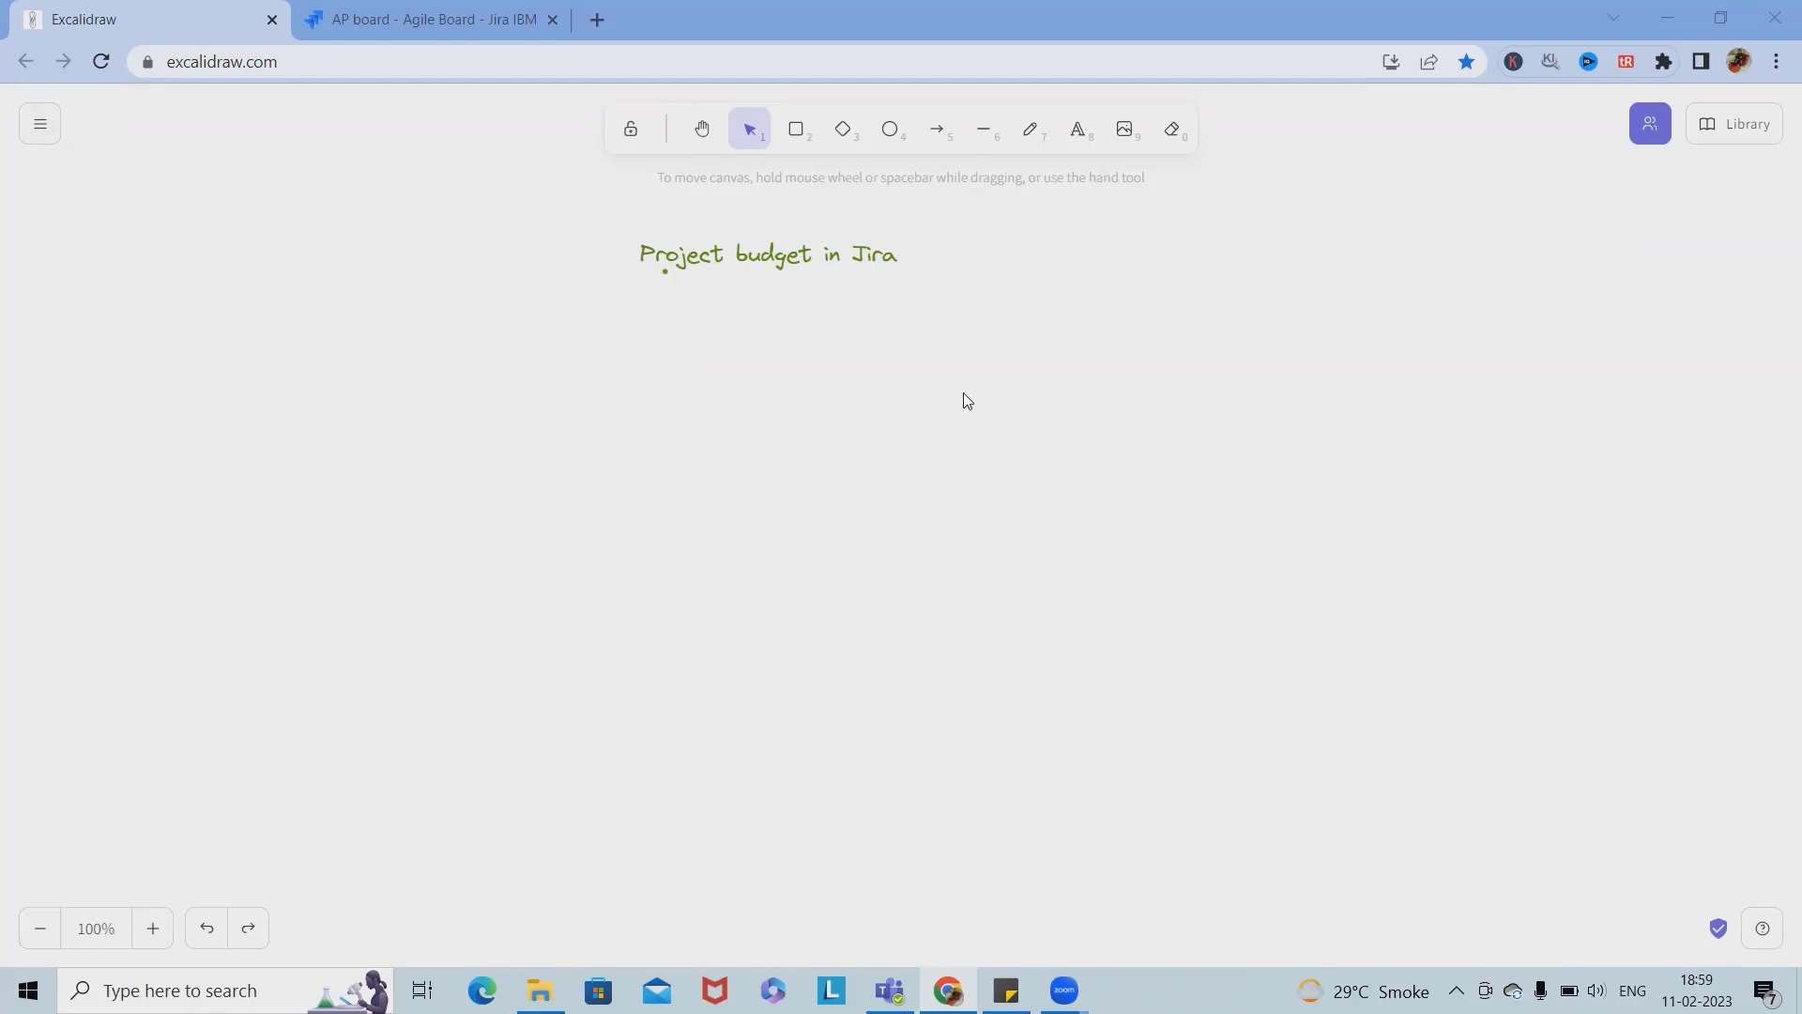
pyautogui.moveTo(980, 373)
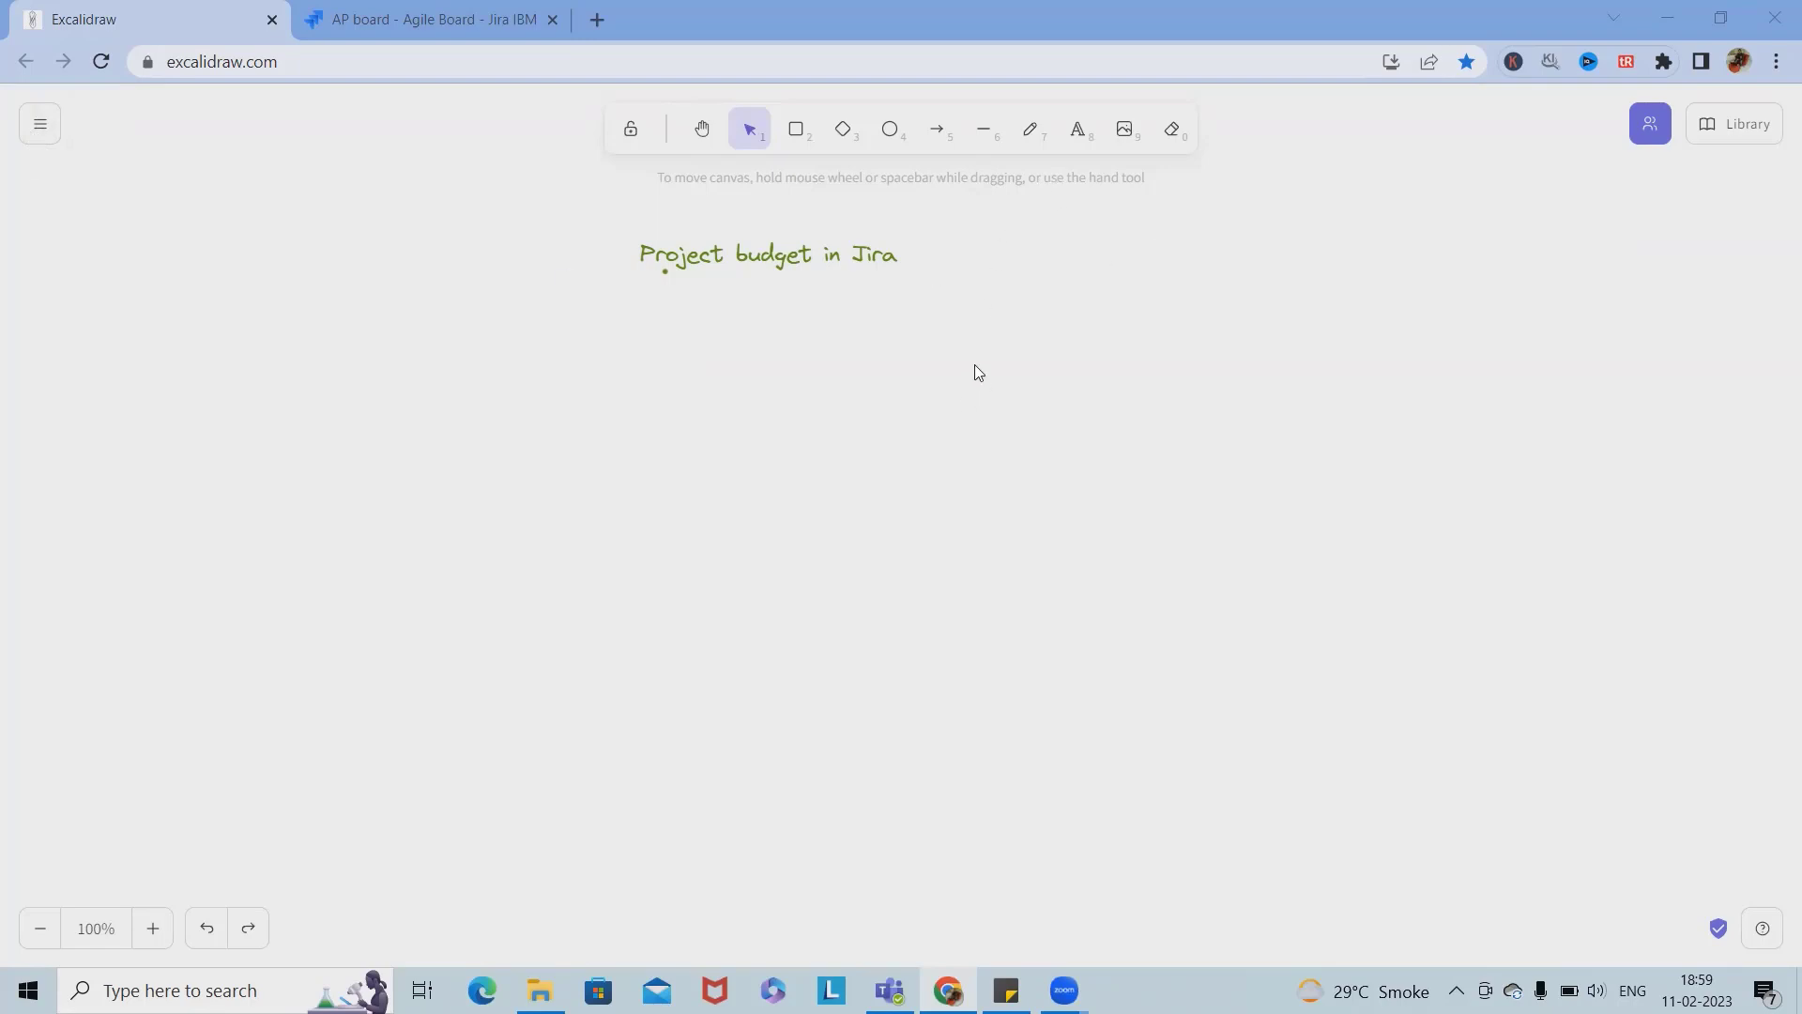
pyautogui.moveTo(947, 346)
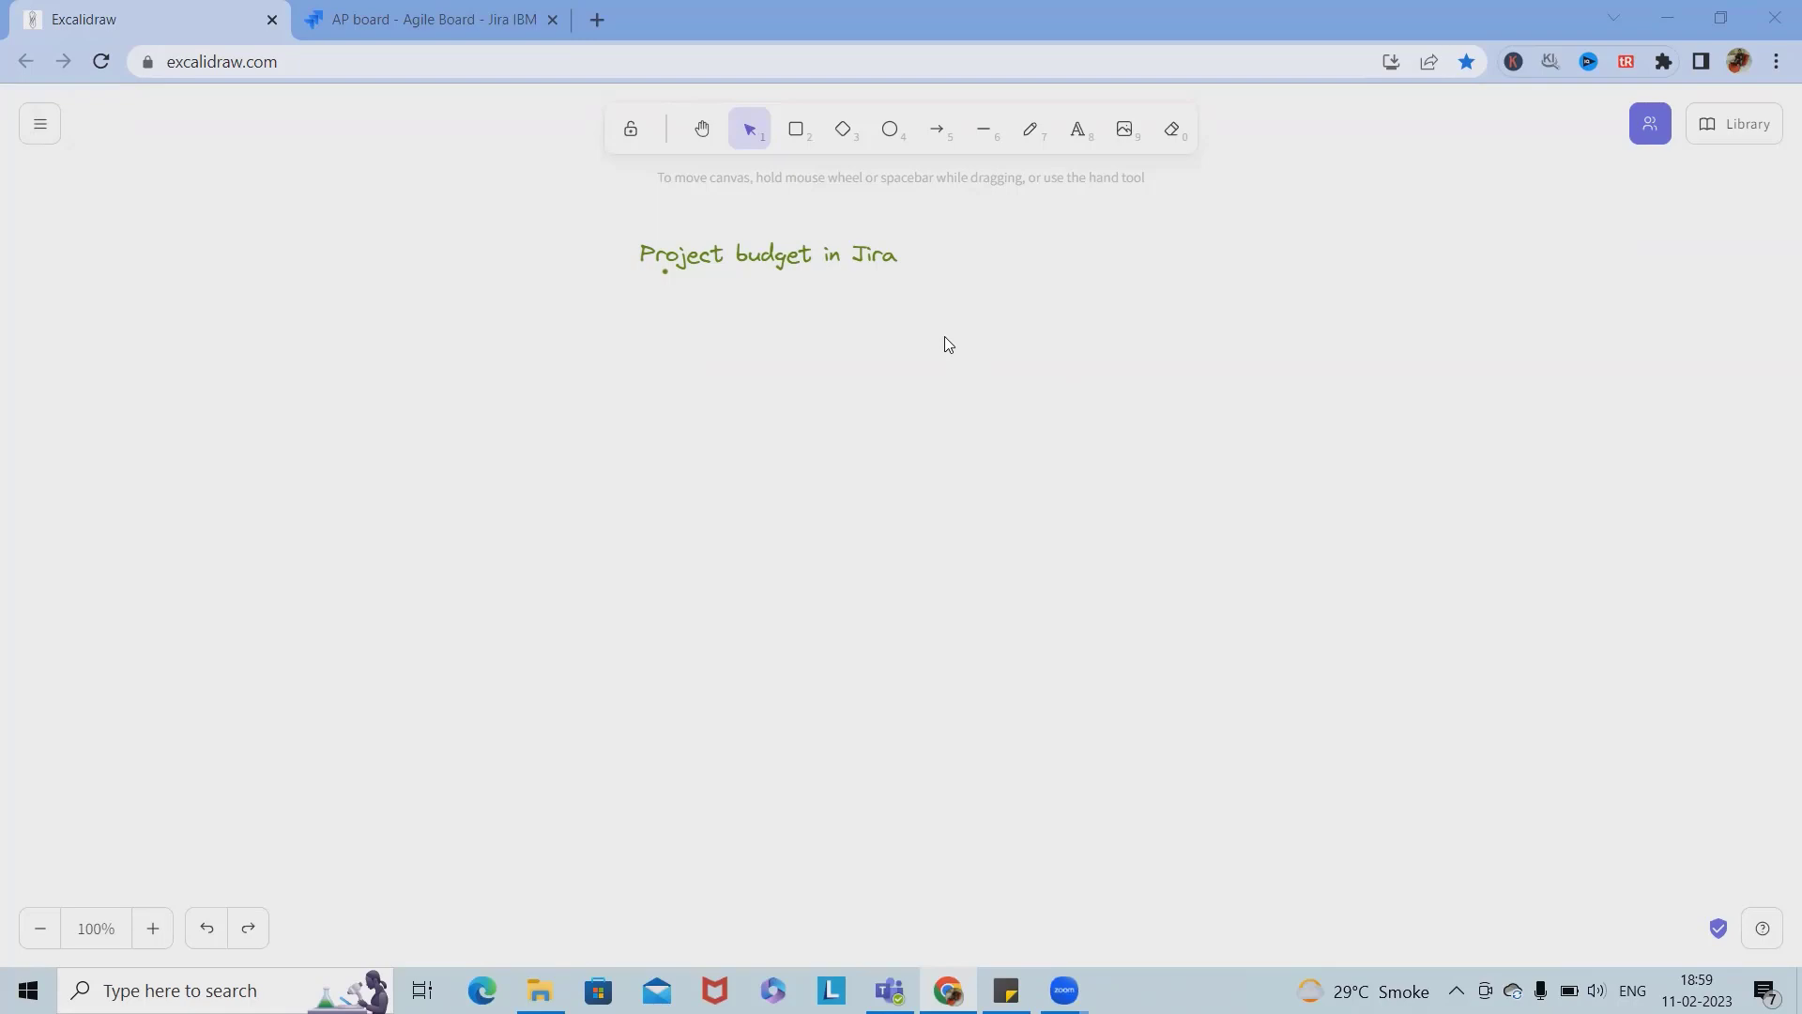
pyautogui.moveTo(770, 471)
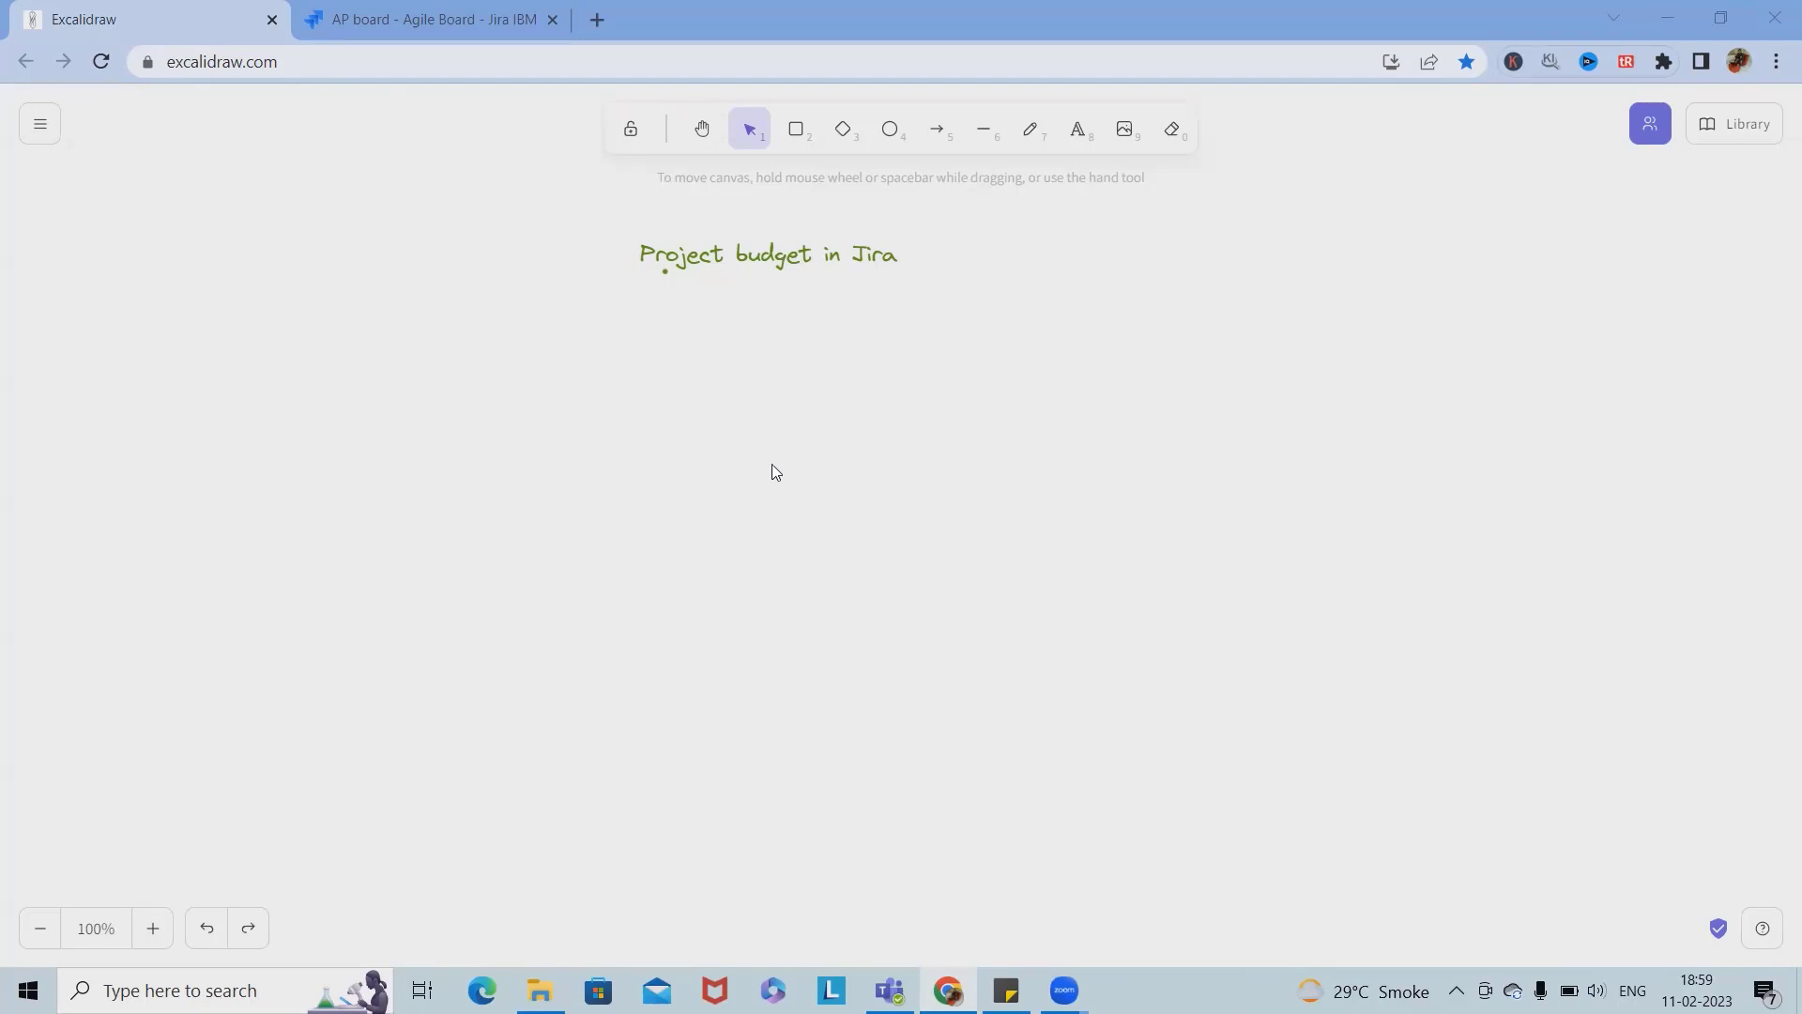
pyautogui.moveTo(21, 167)
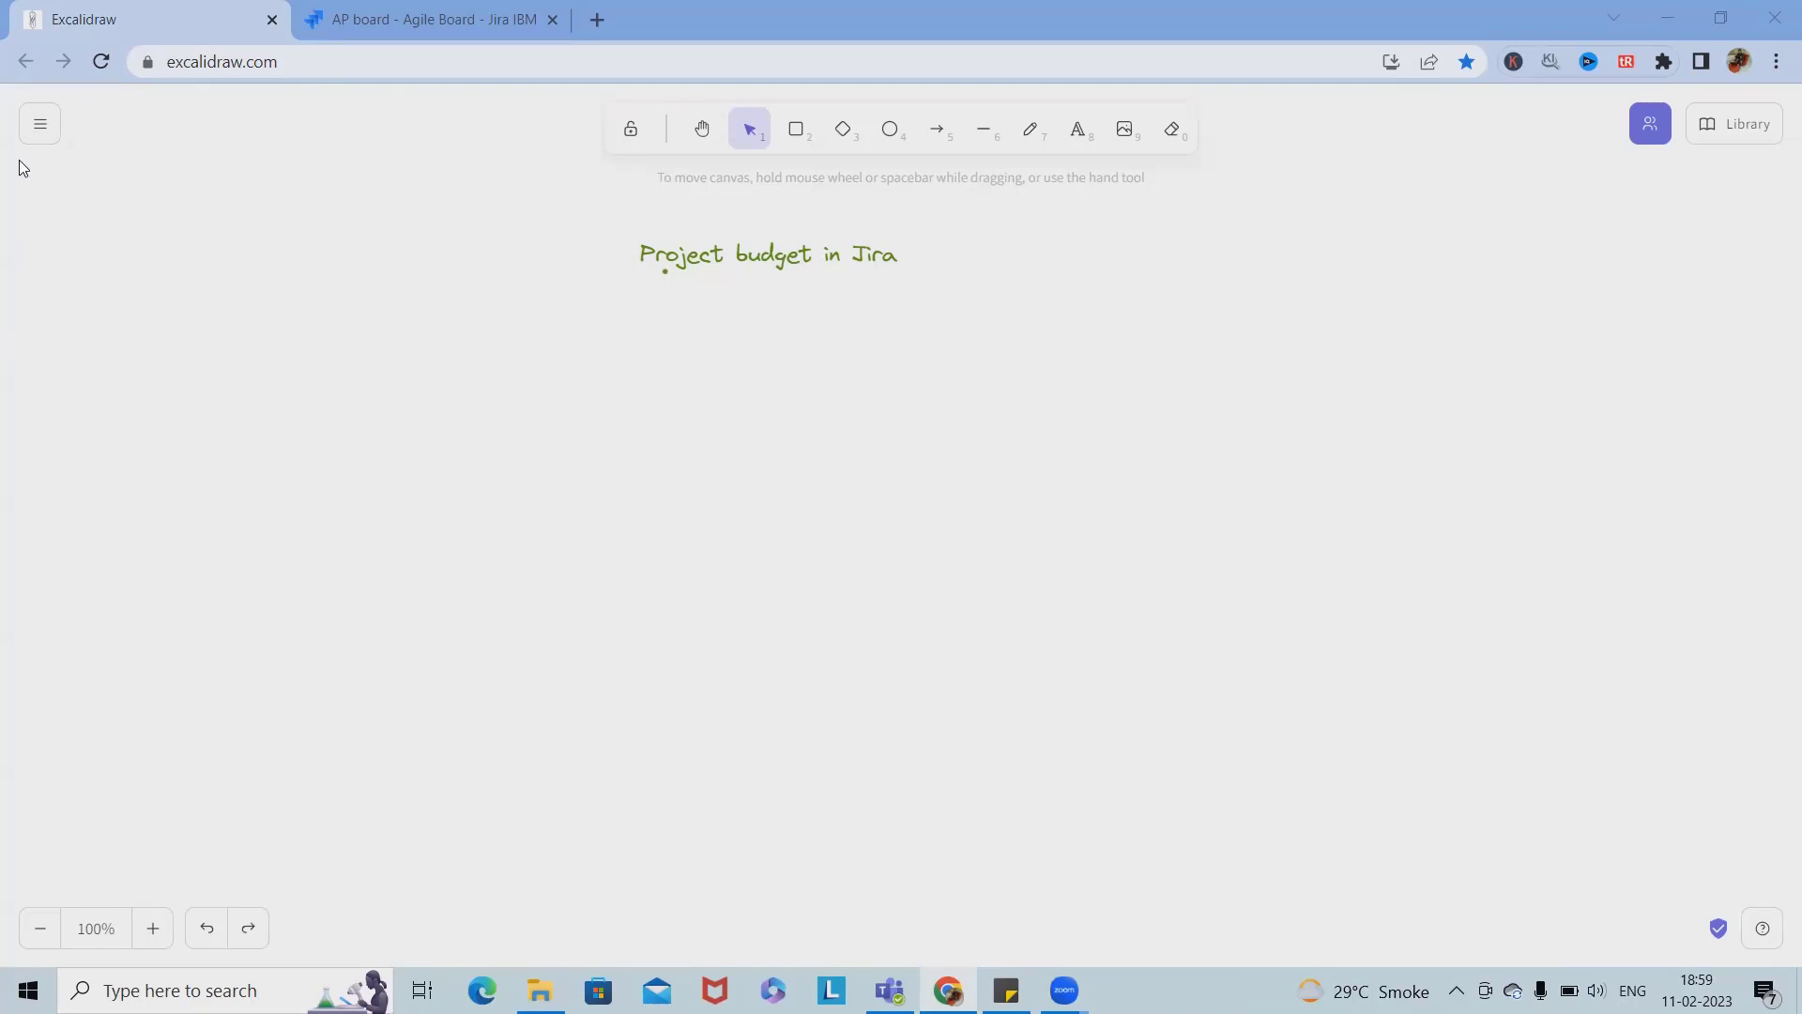
# Step: Draw a red rounded rectangle below the 'Project budget in Jira' title and start its text
pyautogui.click(39, 124)
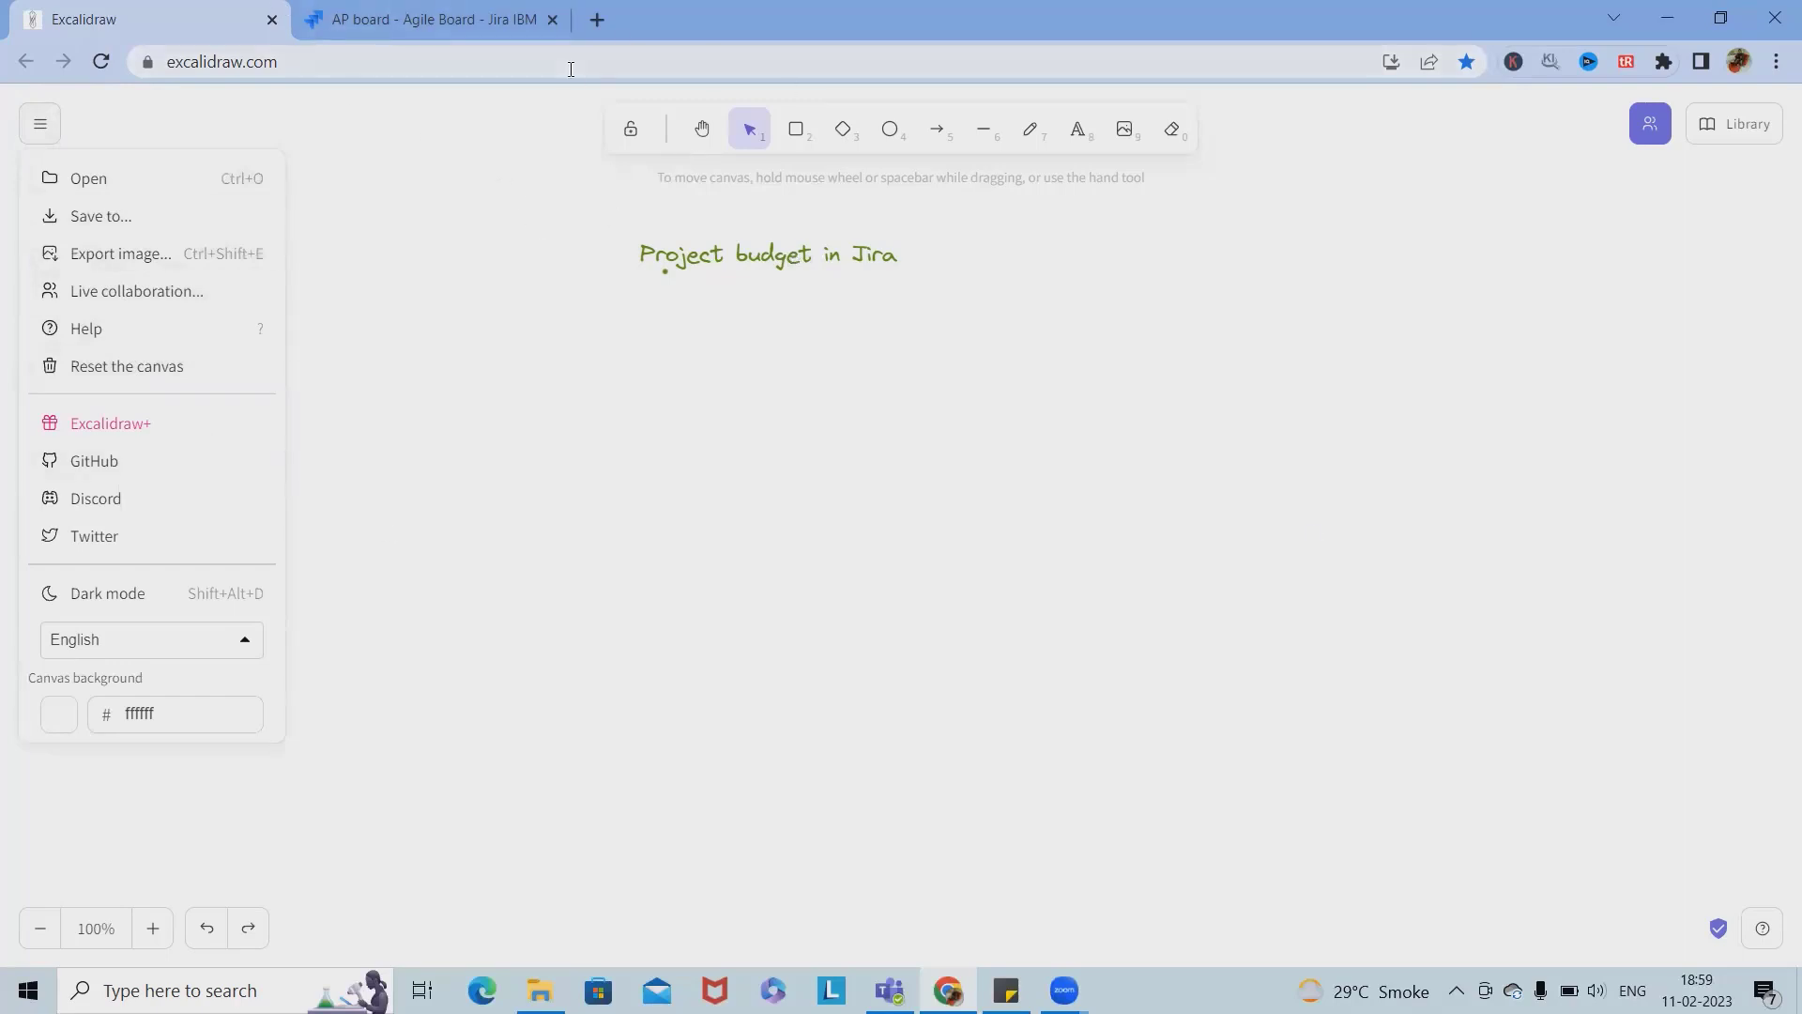
pyautogui.moveTo(939, 130)
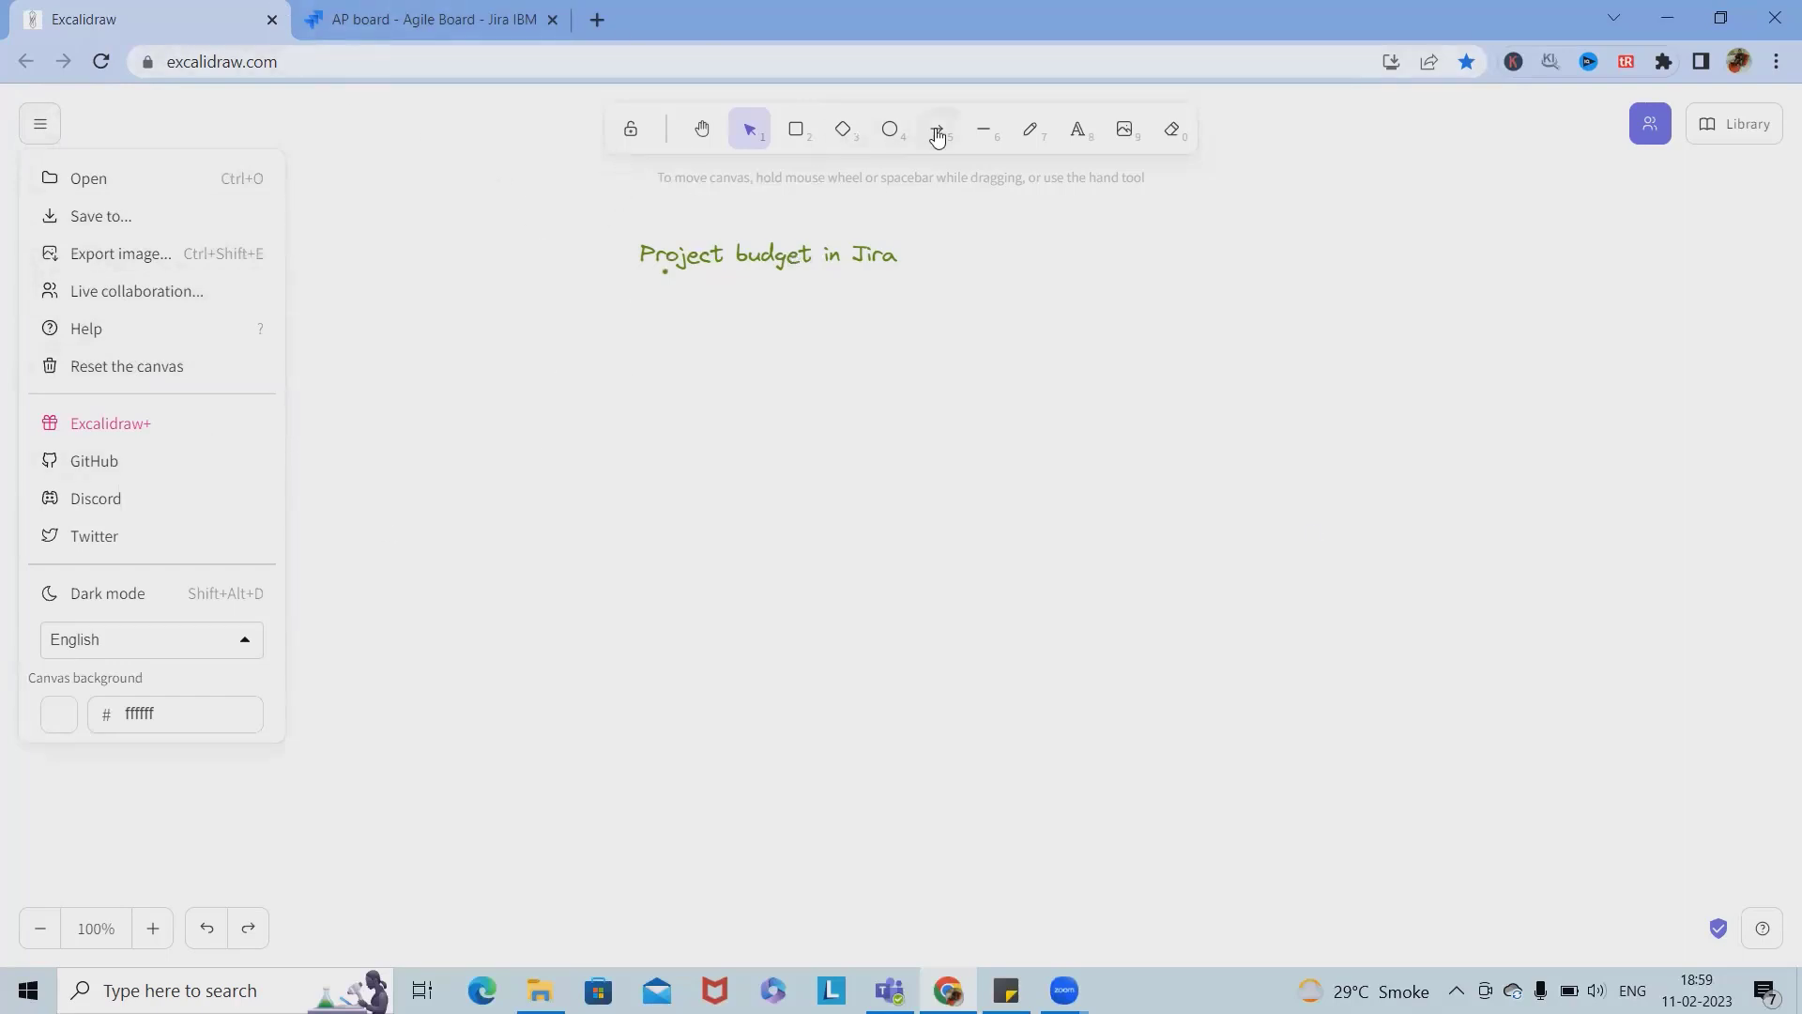
pyautogui.click(794, 130)
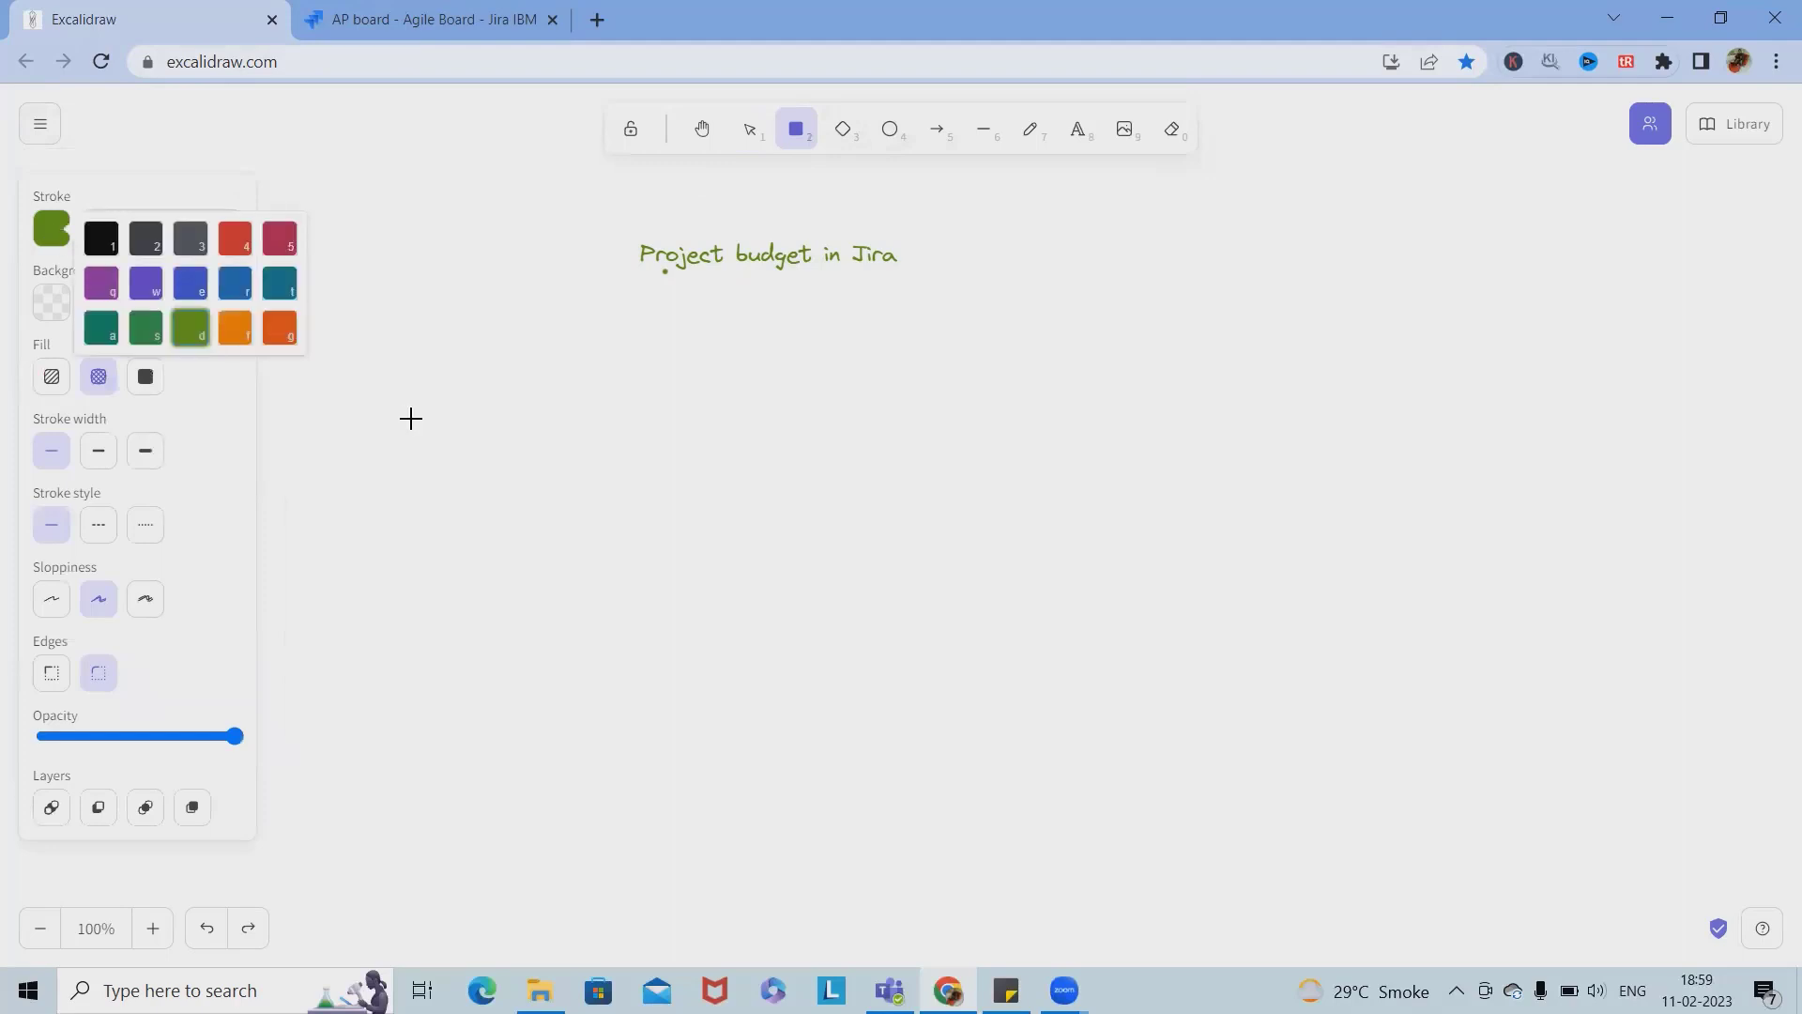
pyautogui.click(234, 239)
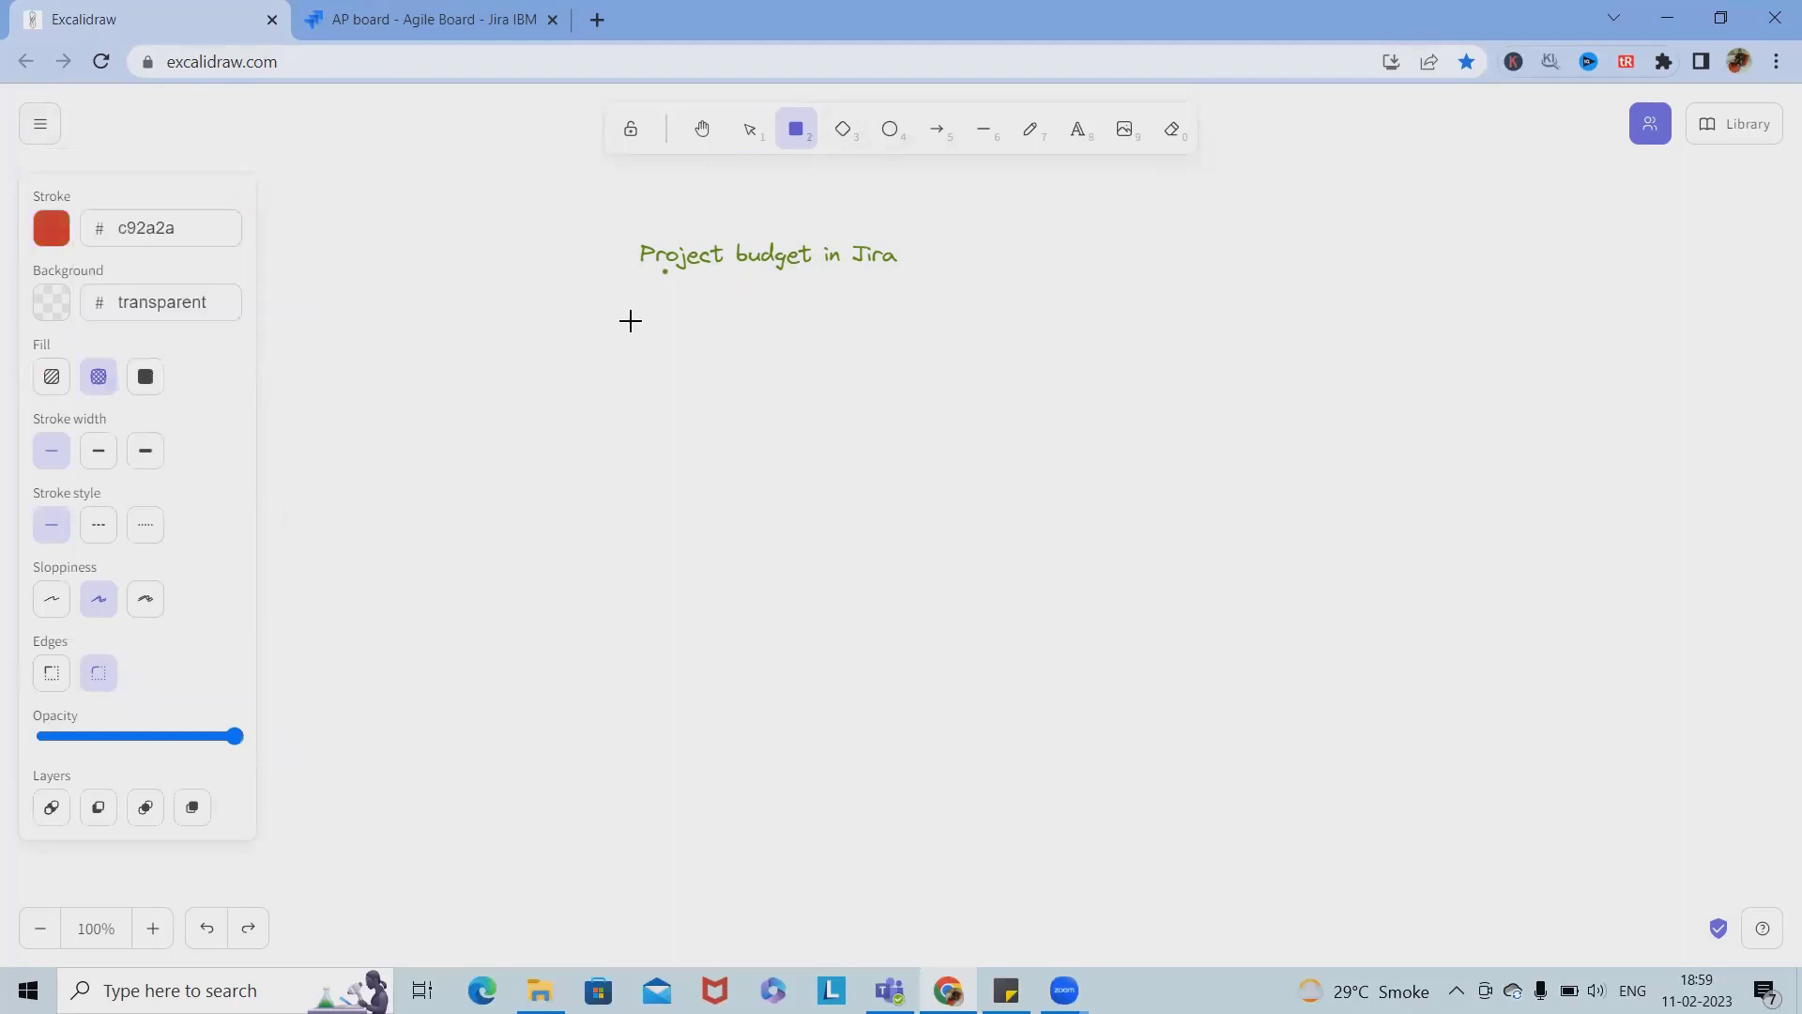
pyautogui.moveTo(629, 322); pyautogui.dragTo(1096, 524)
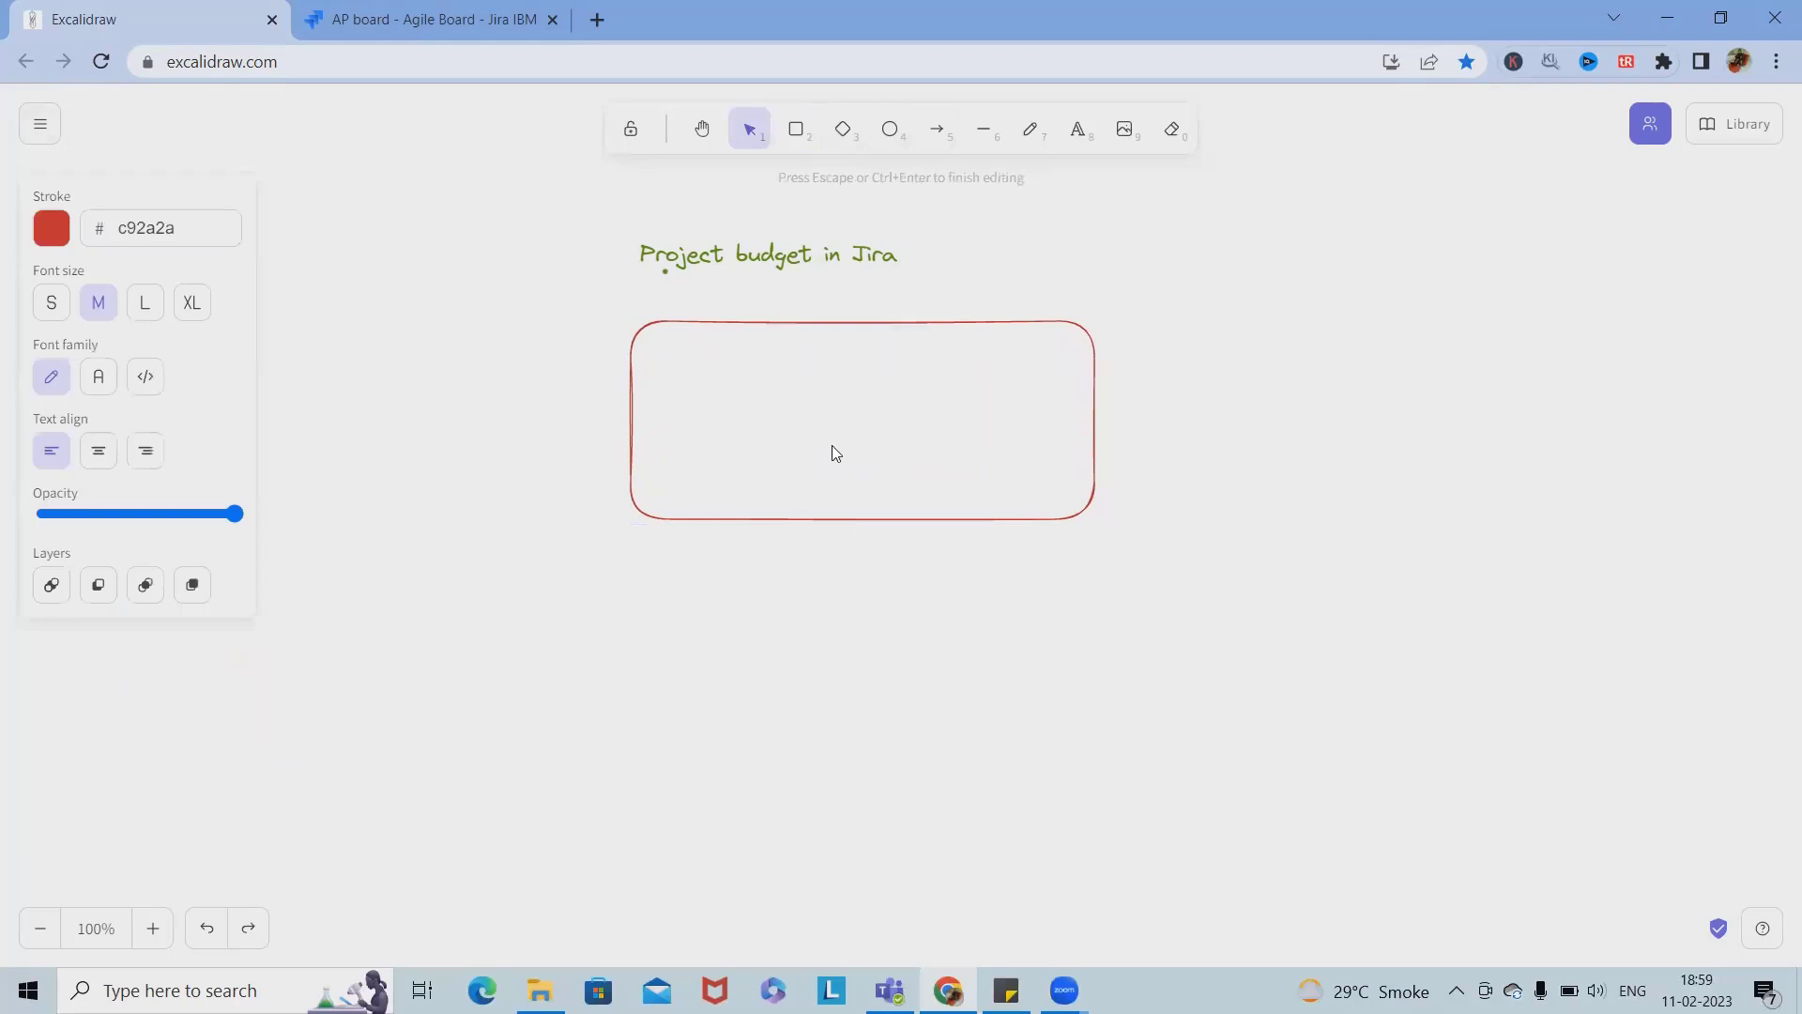
pyautogui.click(673, 370)
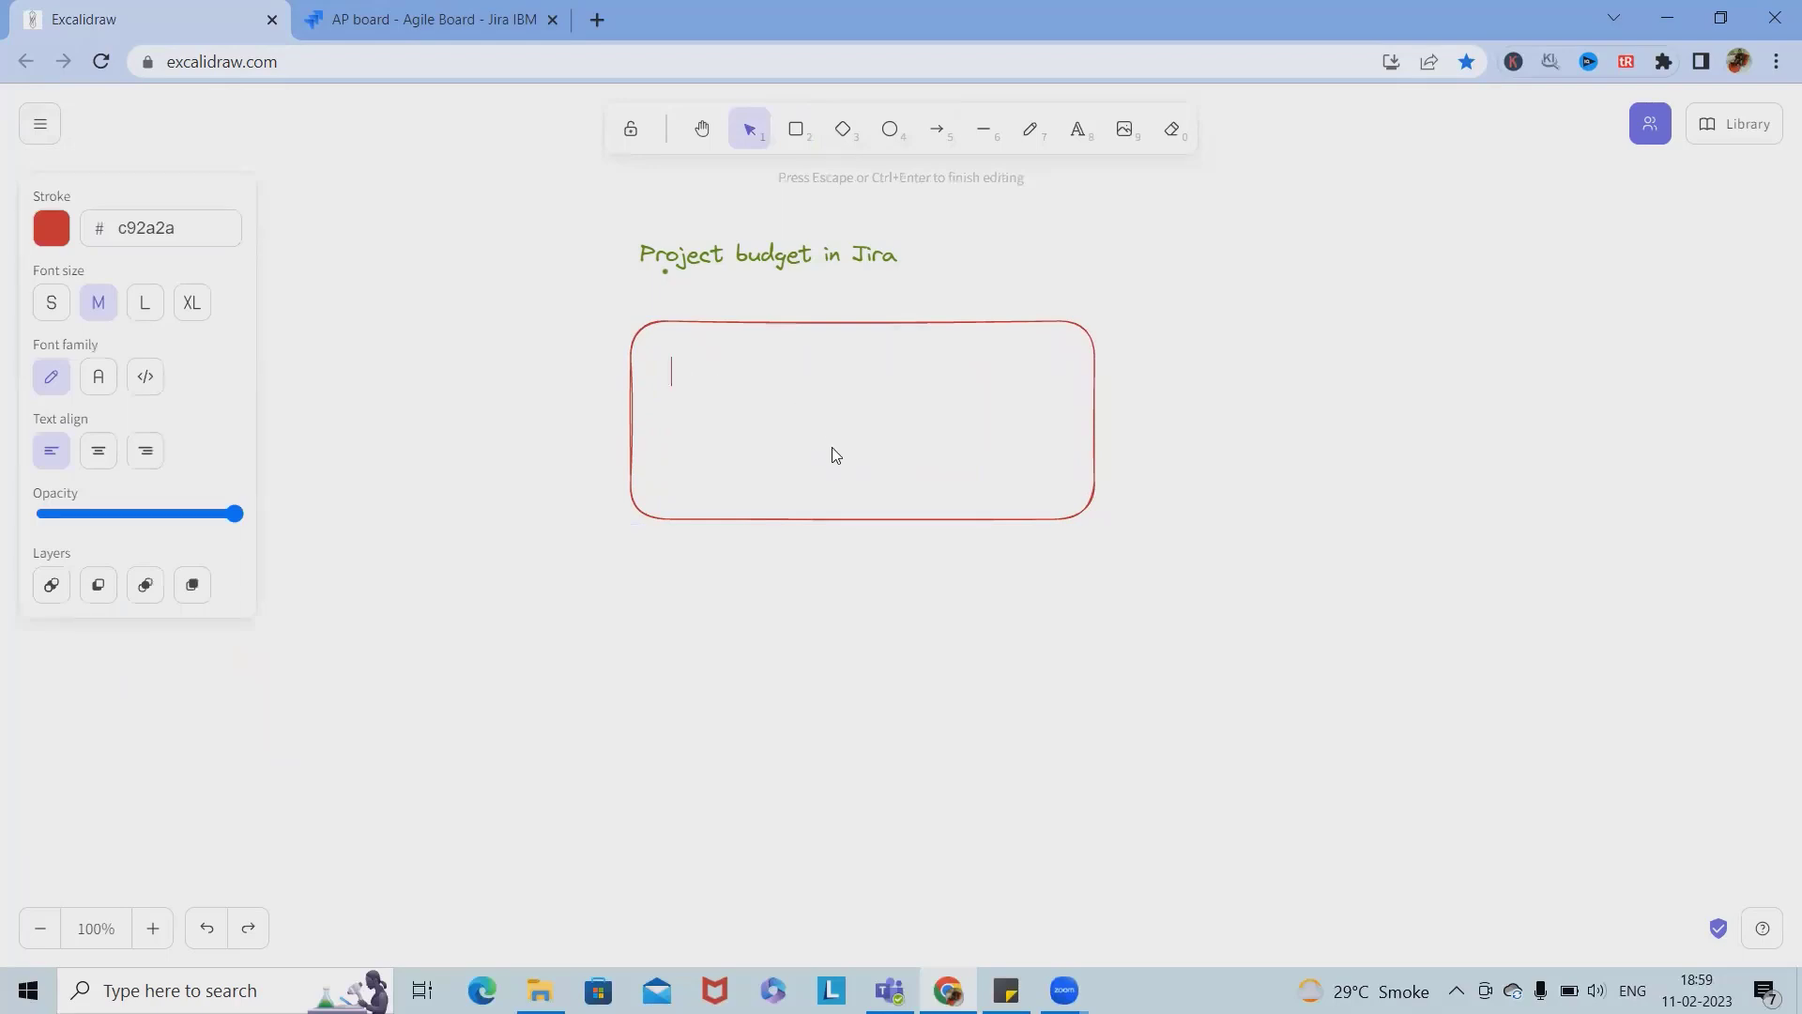
# Step: List Development cost, Testing cost, Prepration, Preprdo cost and Prod cost inside the box
pyautogui.write('Deve')
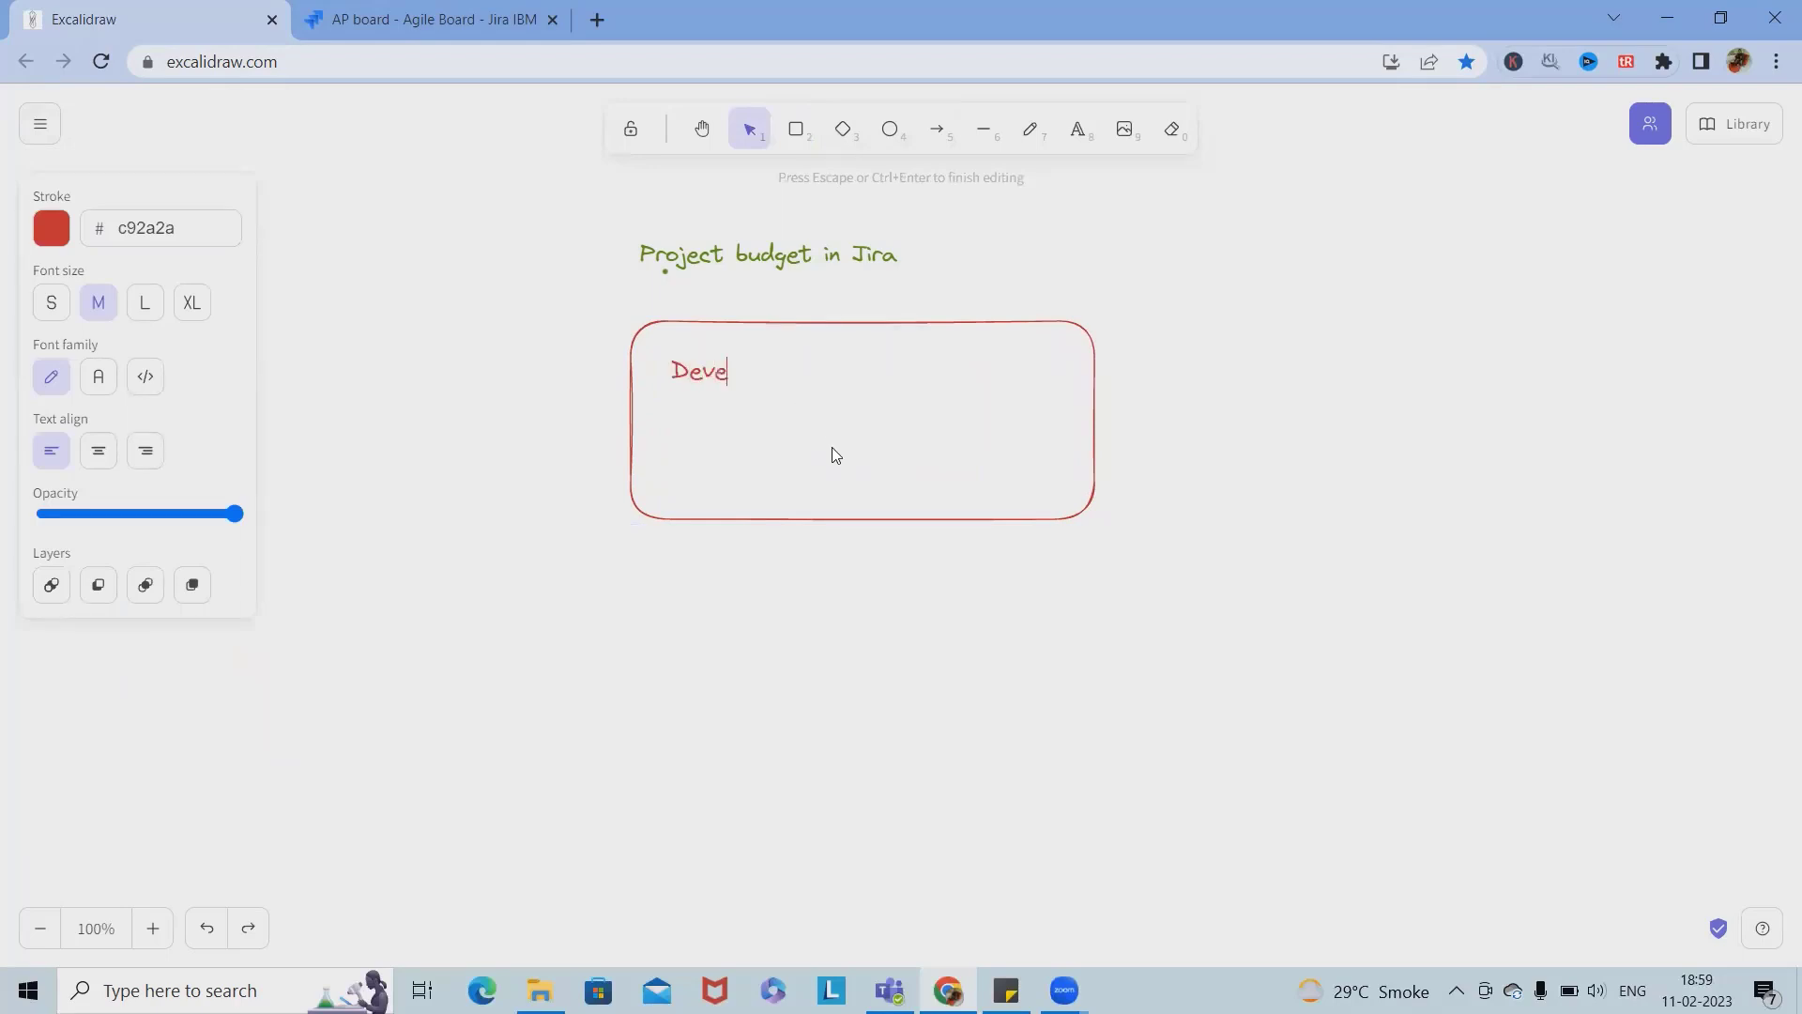
pyautogui.write('lopment')
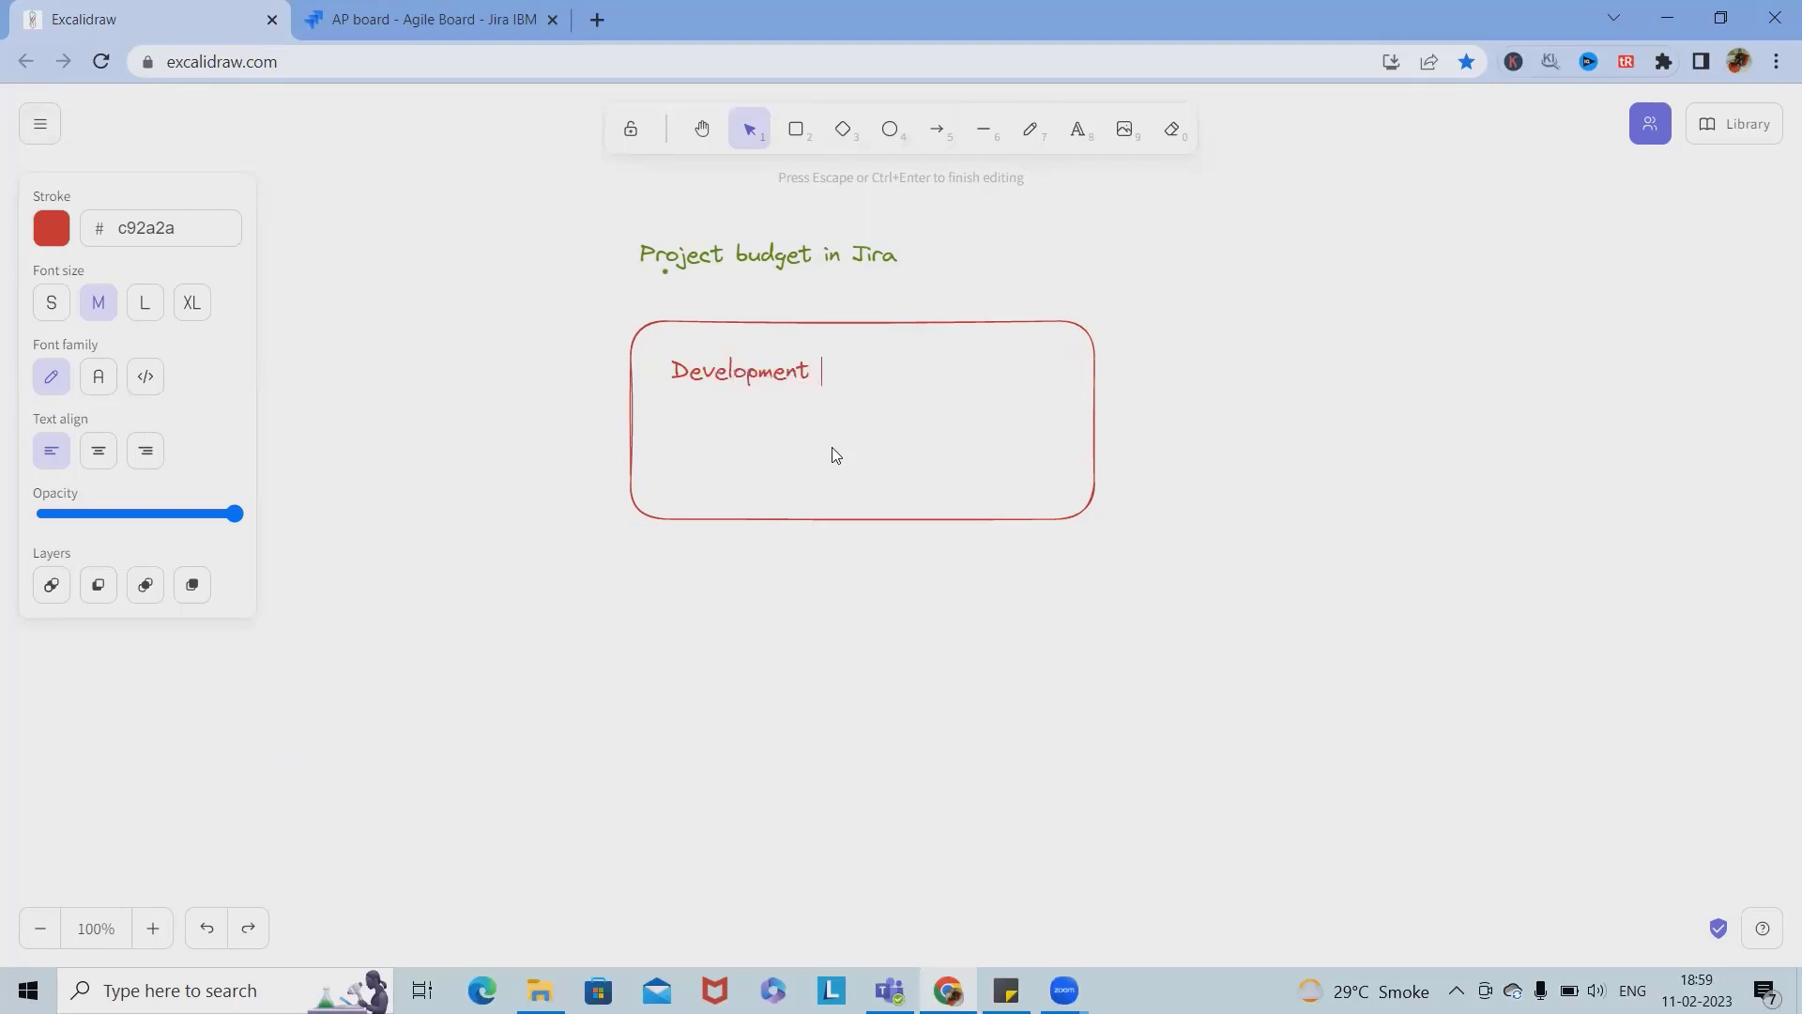
pyautogui.write('cost')
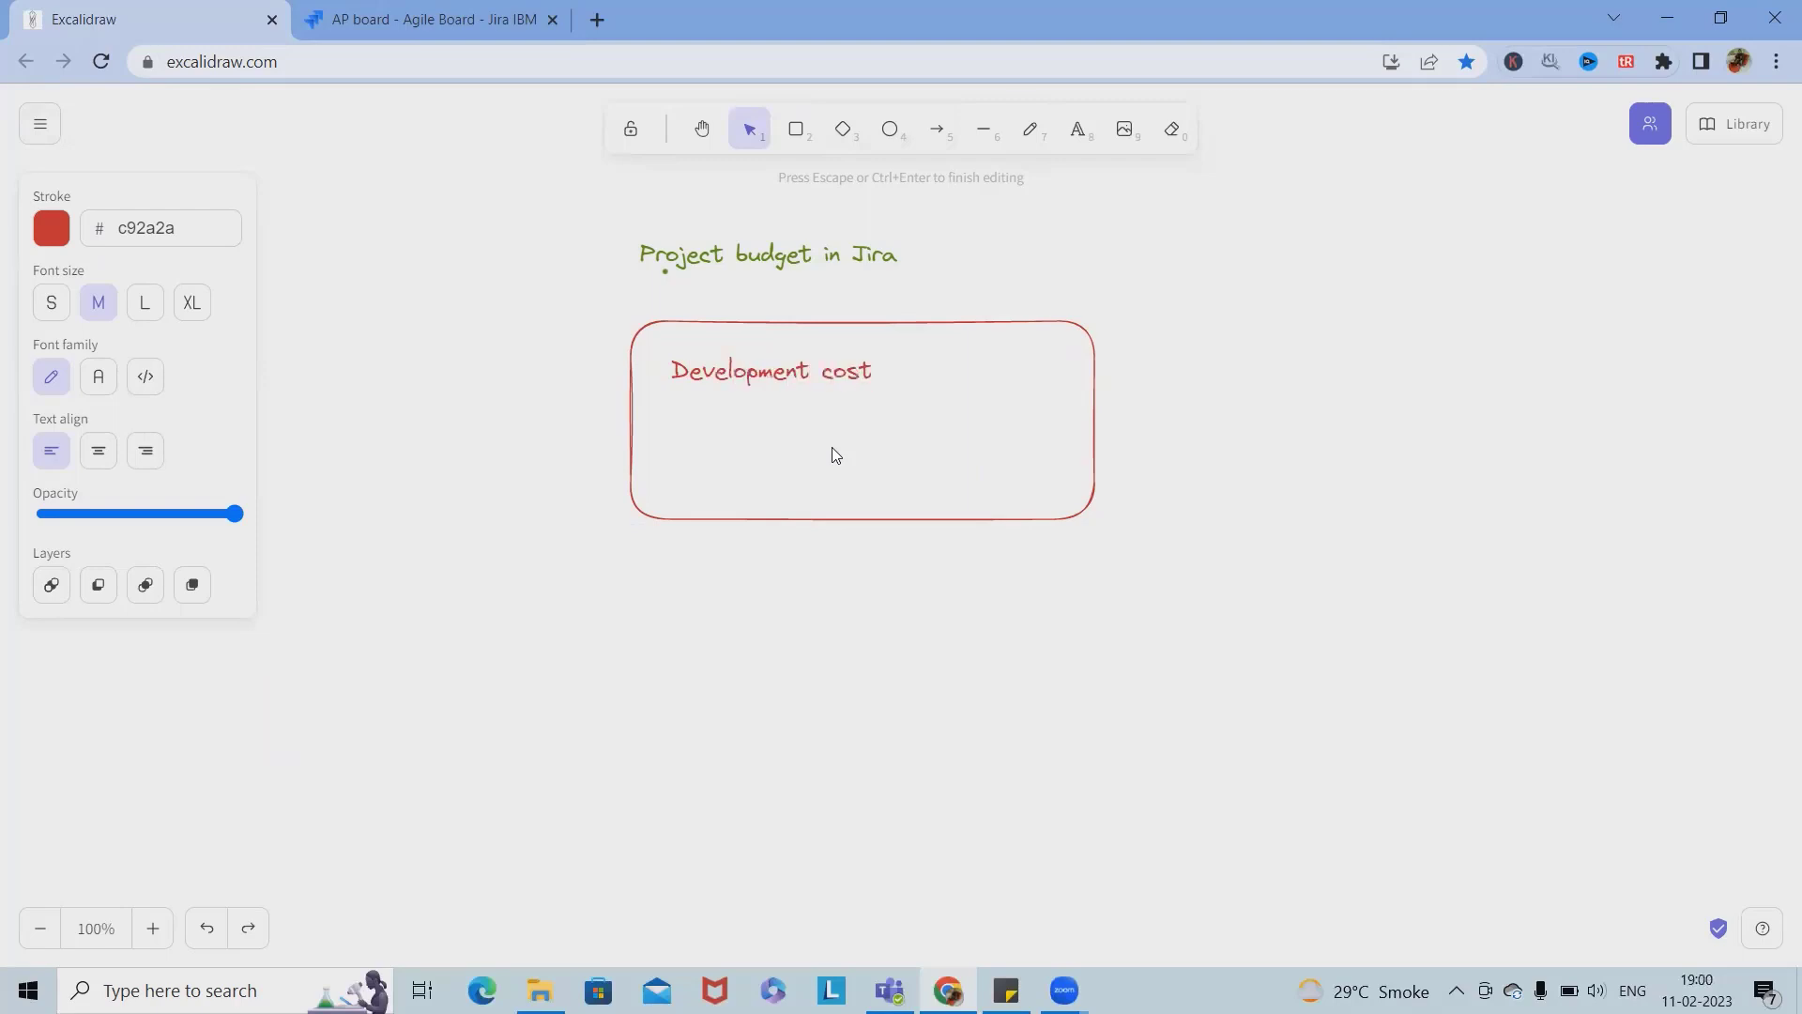
pyautogui.write('Te')
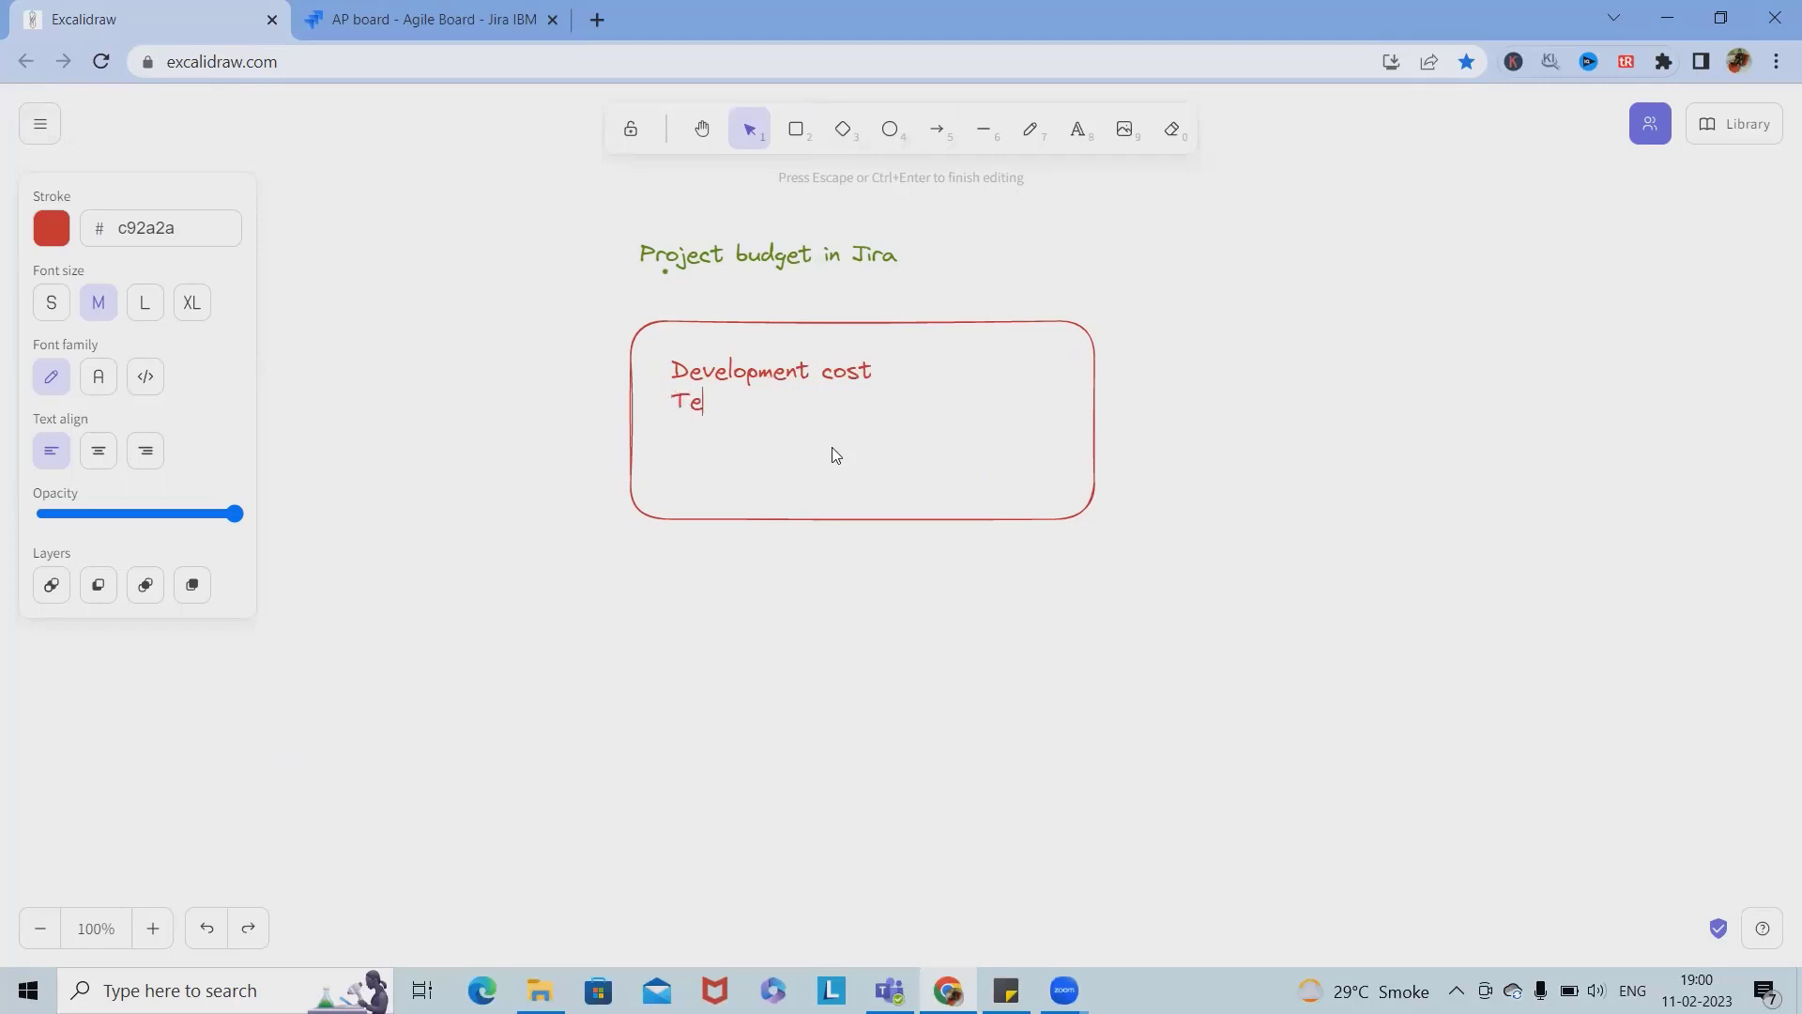
pyautogui.write('sting cost')
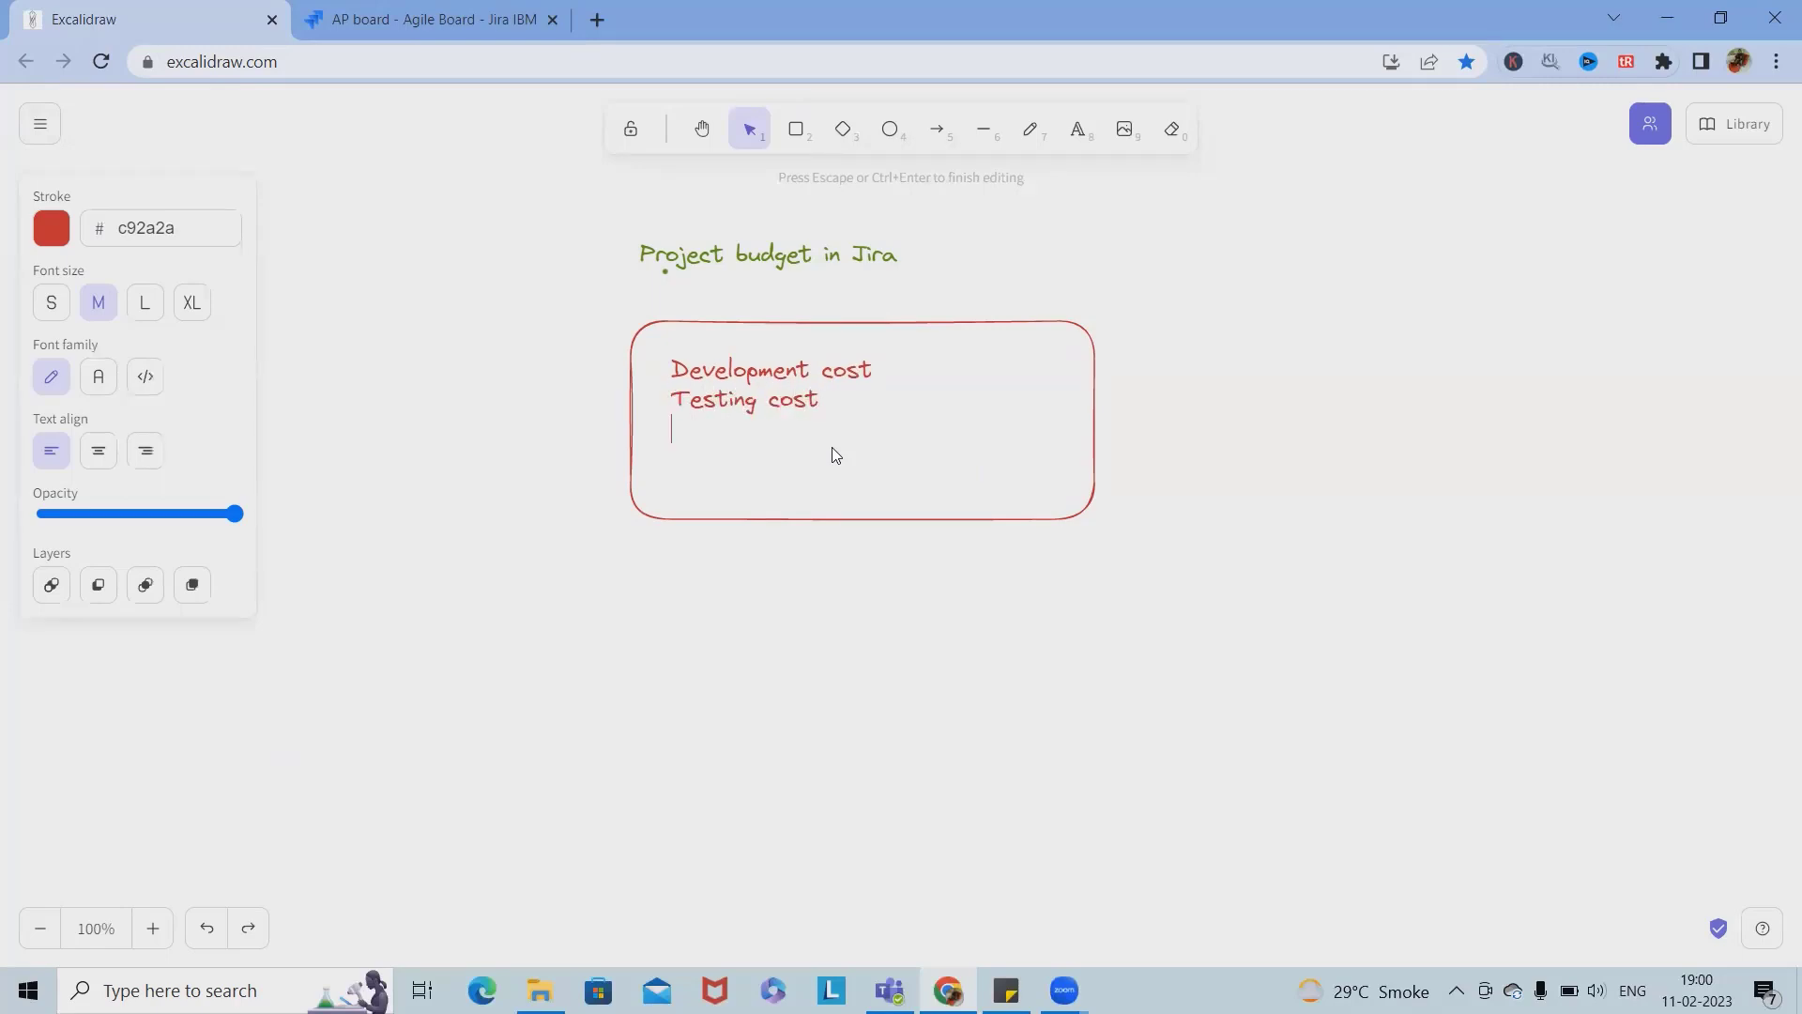
pyautogui.write('Prepration')
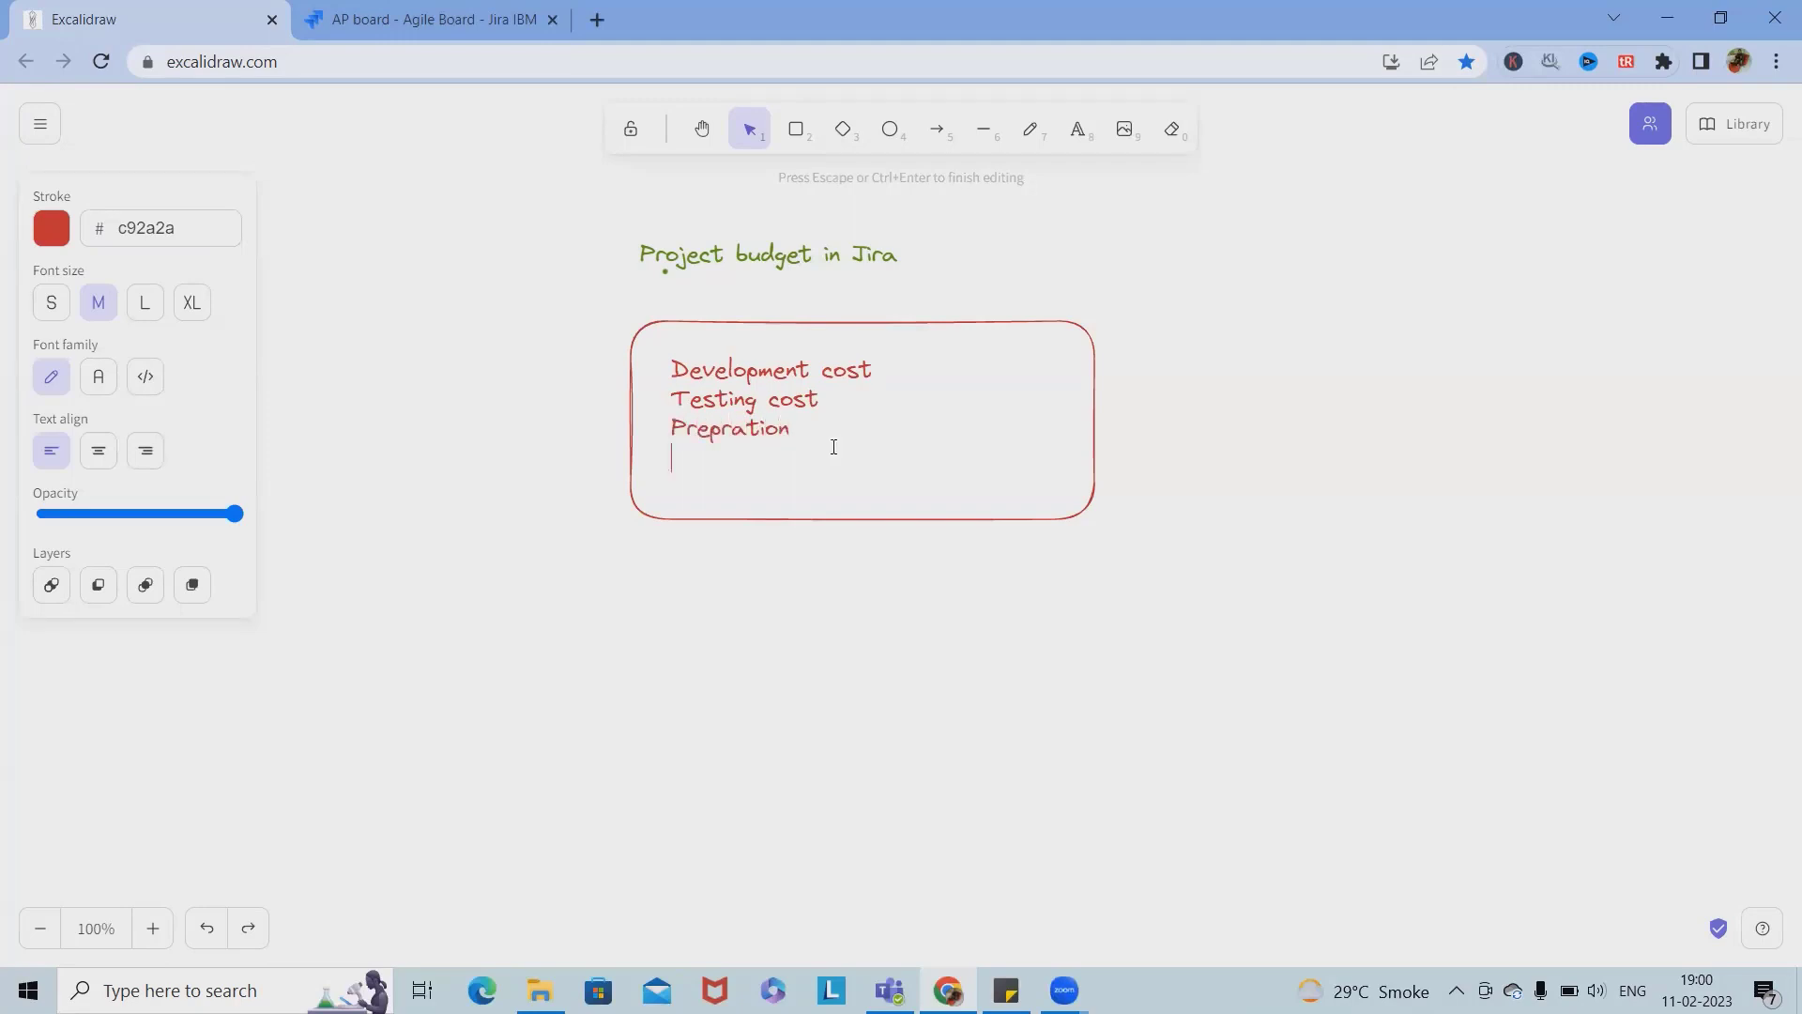
pyautogui.write('Preprdo cos')
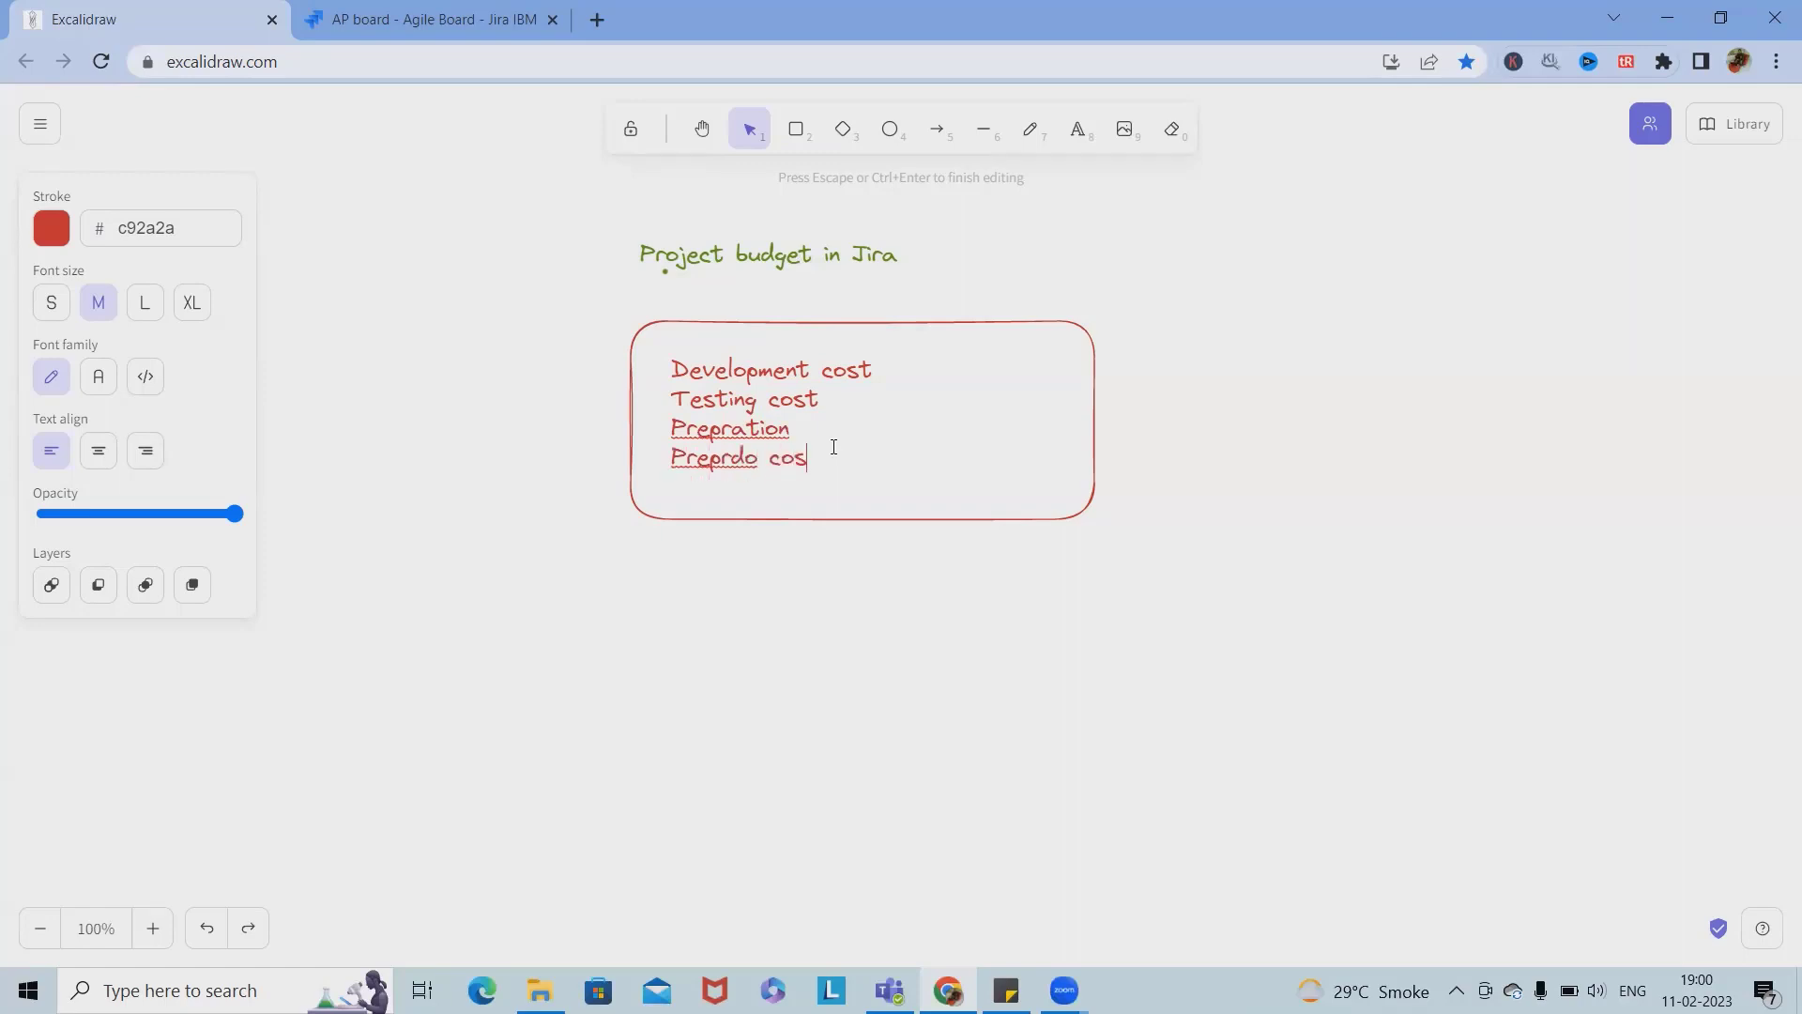
pyautogui.write('t')
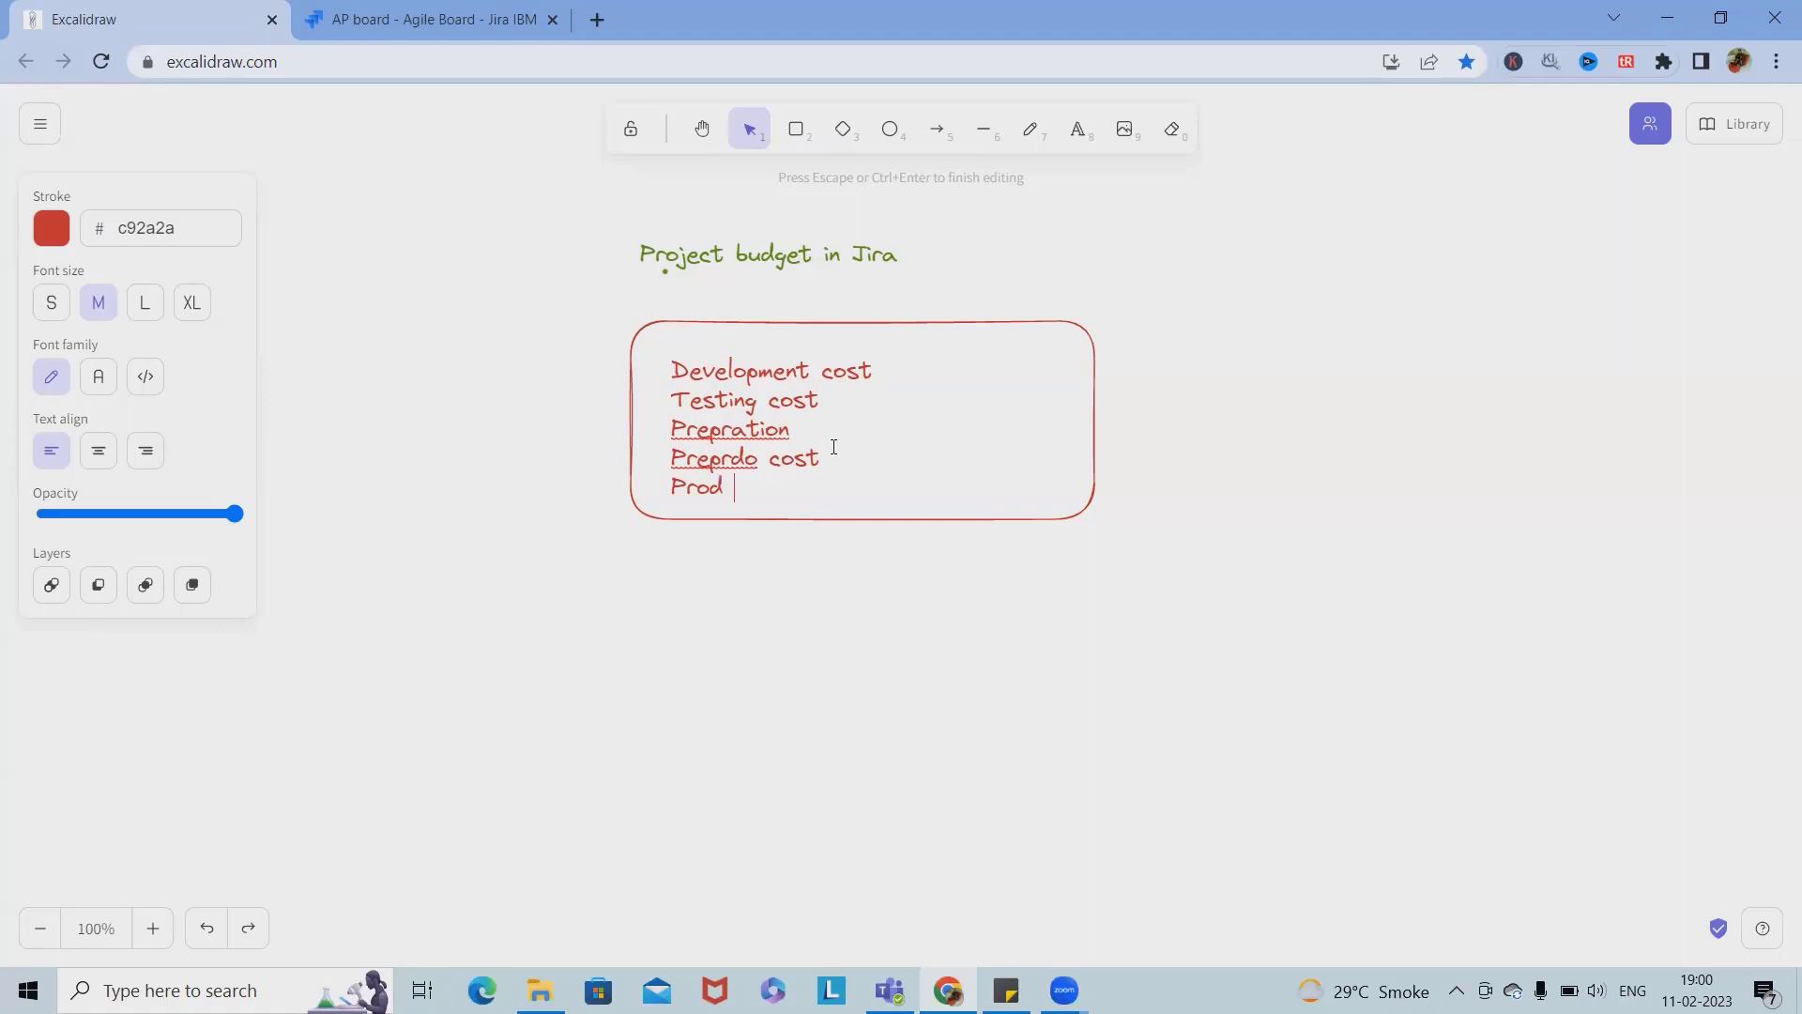
pyautogui.write('cost')
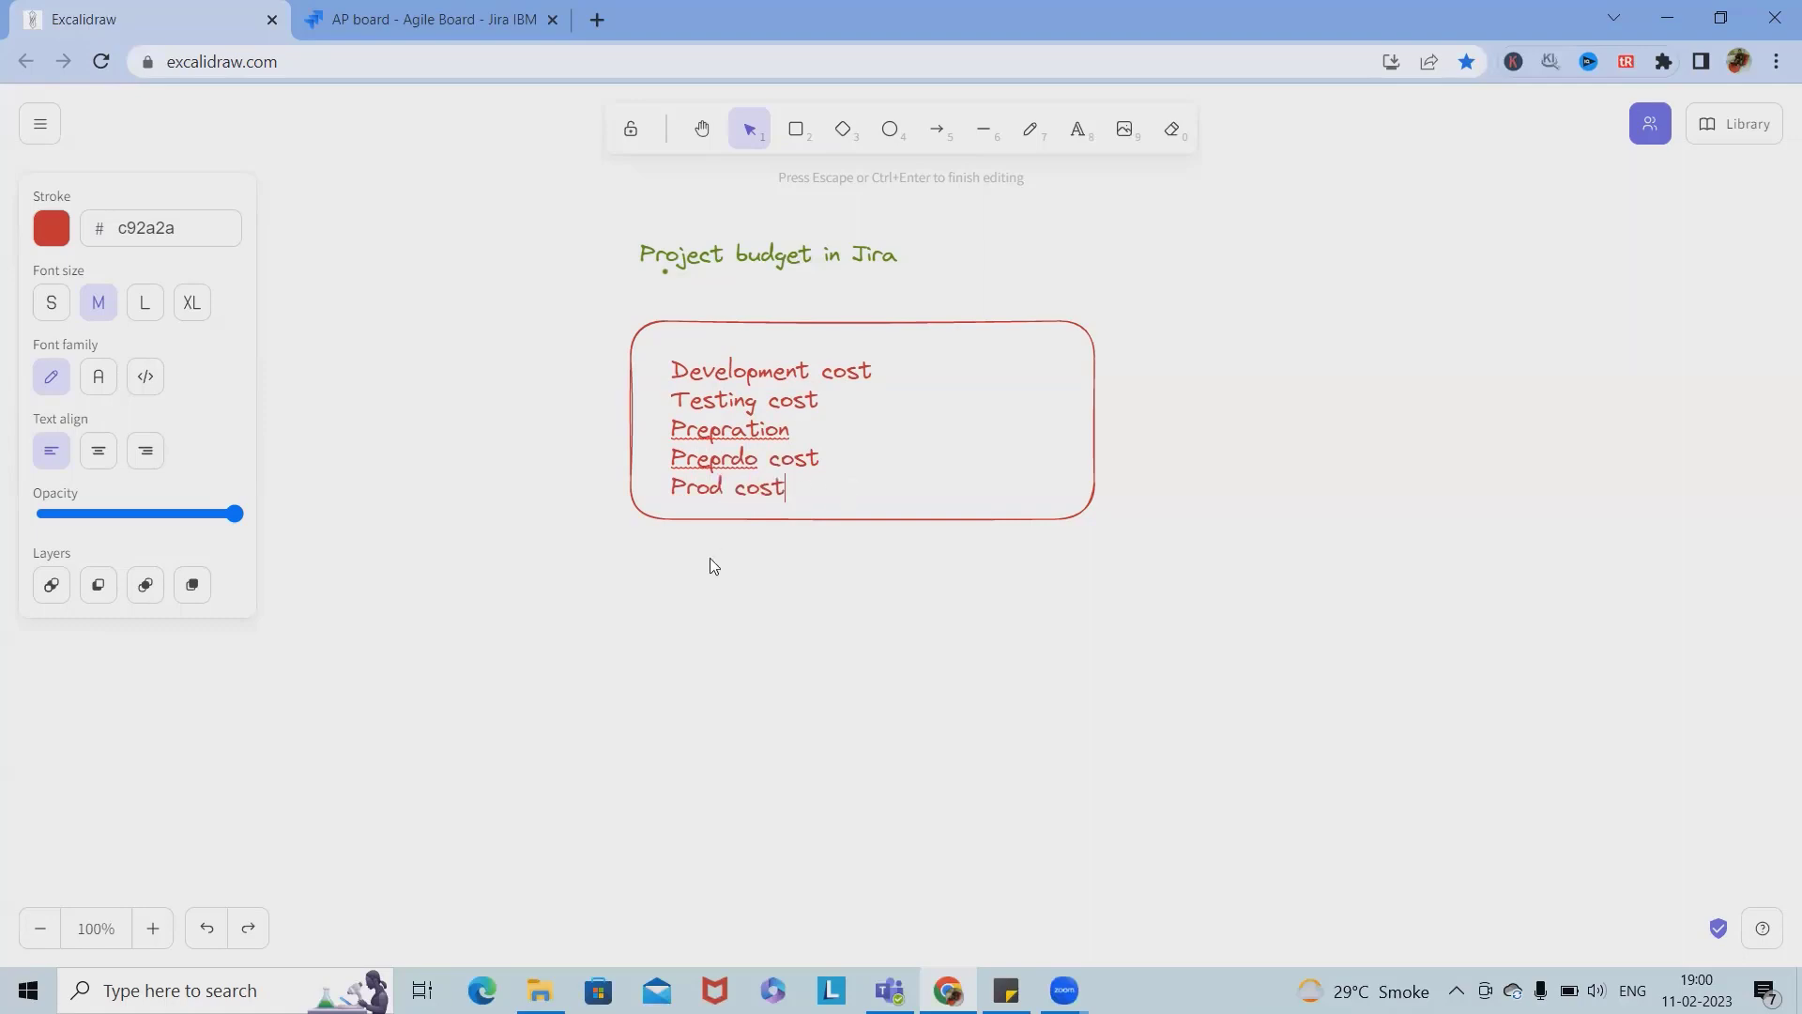
pyautogui.moveTo(670, 503)
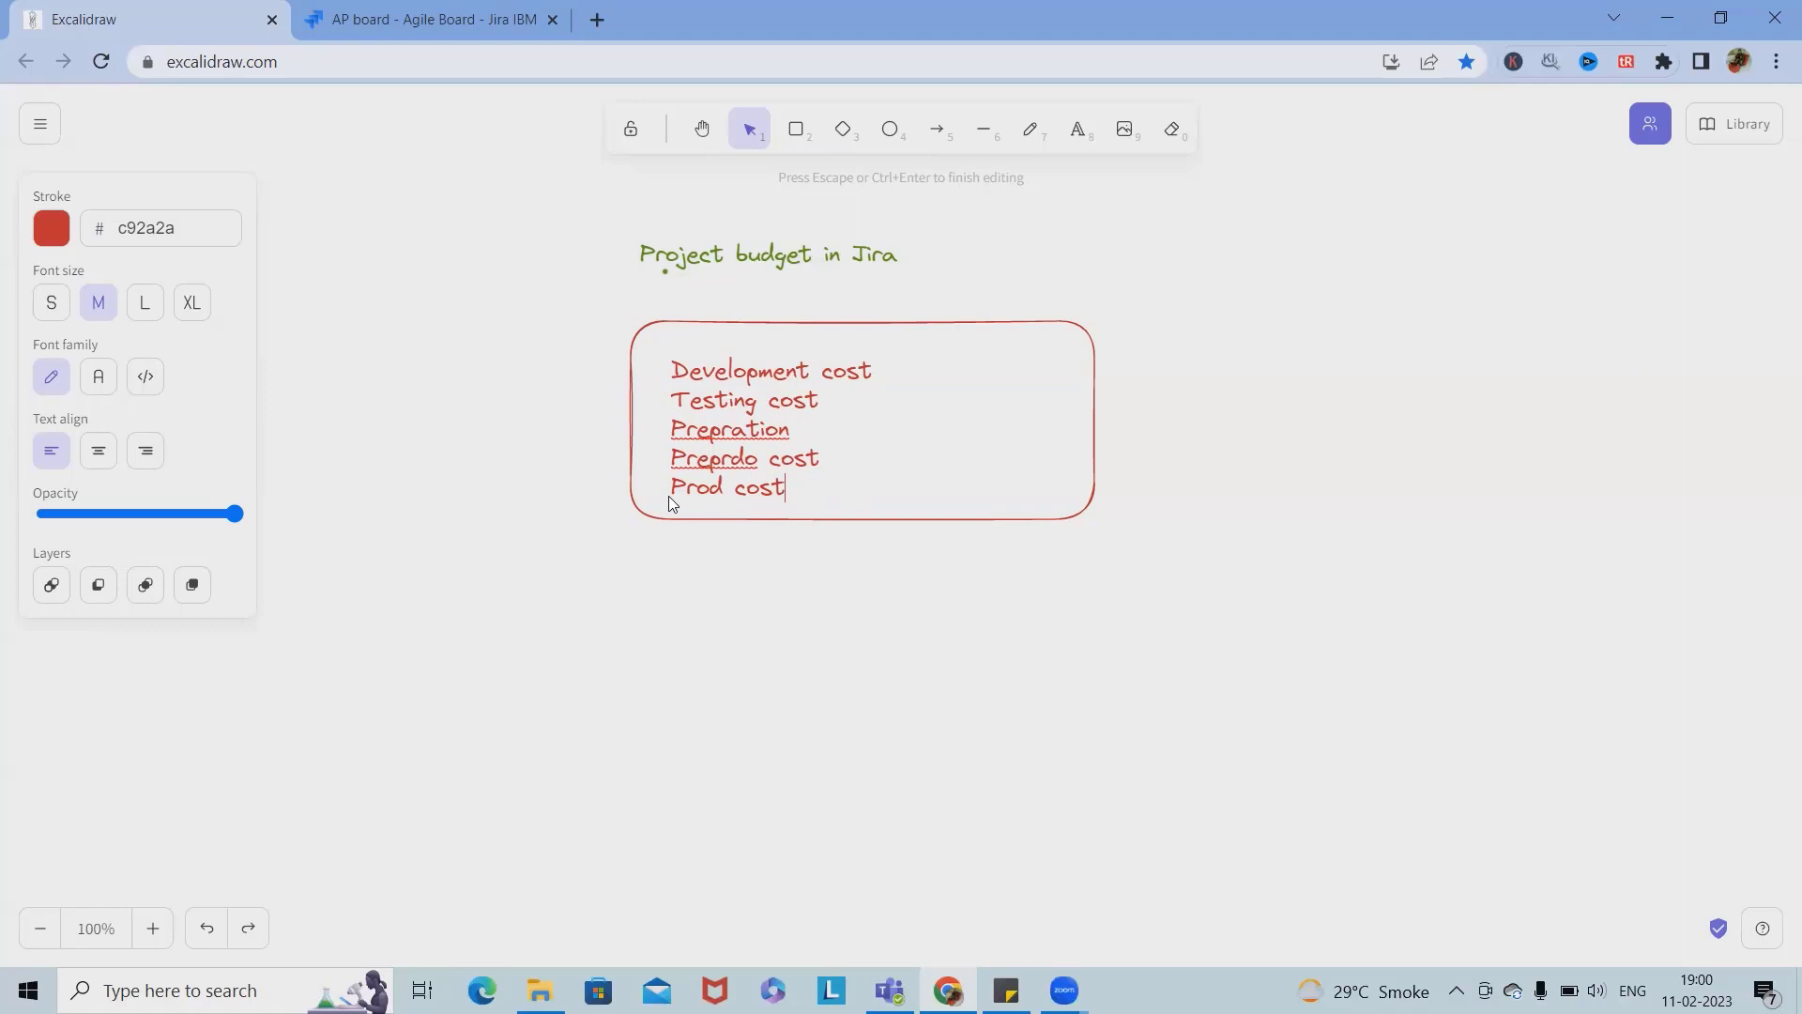
# Step: Correct the box text to read Preparation and Preprod cost and finish editing
pyautogui.rightClick(731, 428)
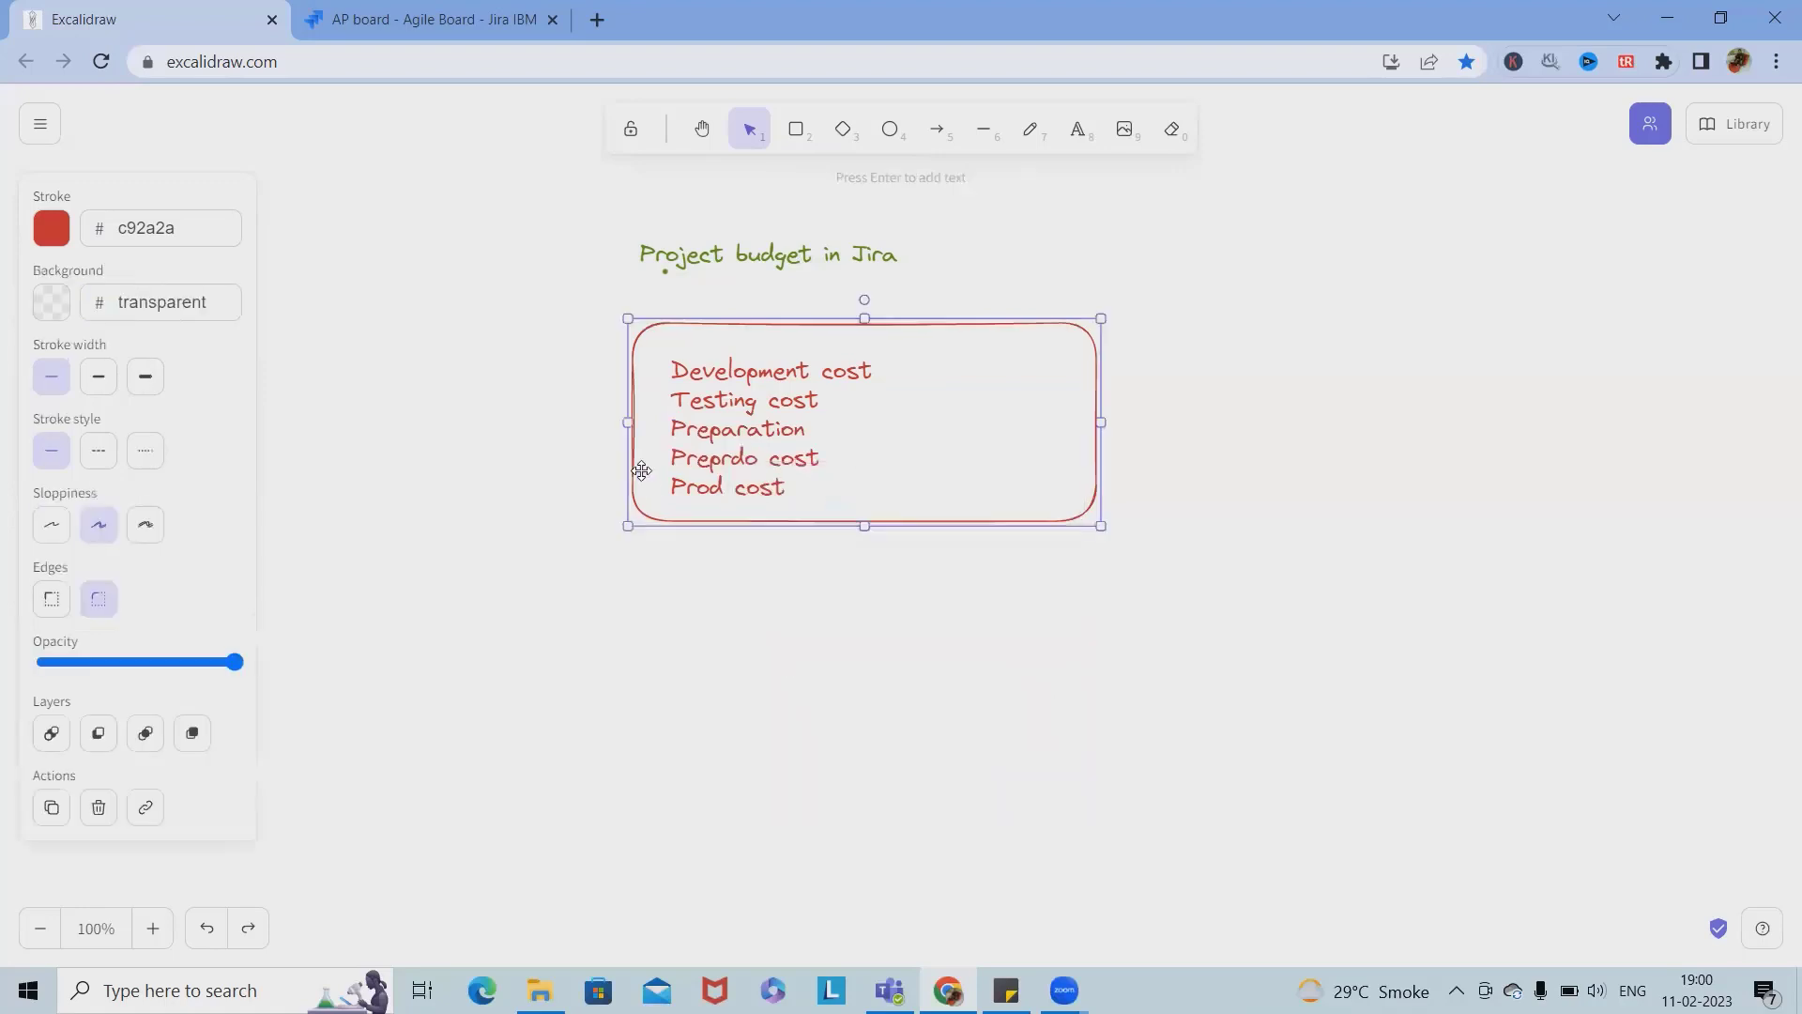
pyautogui.doubleClick(744, 428)
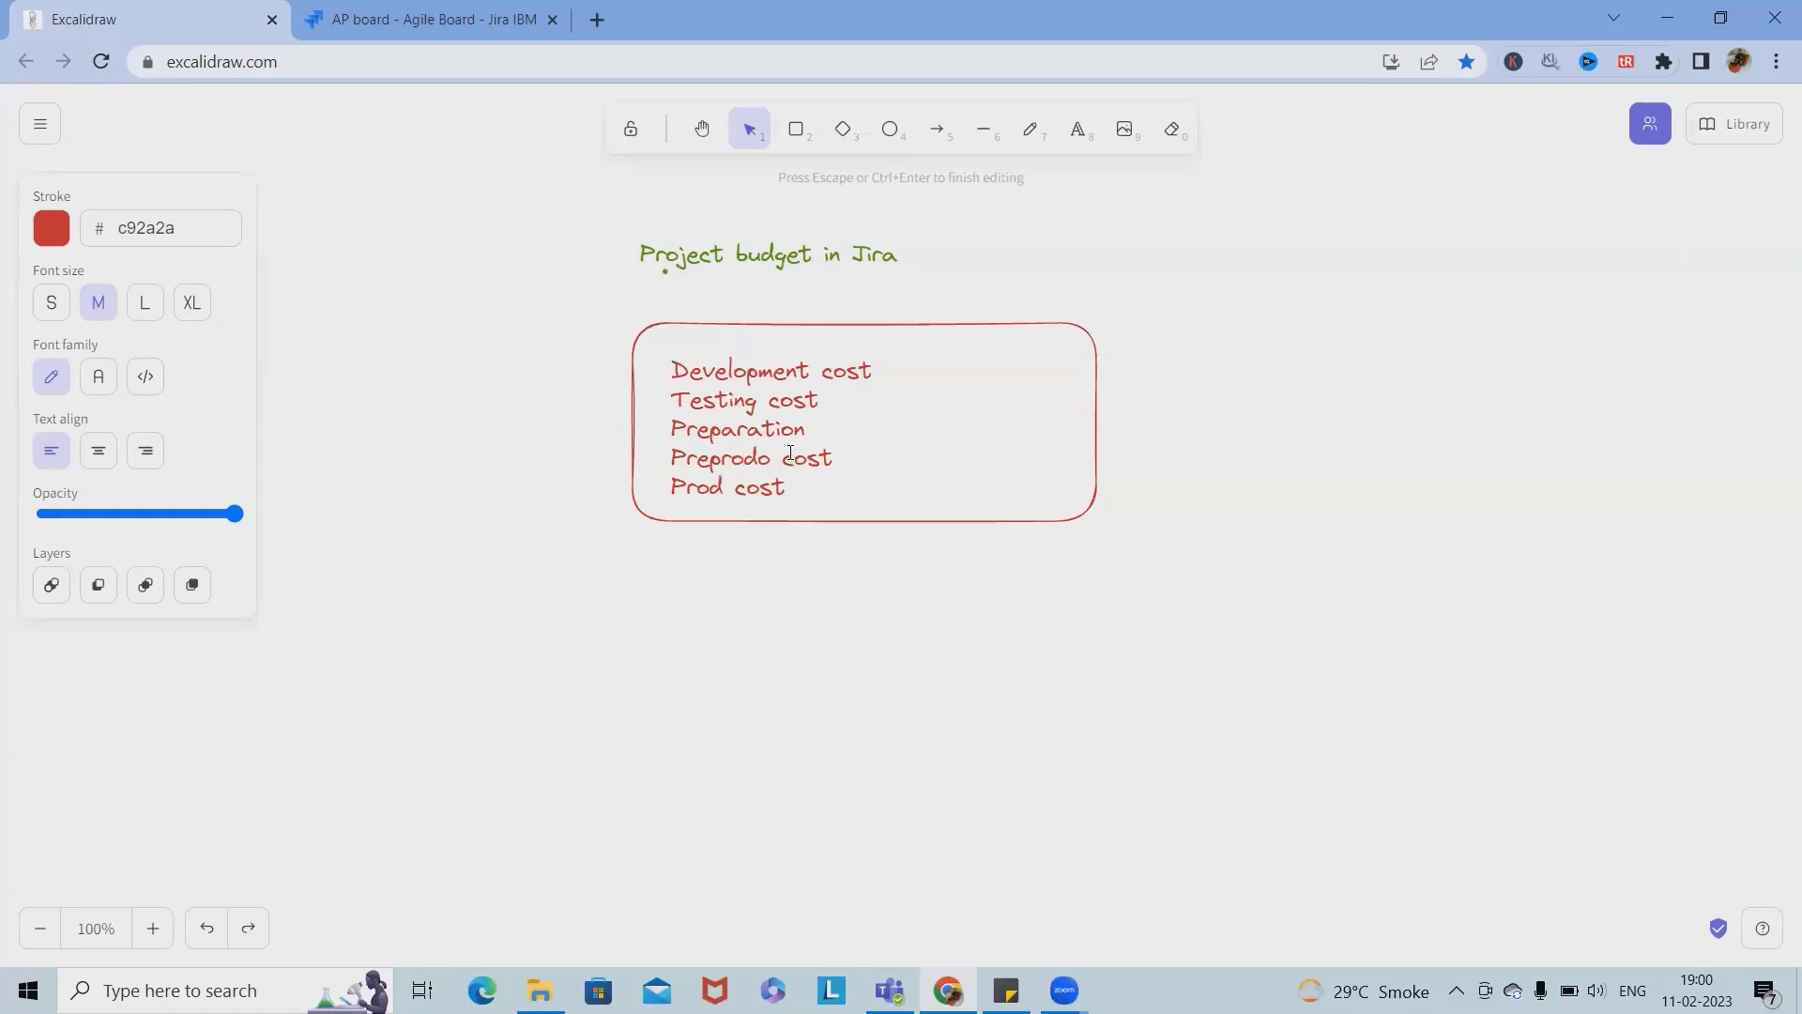
pyautogui.press('Backspace')
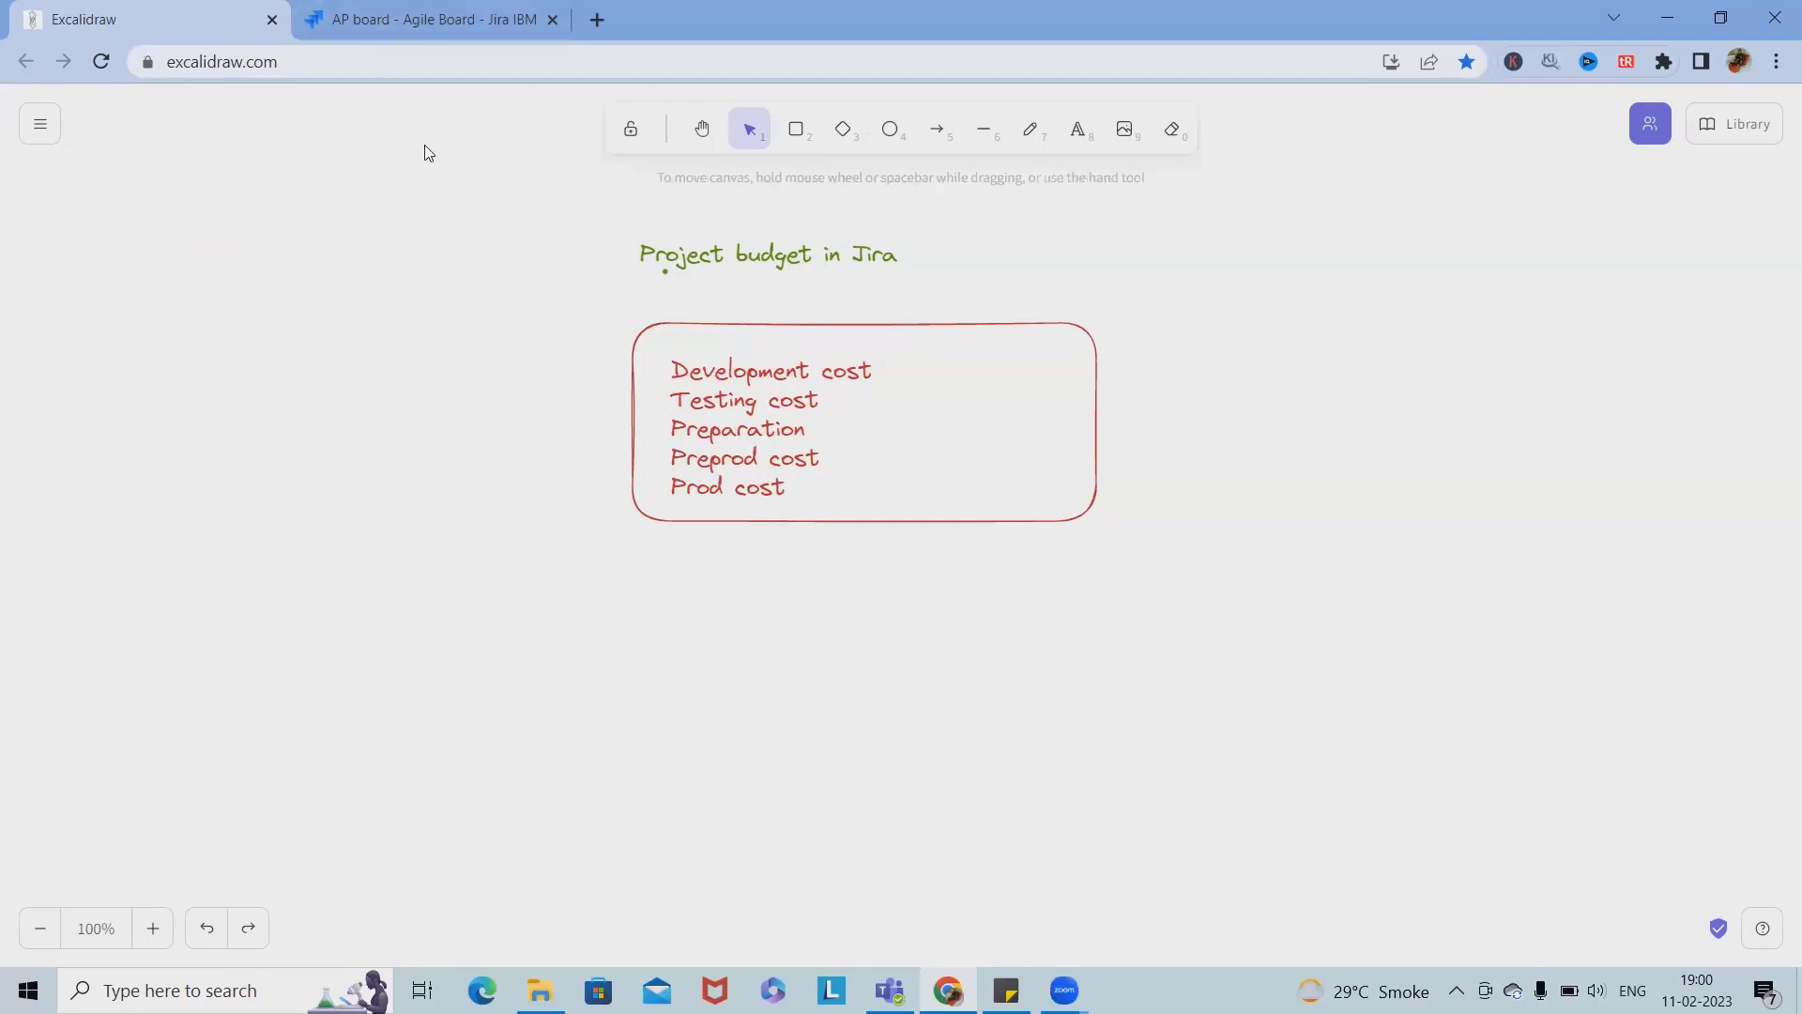
# Step: Switch to Jira, go to Projects via recent projects and view all project templates
pyautogui.click(432, 18)
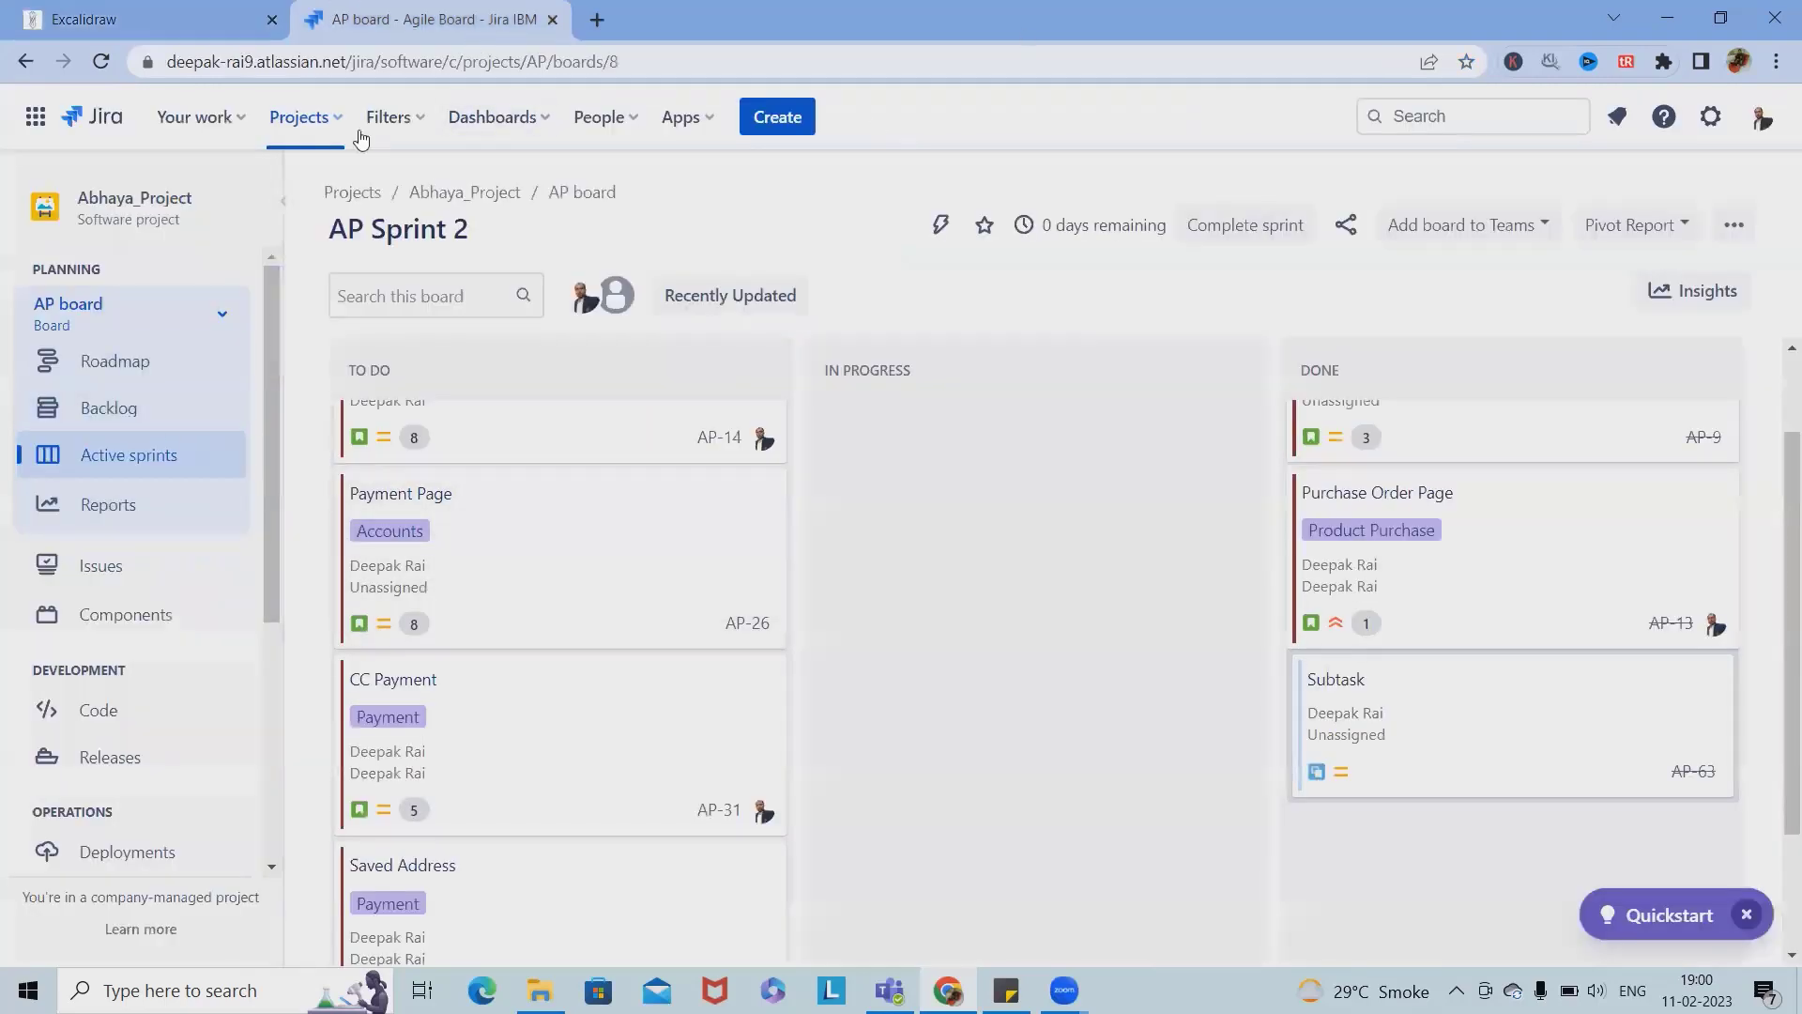
pyautogui.click(299, 116)
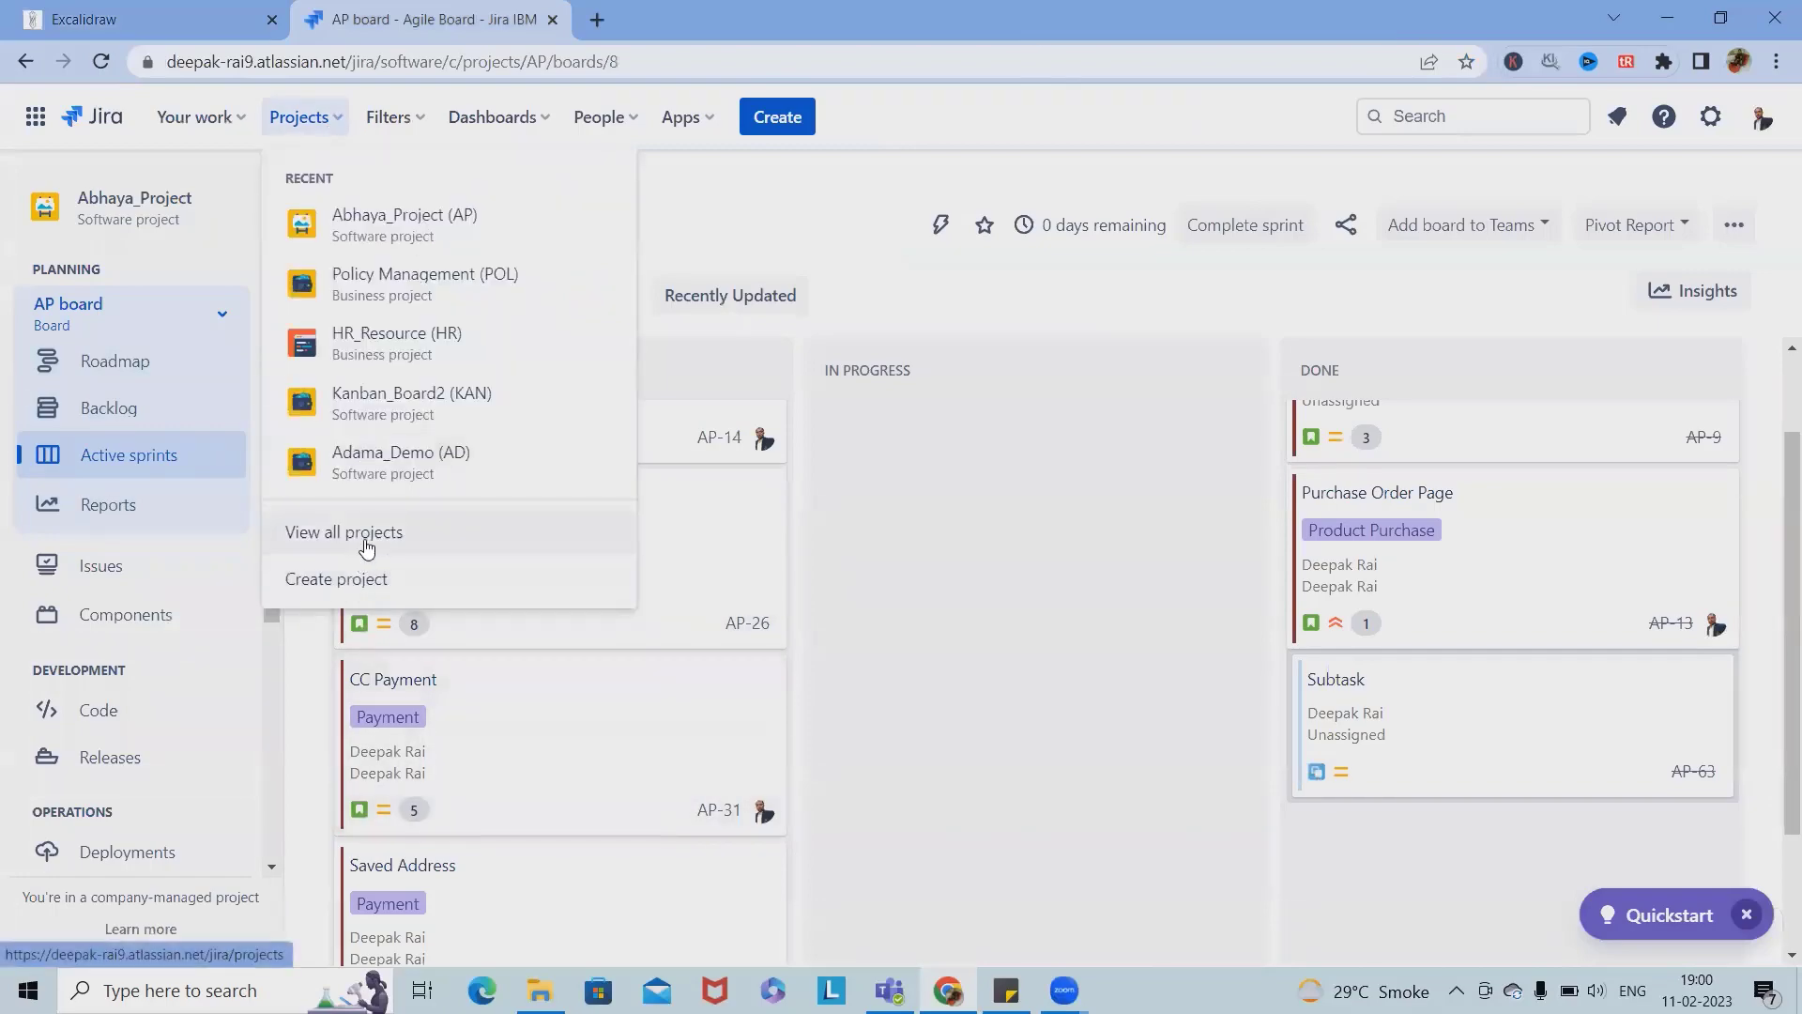
pyautogui.click(343, 532)
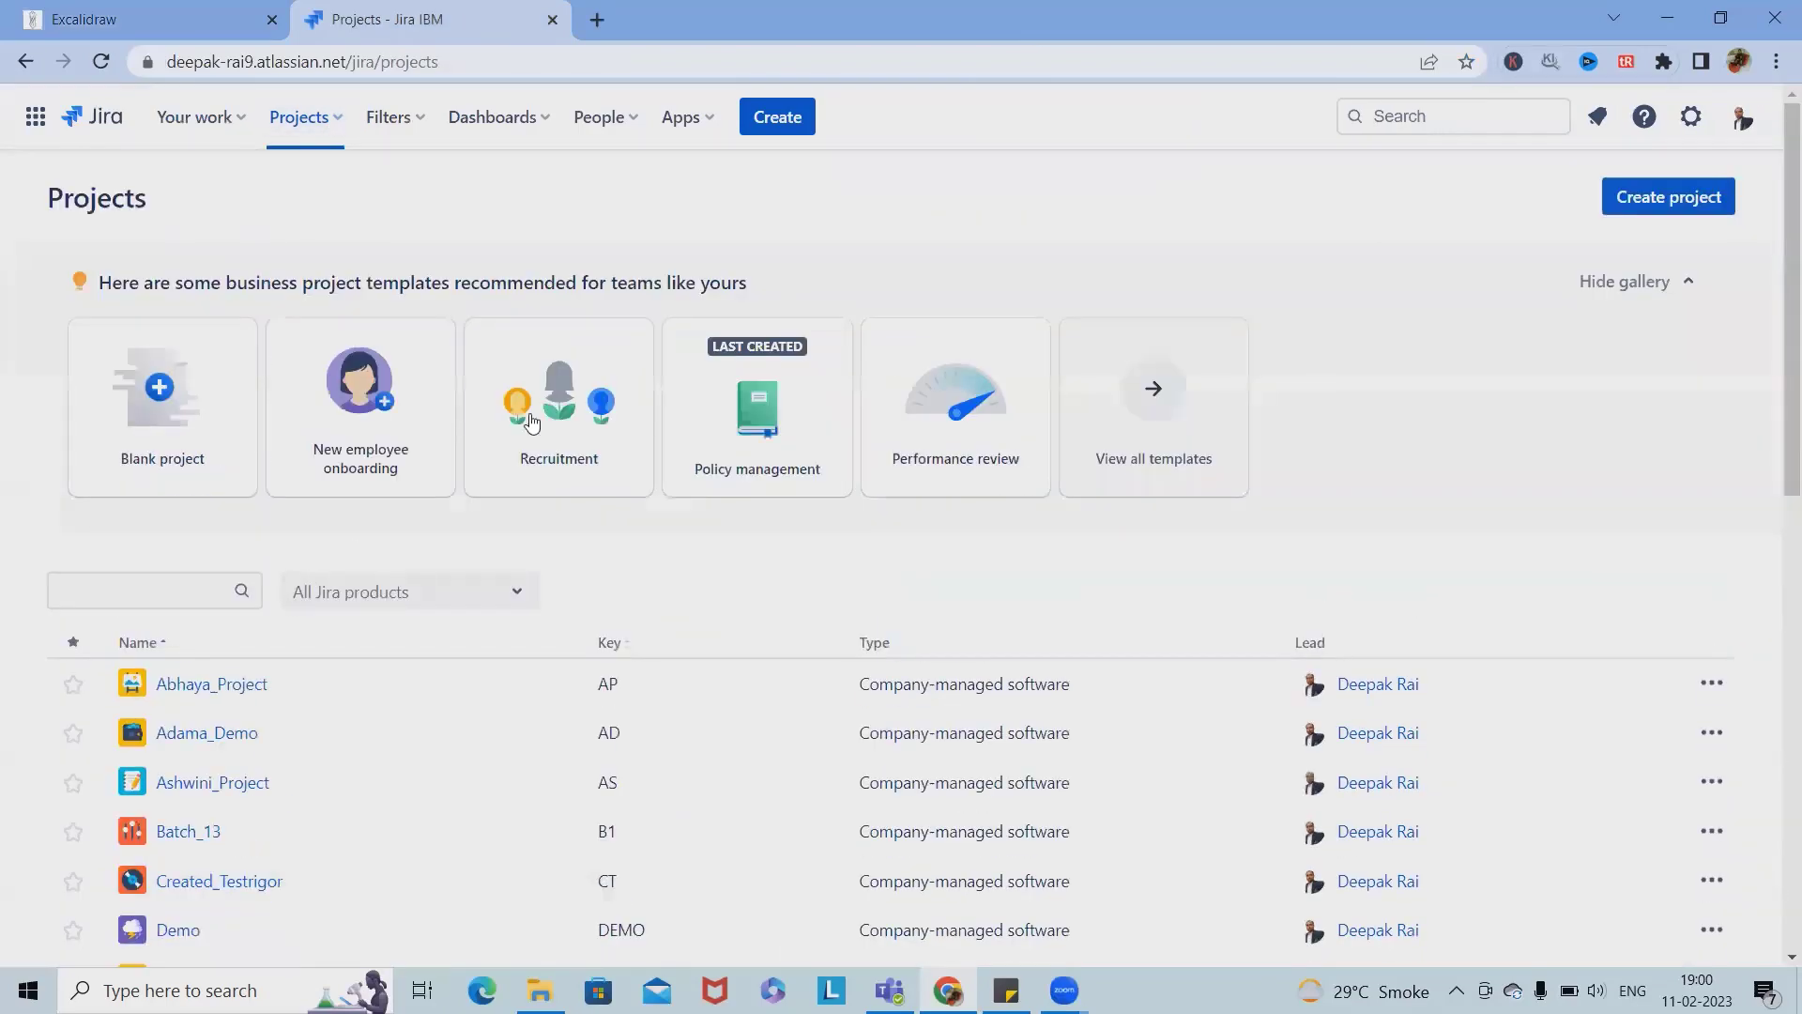
pyautogui.moveTo(1151, 411)
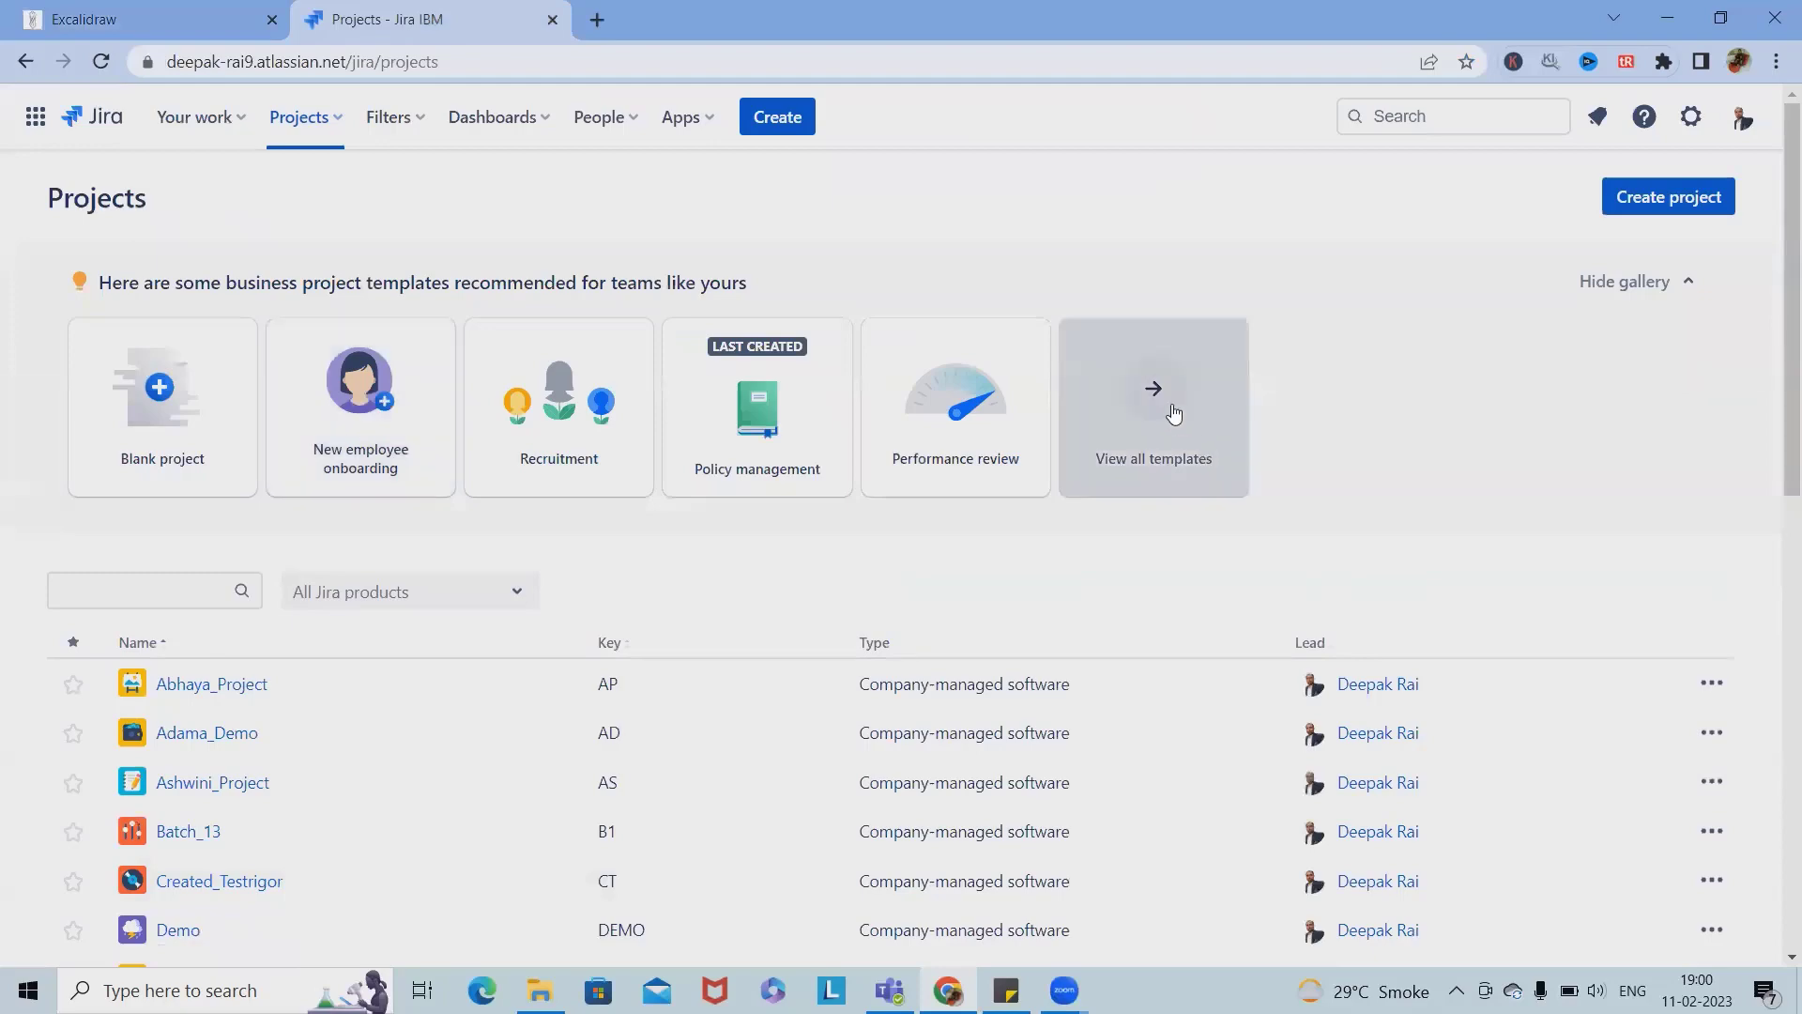
pyautogui.click(1151, 412)
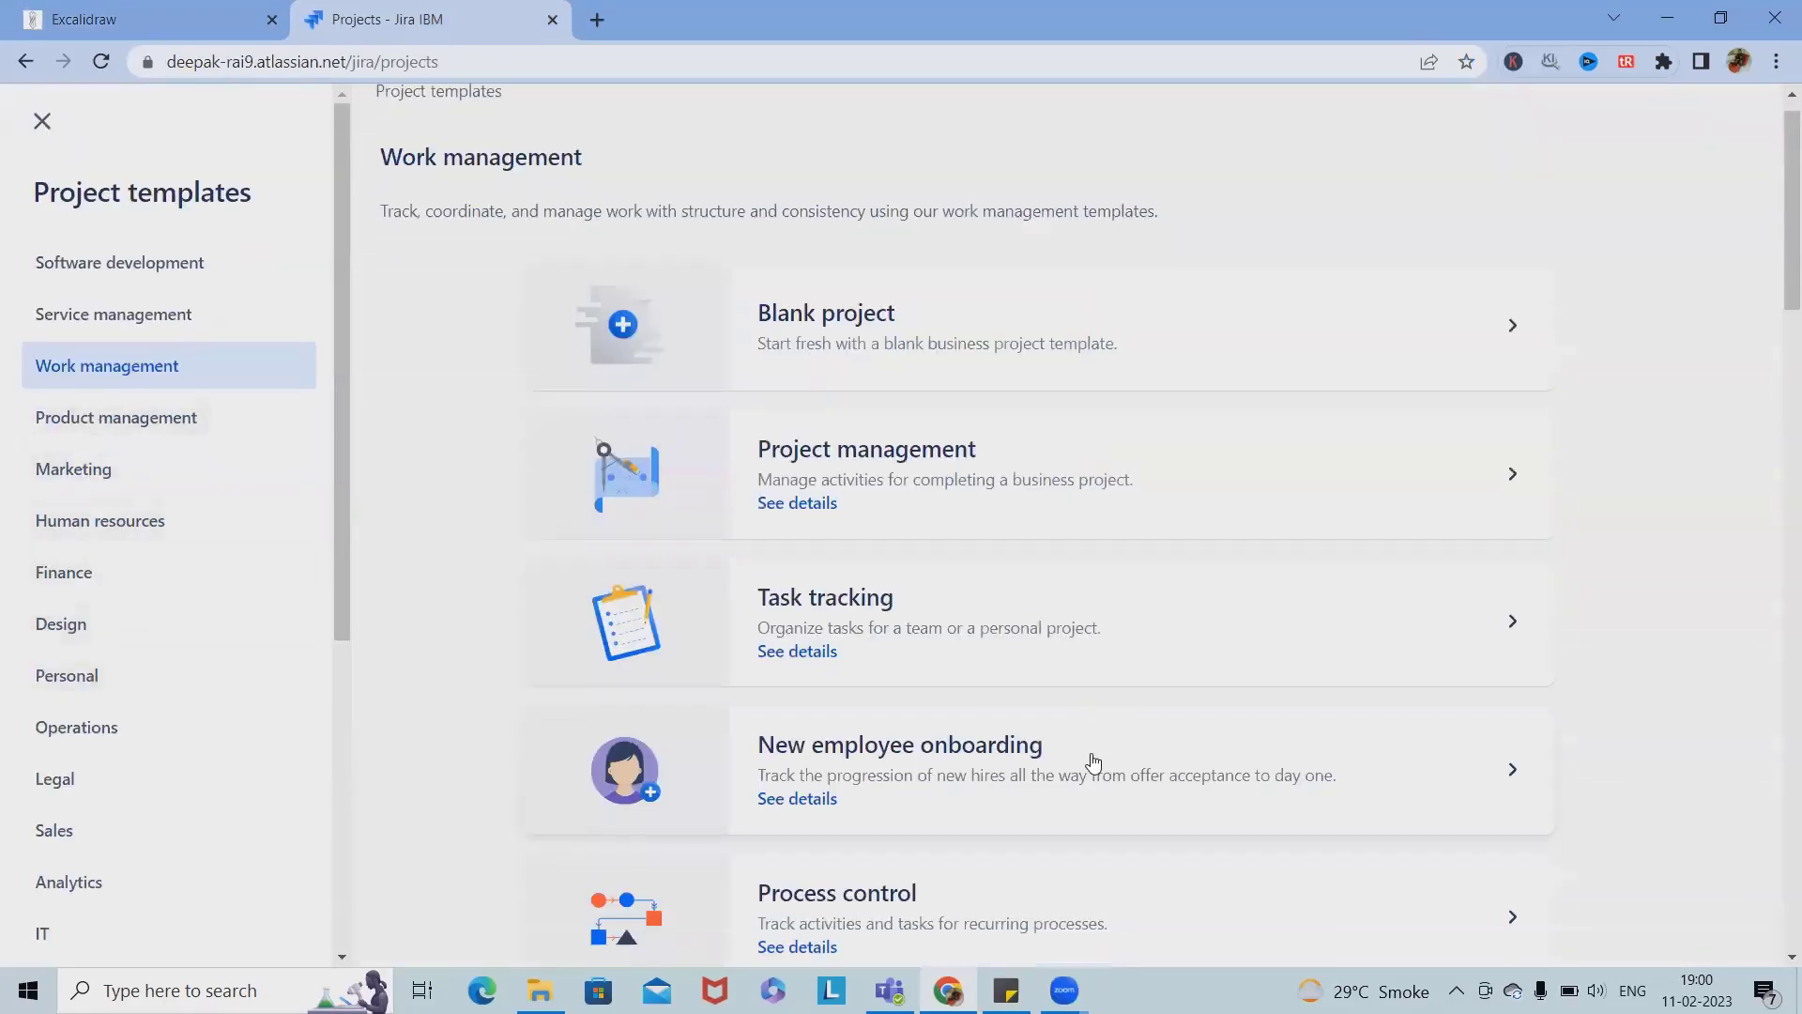
# Step: Choose the Budget creation template and name the project 'Project Budgeting'
pyautogui.scroll(-3)
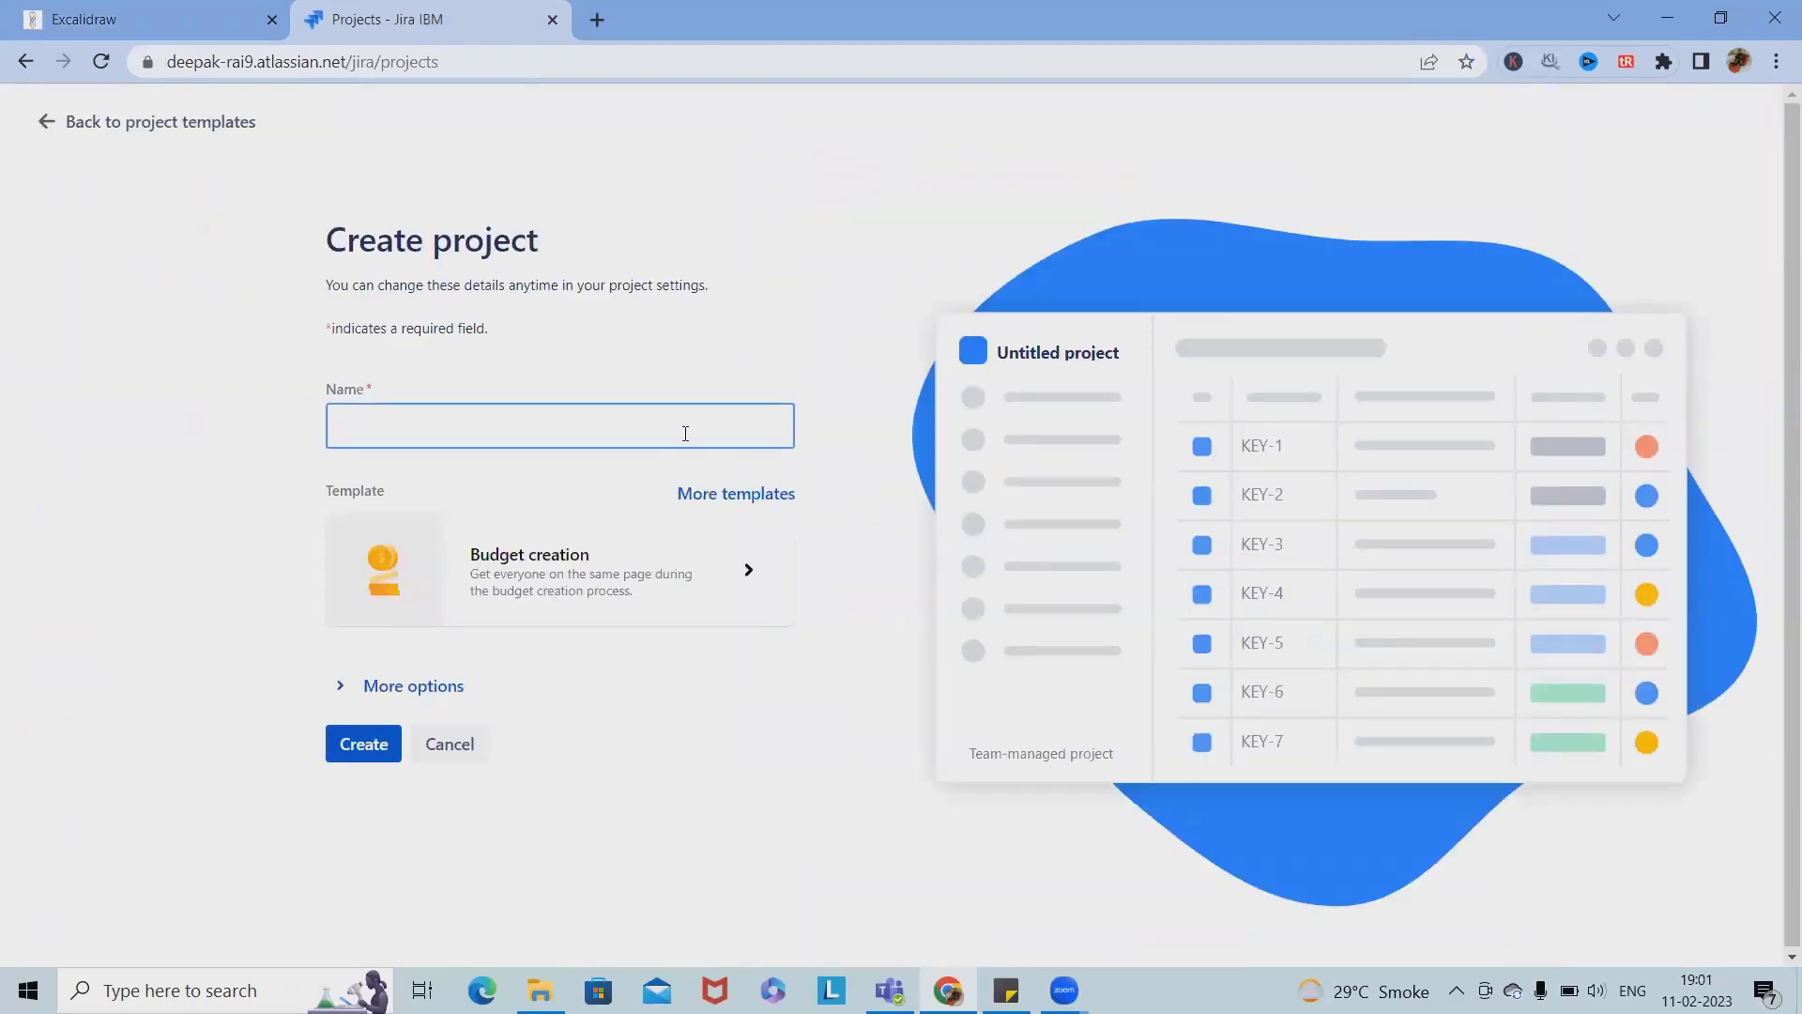
pyautogui.write('Project B')
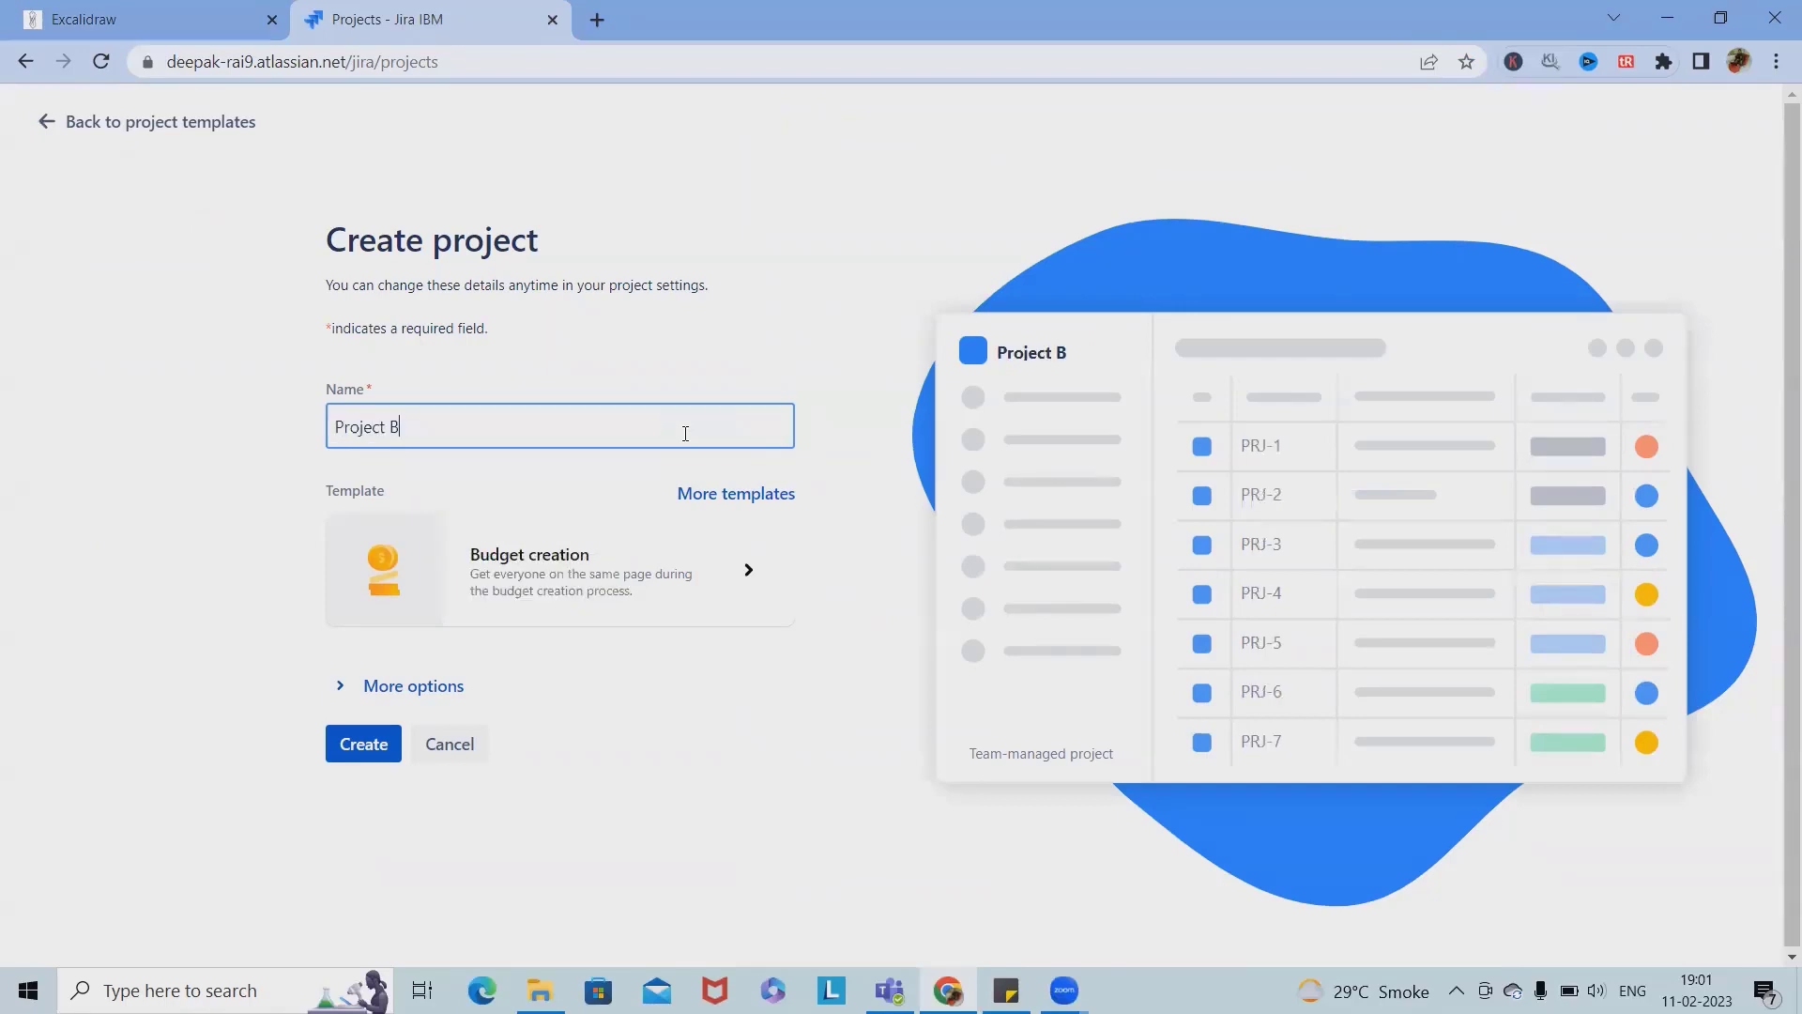
pyautogui.write('udge')
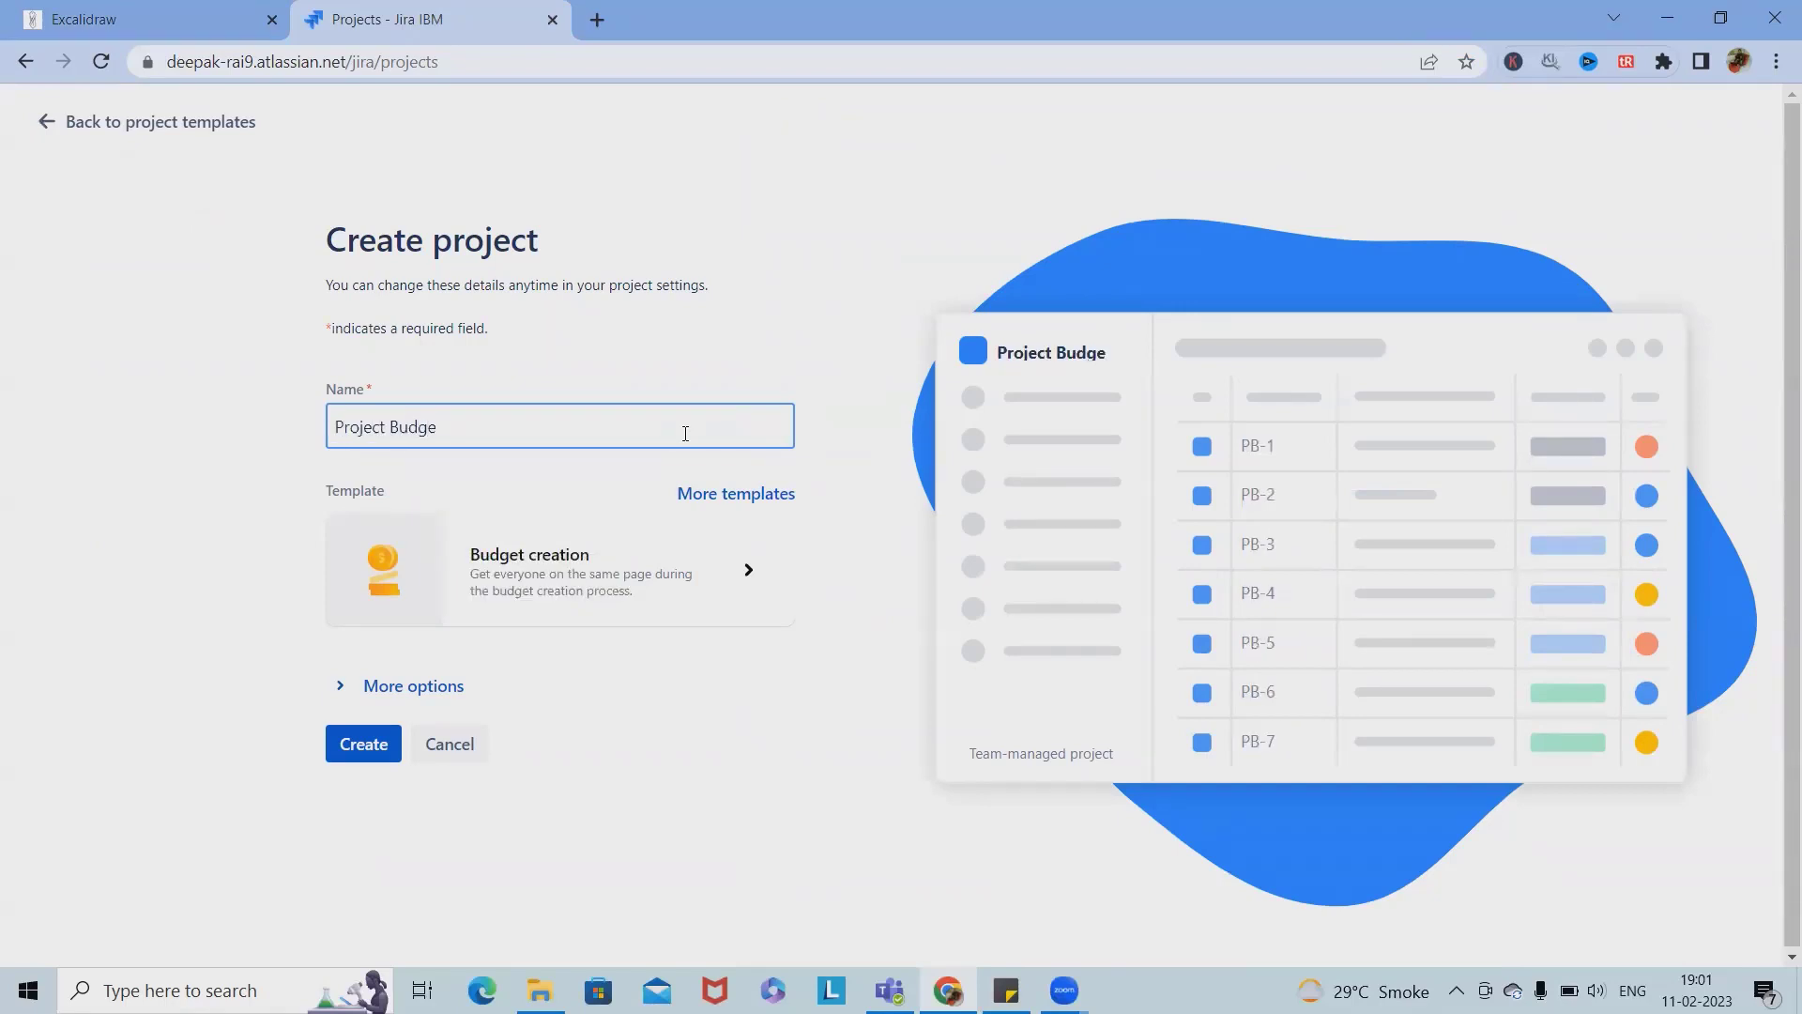
pyautogui.write('ting')
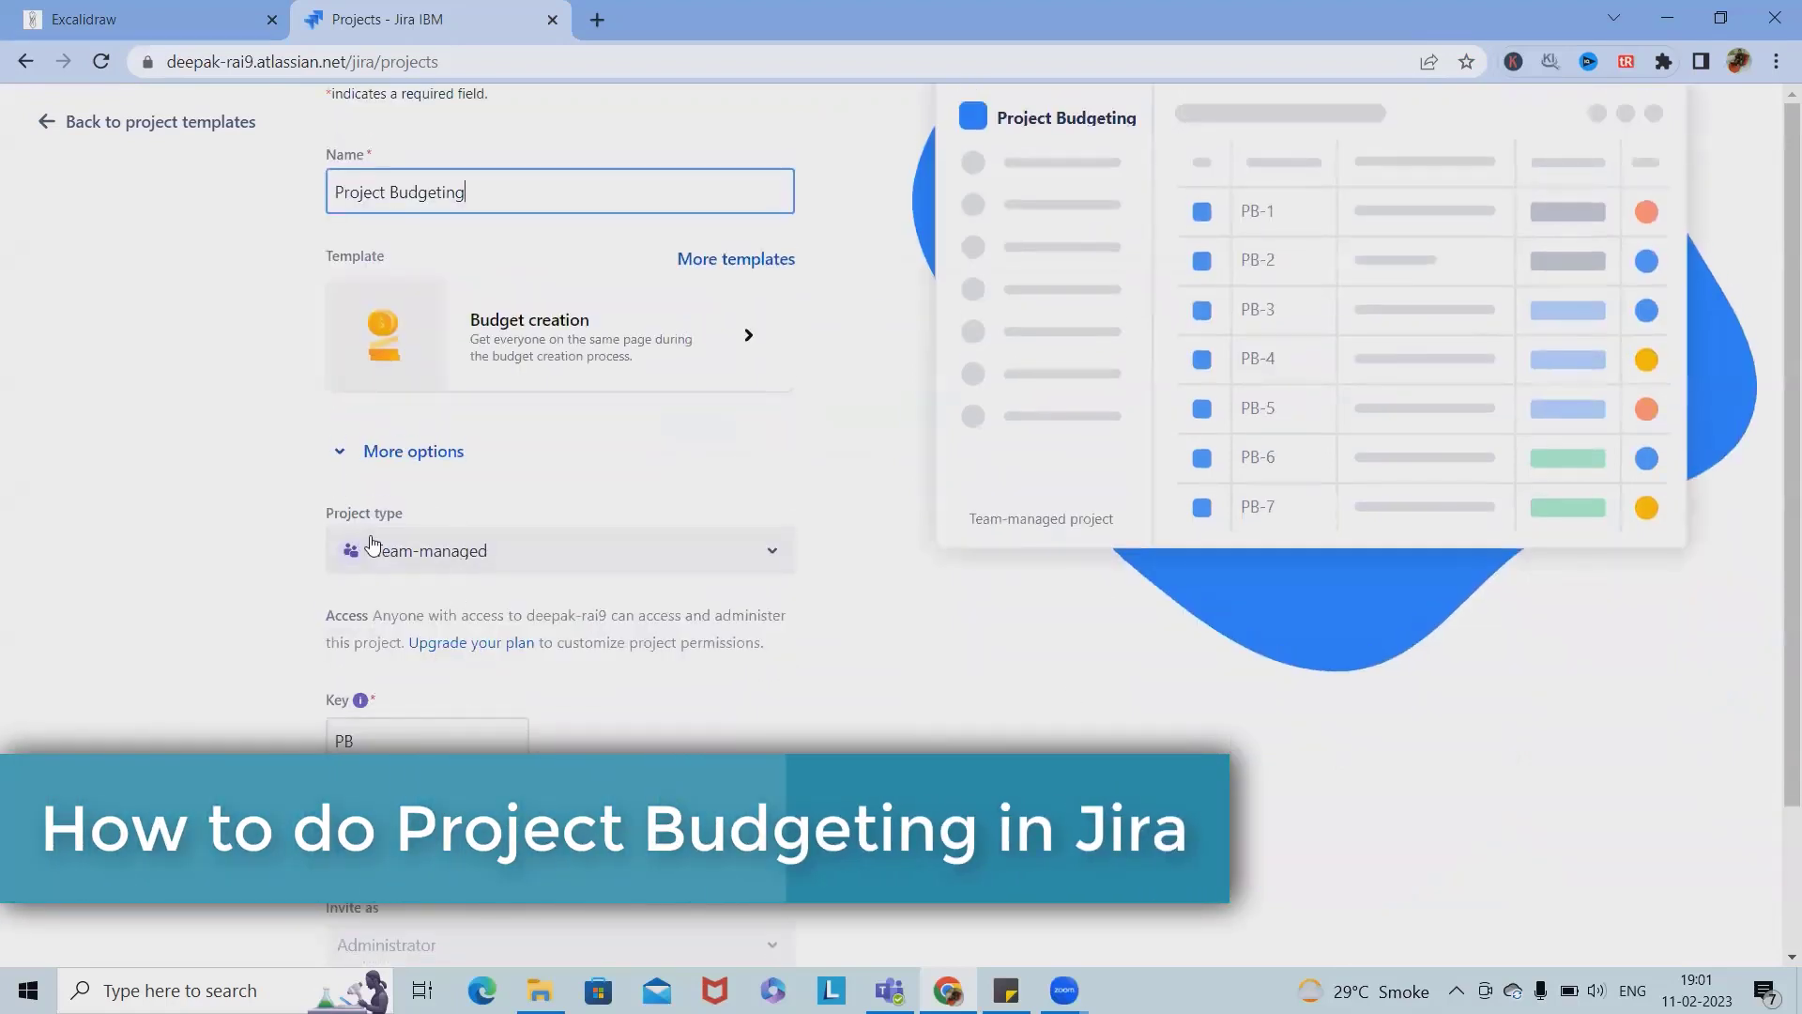
# Step: Keep the project Team-managed with key PB and create it
pyautogui.click(557, 550)
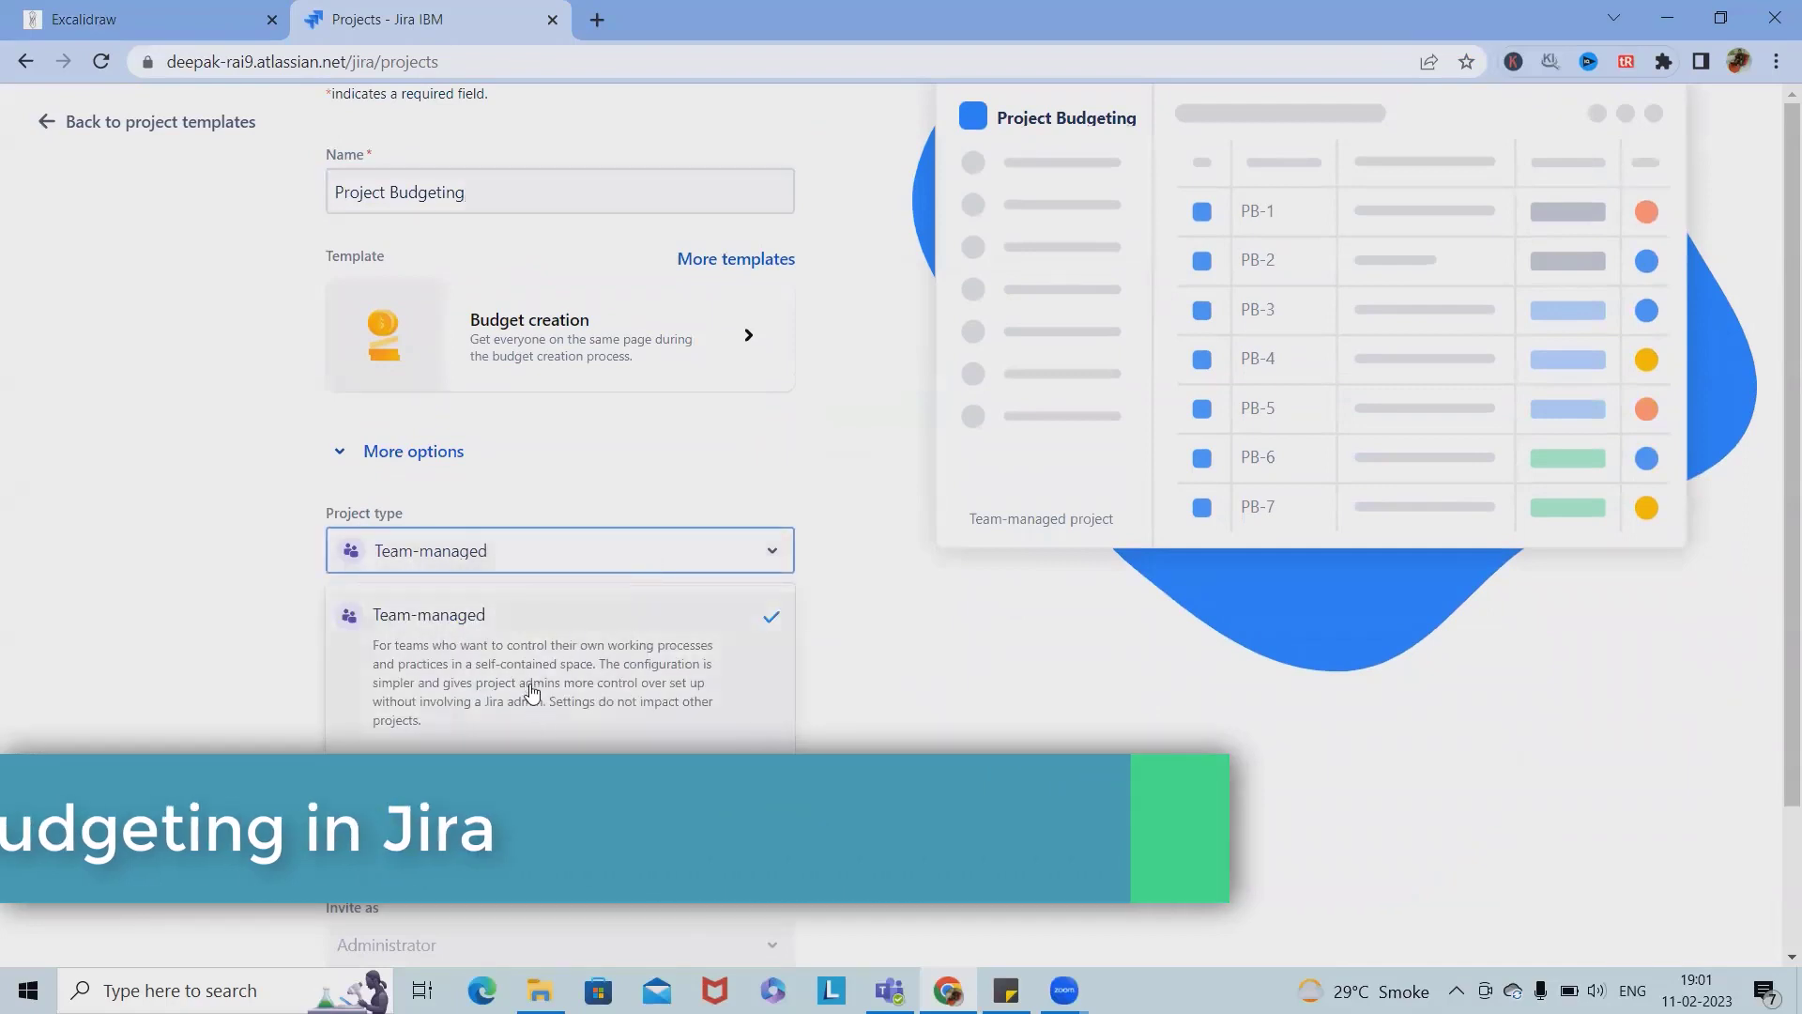
pyautogui.click(428, 614)
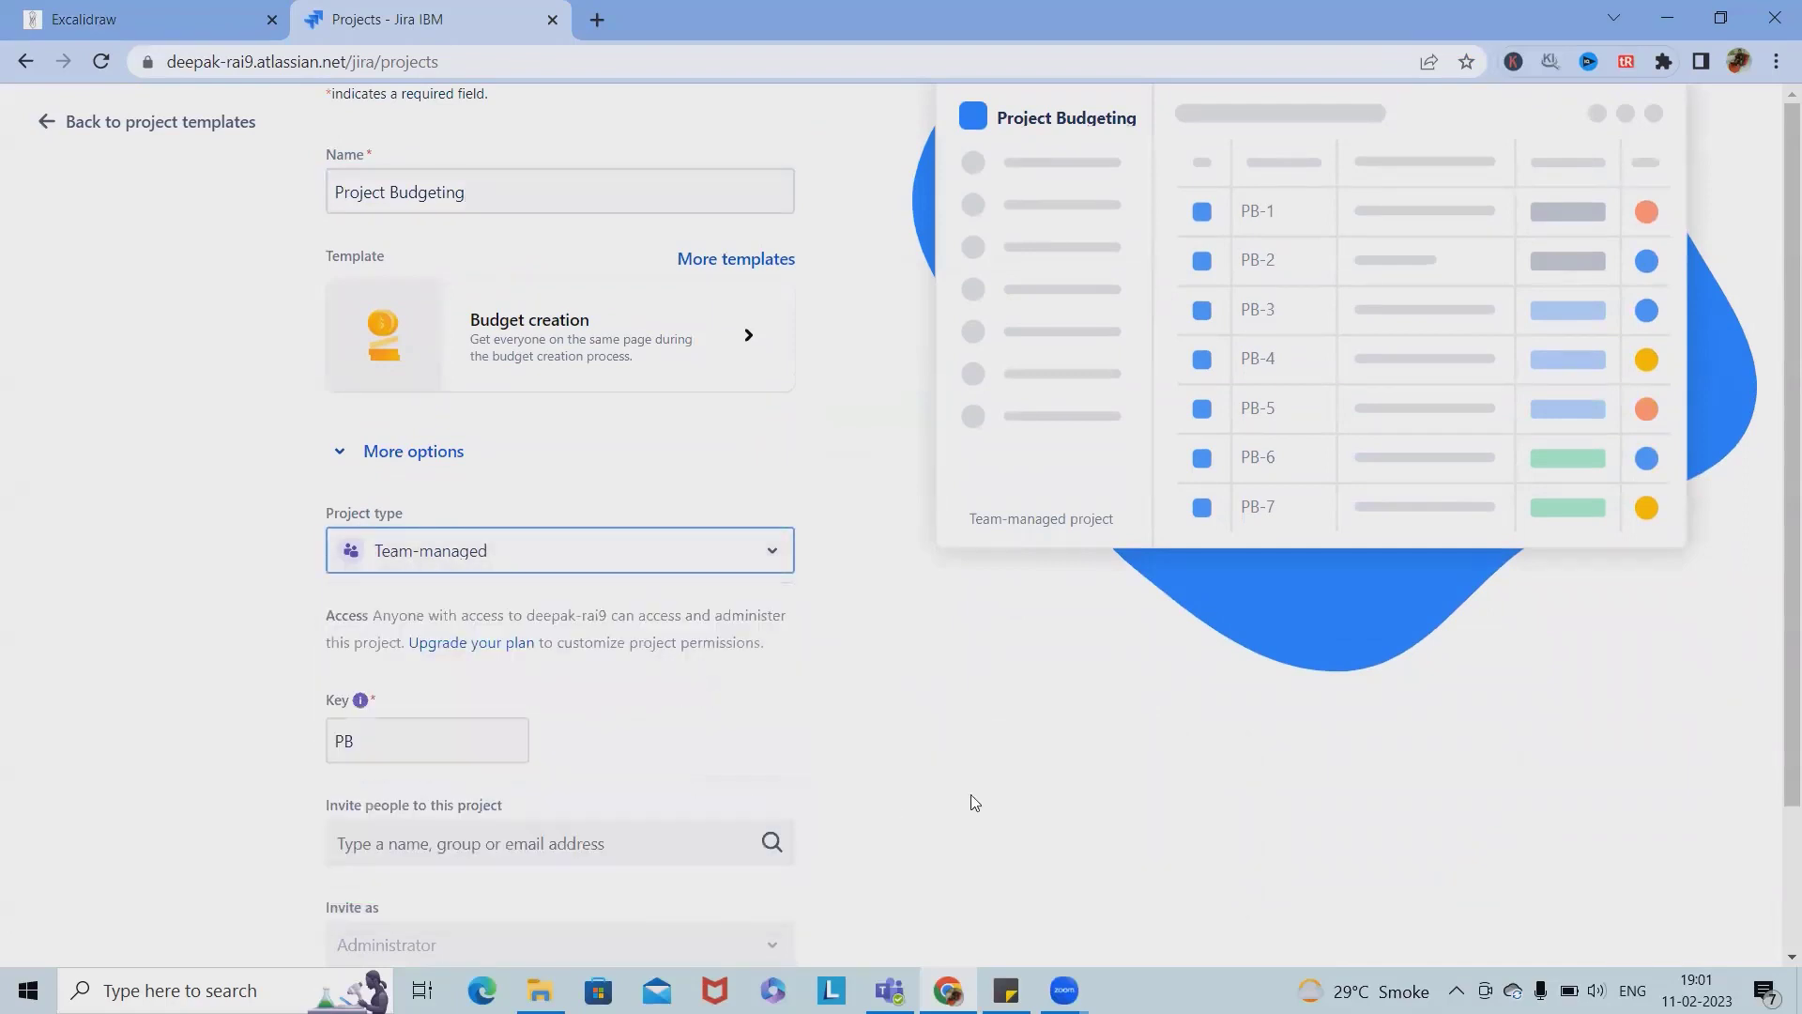
pyautogui.click(426, 740)
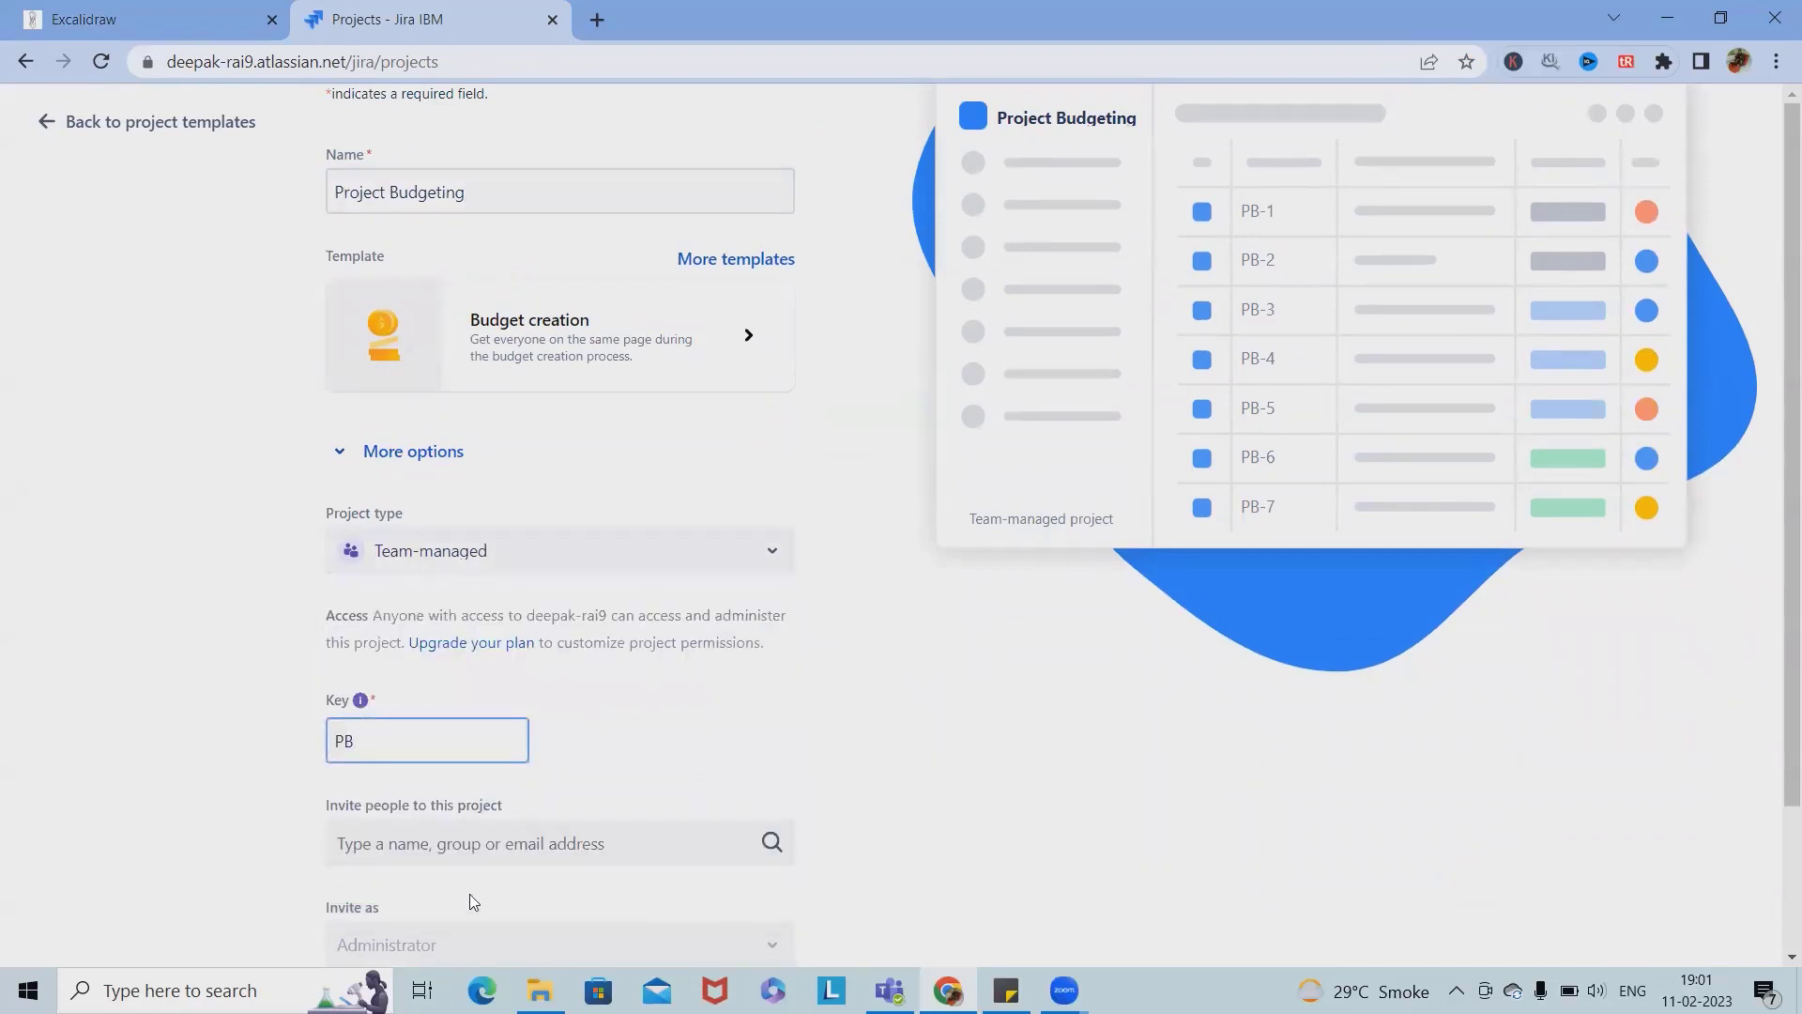
pyautogui.moveTo(710, 828)
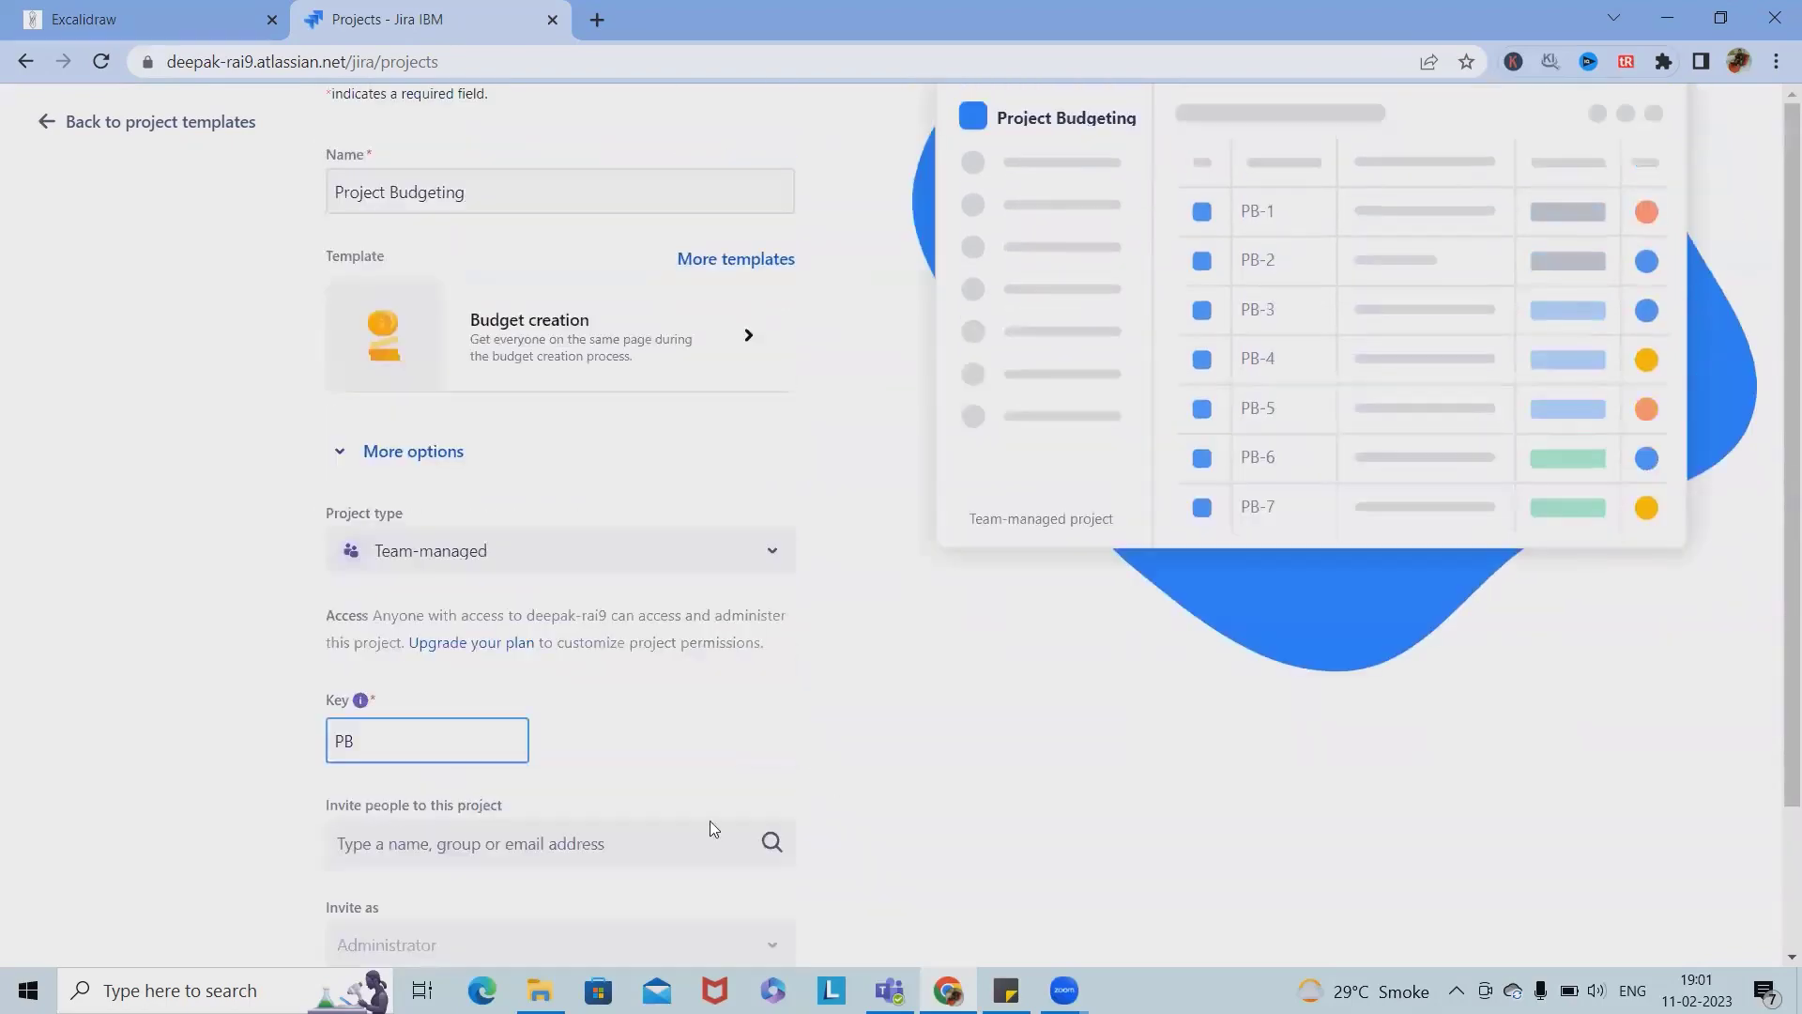
pyautogui.scroll(-3)
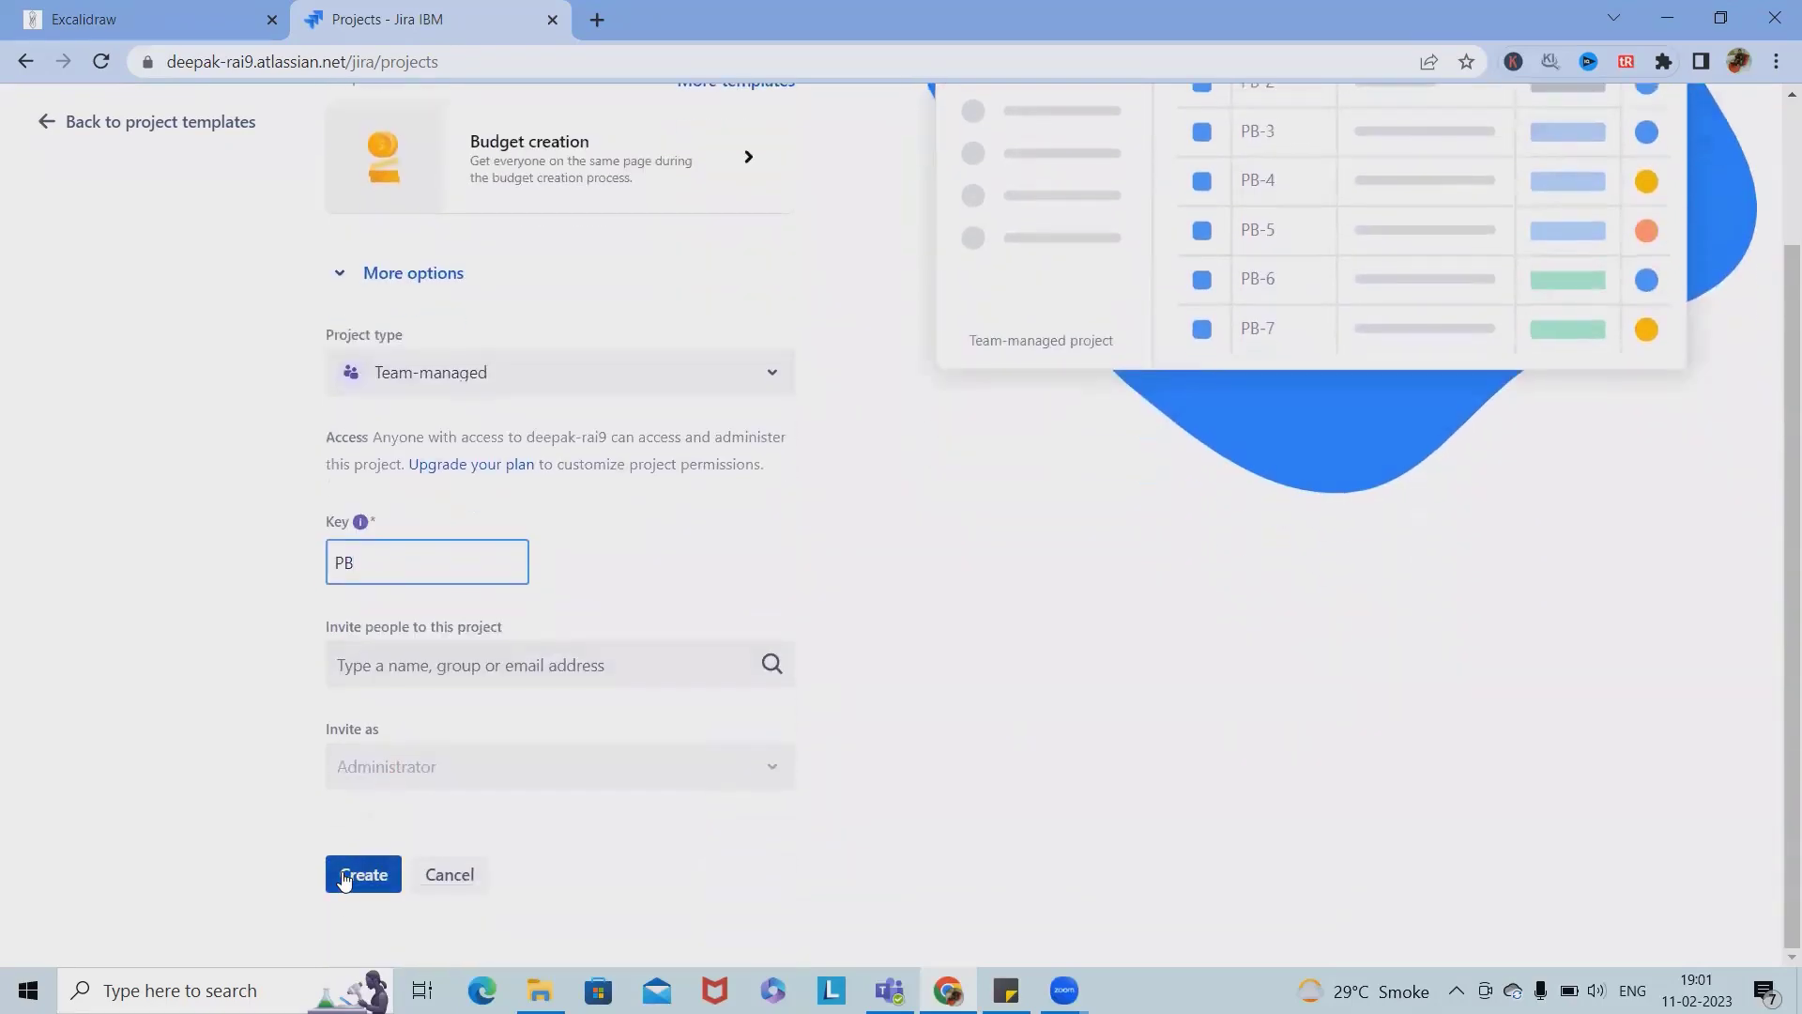
pyautogui.click(363, 873)
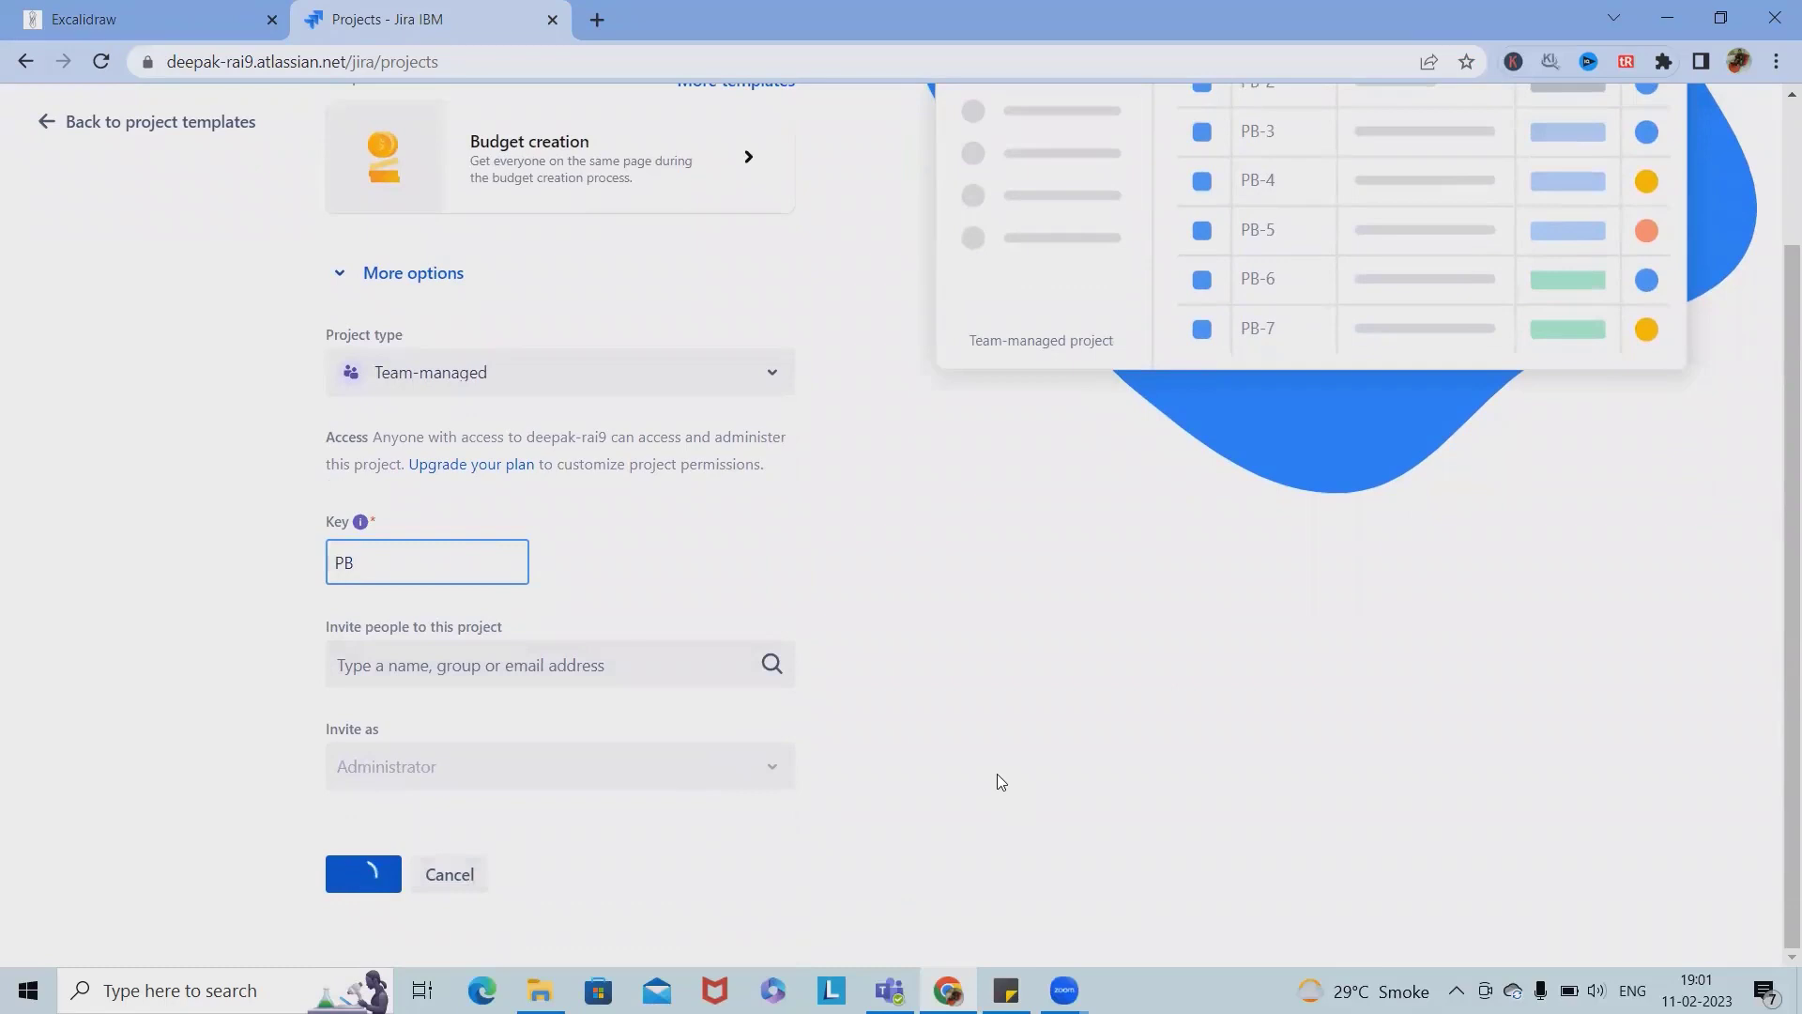
pyautogui.click(362, 873)
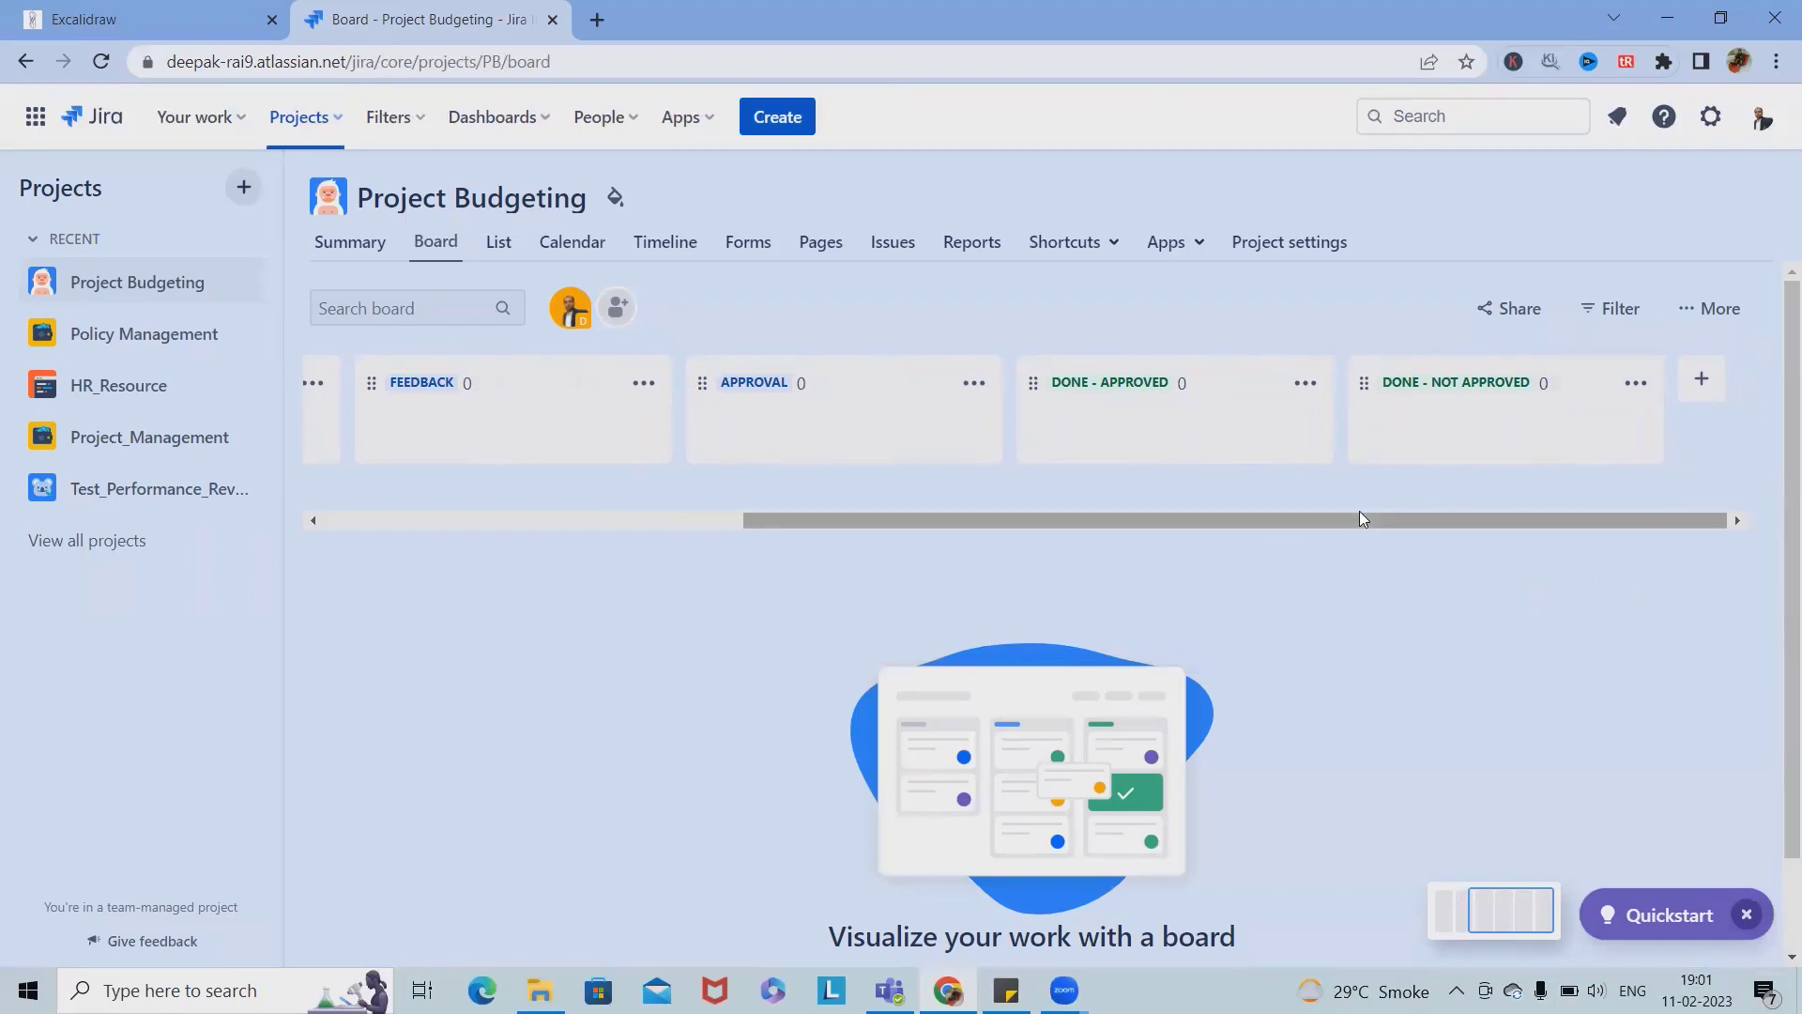
# Step: Create a 'Project Management Tool License' issue in the TO DO column
pyautogui.hscroll(-3)
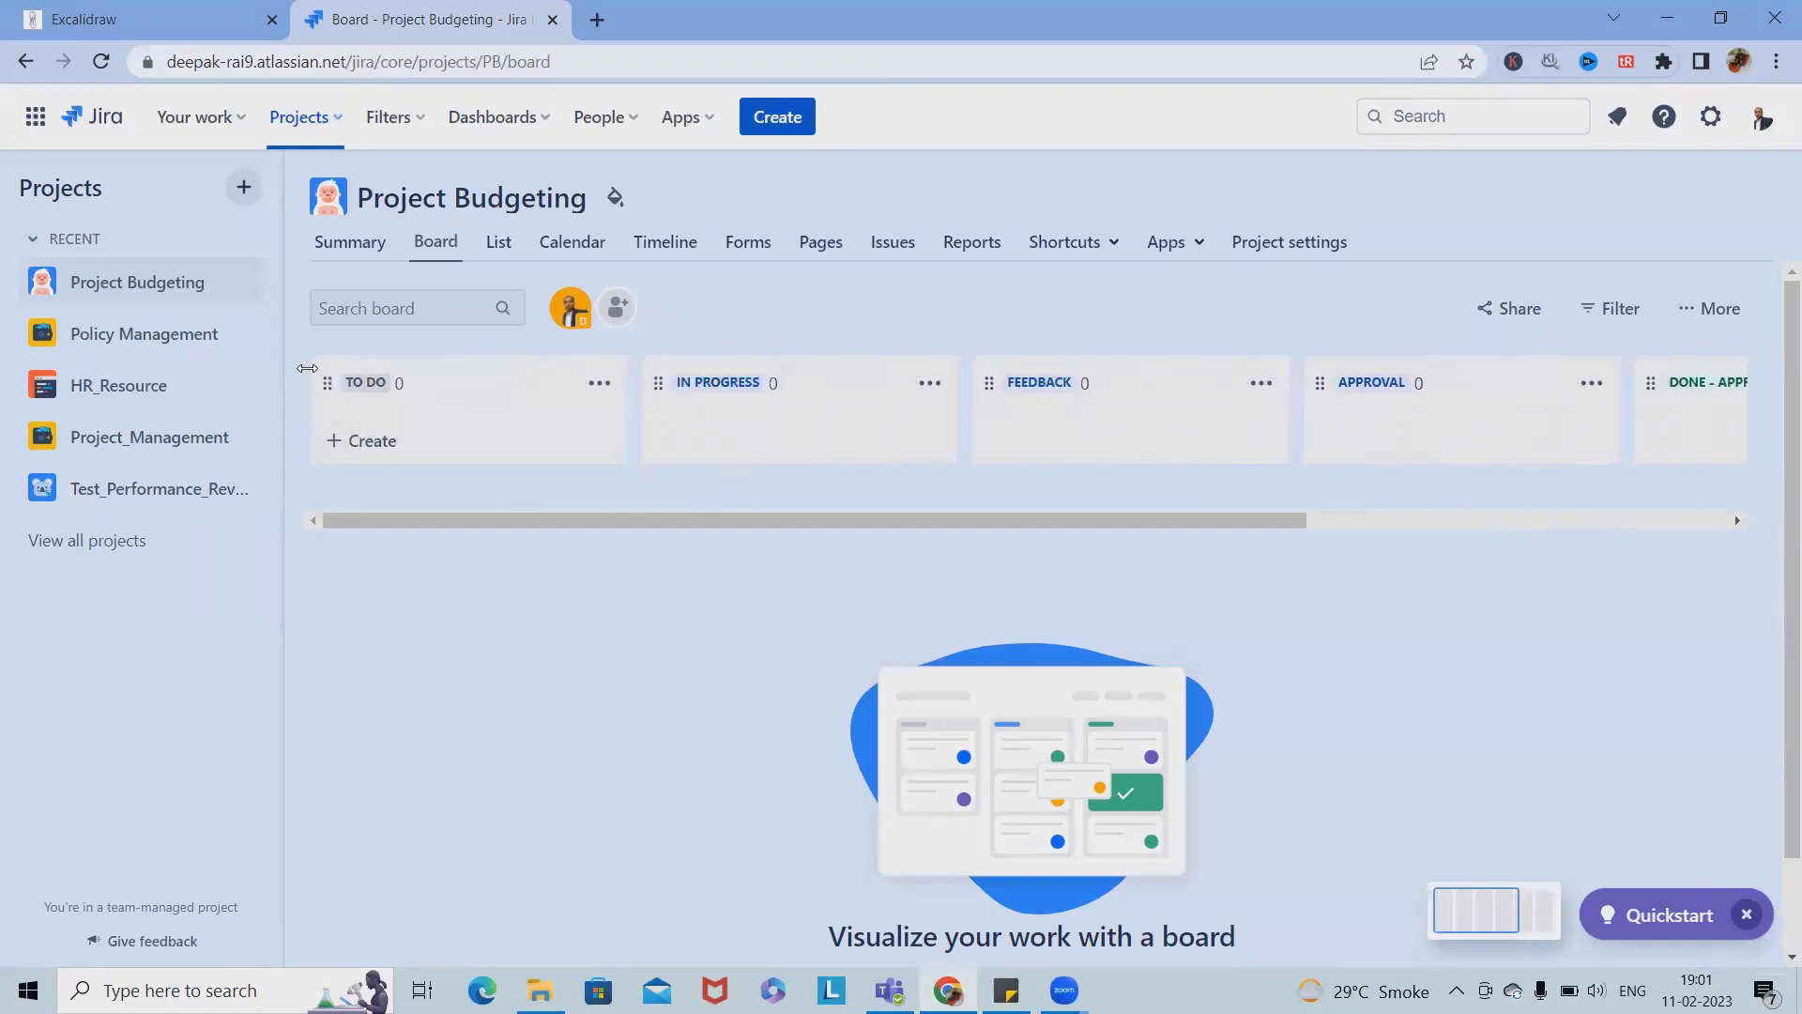
pyautogui.click(370, 440)
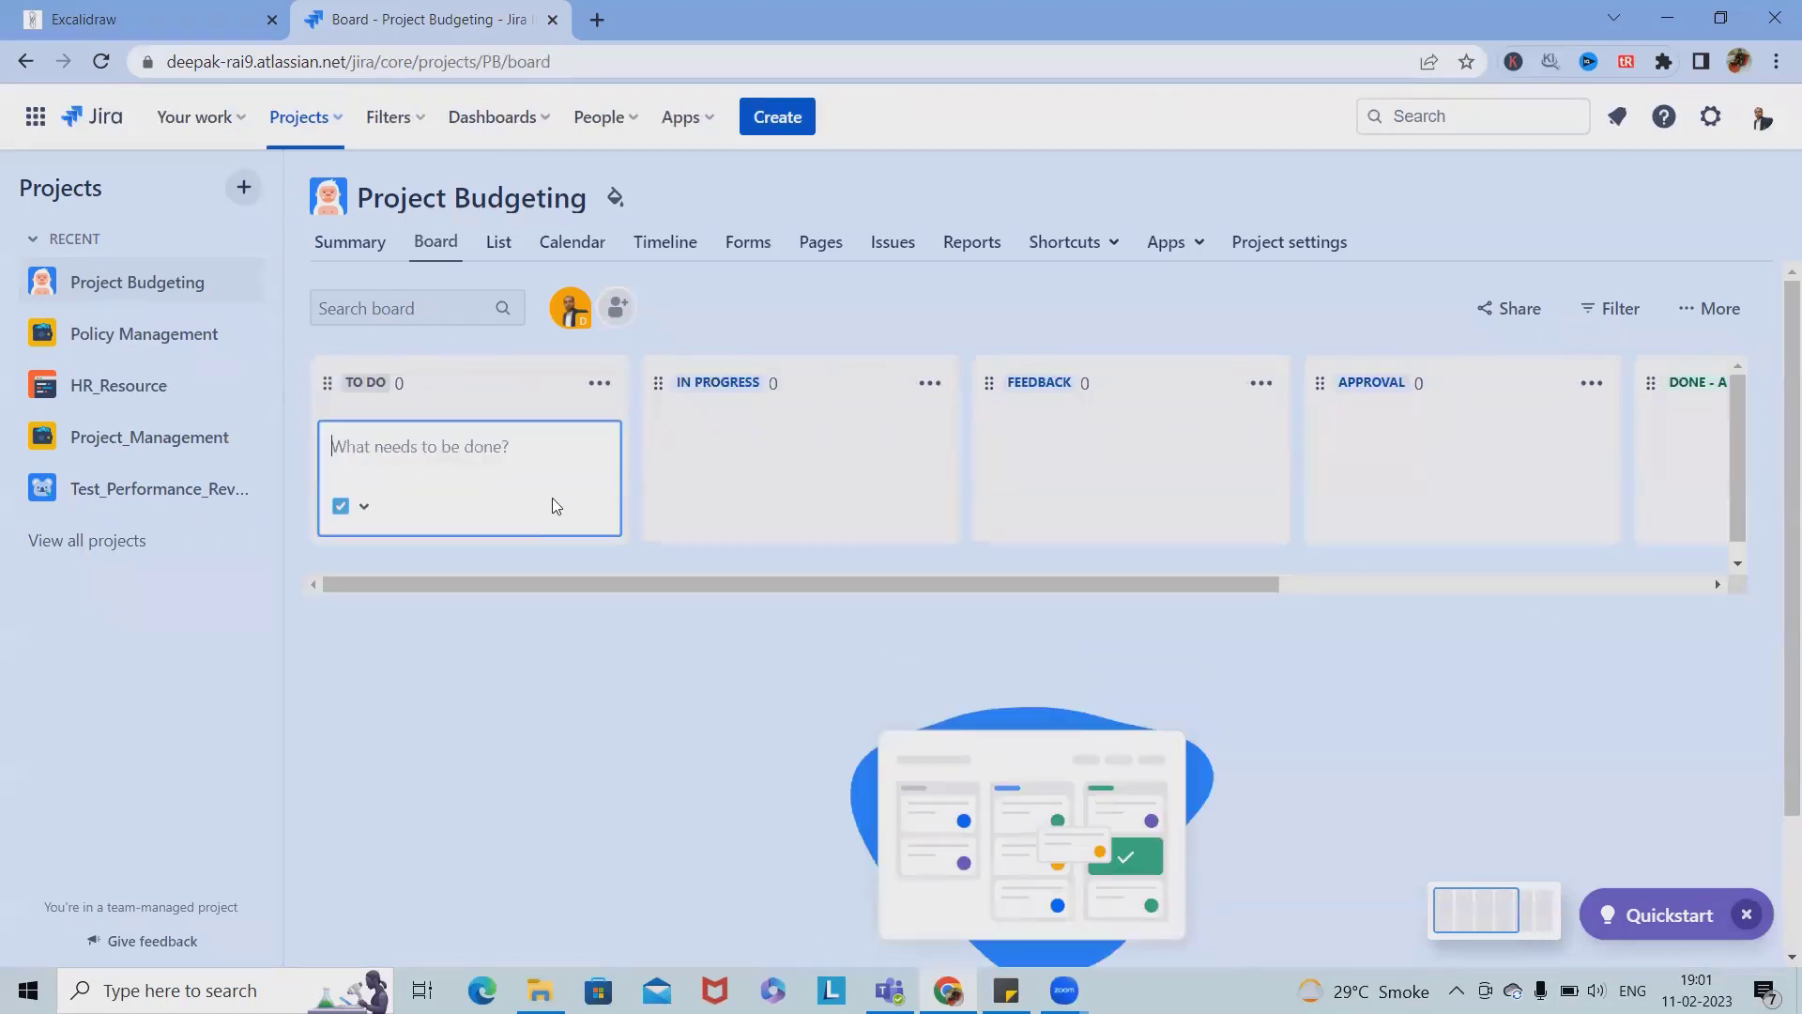
pyautogui.write('L')
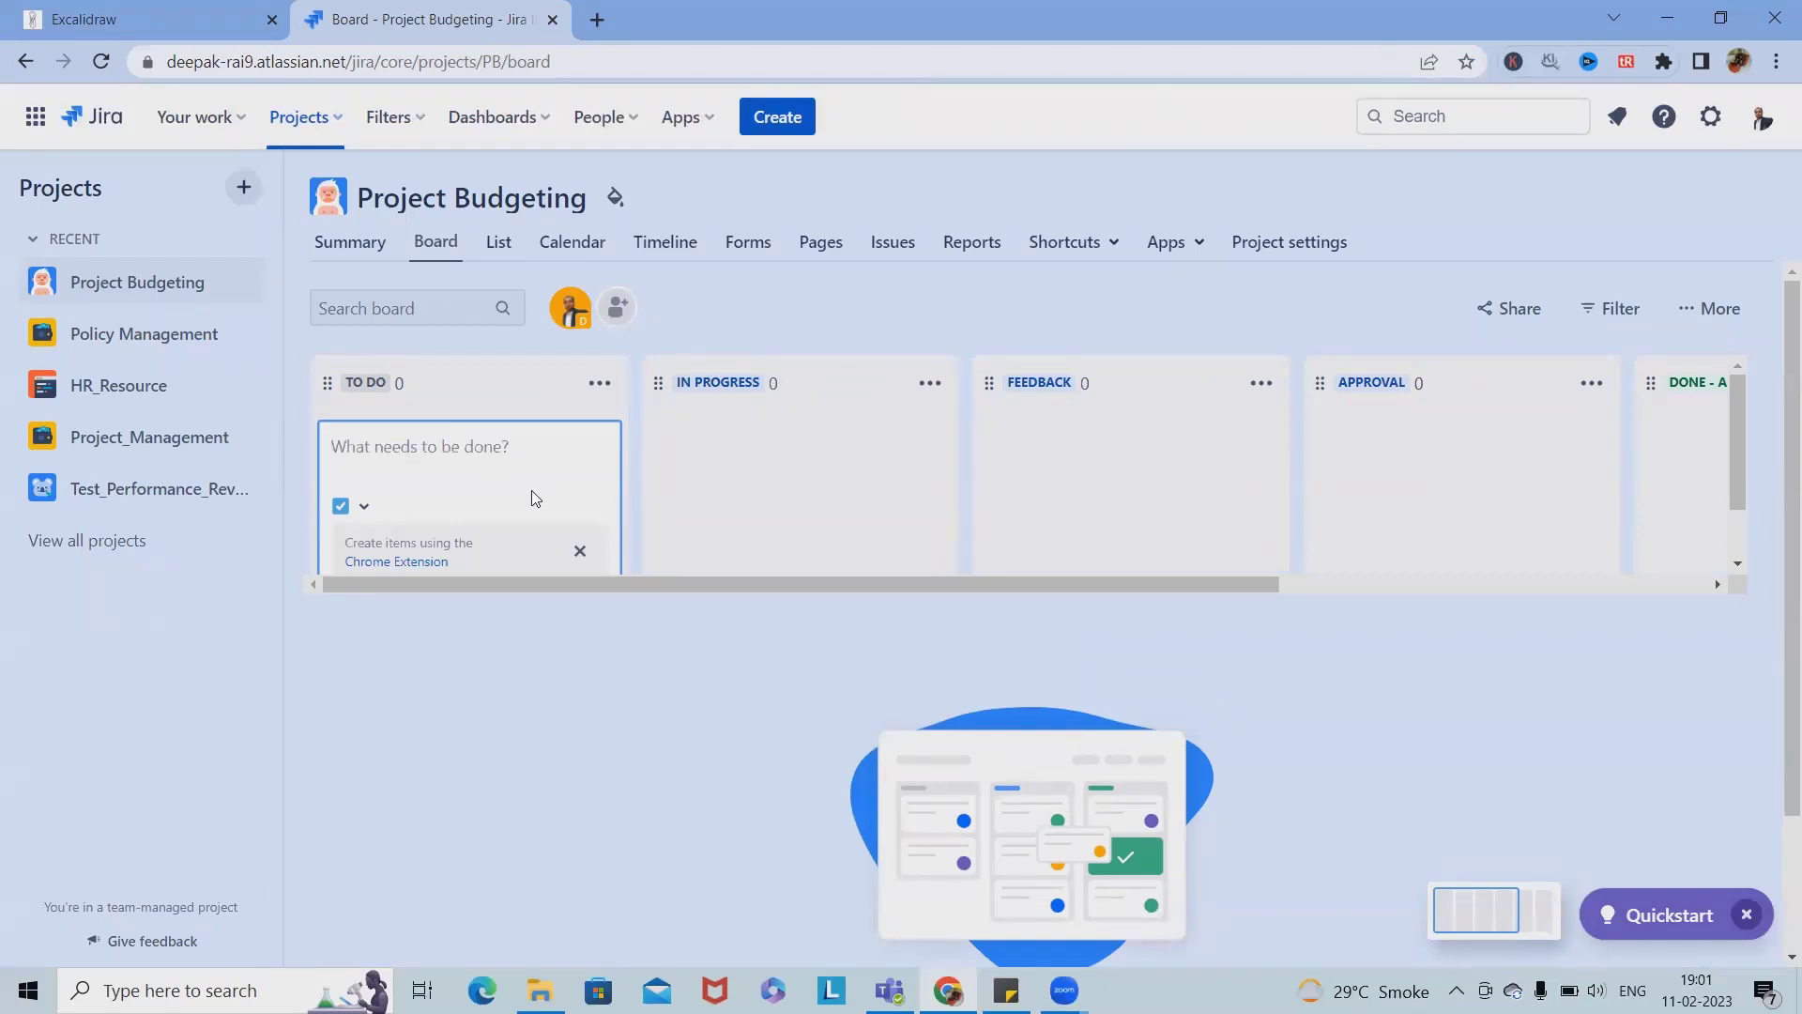
pyautogui.write('L')
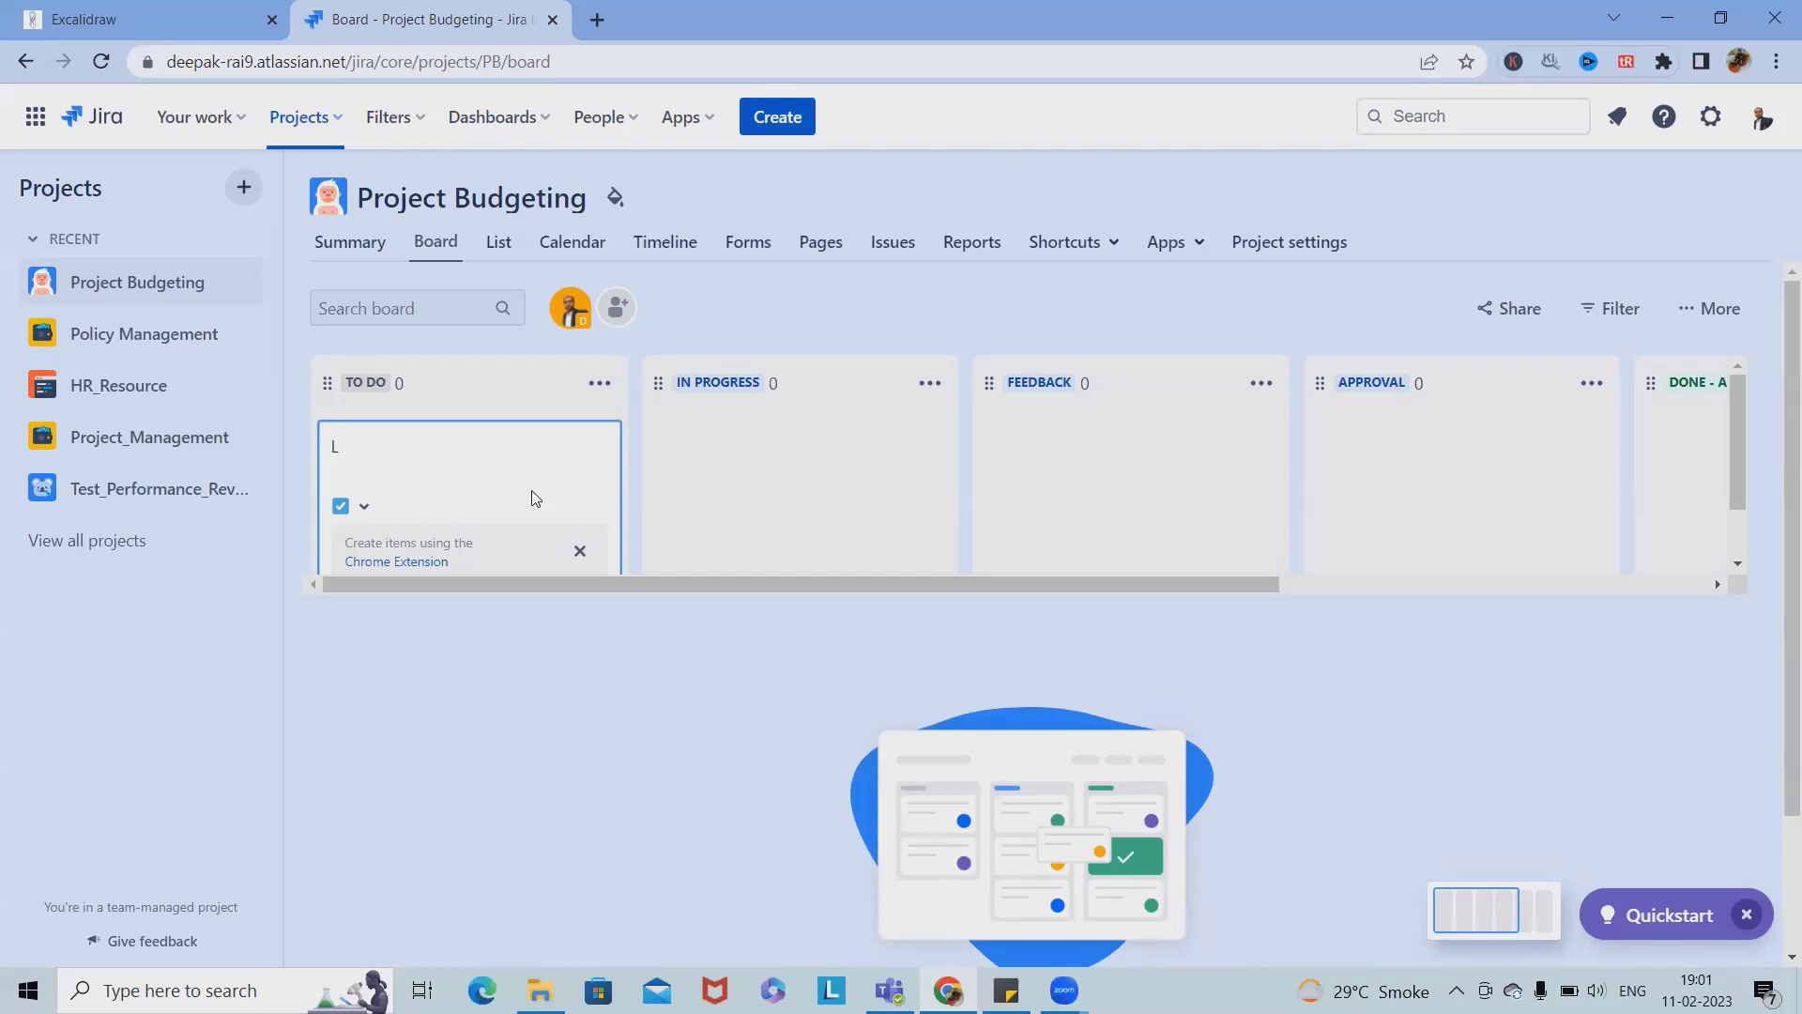
pyautogui.write('Project Management')
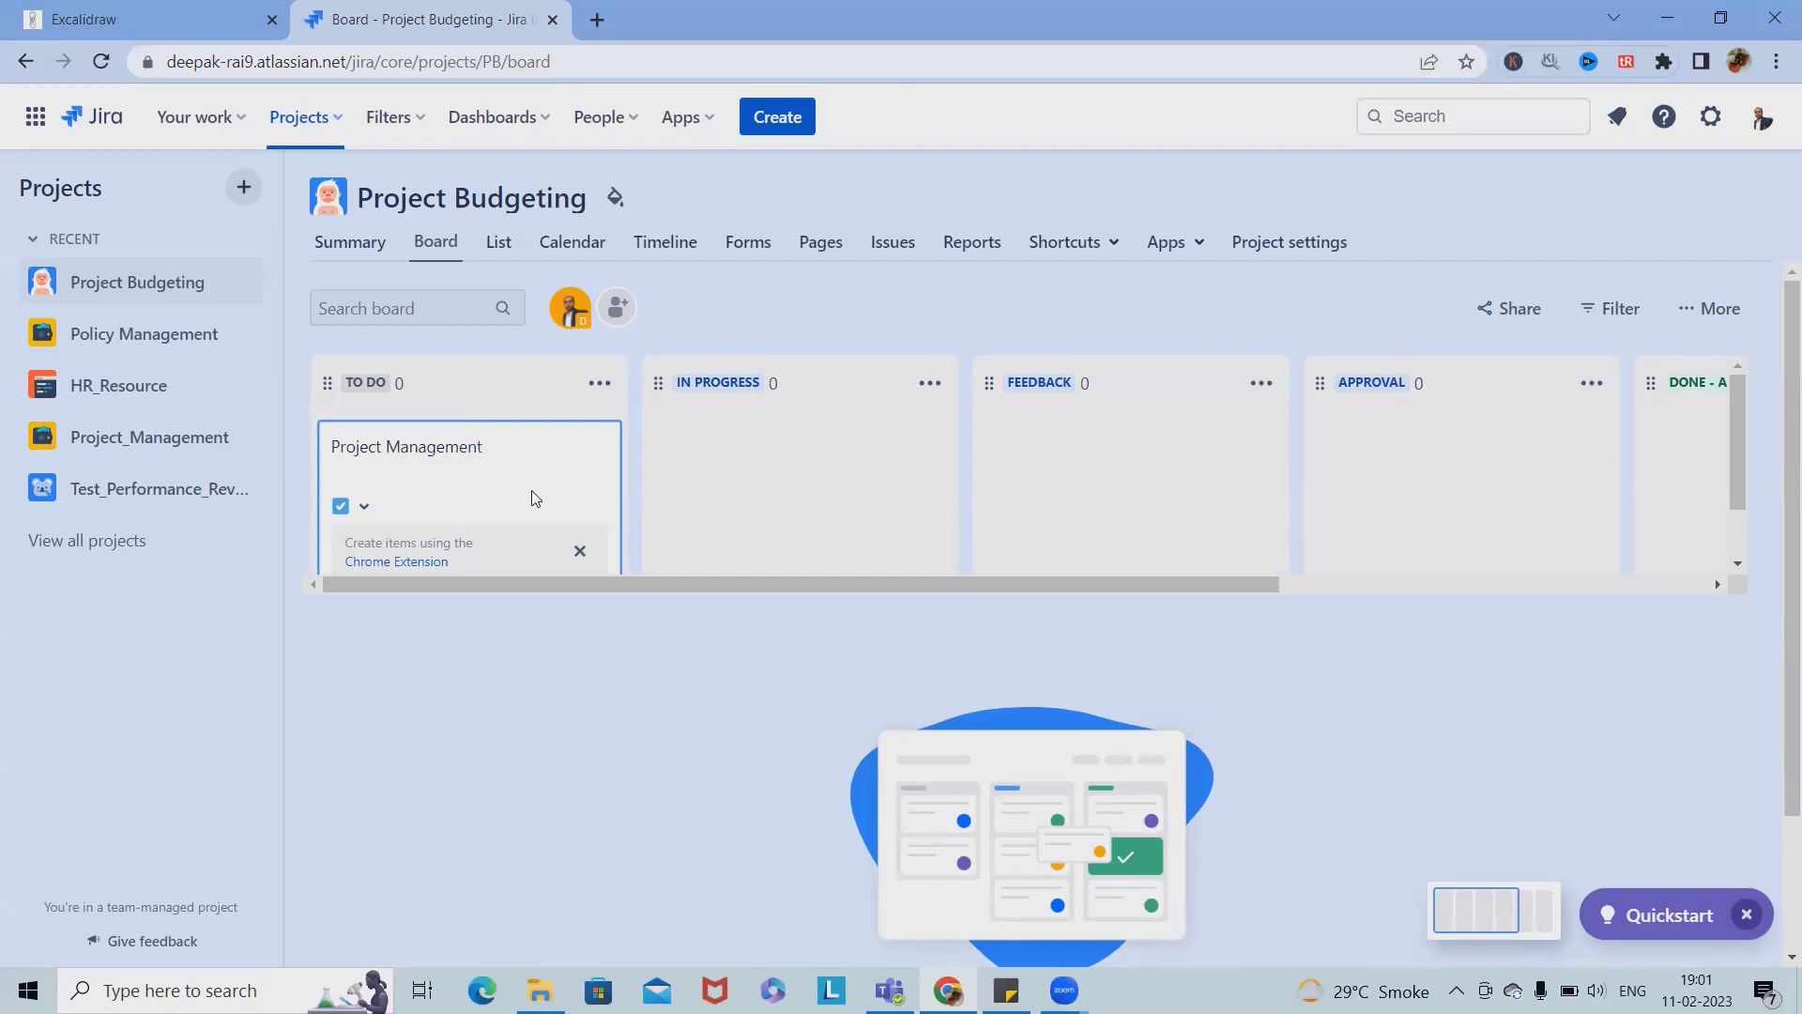
pyautogui.write('Tool Lic')
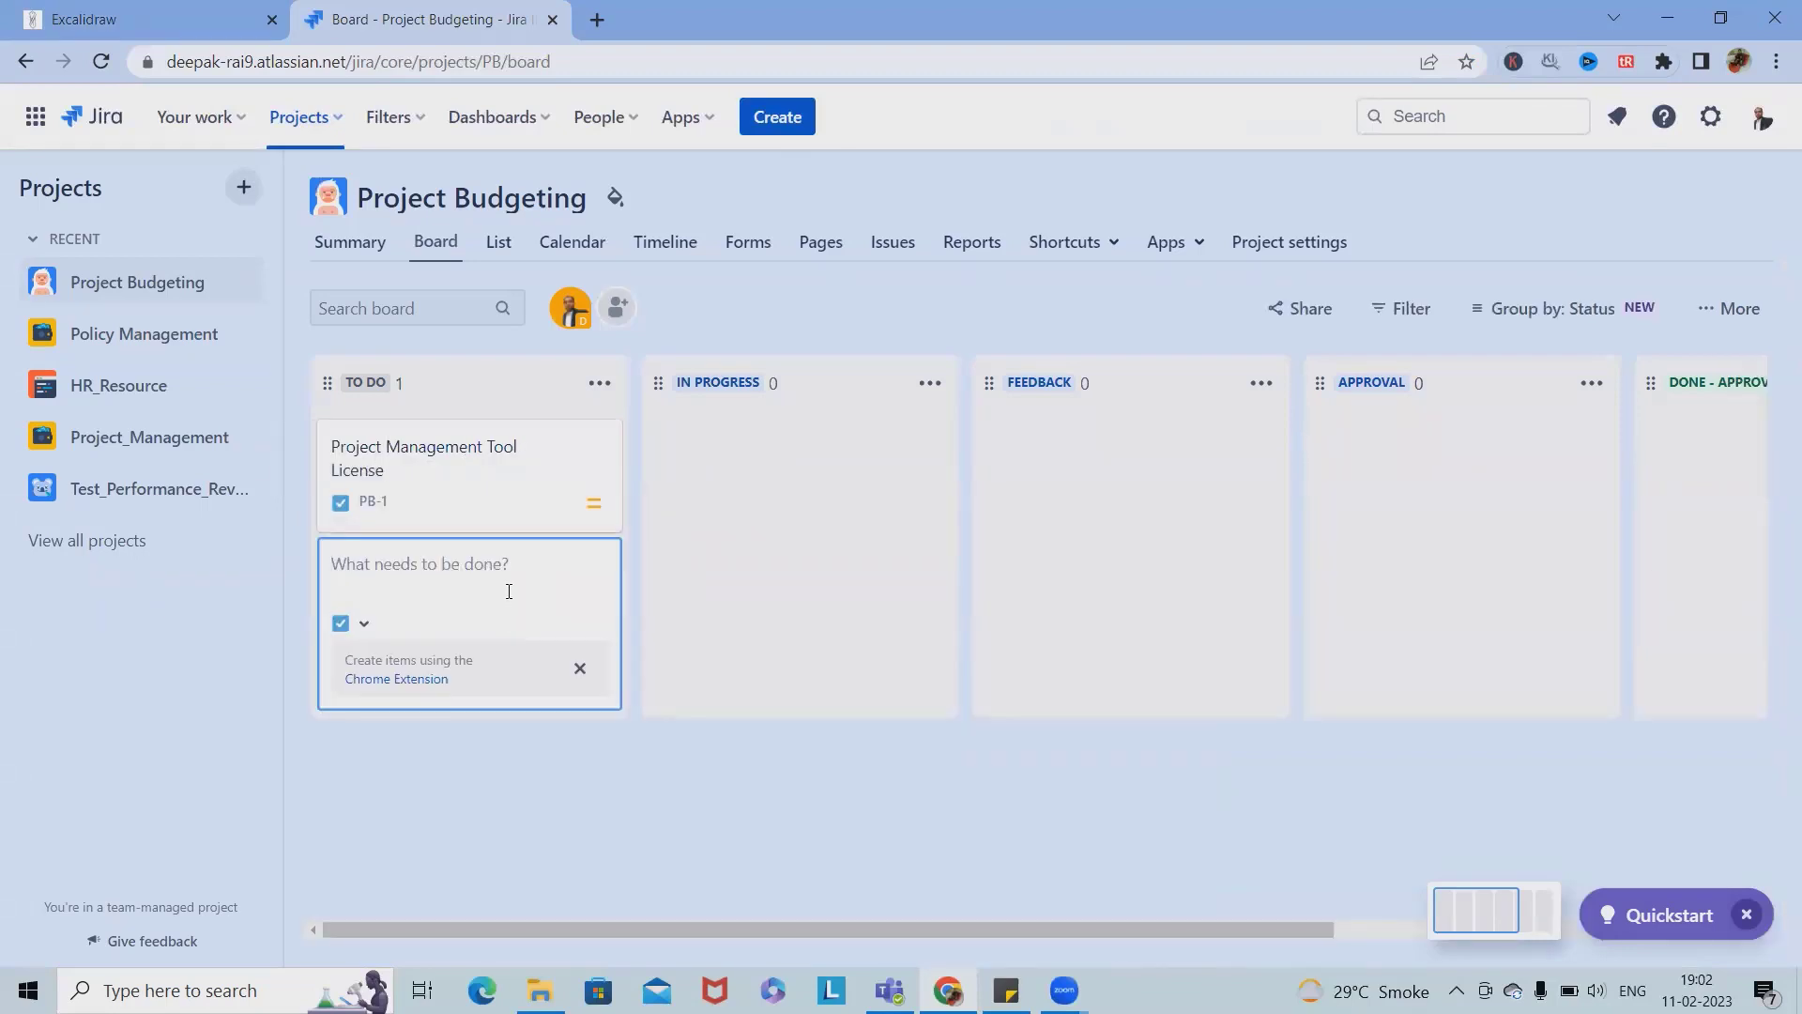
# Step: Add New Source cost and System Cost issues to TO DO
pyautogui.write('Hi')
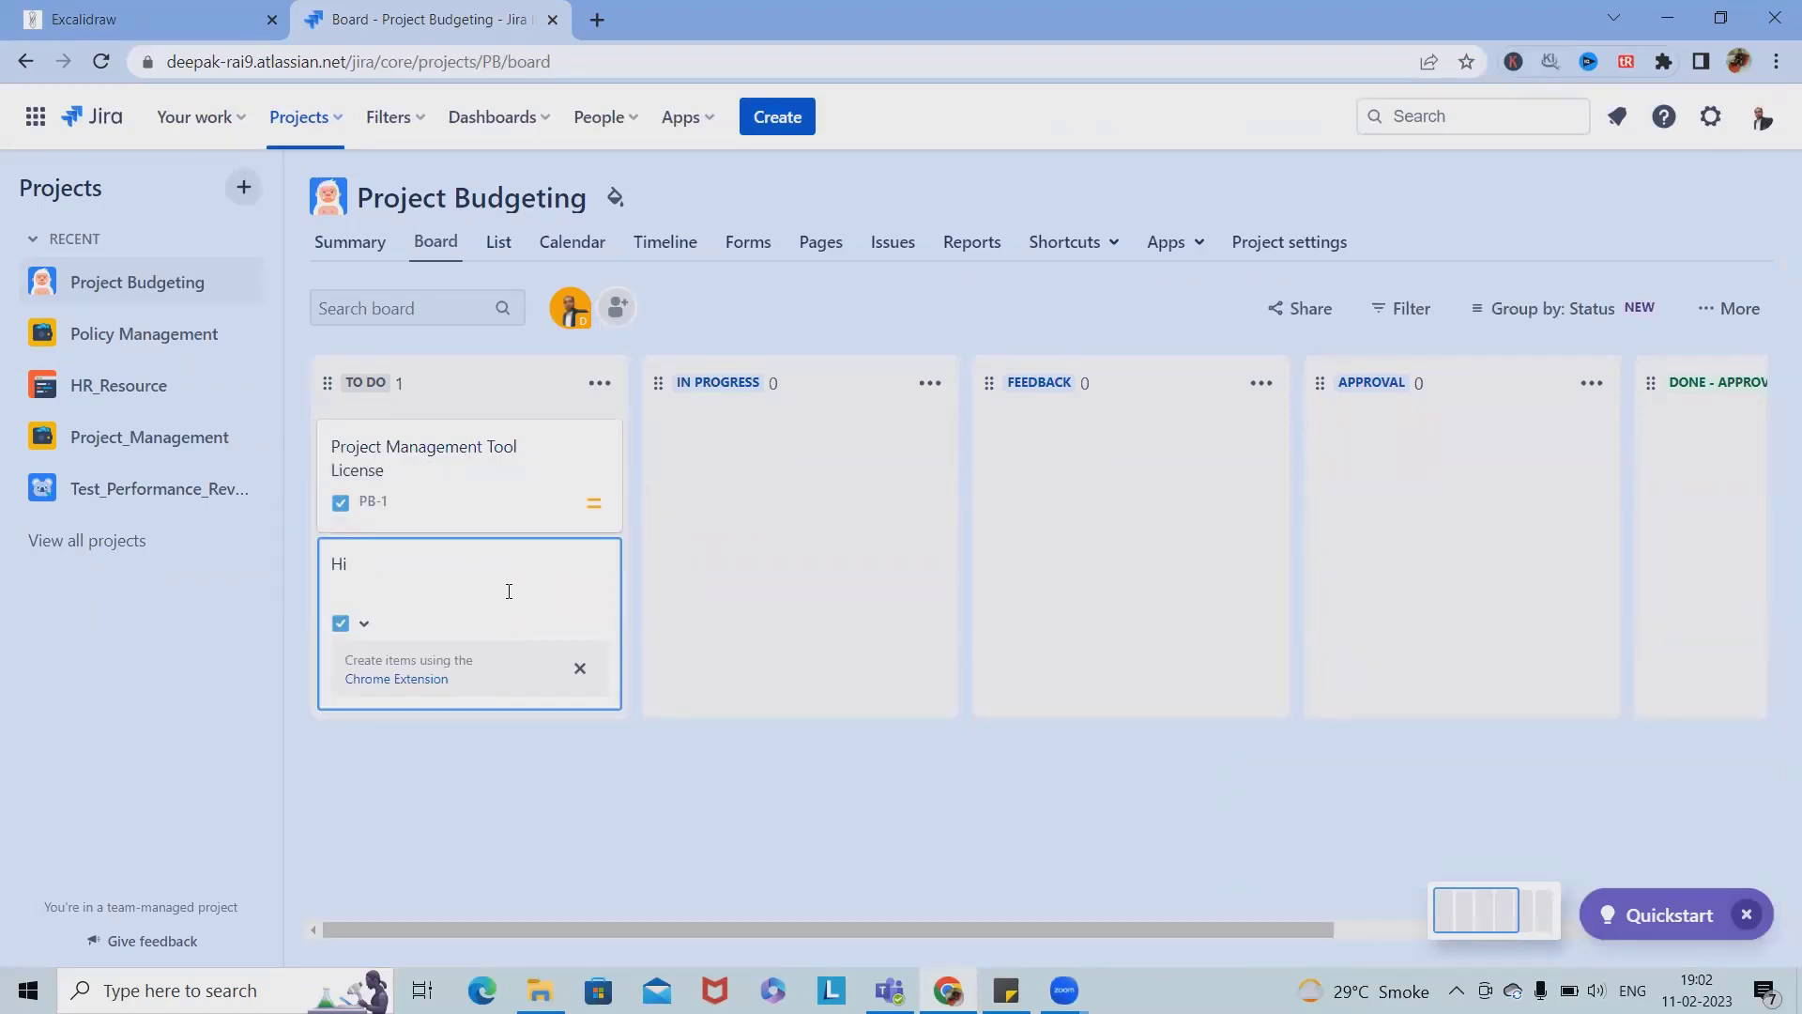
pyautogui.write('Resou')
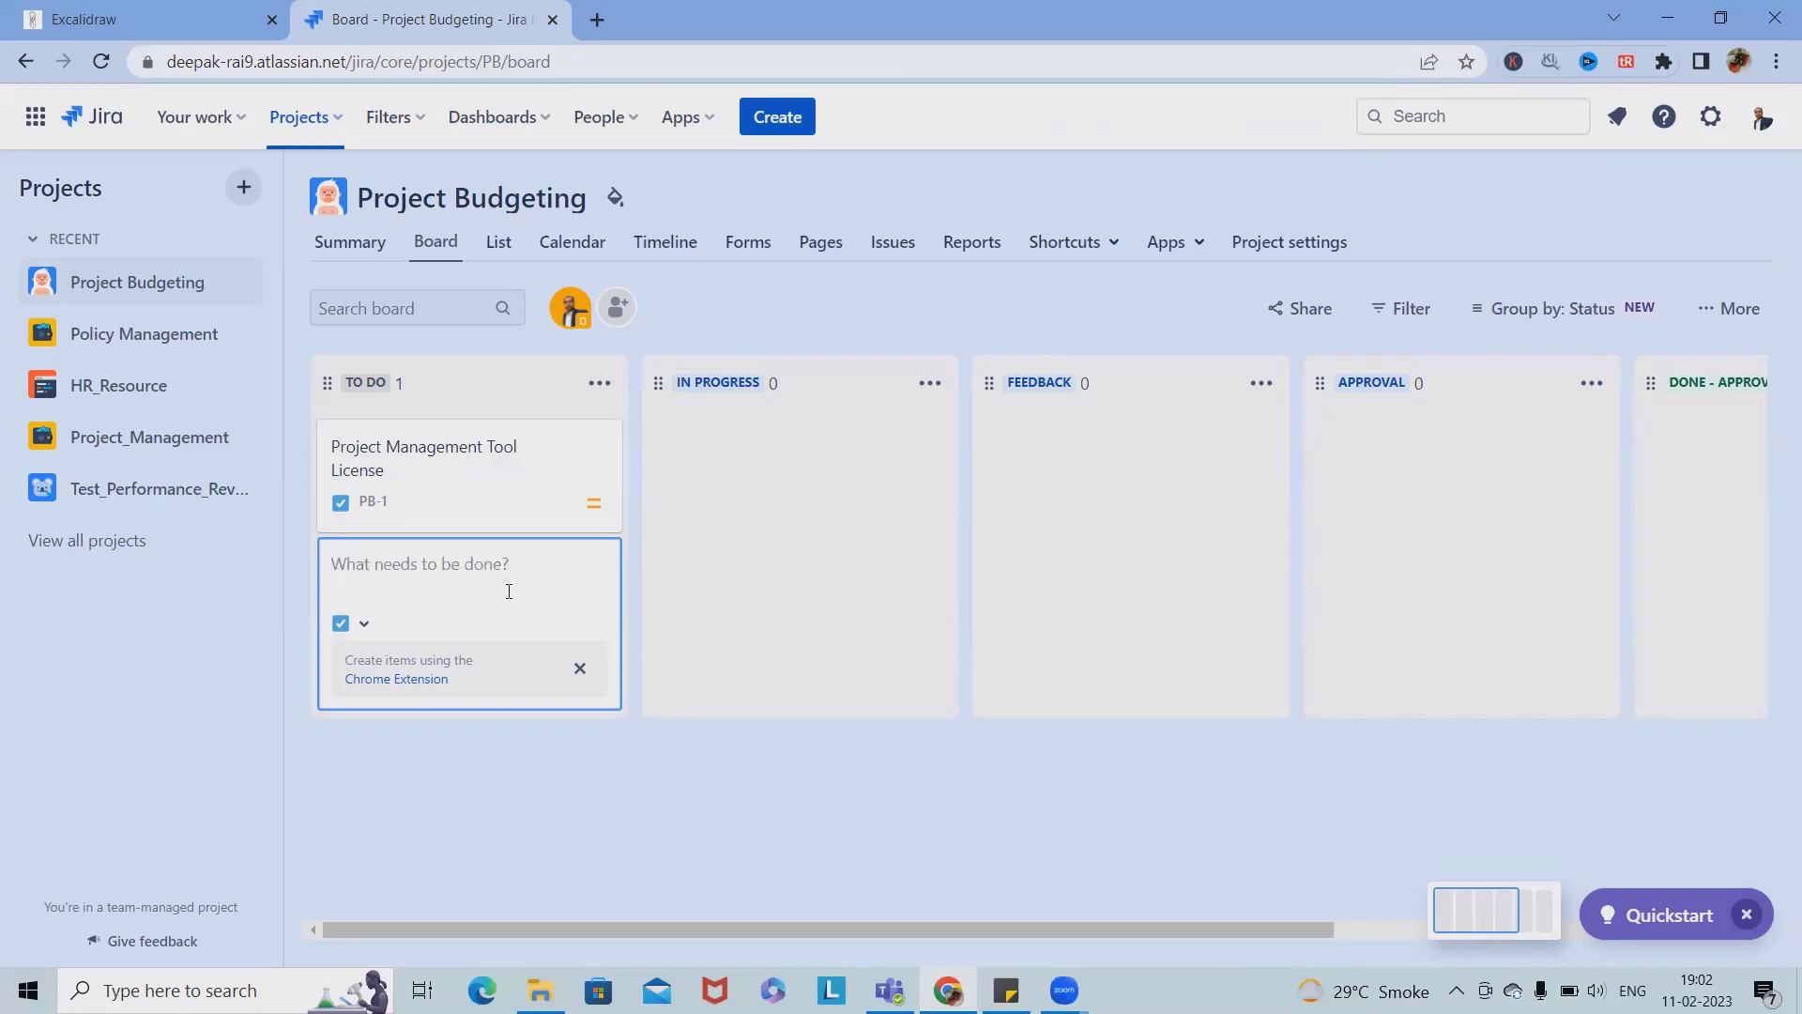
pyautogui.write('New So')
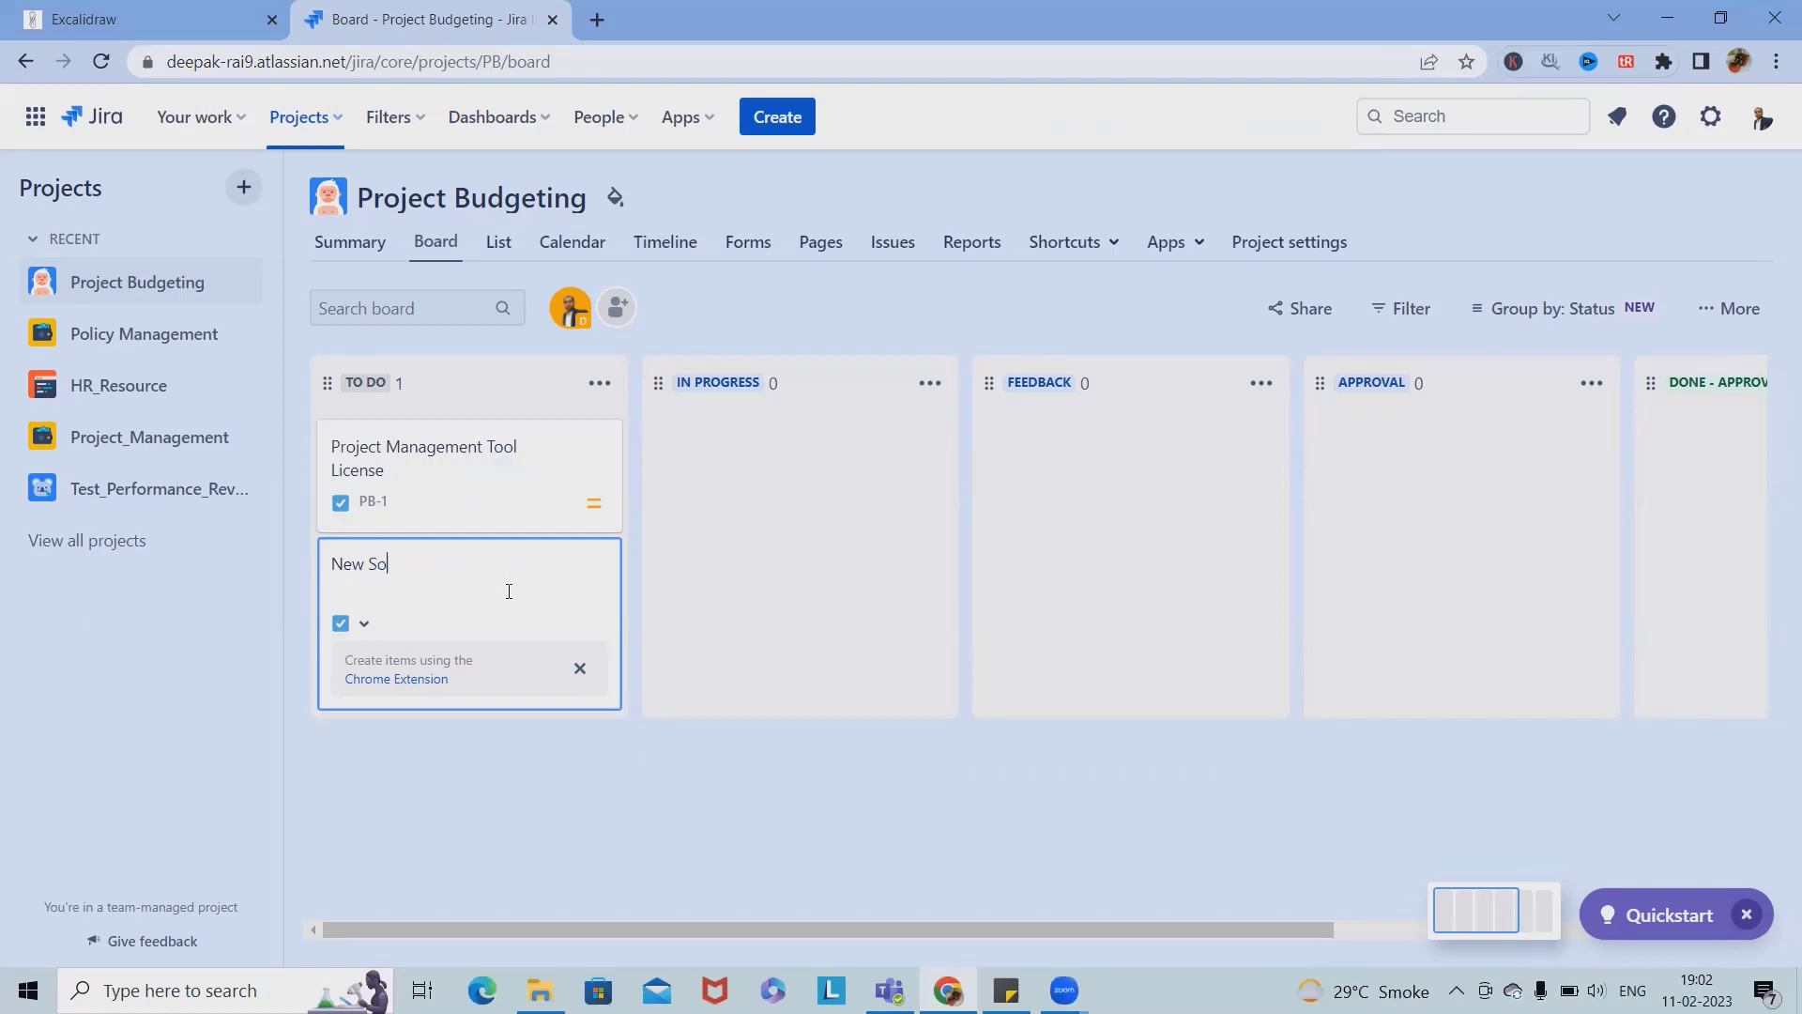
pyautogui.write('urce cos')
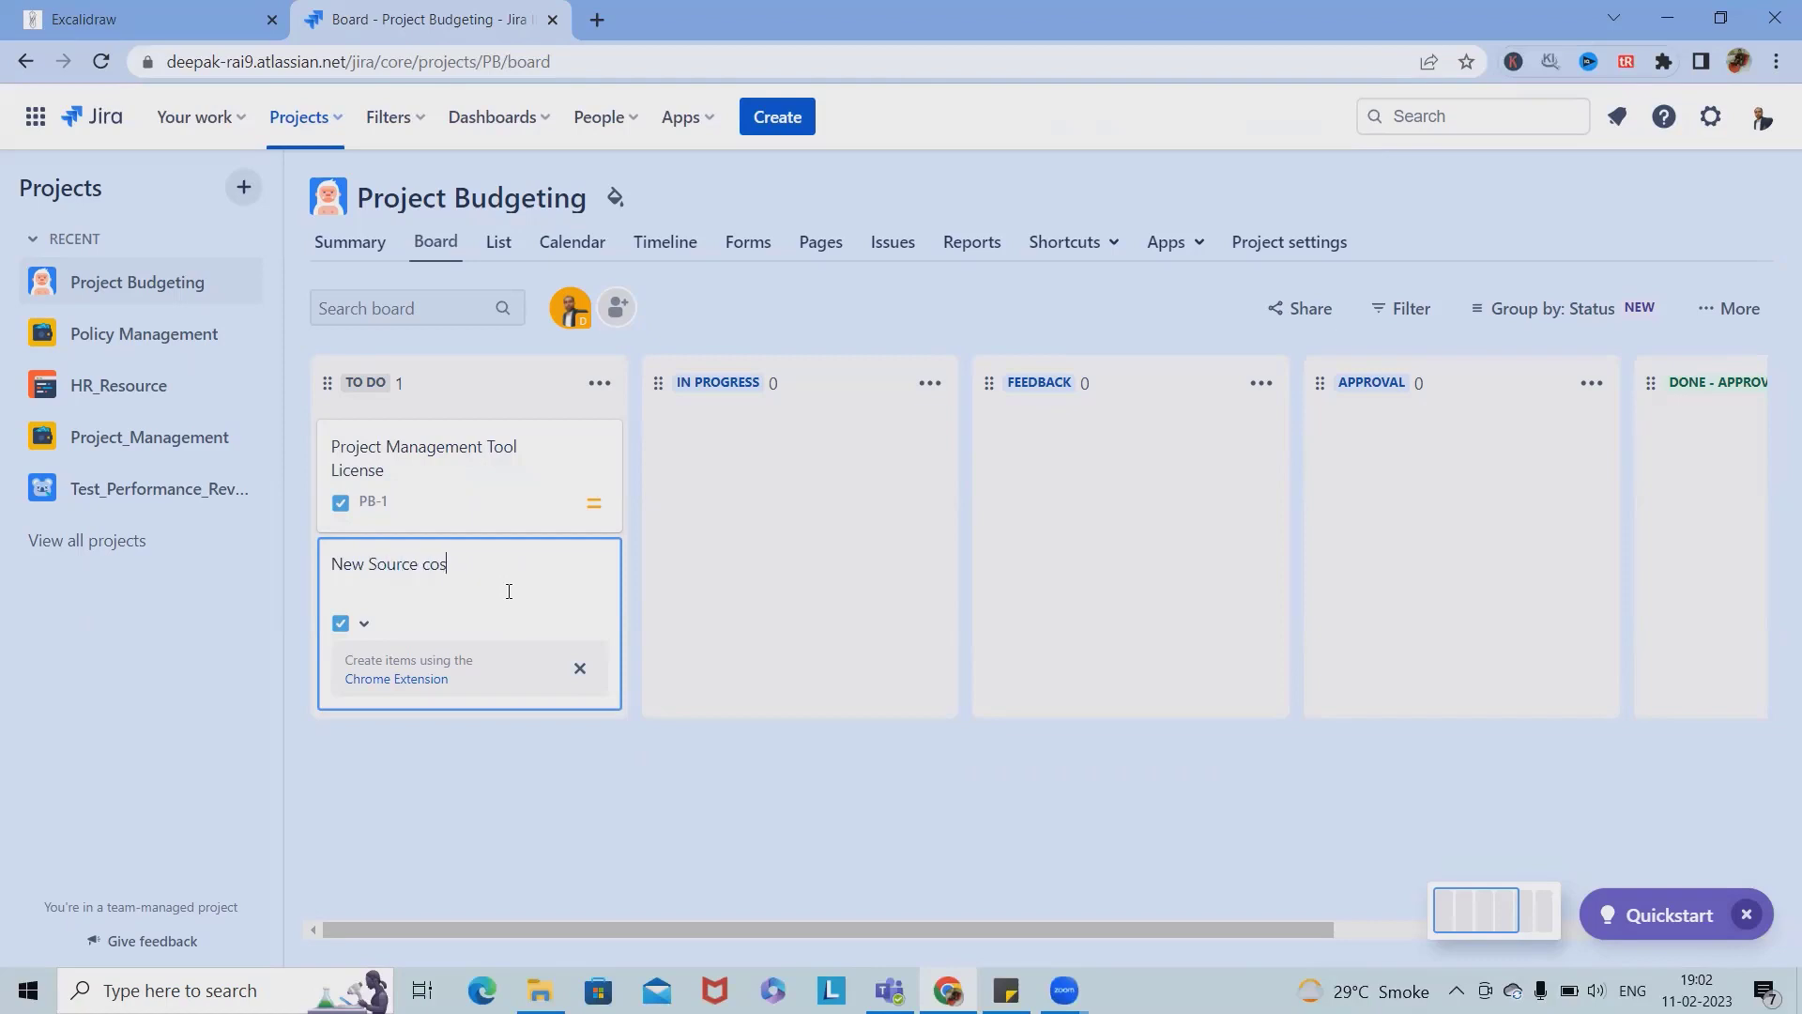
pyautogui.press('Enter')
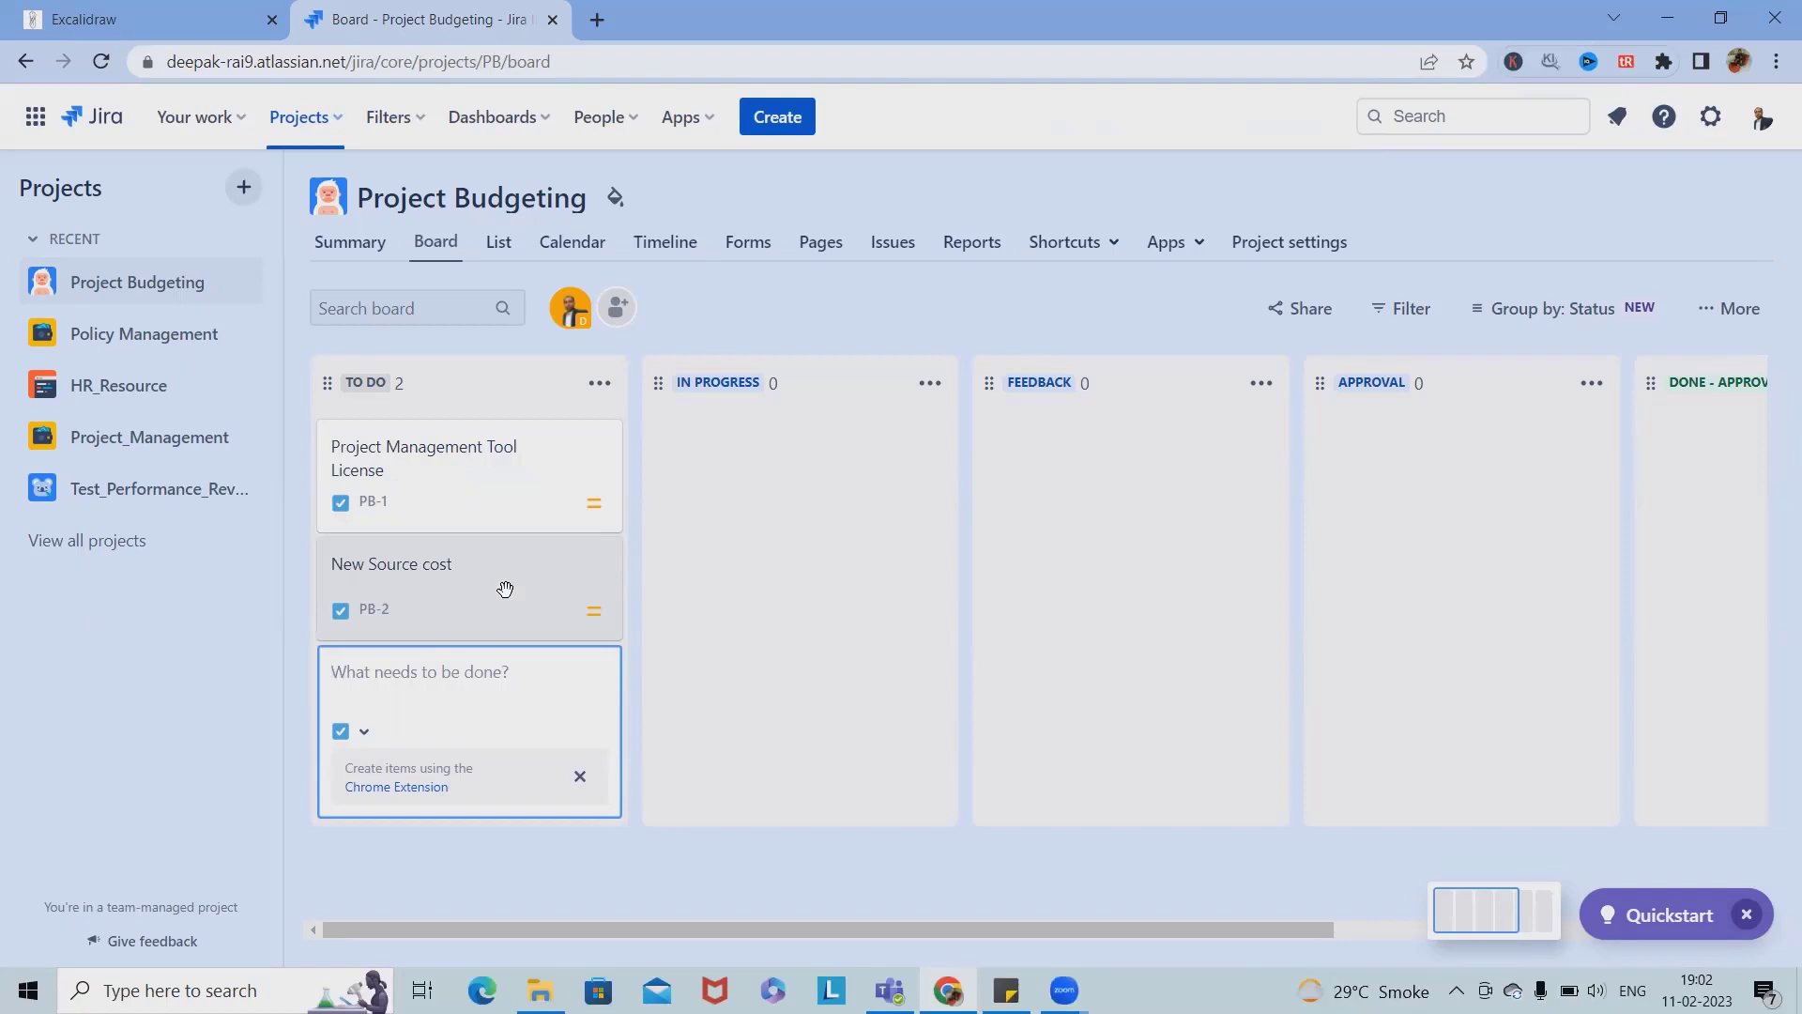
pyautogui.write('DB')
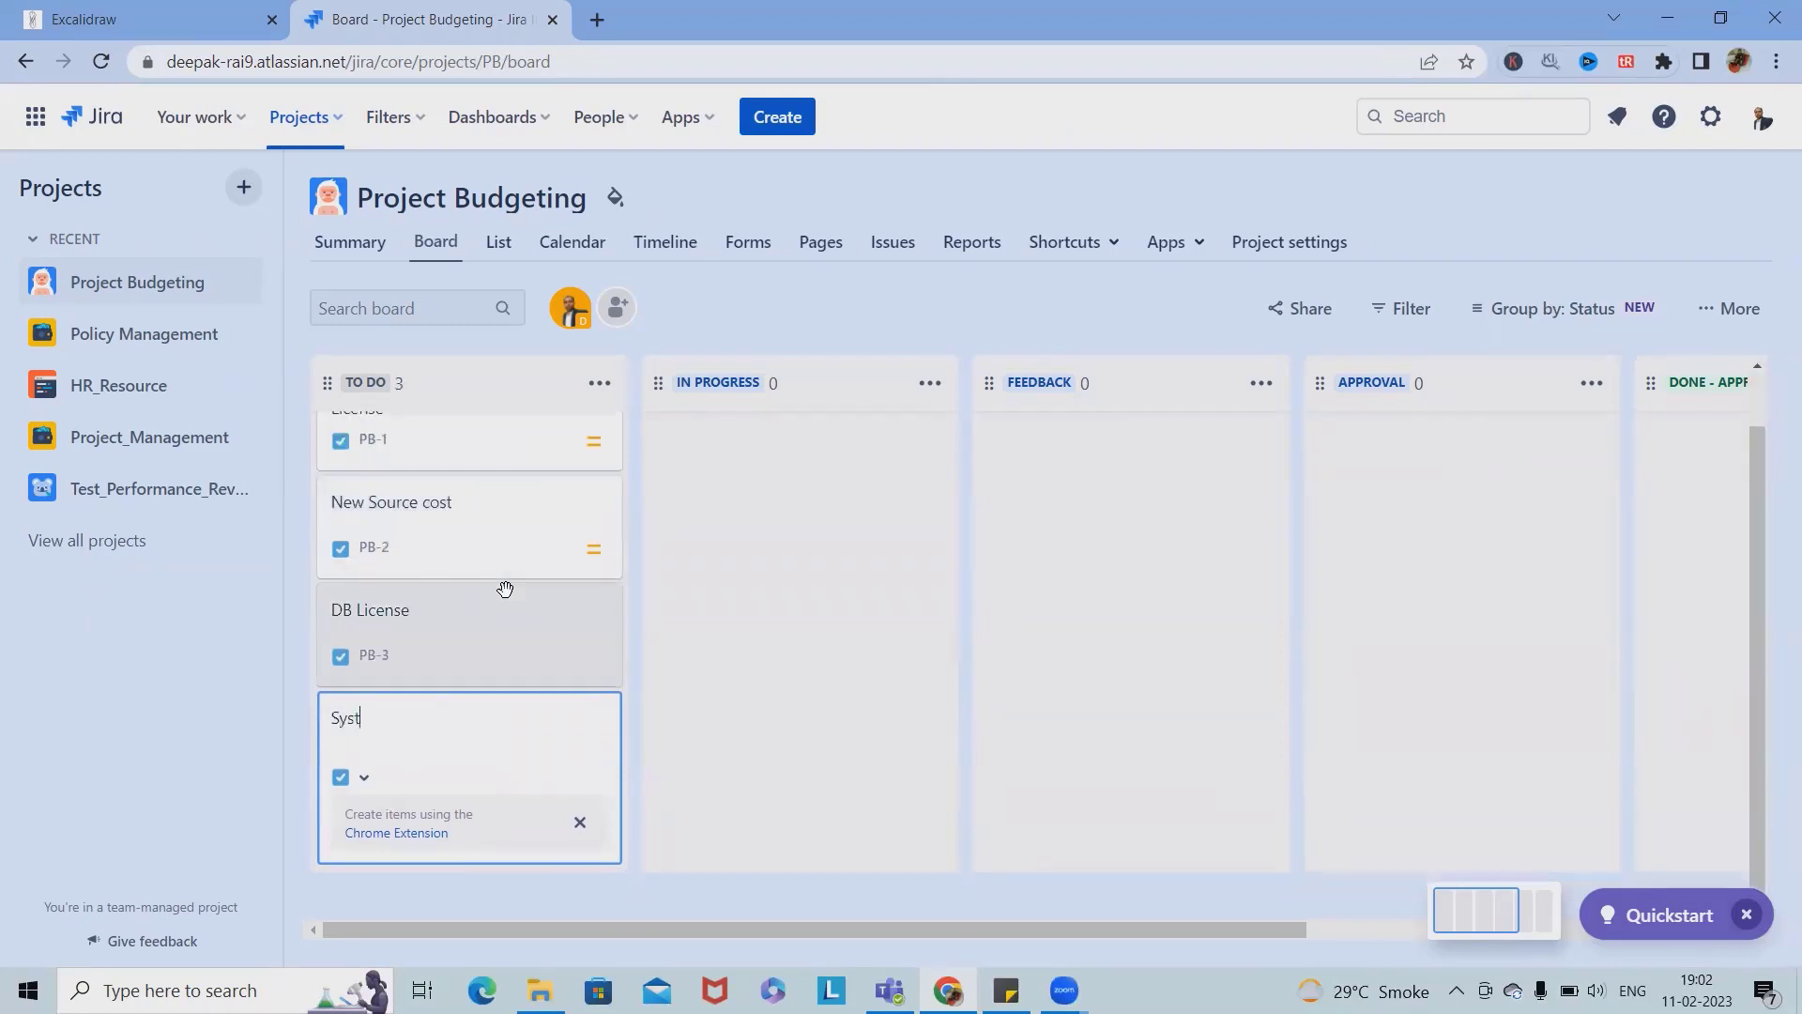
pyautogui.write('em Cost')
pyautogui.press('Enter')
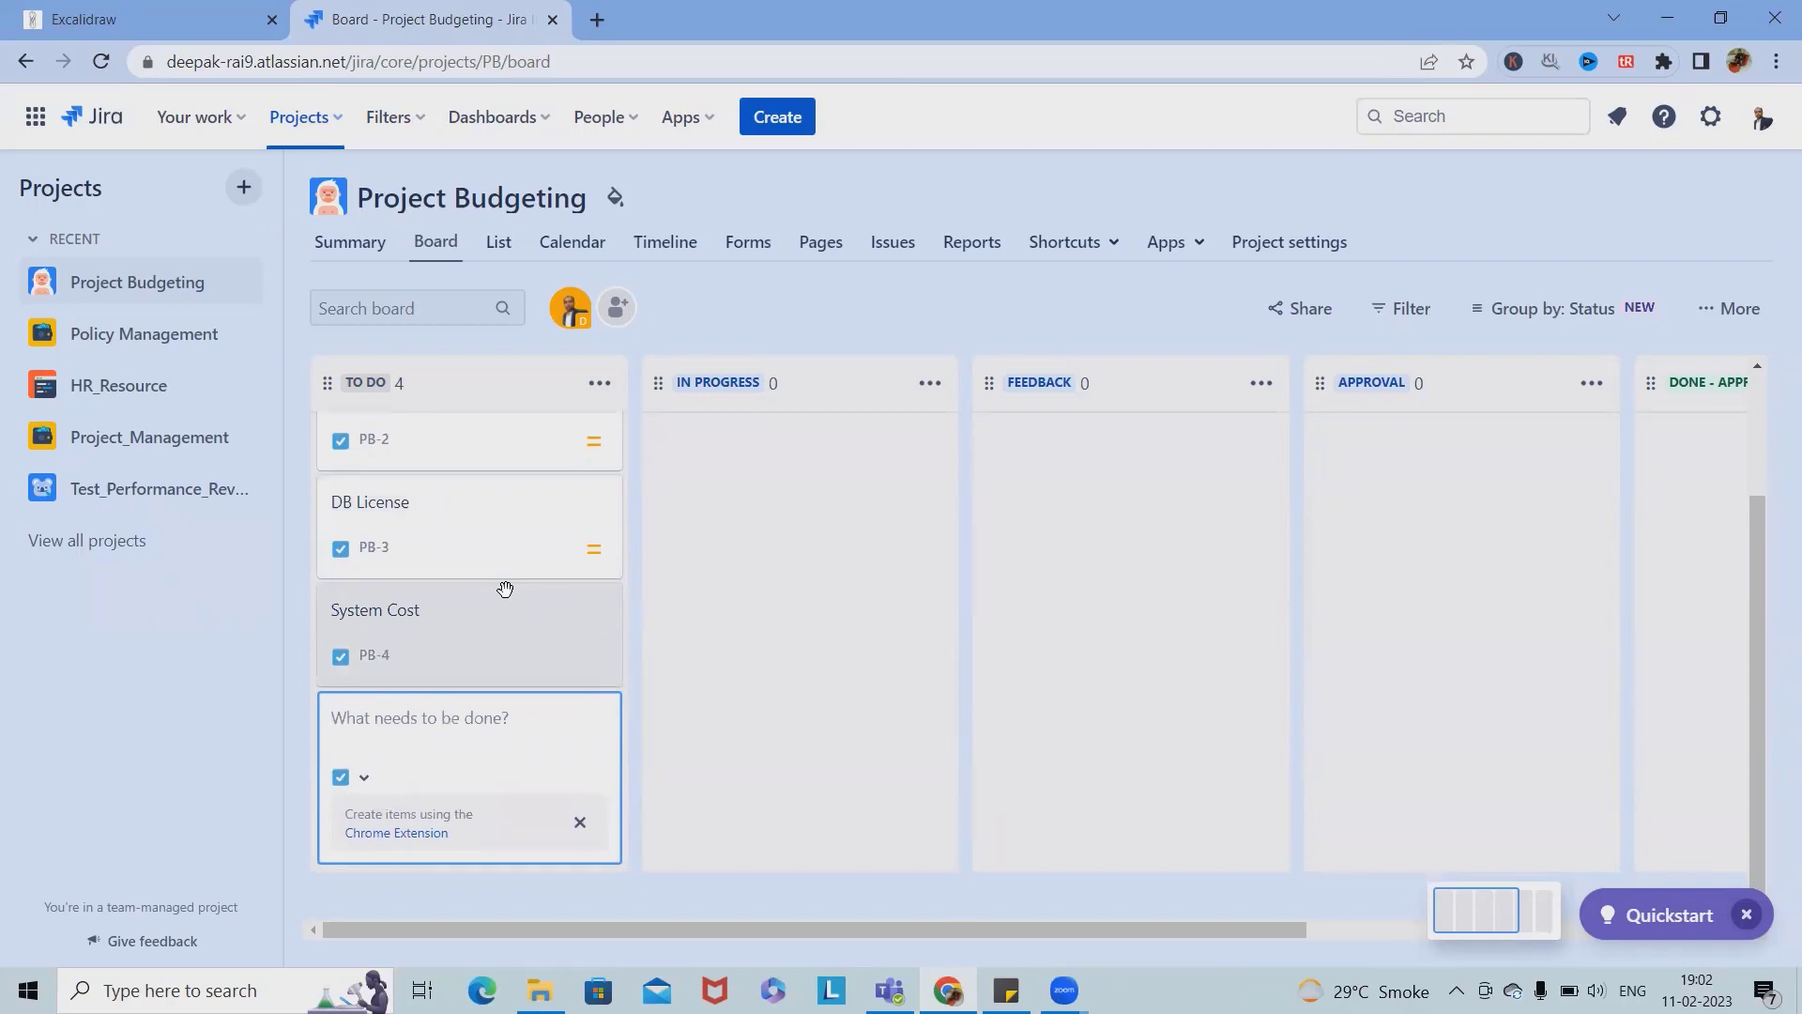
# Step: Add Documentation and 'Other - Party cost, Snacks etc' issues to TO DO
pyautogui.write('Docu')
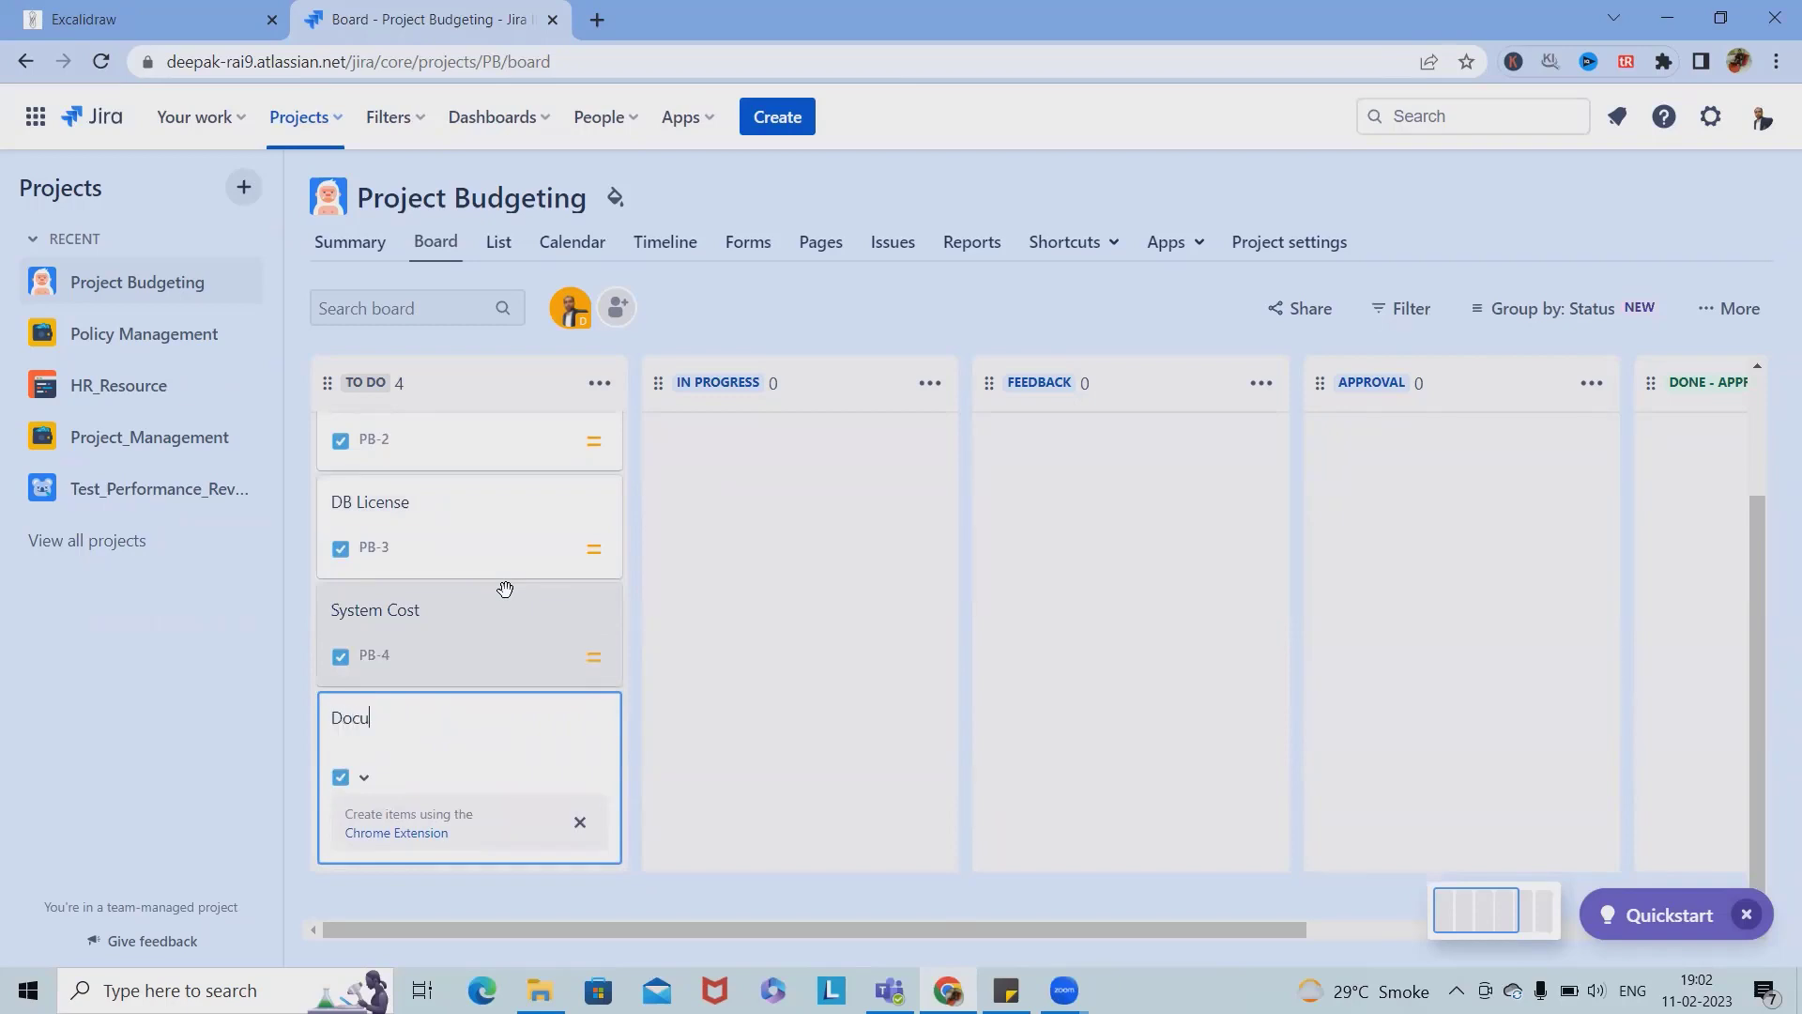
pyautogui.write('men')
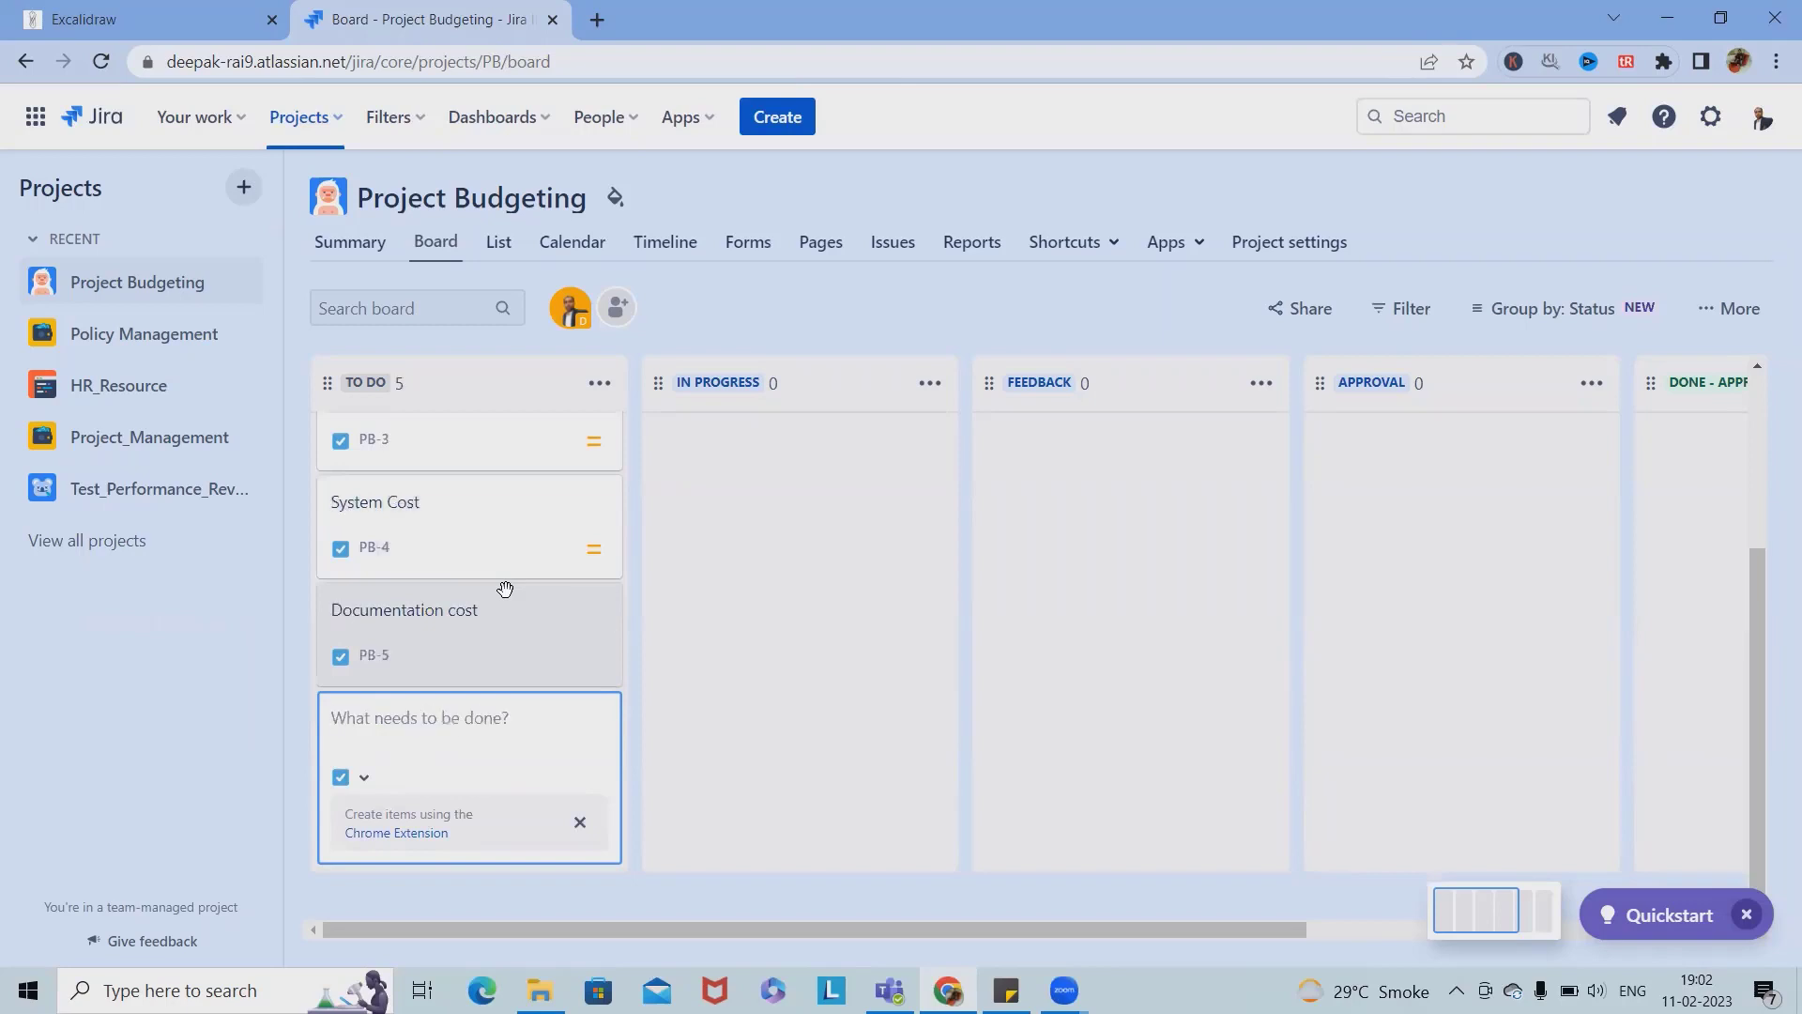
pyautogui.write('Other -')
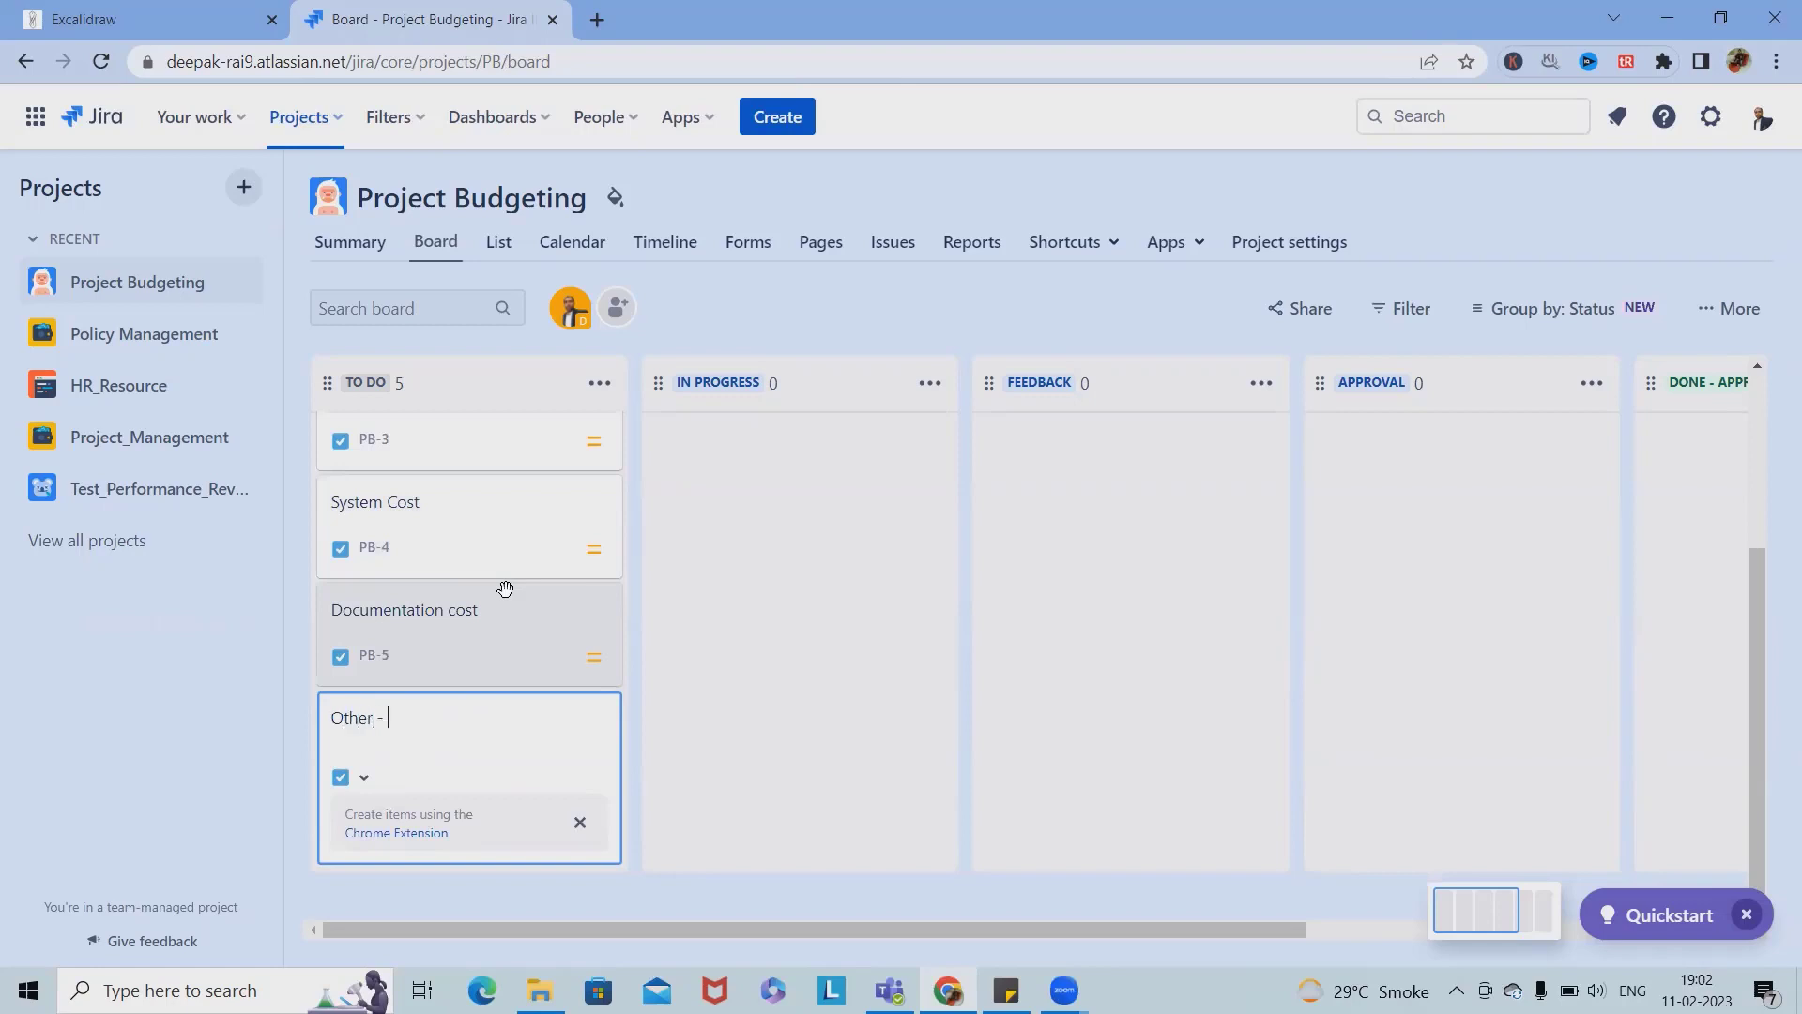
pyautogui.write('Party')
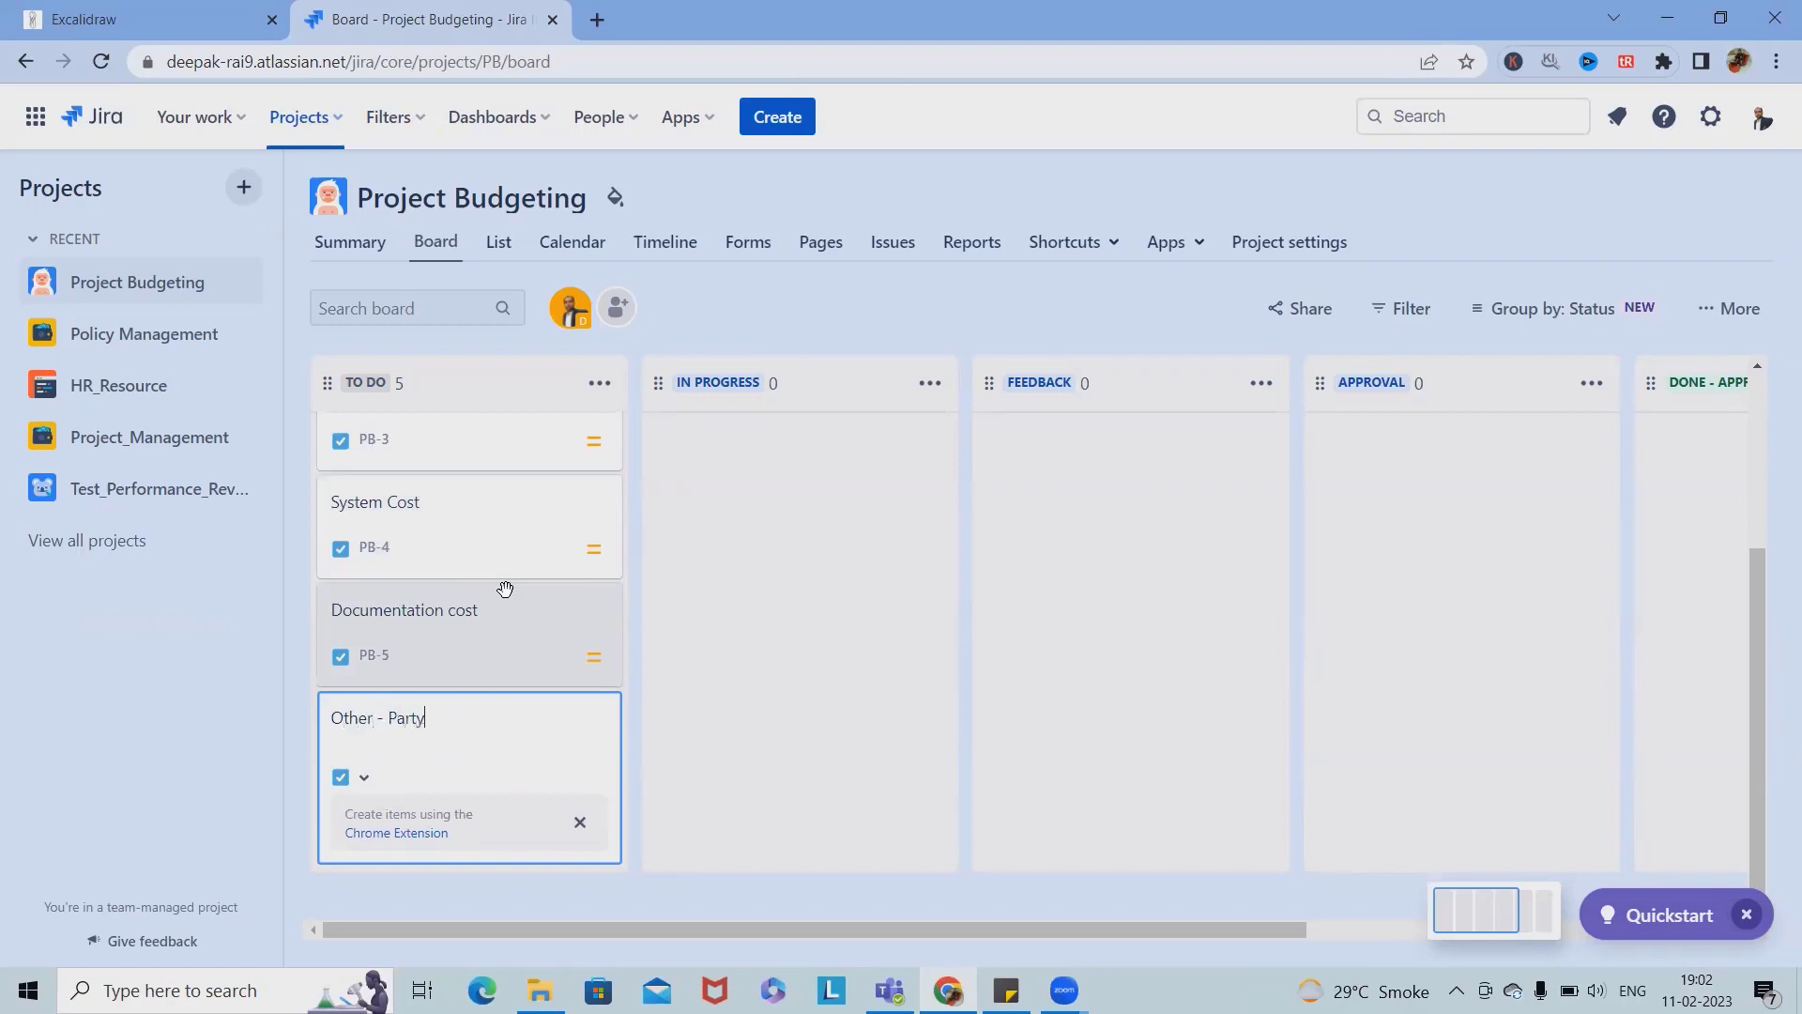
pyautogui.write('cost')
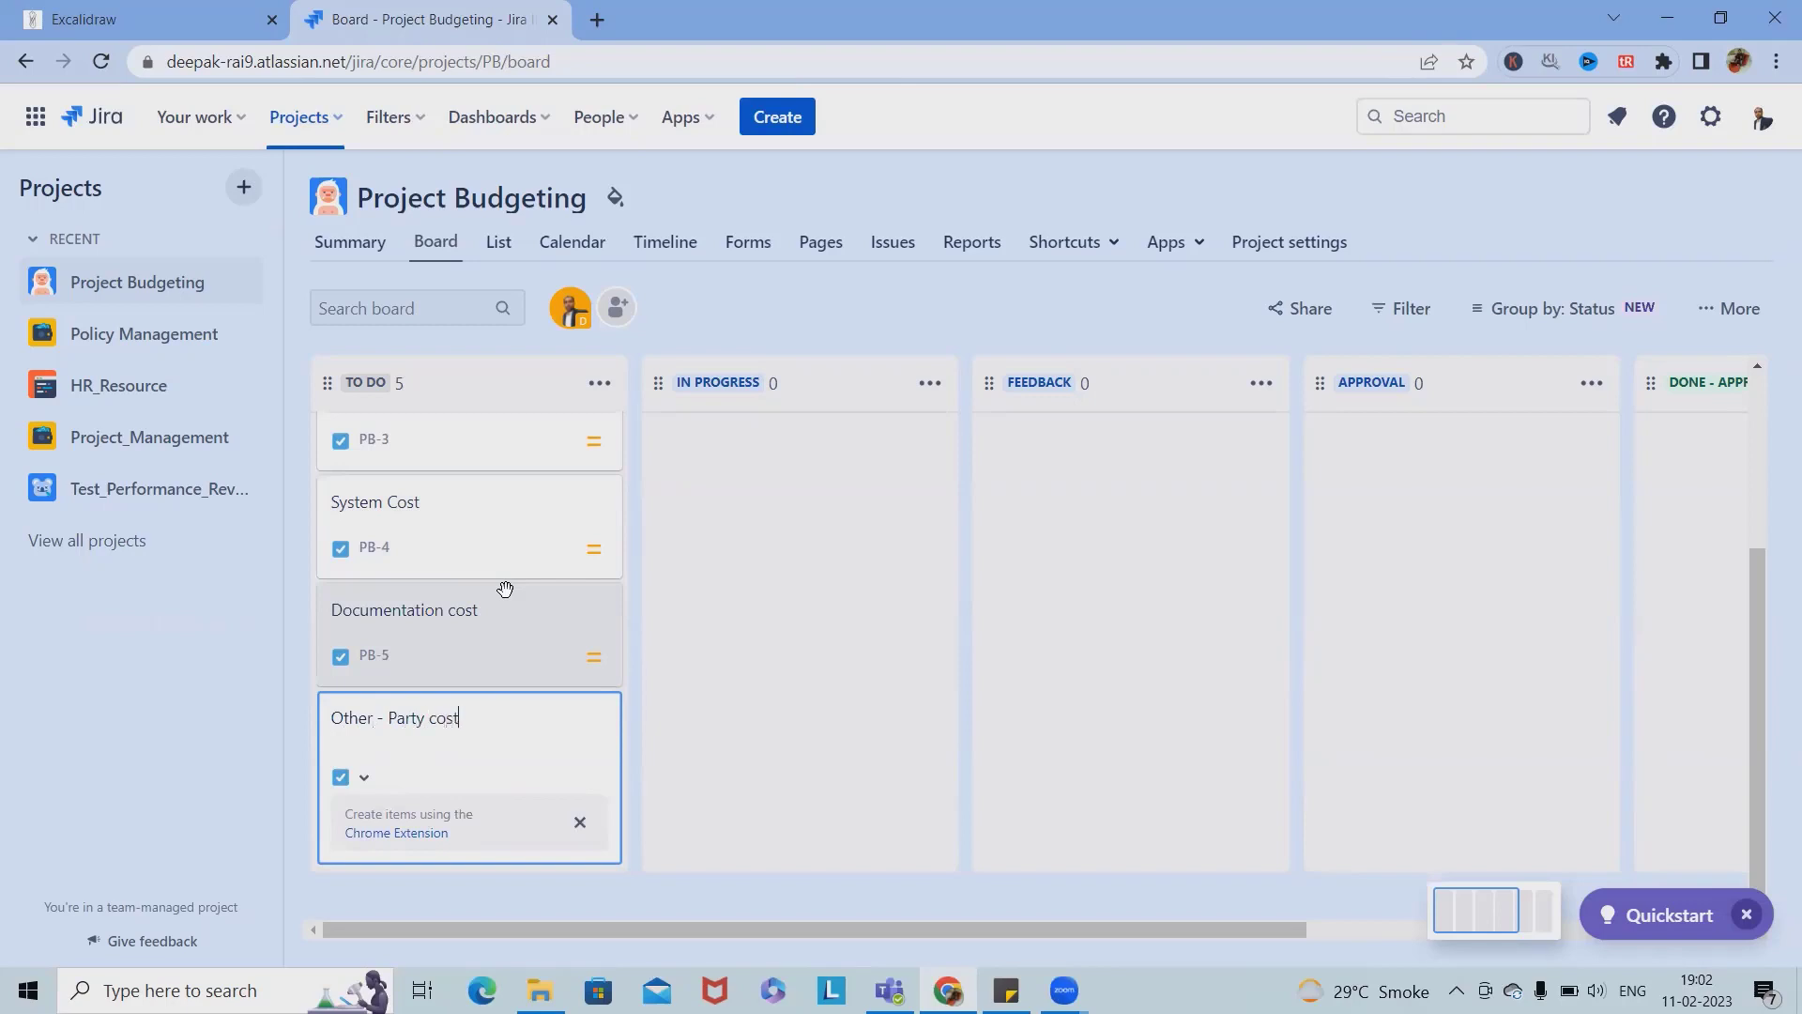
pyautogui.write(', Sna')
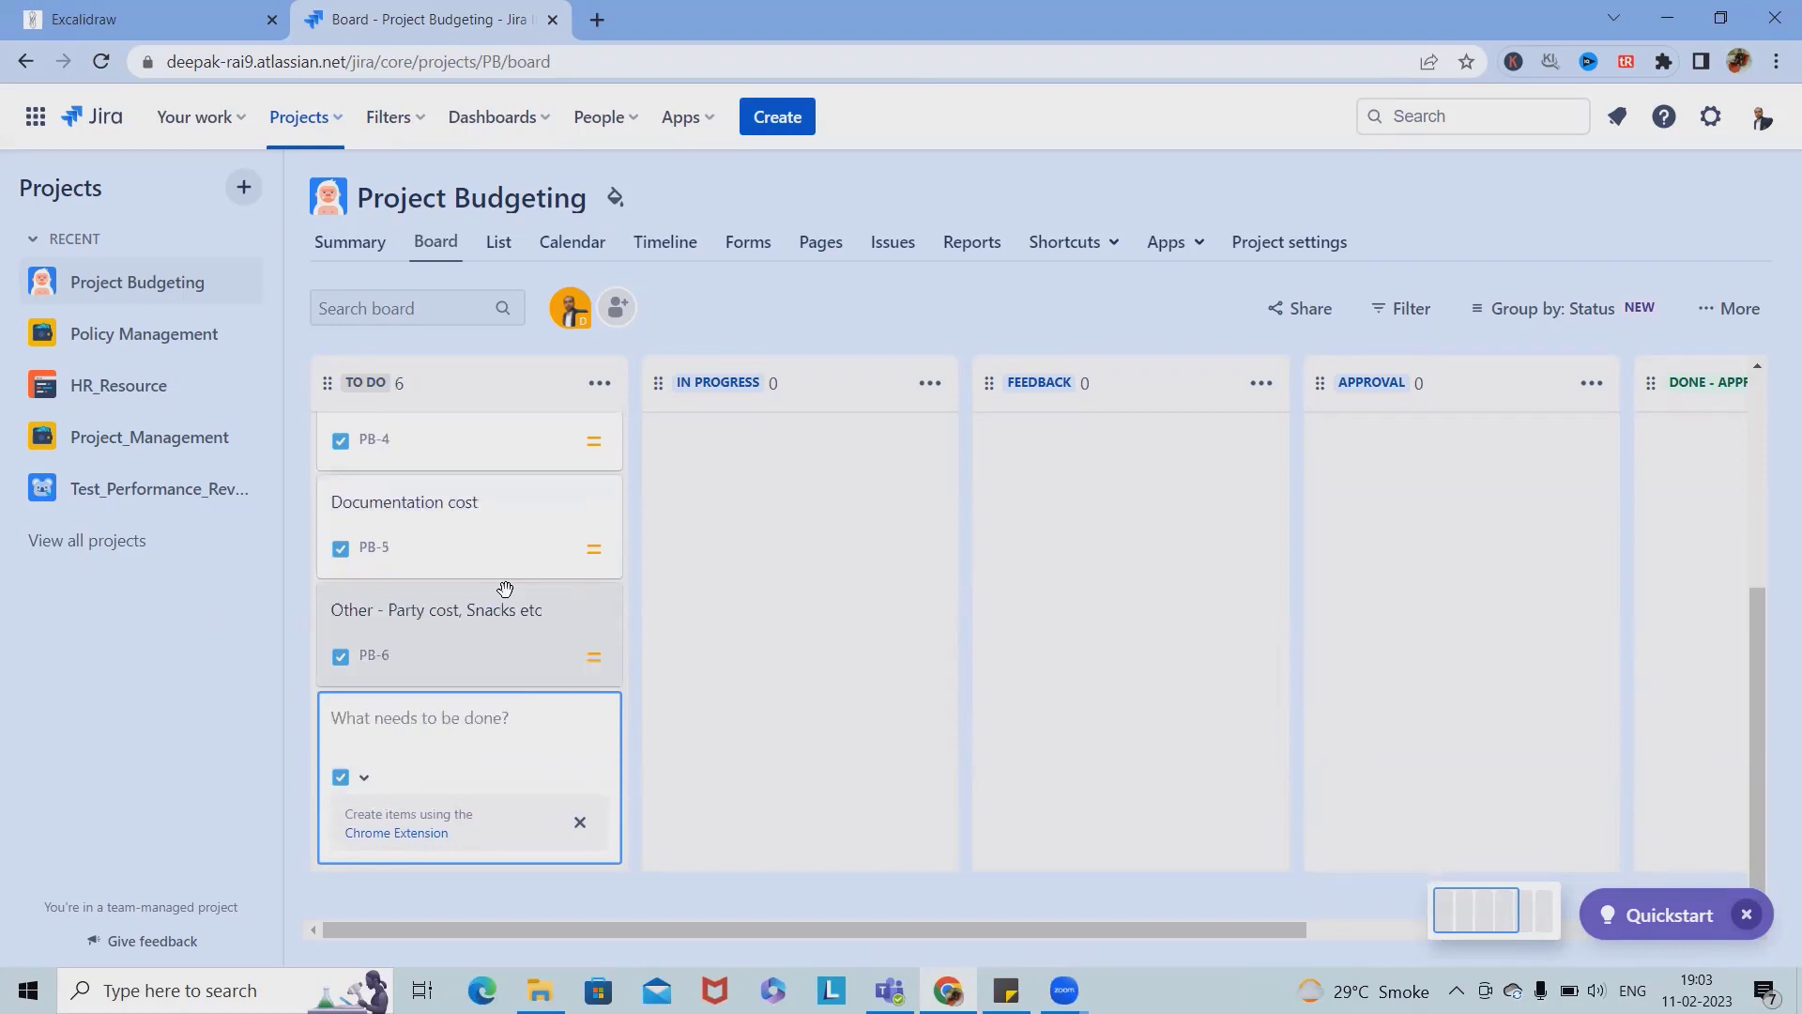
# Step: Add Infosec cost, Place cost and Travelling cost issues, then stop adding to TO DO
pyautogui.write('In')
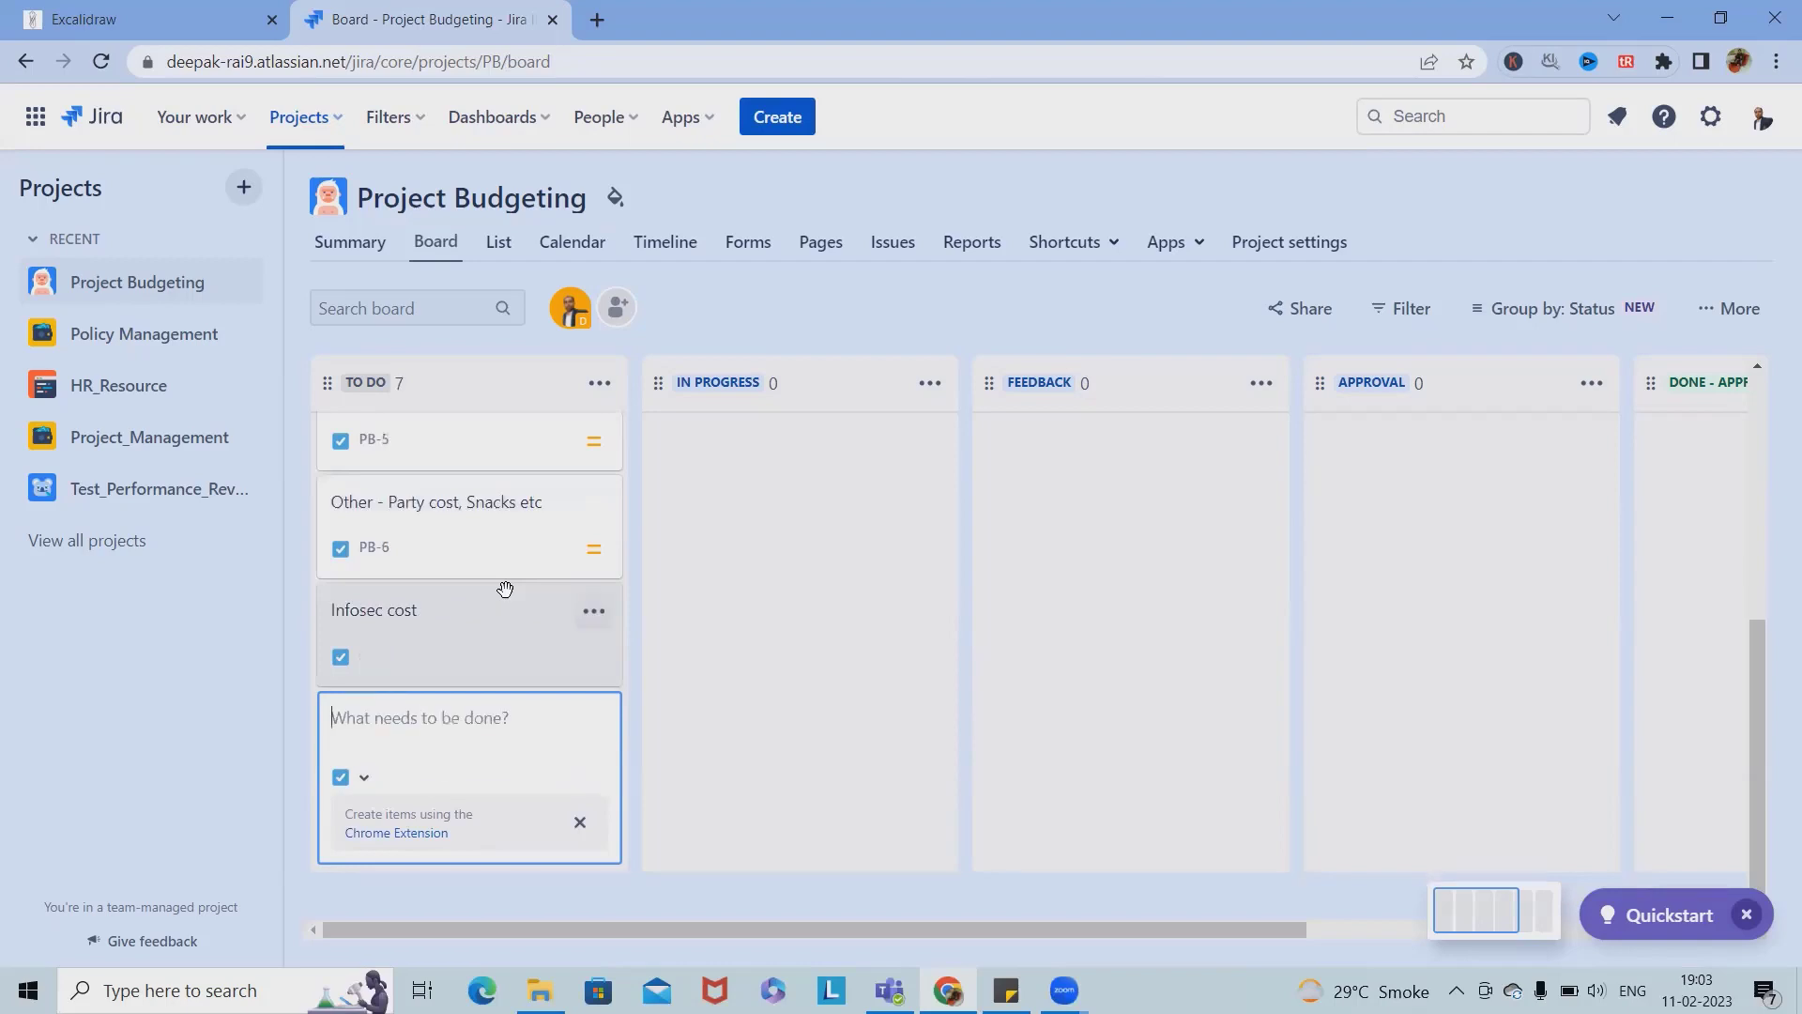
pyautogui.write('Pla')
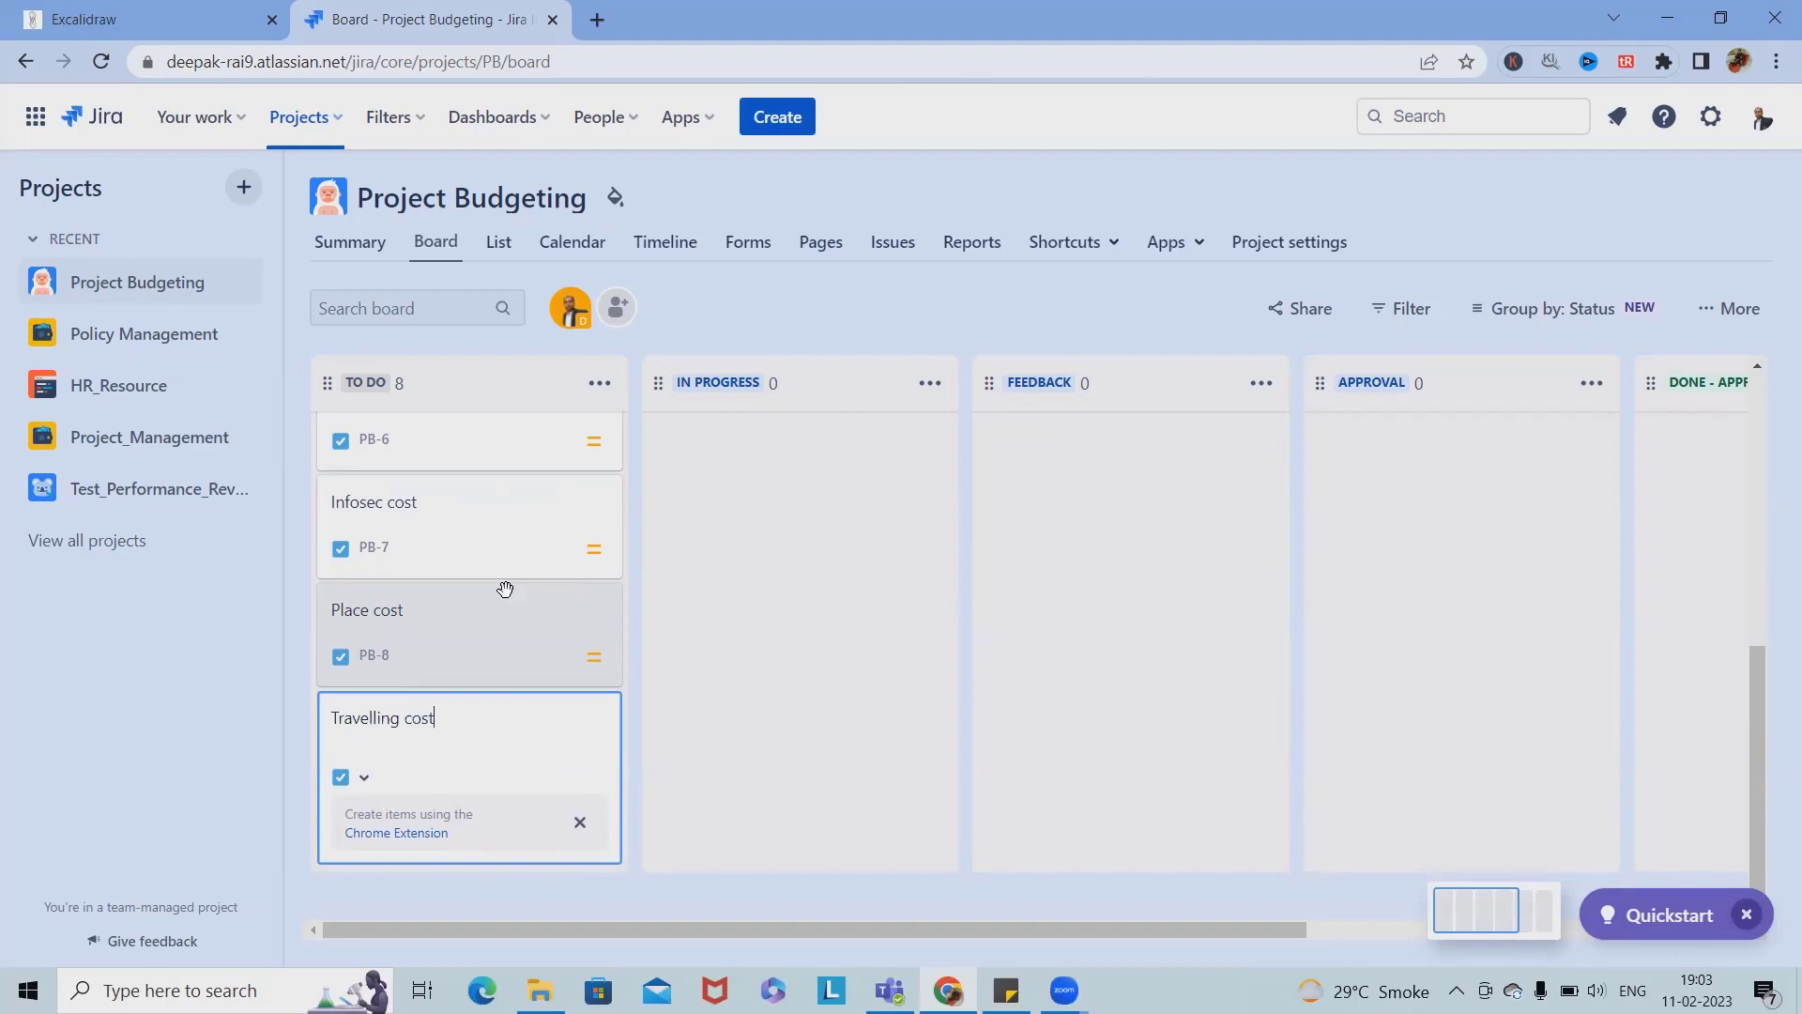
pyautogui.press('Enter')
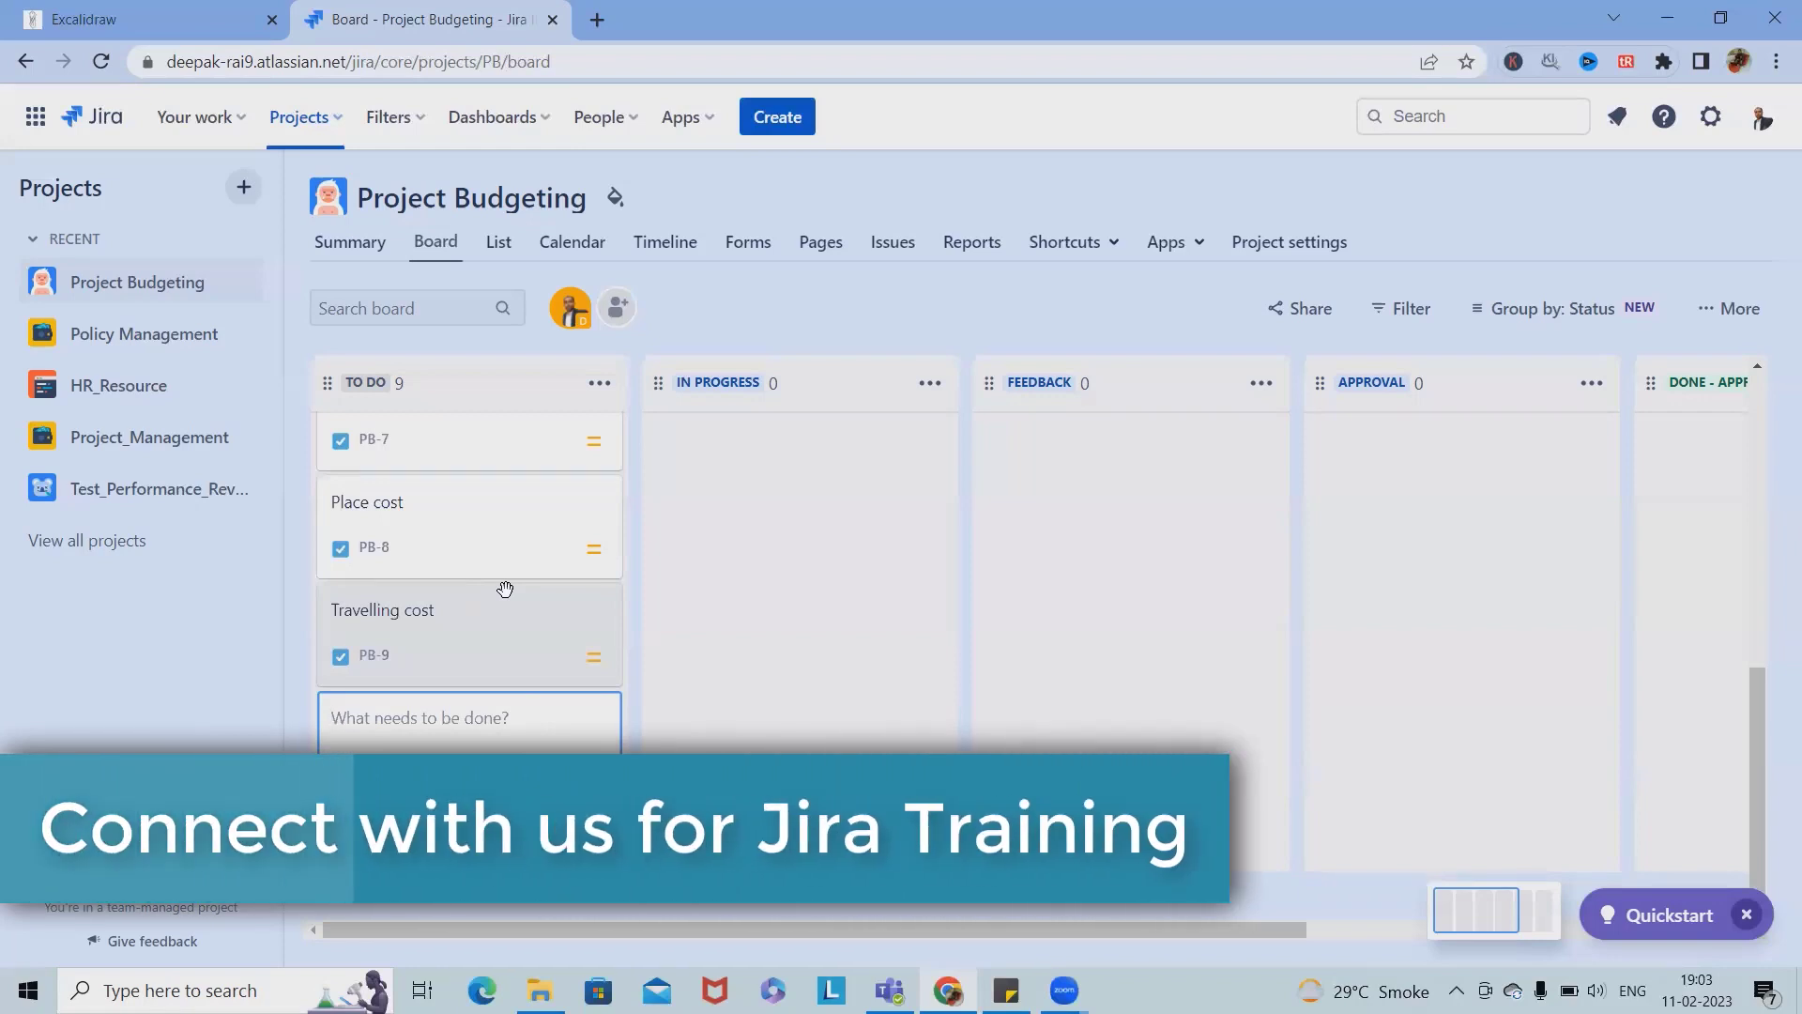
pyautogui.click(467, 718)
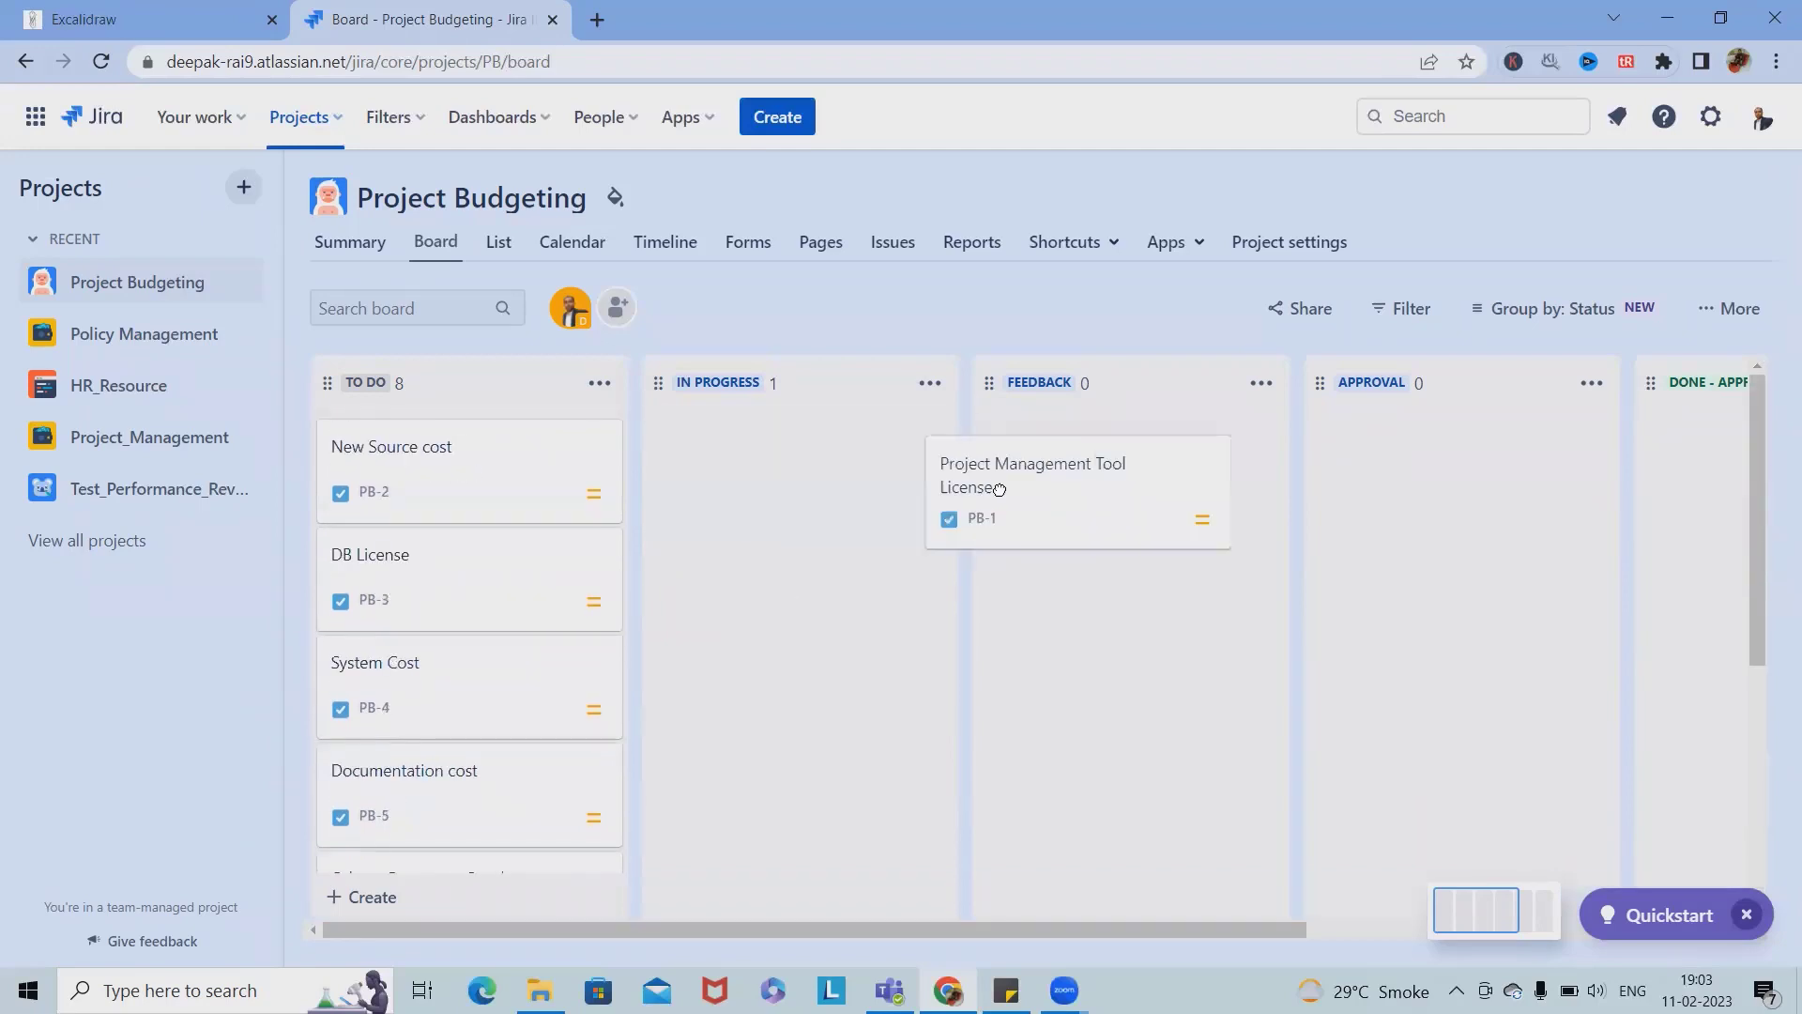
# Step: Drag PB-1 Project Management Tool License from TO DO into the APPROVAL column
pyautogui.moveTo(1031, 475); pyautogui.dragTo(1083, 471)
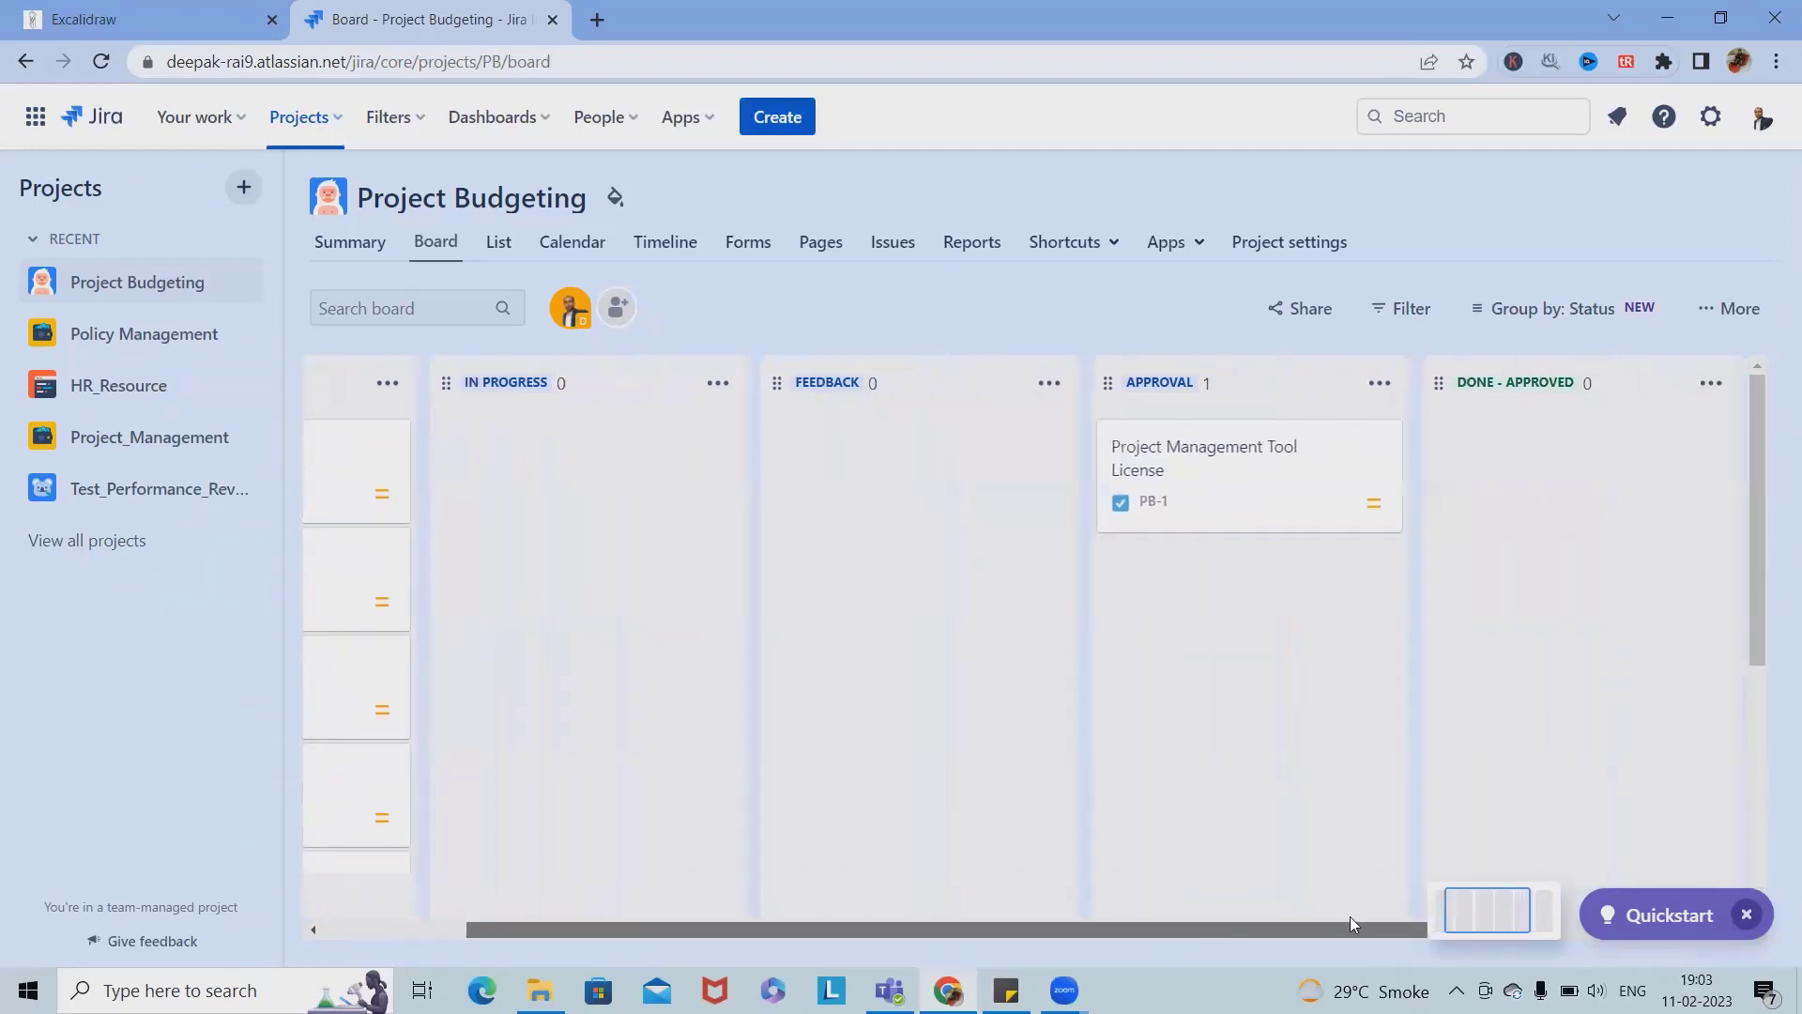
pyautogui.hscroll(3)
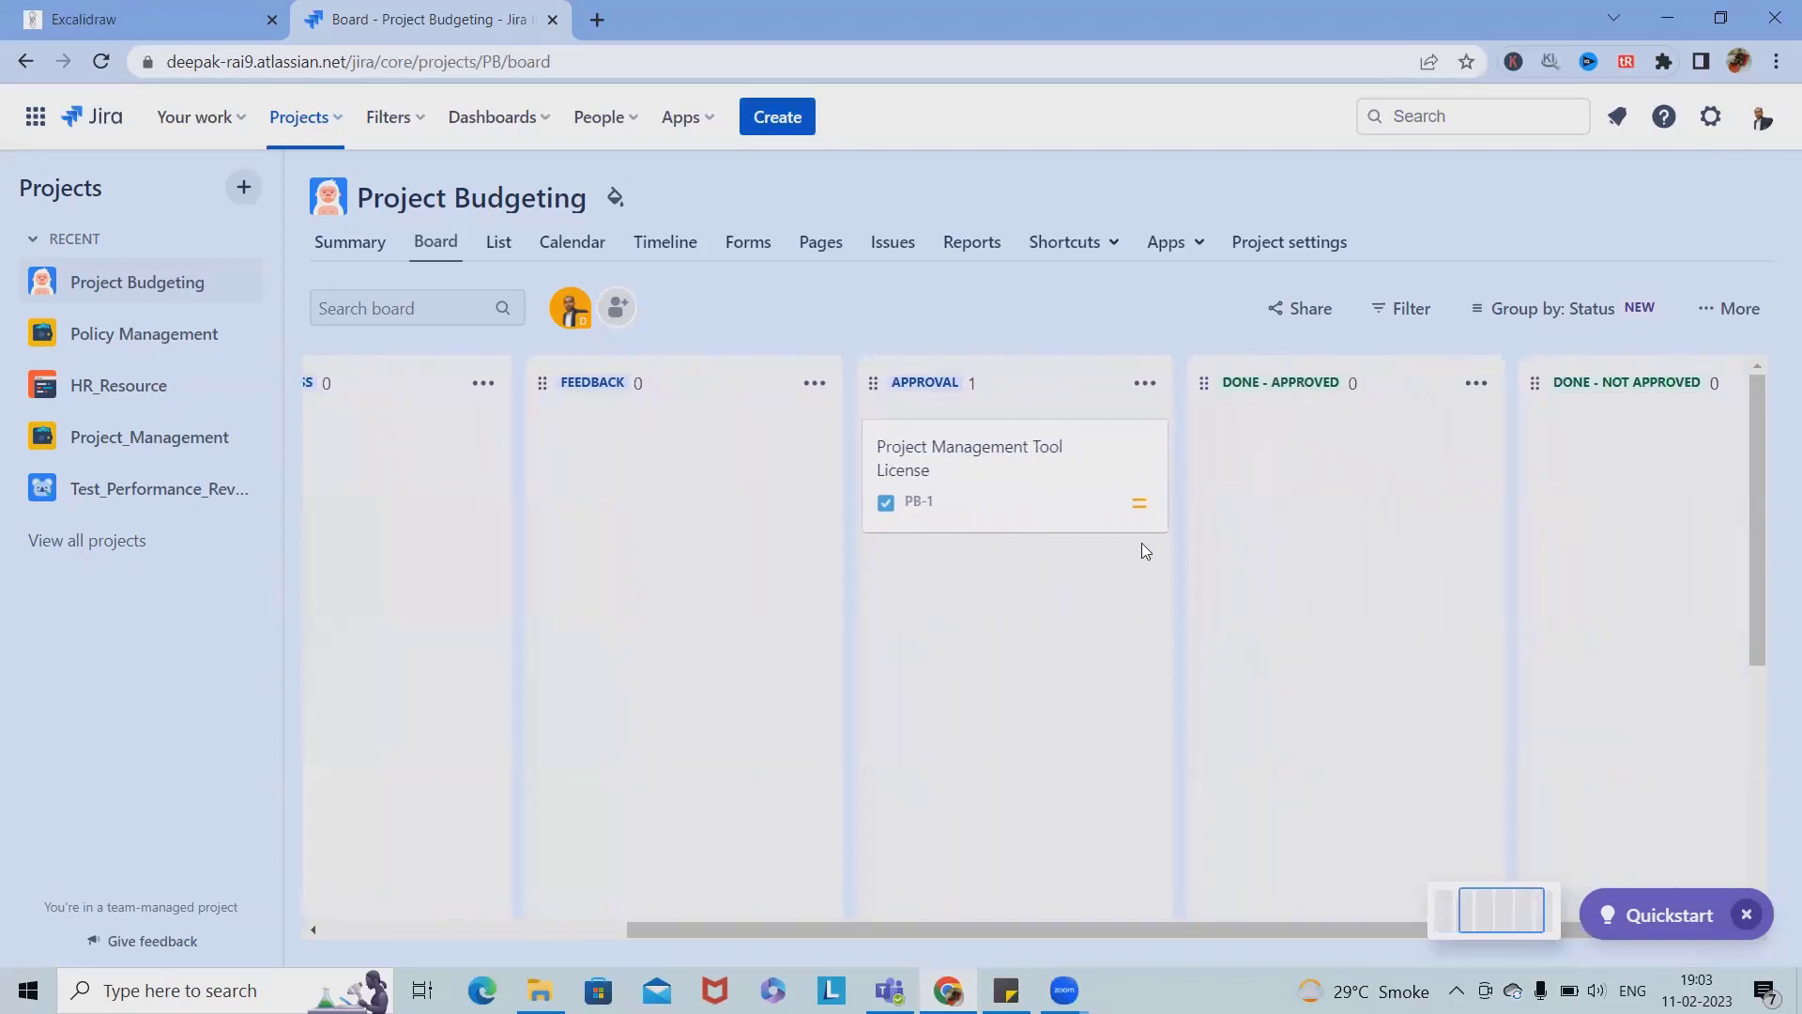
pyautogui.moveTo(964, 477)
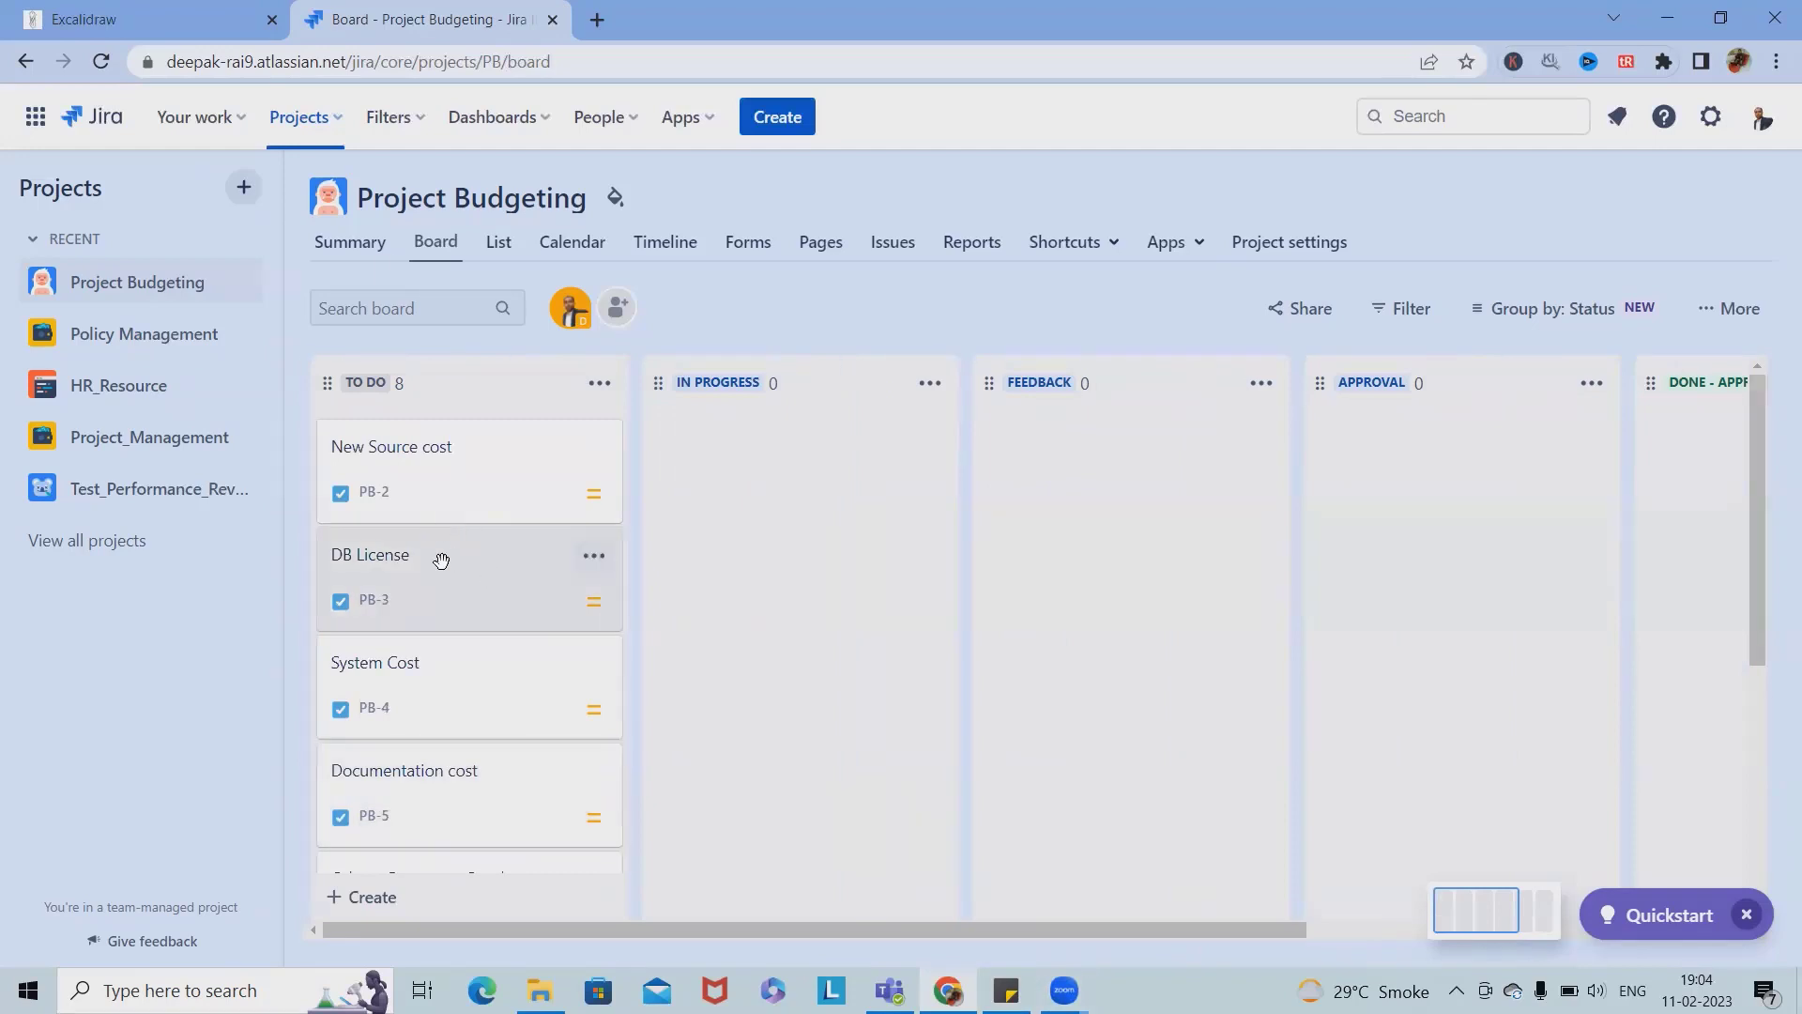
pyautogui.moveTo(440, 515)
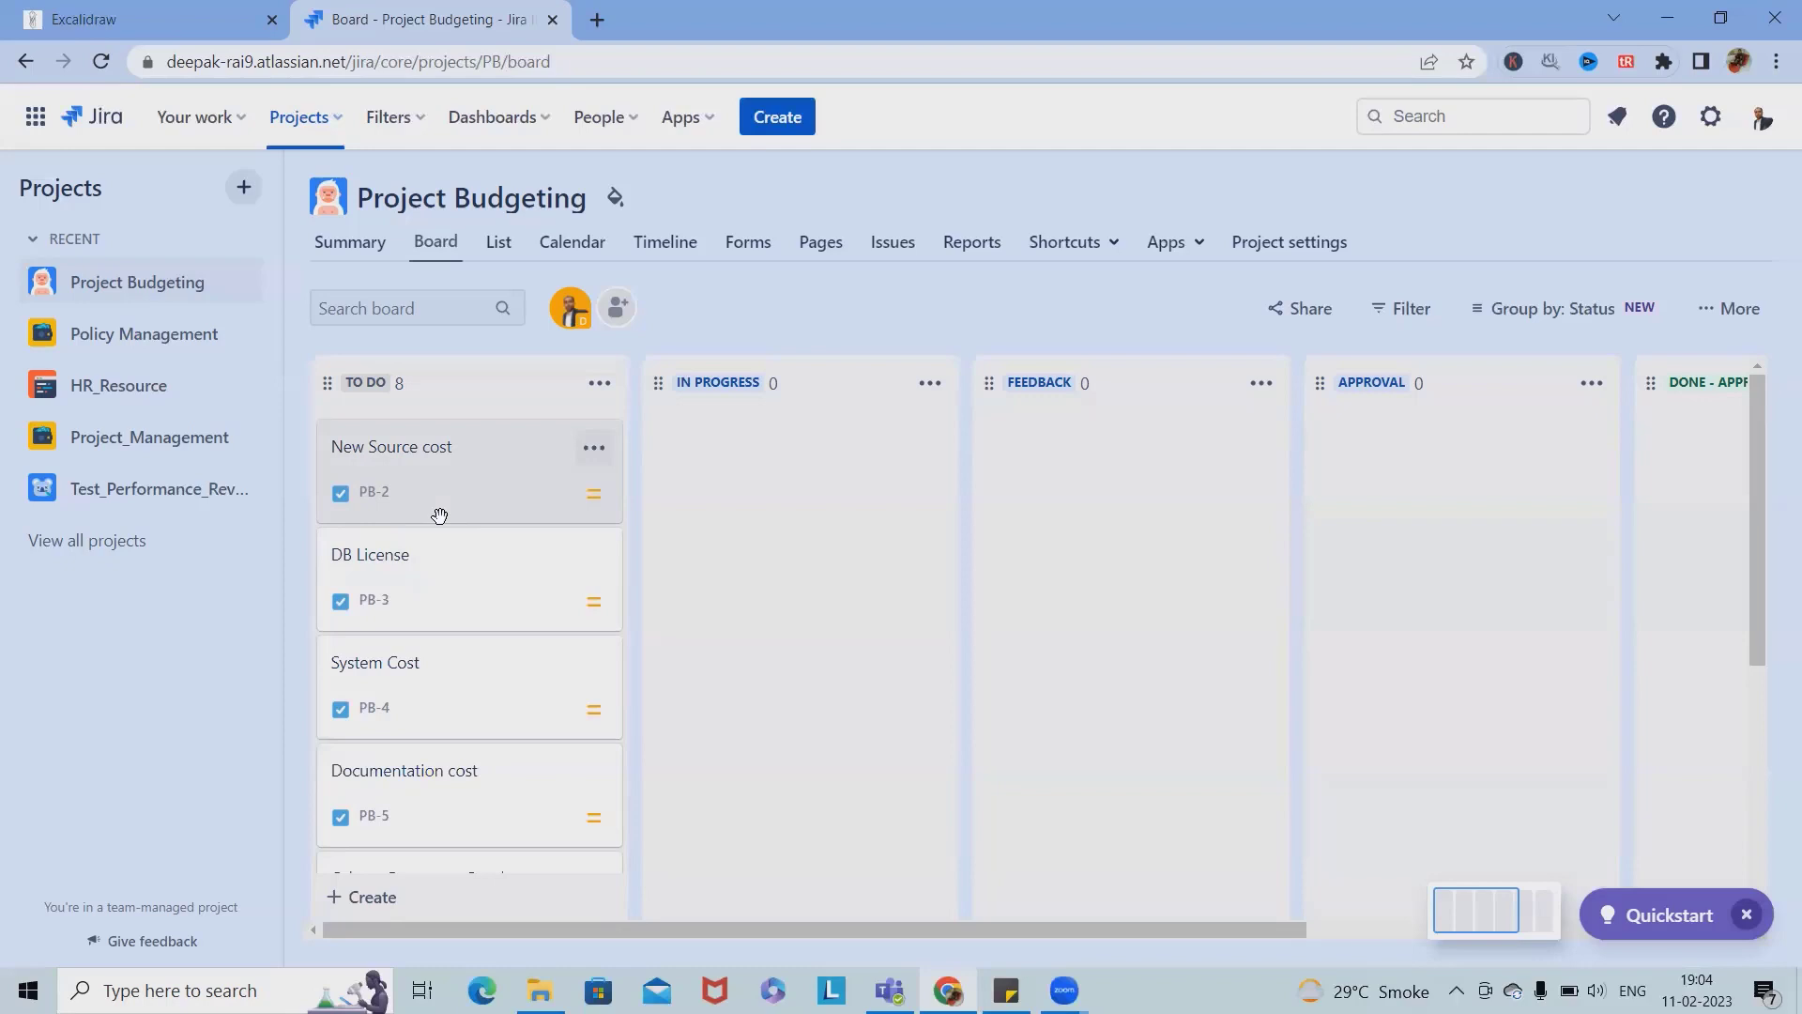
# Step: Create an 'Environment' issue in TO DO, correcting the misspelled ending
pyautogui.scroll(-3)
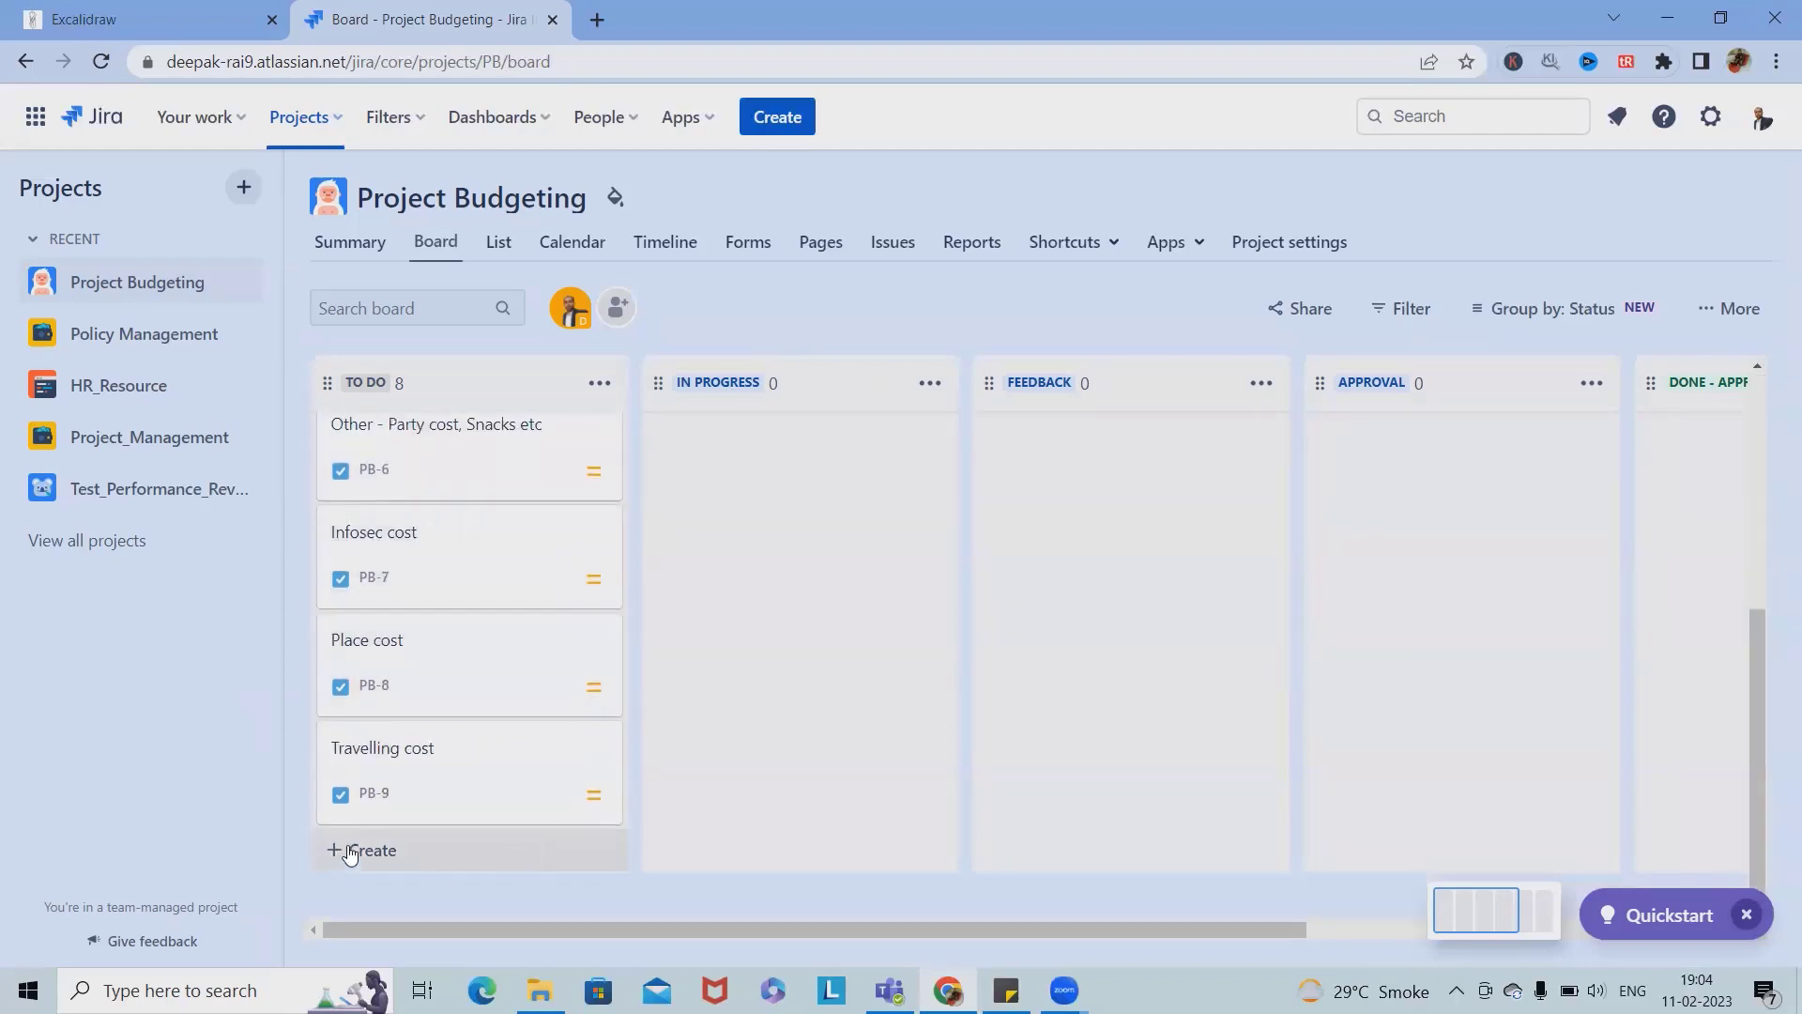
pyautogui.click(370, 849)
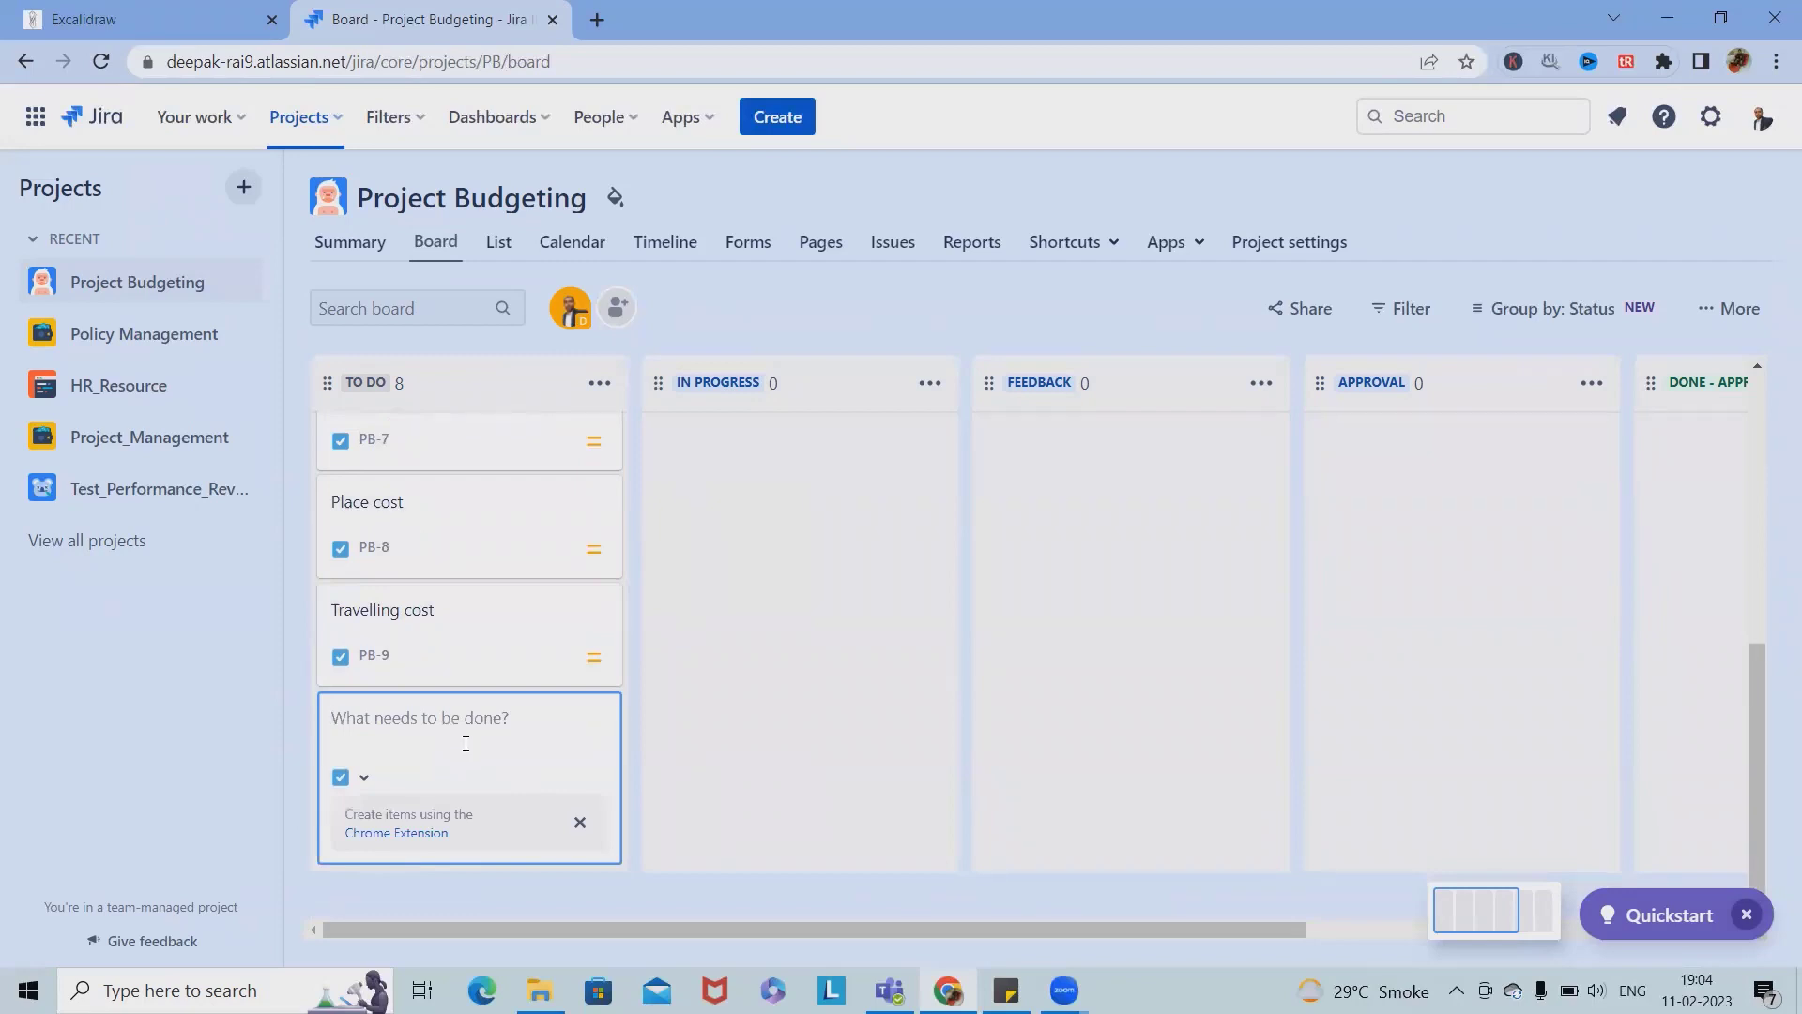
pyautogui.write('Env')
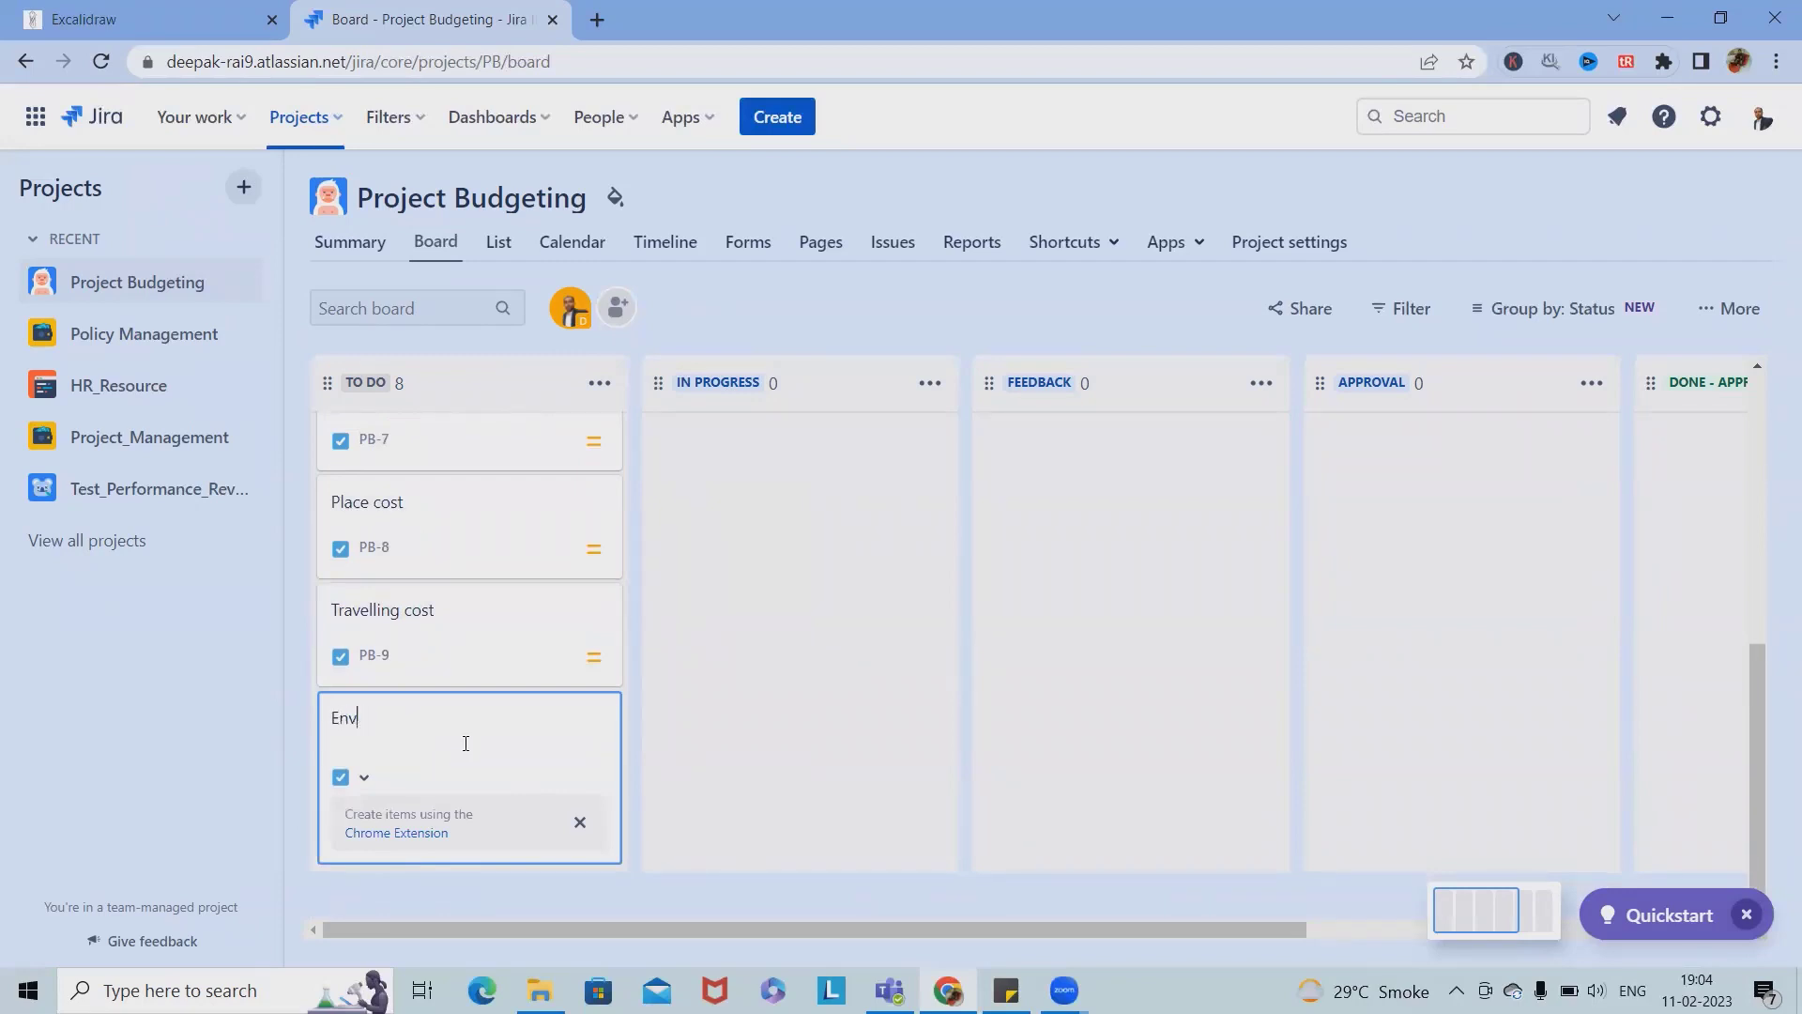
pyautogui.write('iroment')
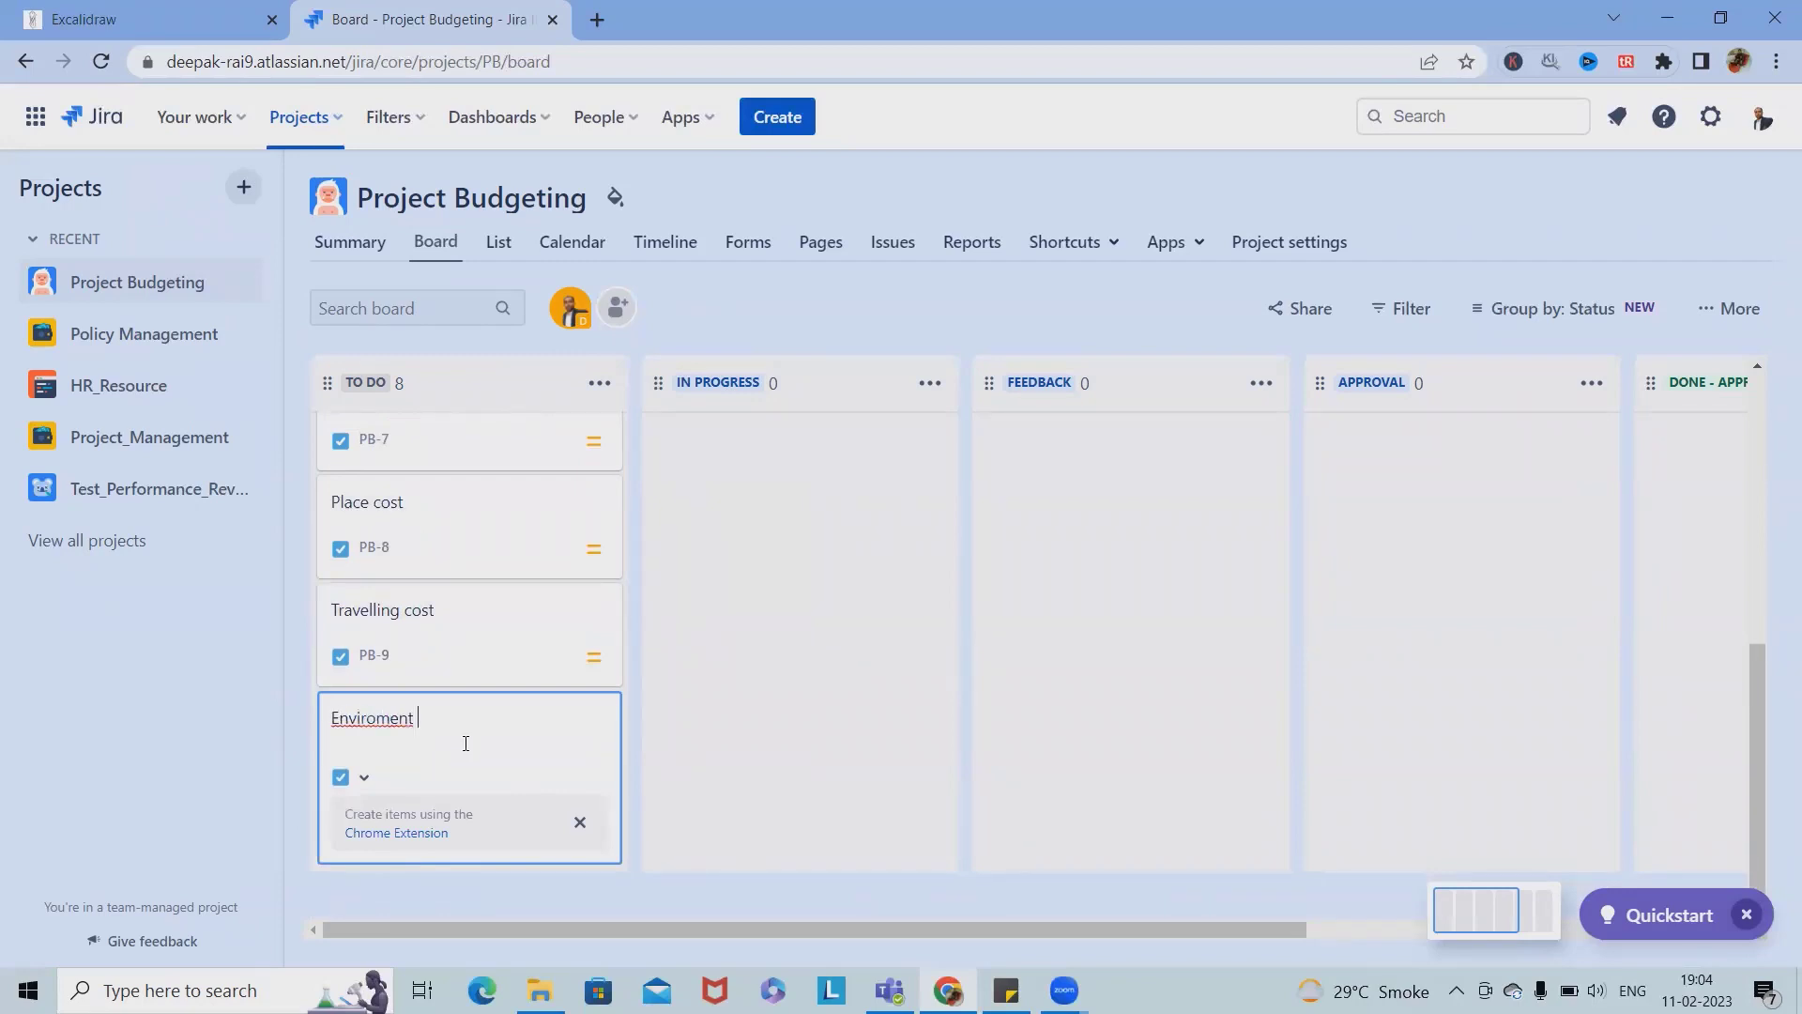
pyautogui.press('Backspace')
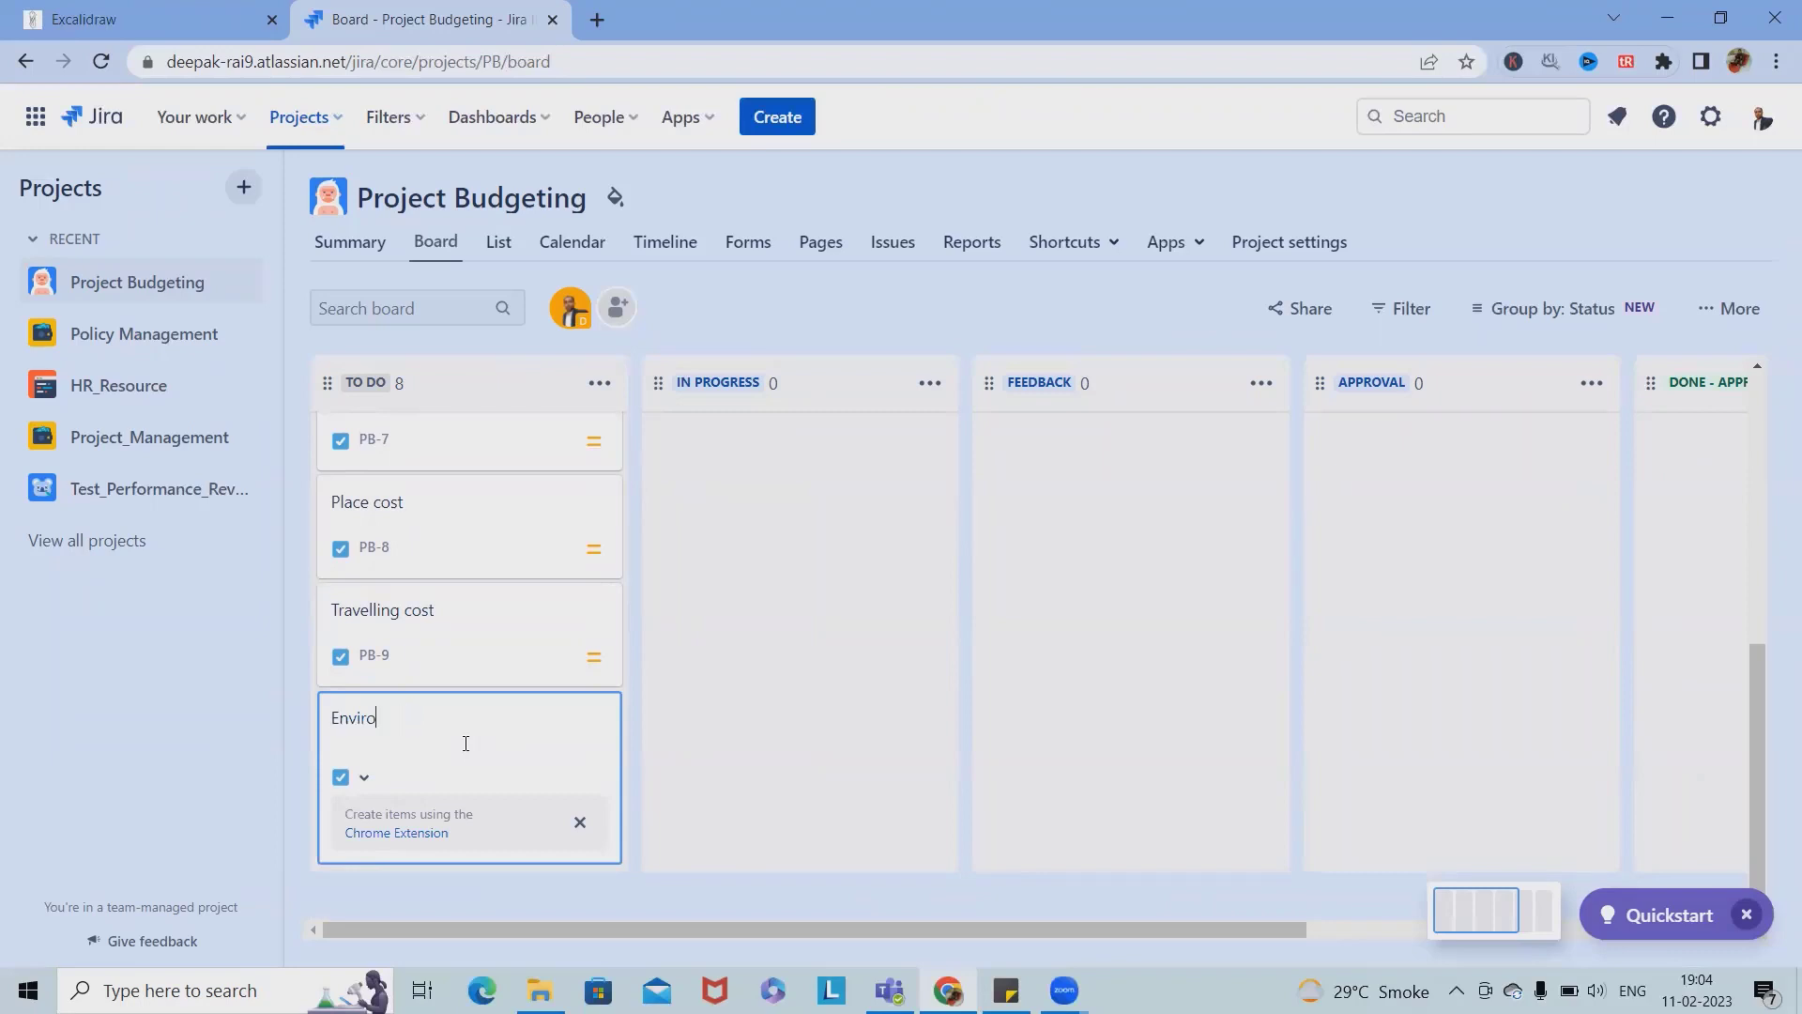
pyautogui.write('m')
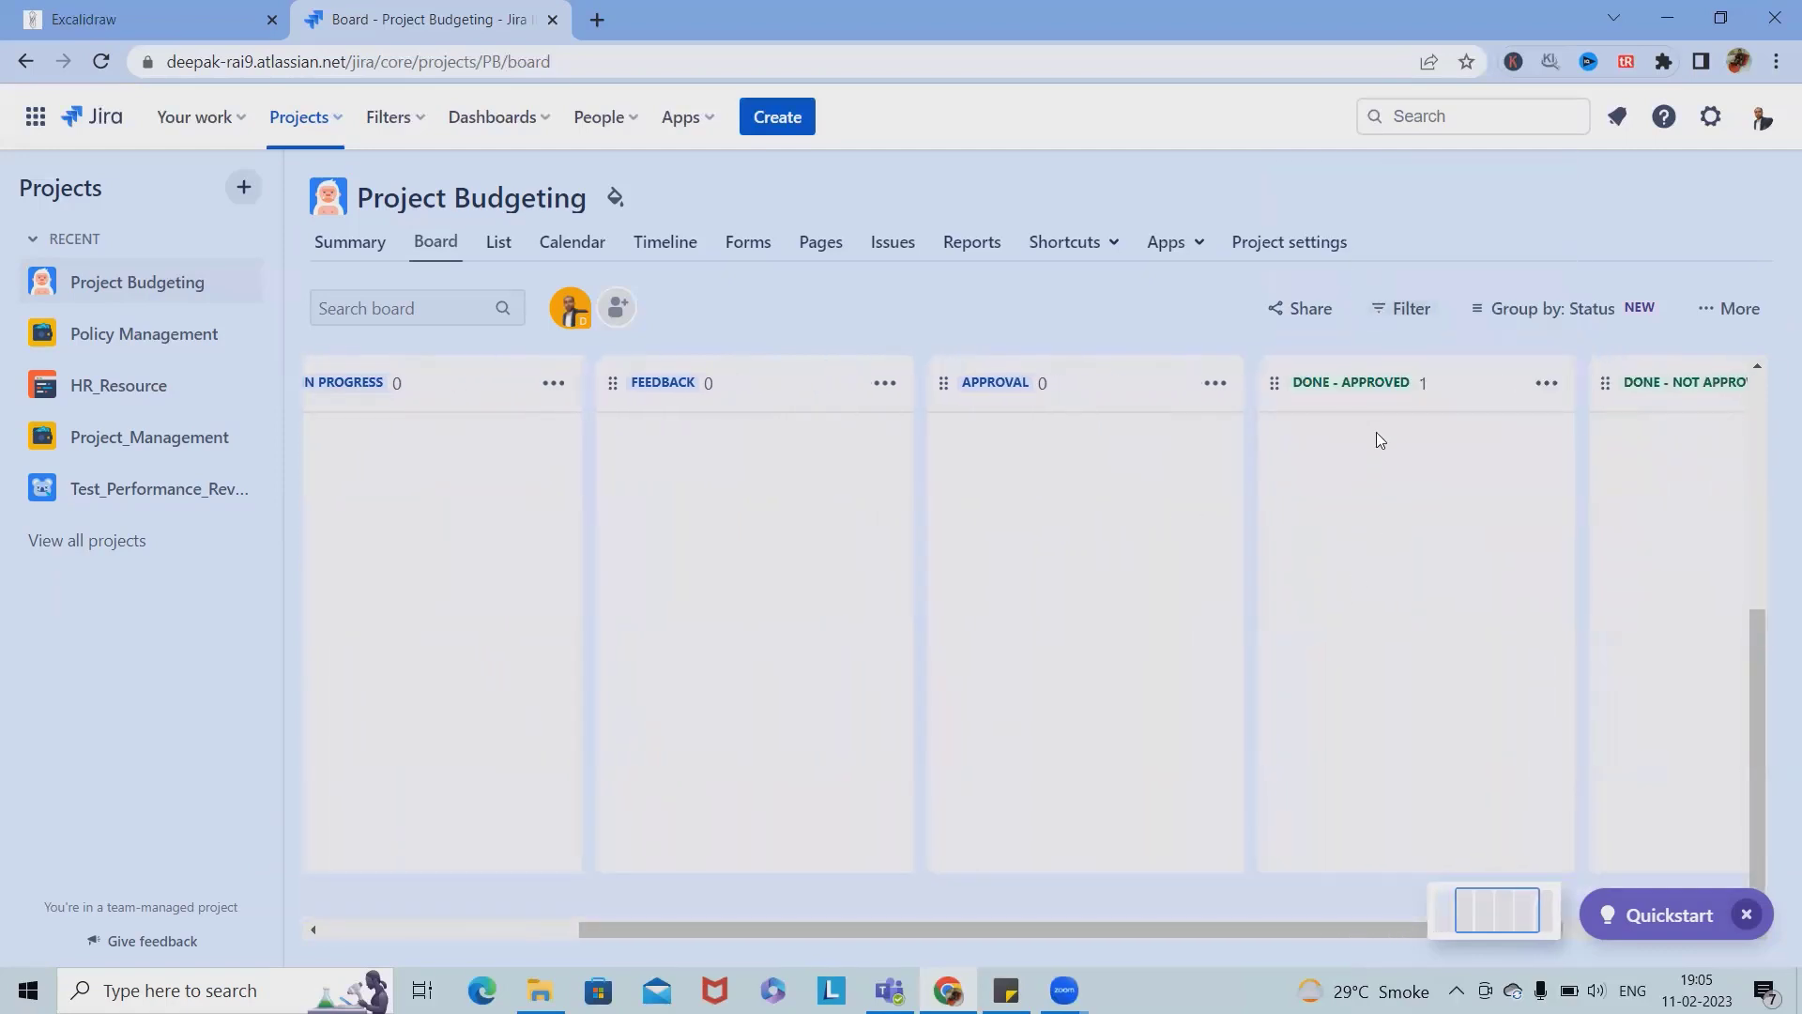
pyautogui.moveTo(1134, 811)
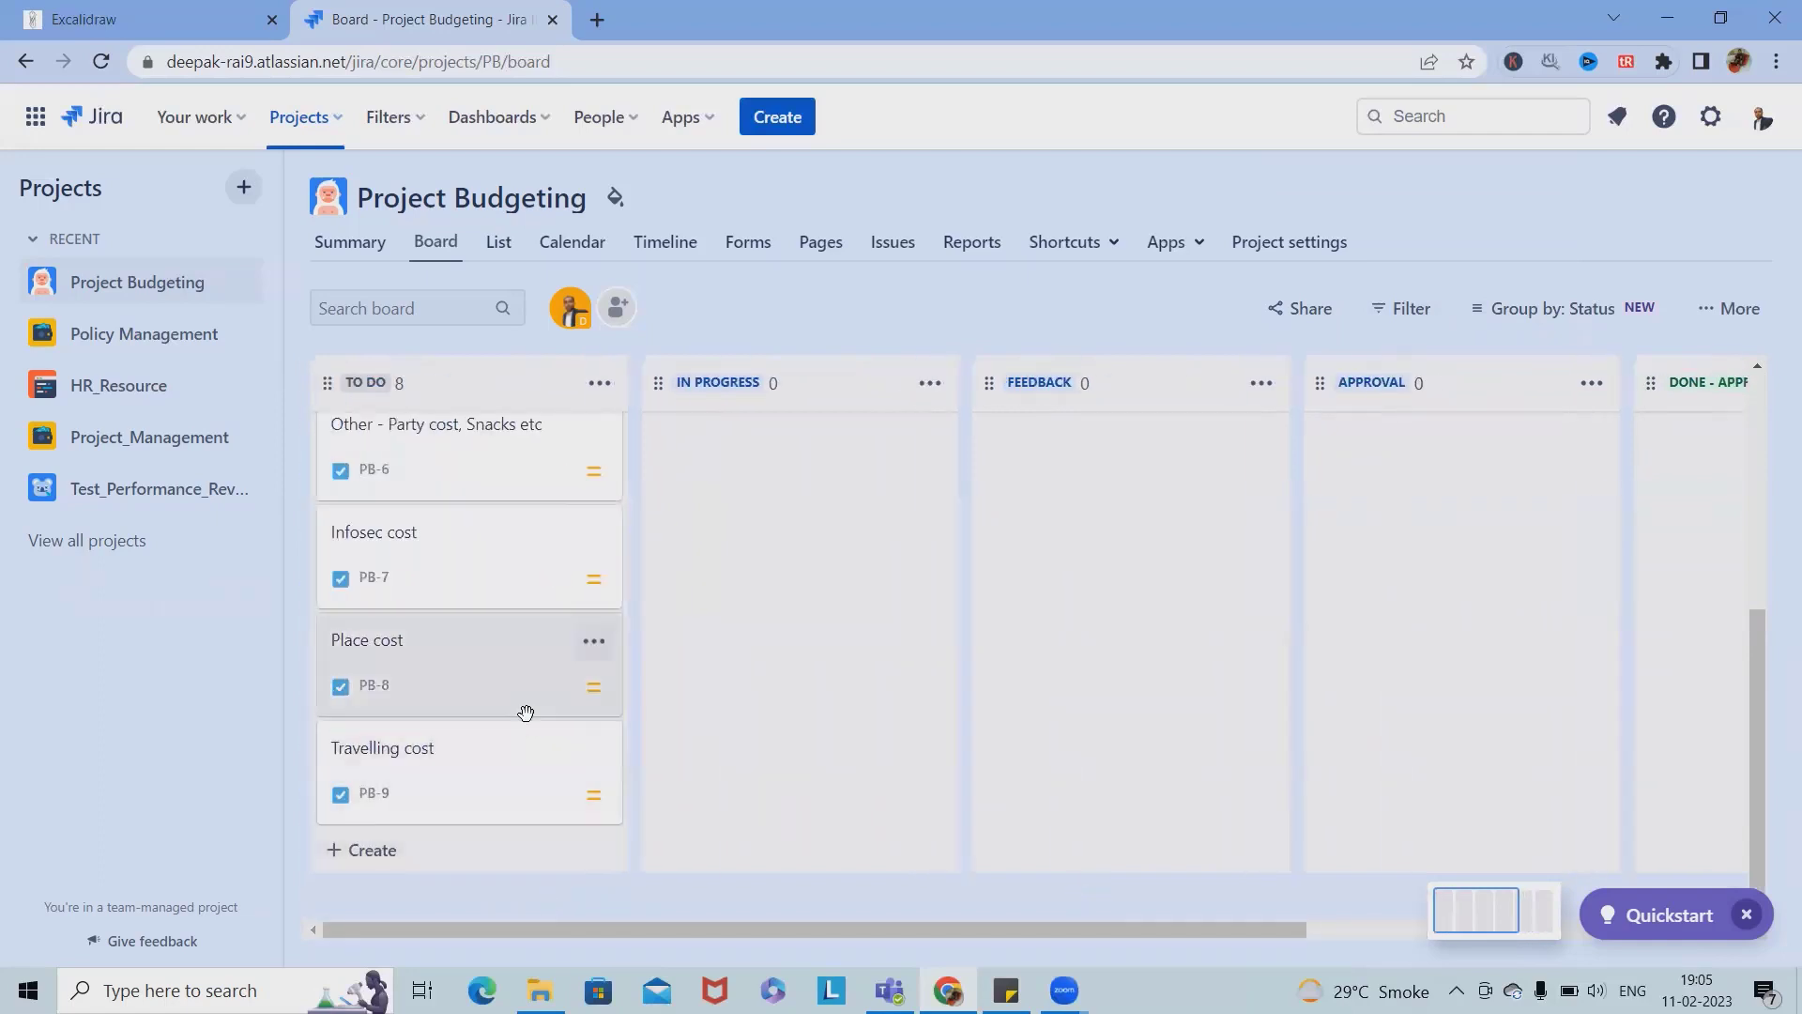
# Step: Start a fresh untitled issue at the bottom of the TO DO column
pyautogui.click(372, 849)
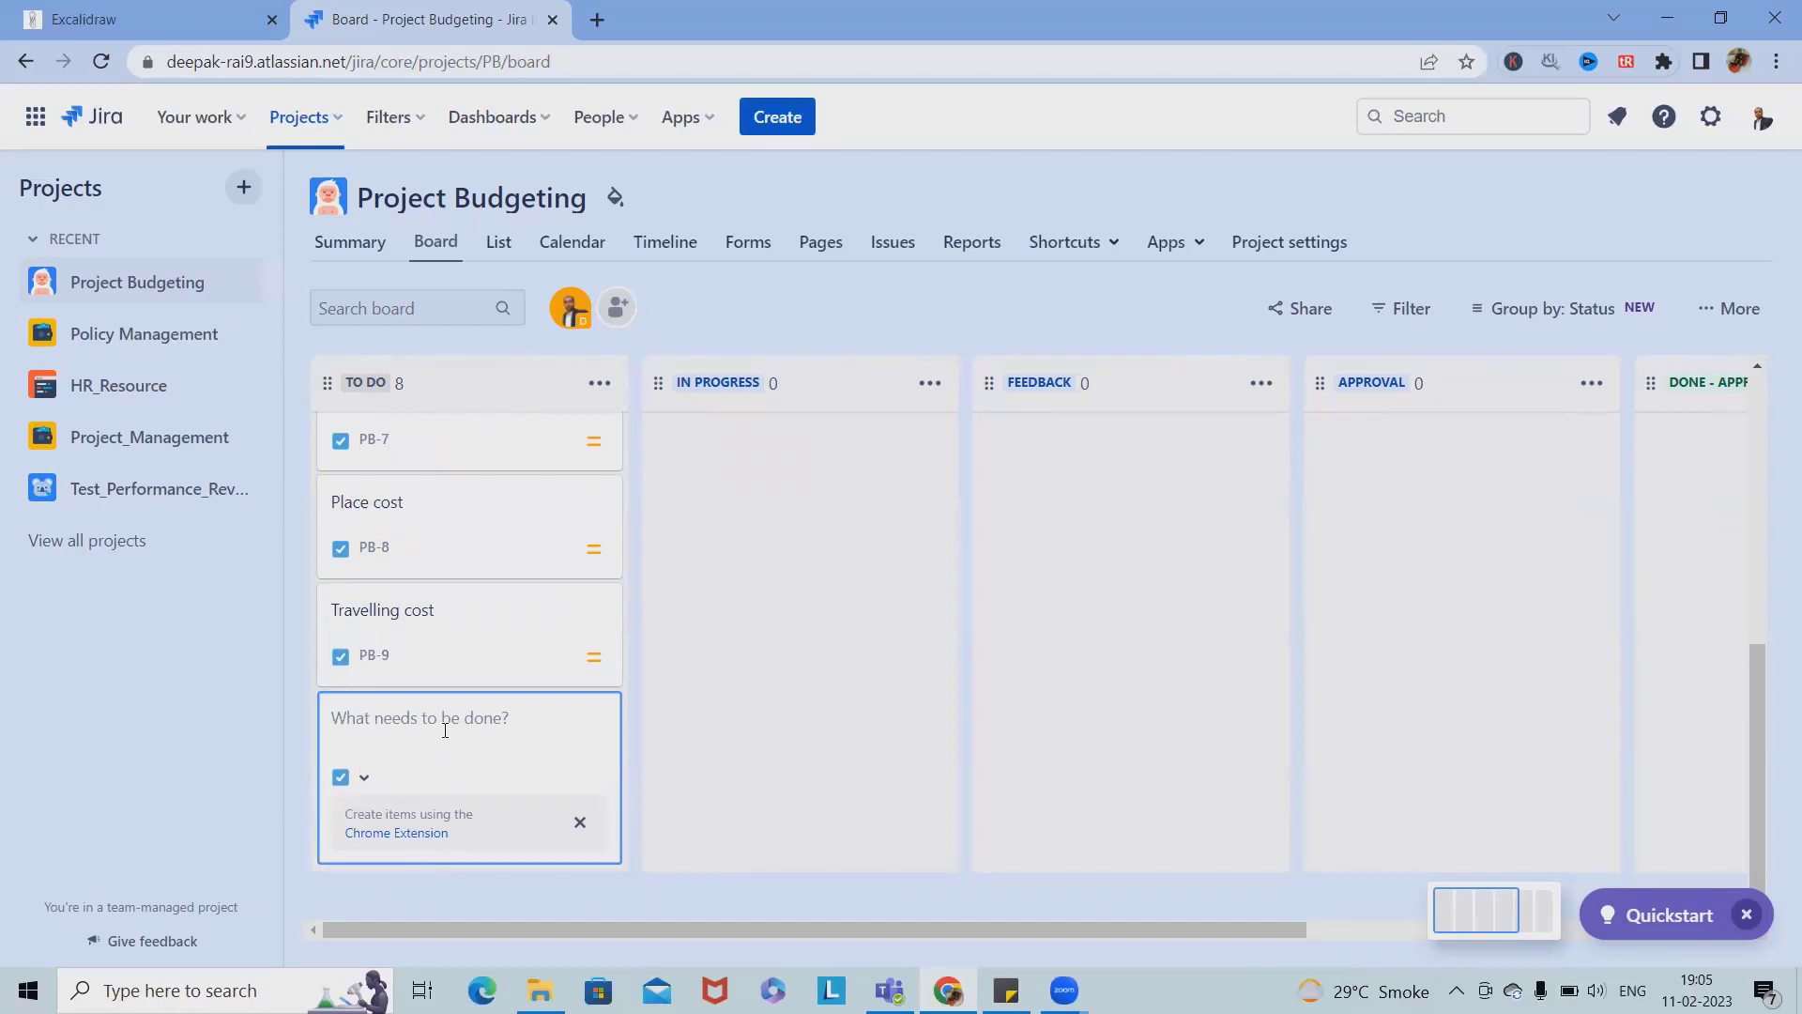
pyautogui.click(449, 718)
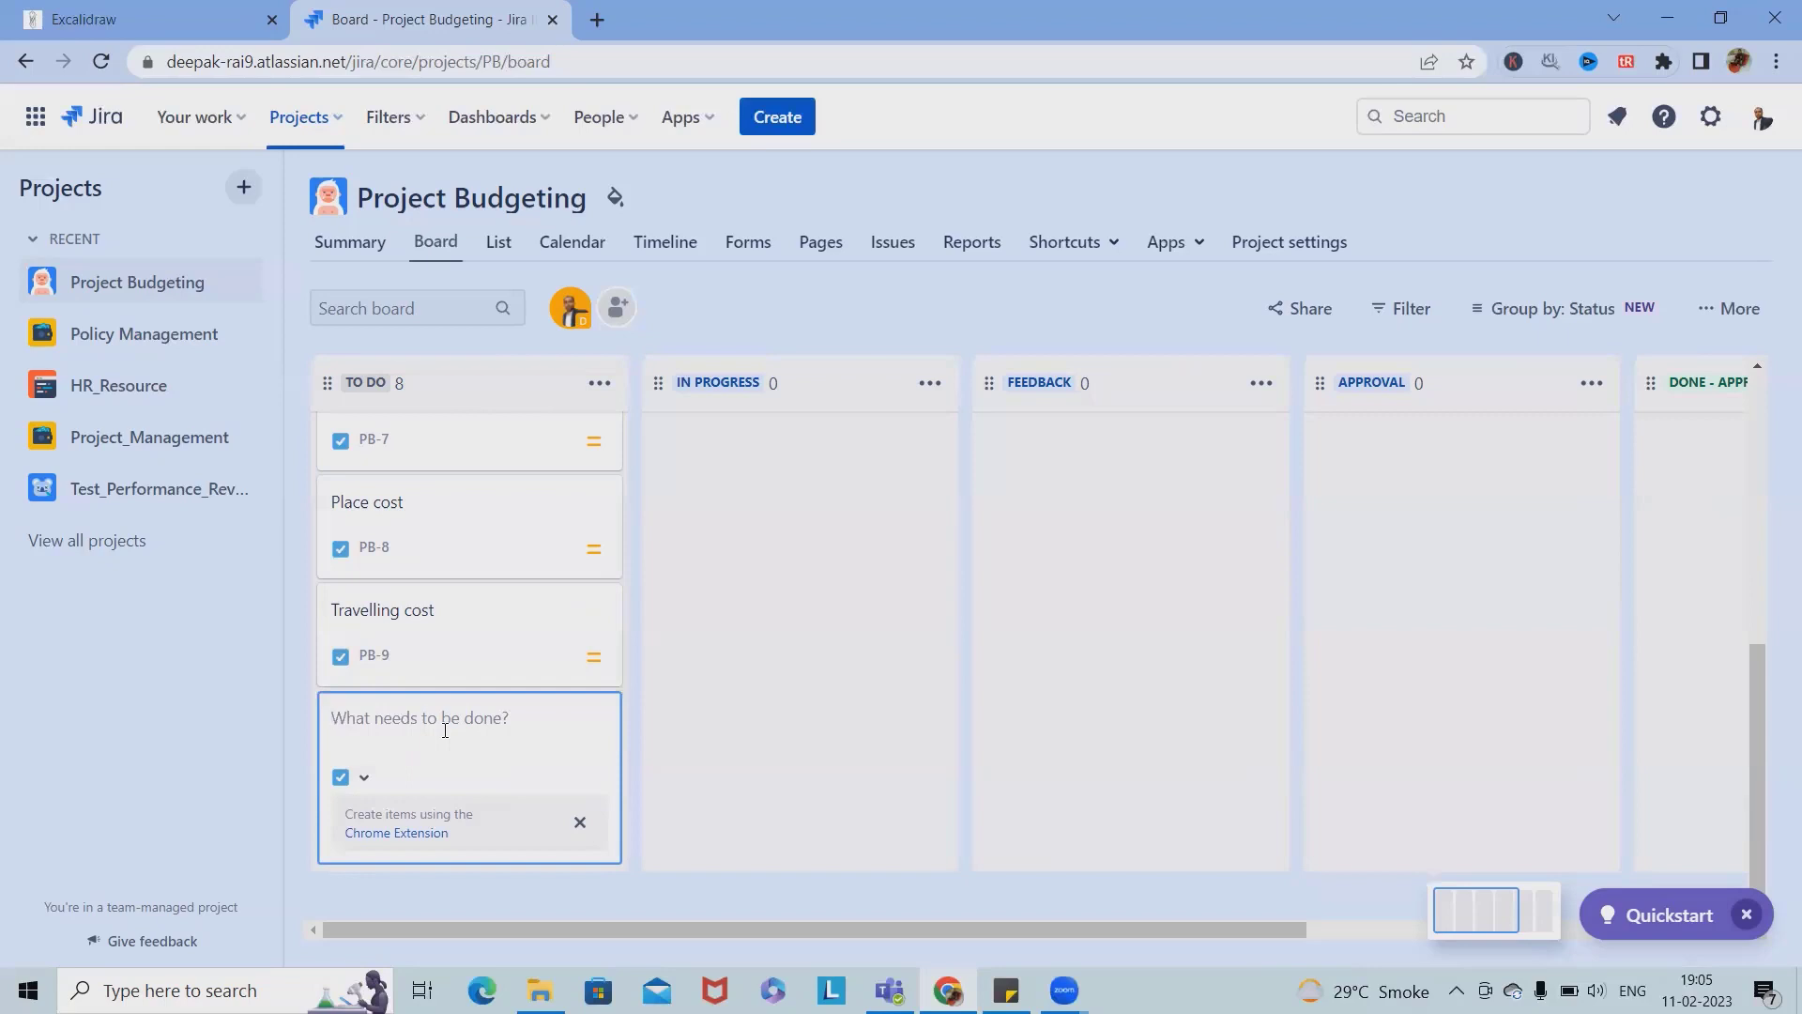
# Step: Enter 'Training cost' as the new issue's summary
pyautogui.write('Training c')
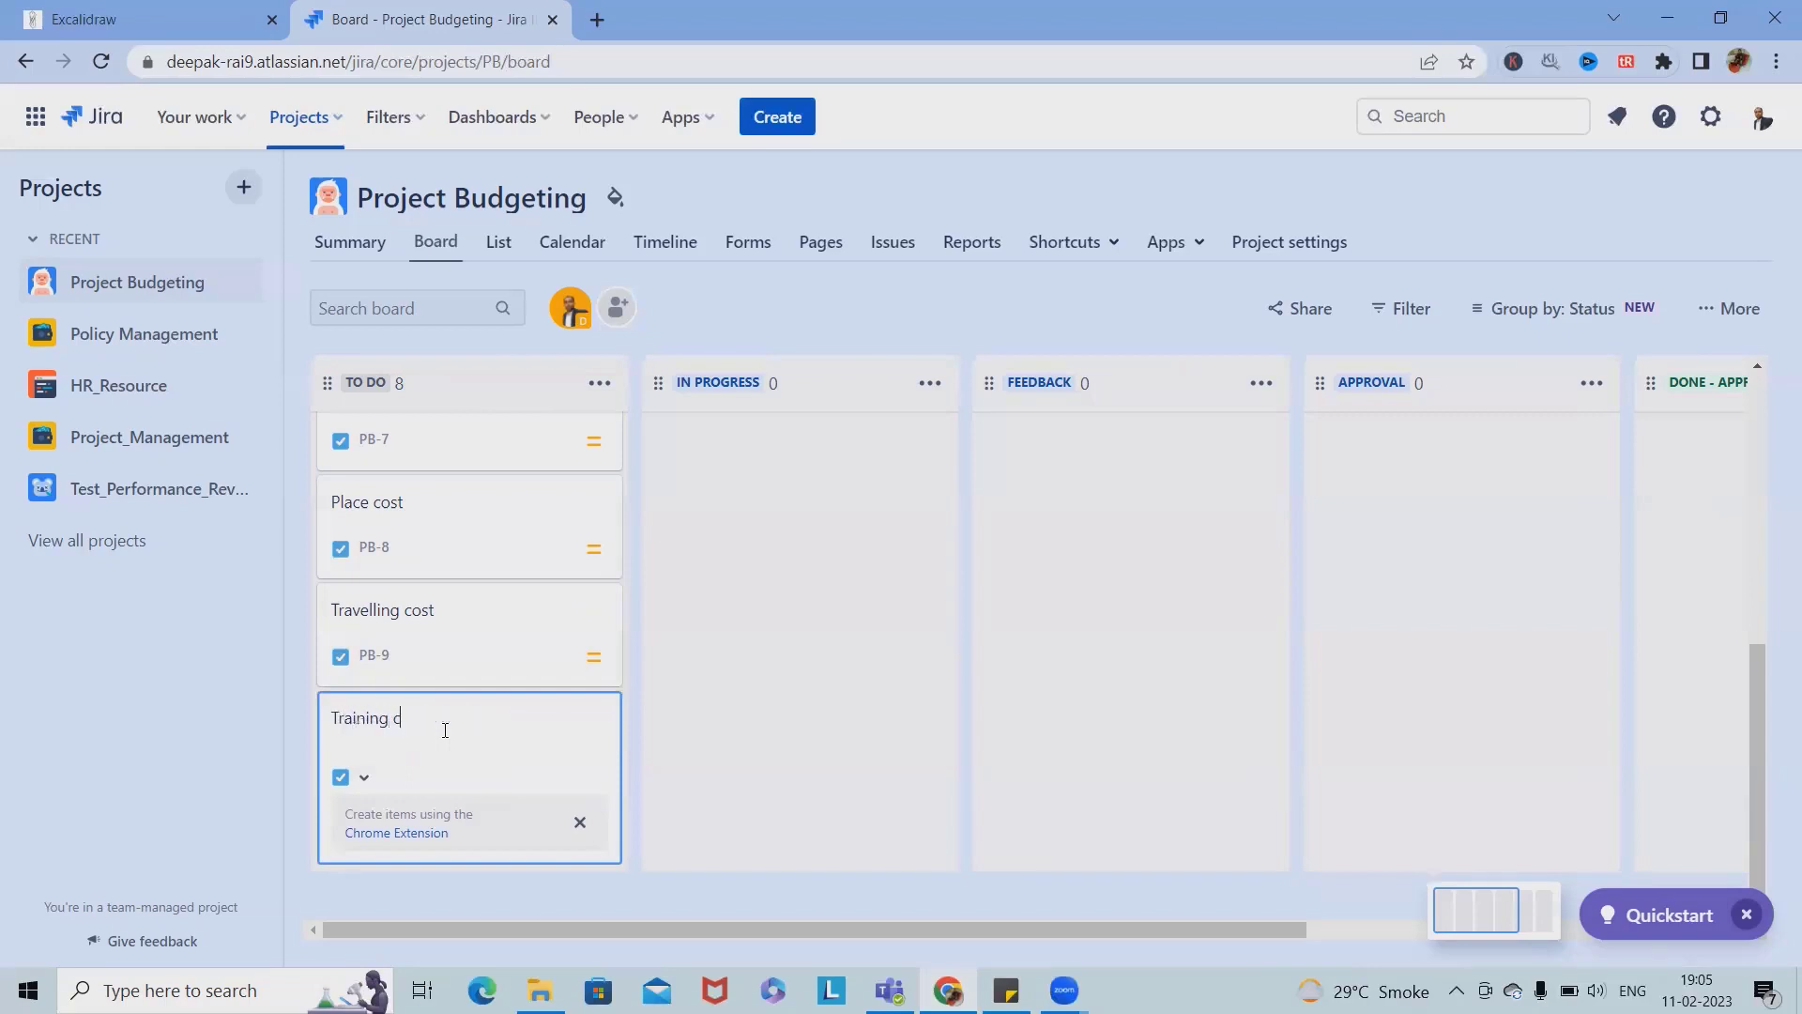
pyautogui.write('ost')
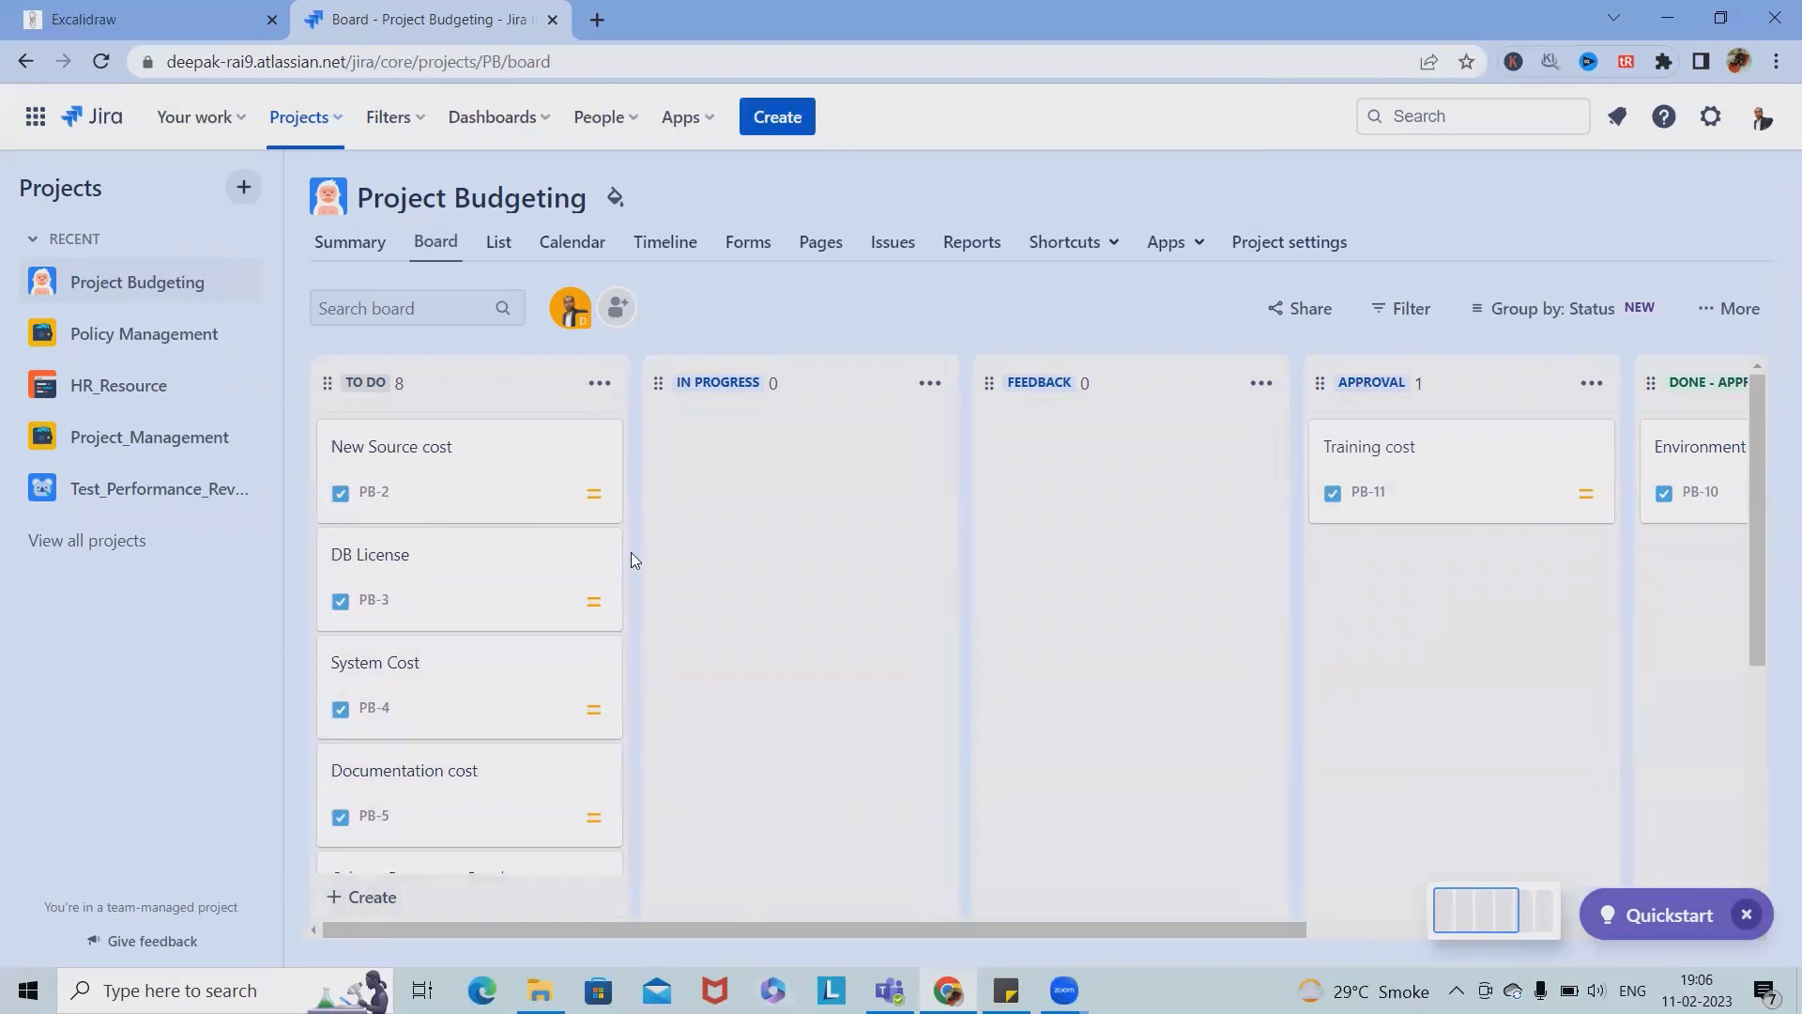
pyautogui.moveTo(689, 627)
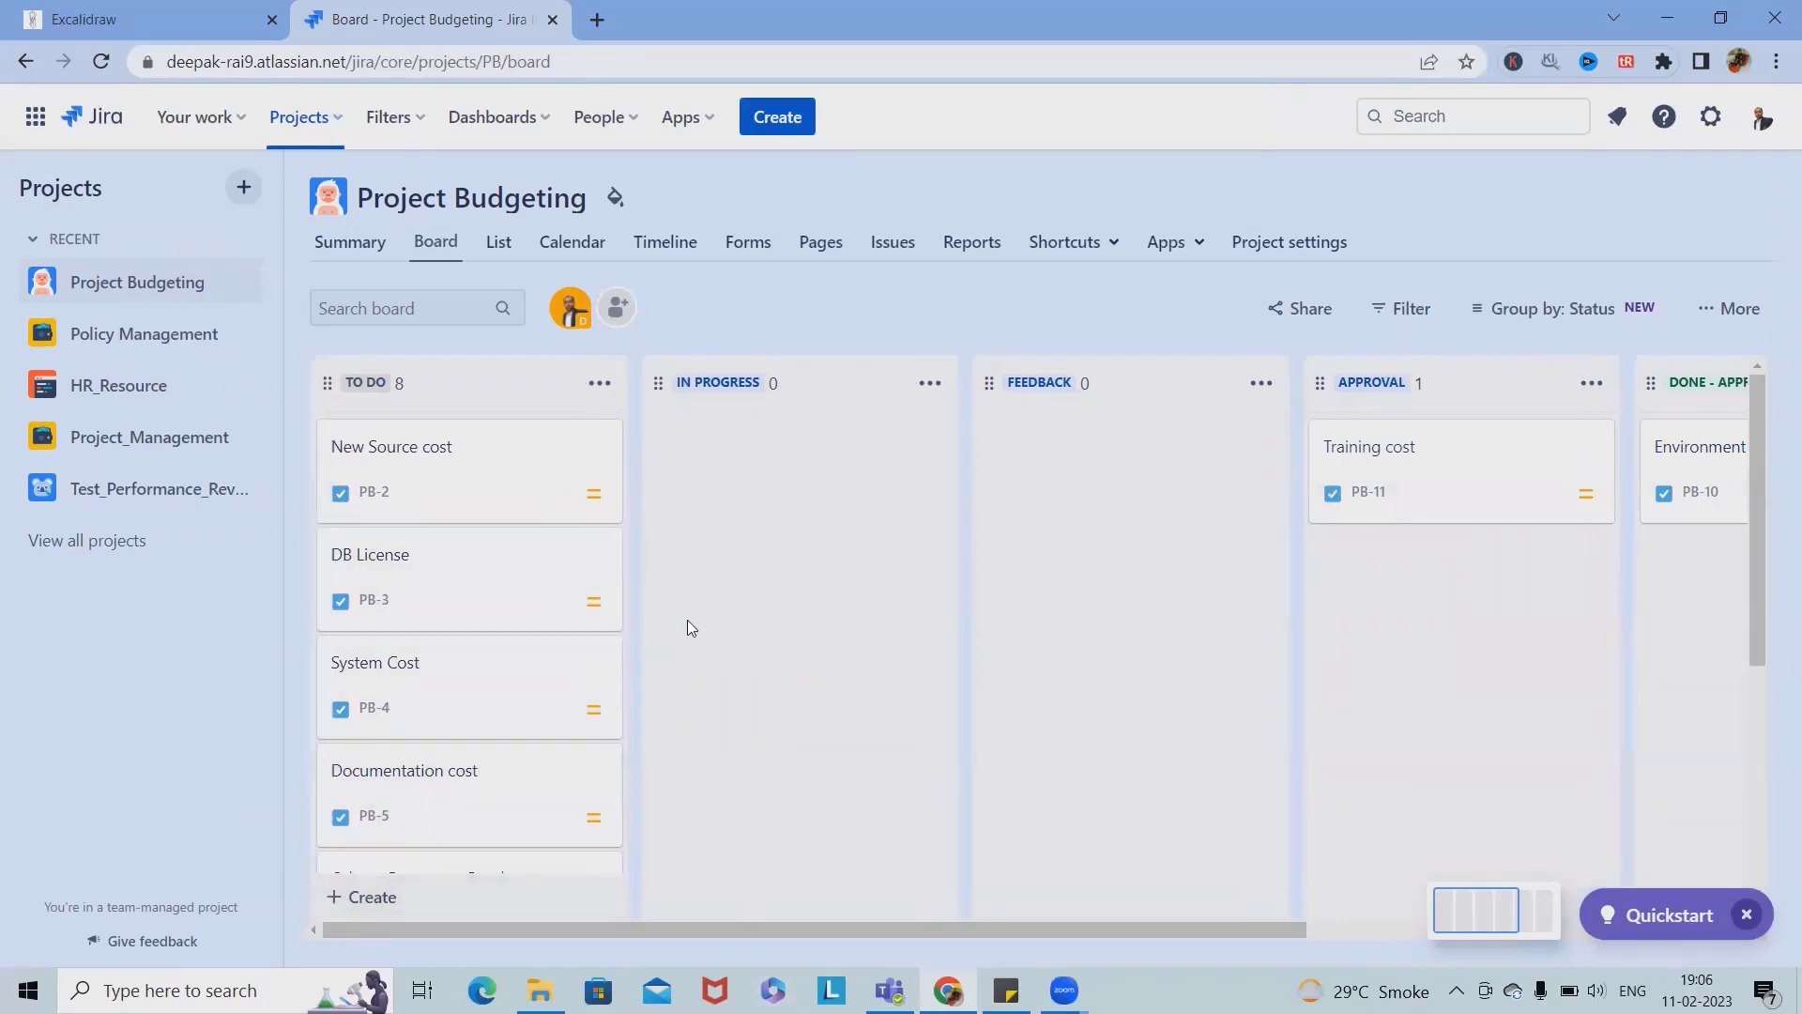
pyautogui.moveTo(702, 687)
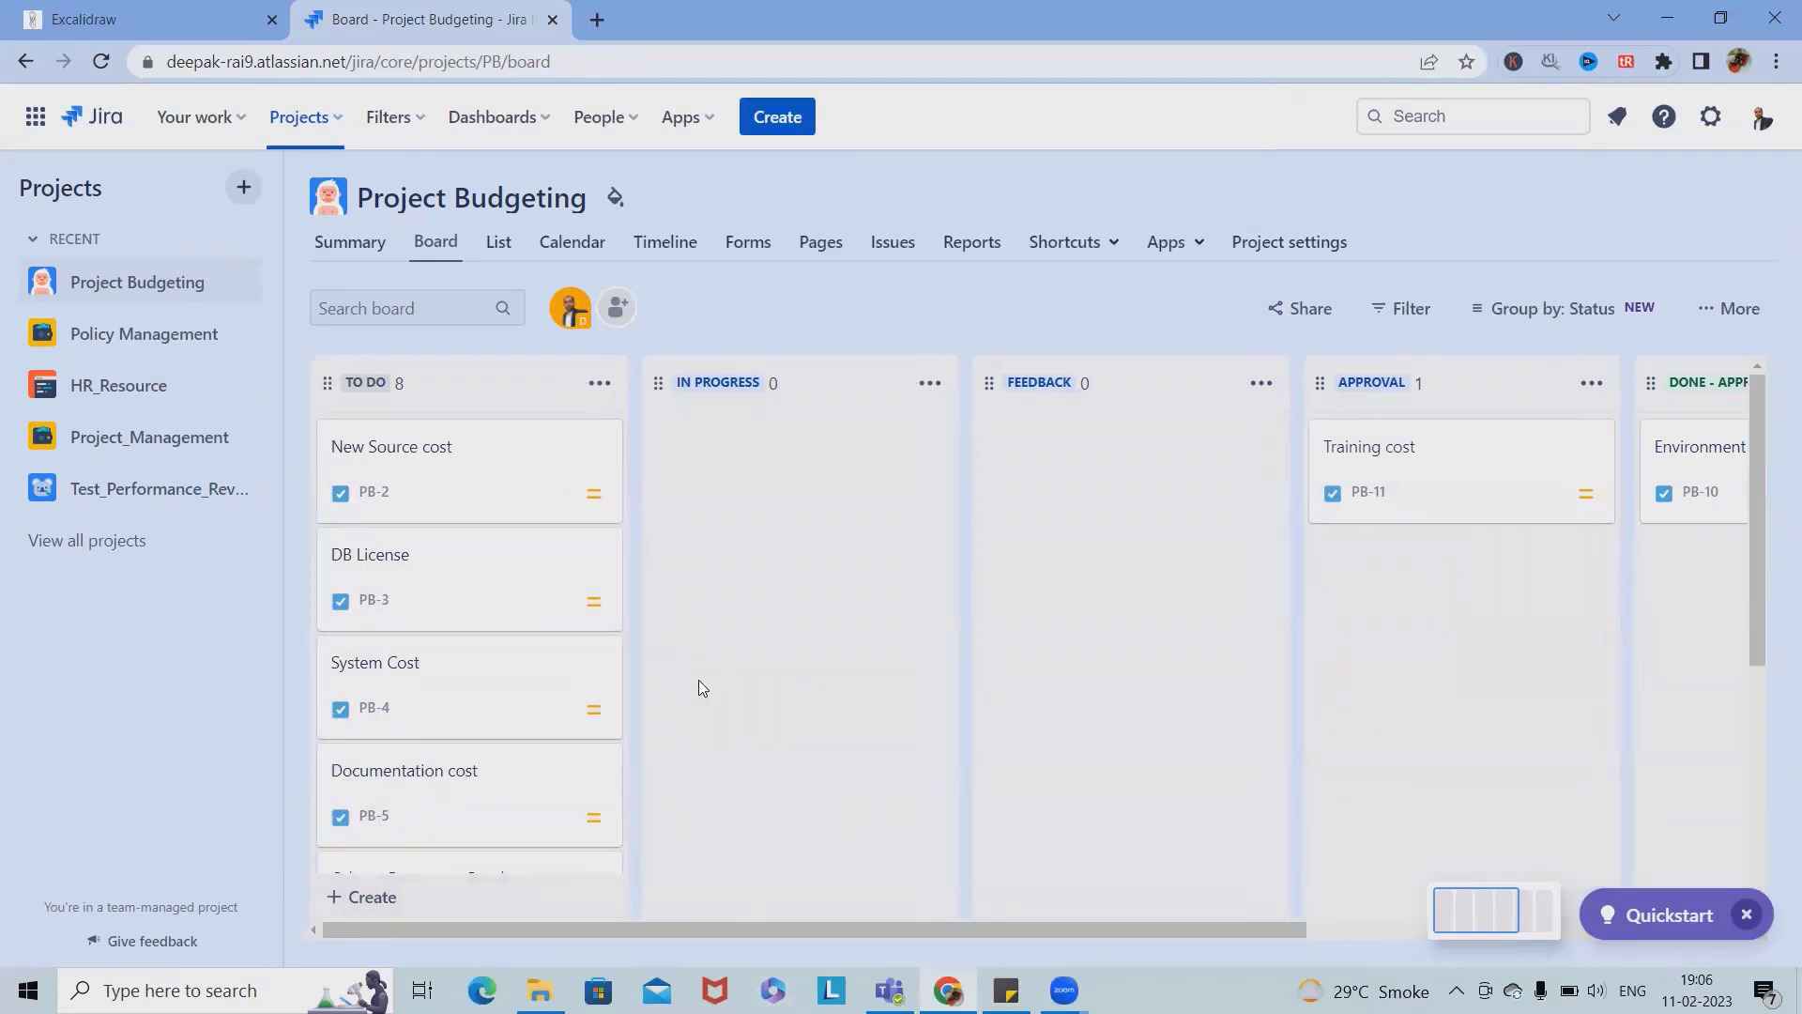
pyautogui.moveTo(706, 693)
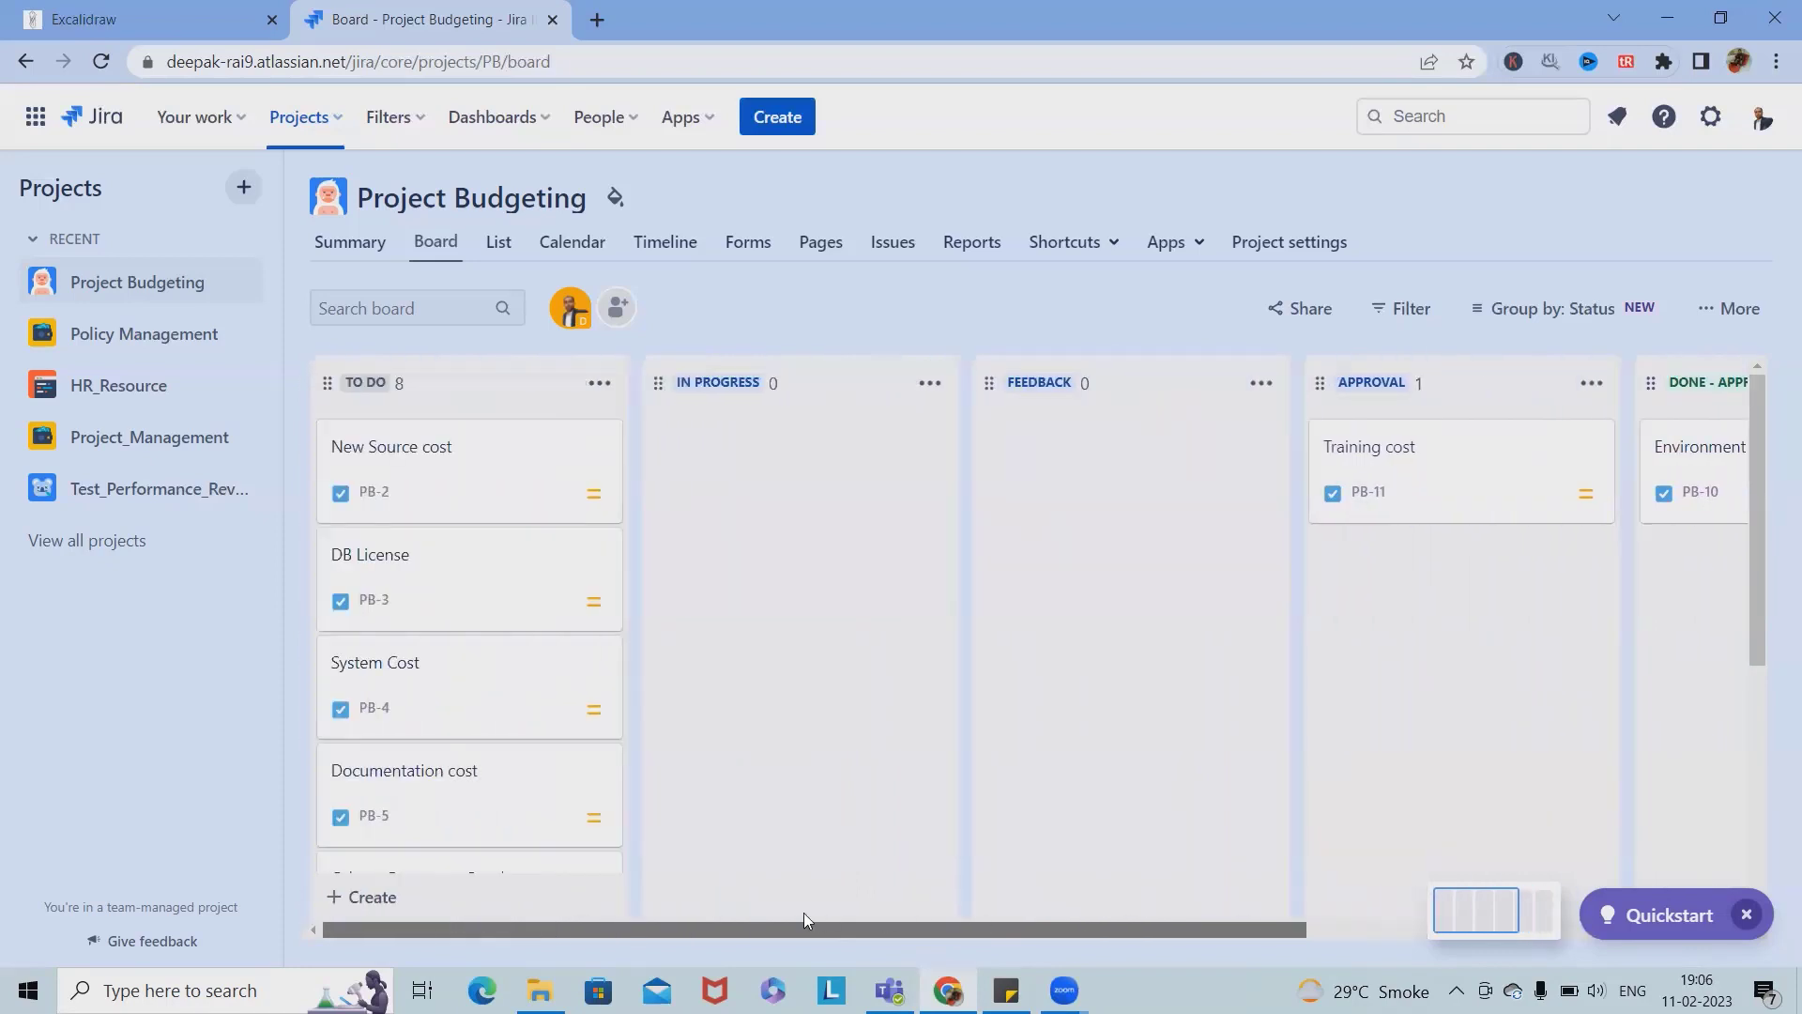
pyautogui.moveTo(1462, 813)
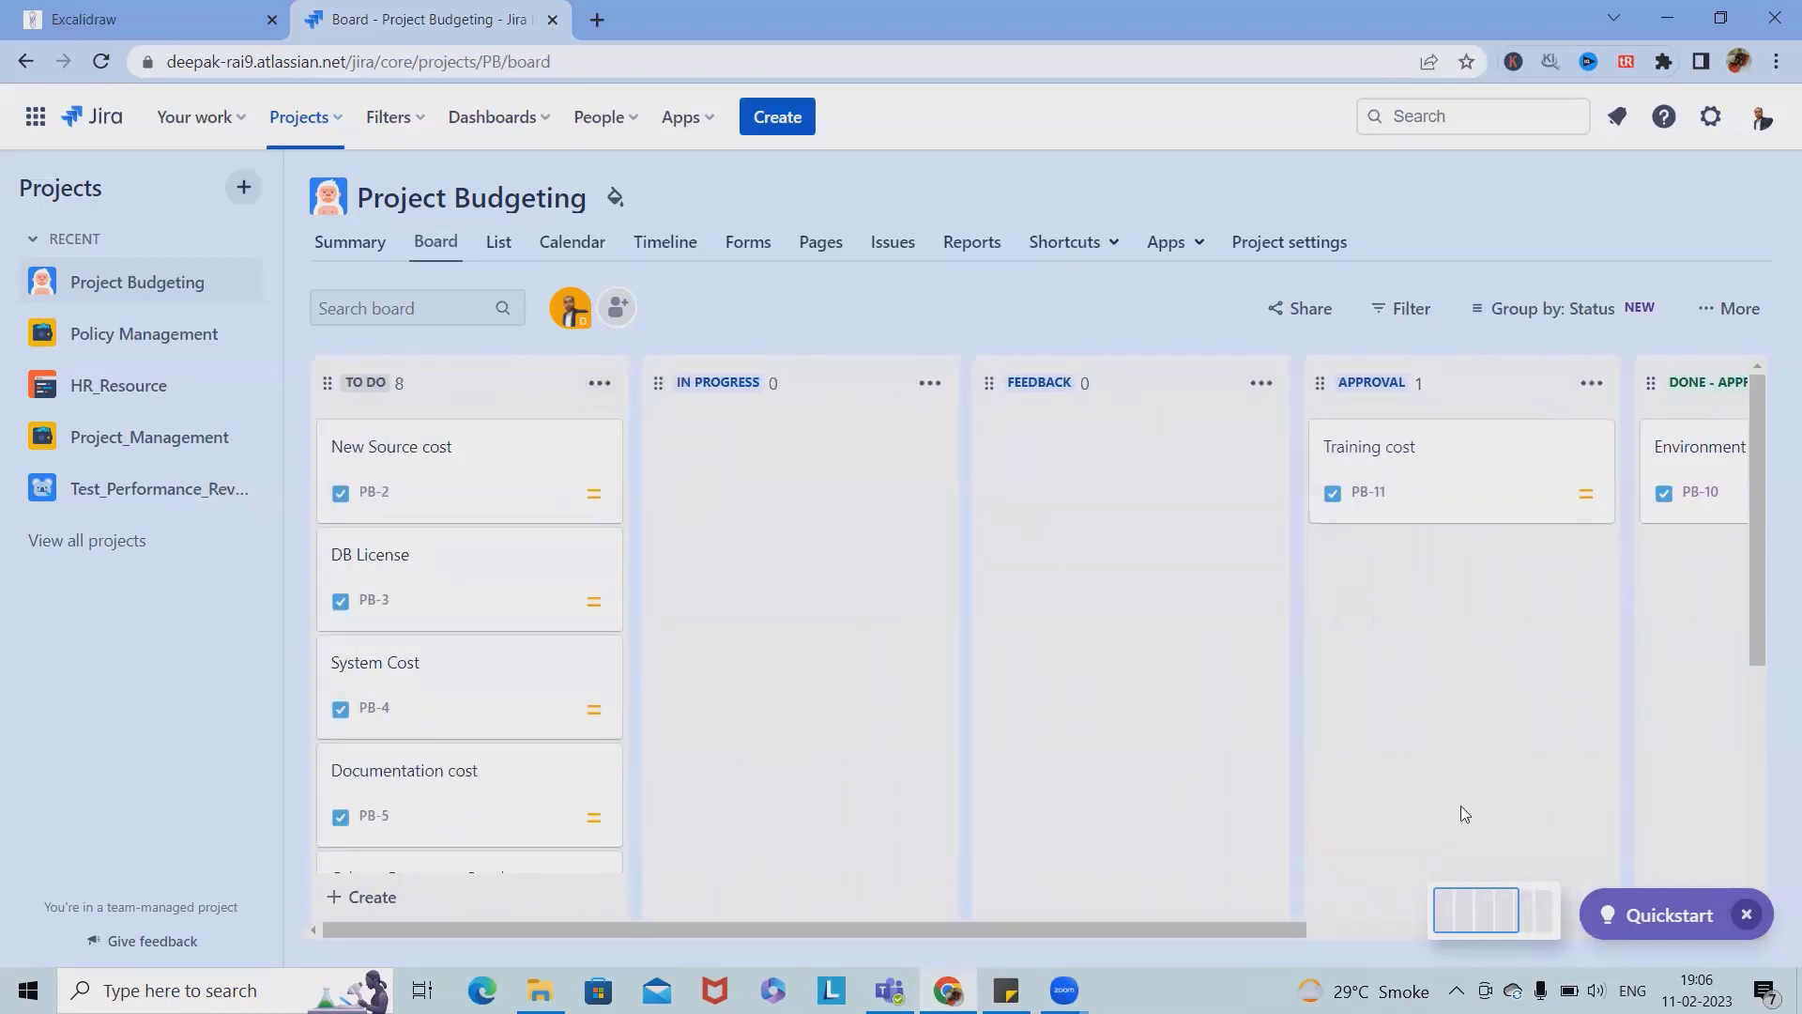
pyautogui.moveTo(845, 677)
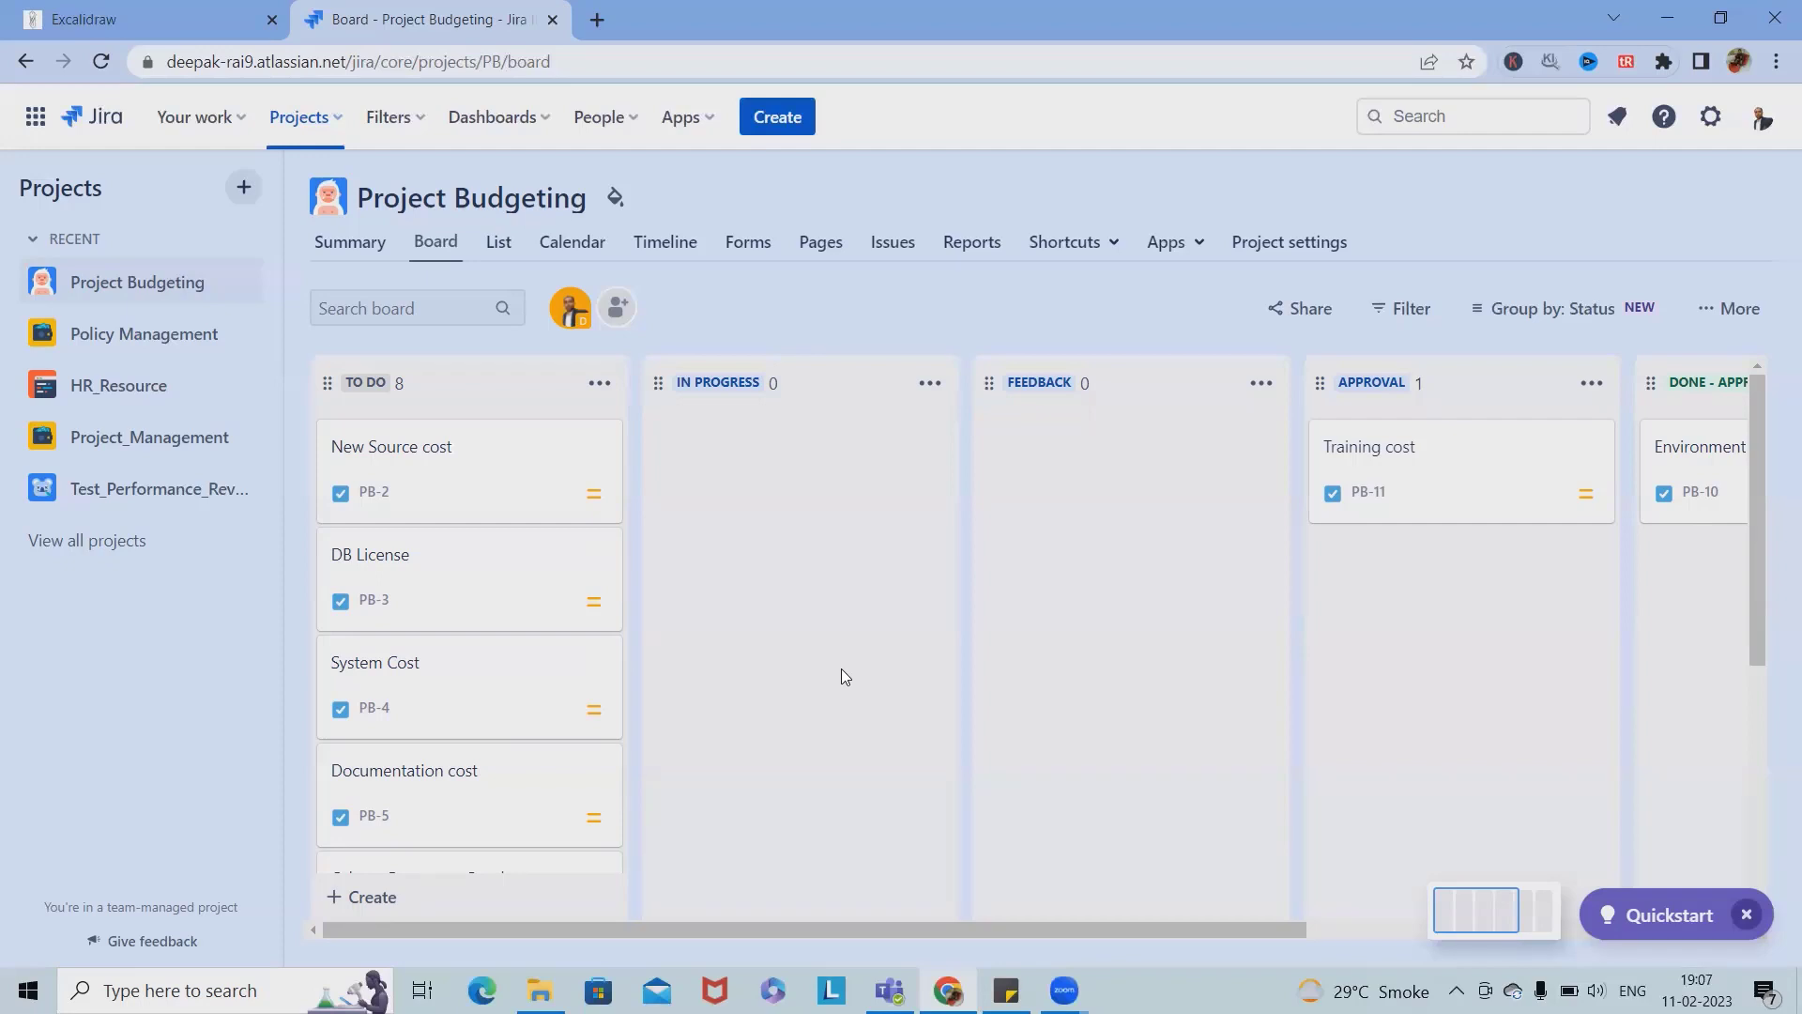
pyautogui.moveTo(268, 9)
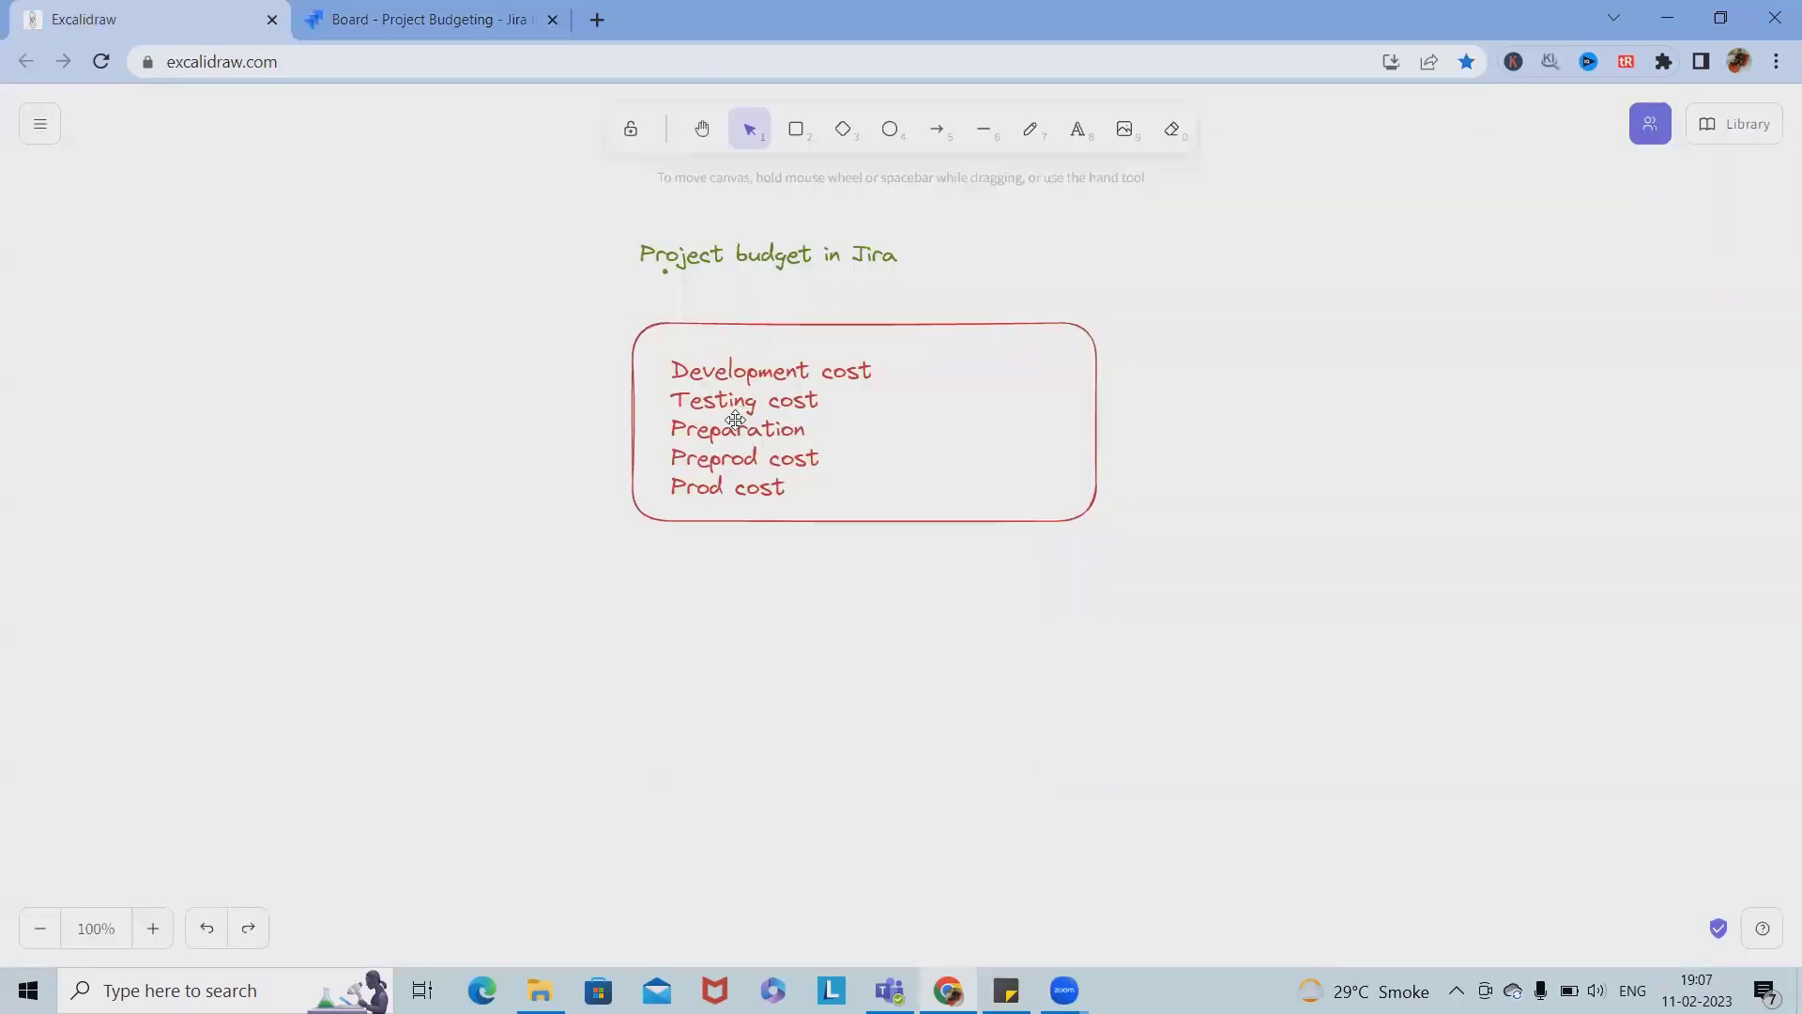
# Step: Switch to the Excalidraw tab with the project budget cost sketch
pyautogui.click(429, 19)
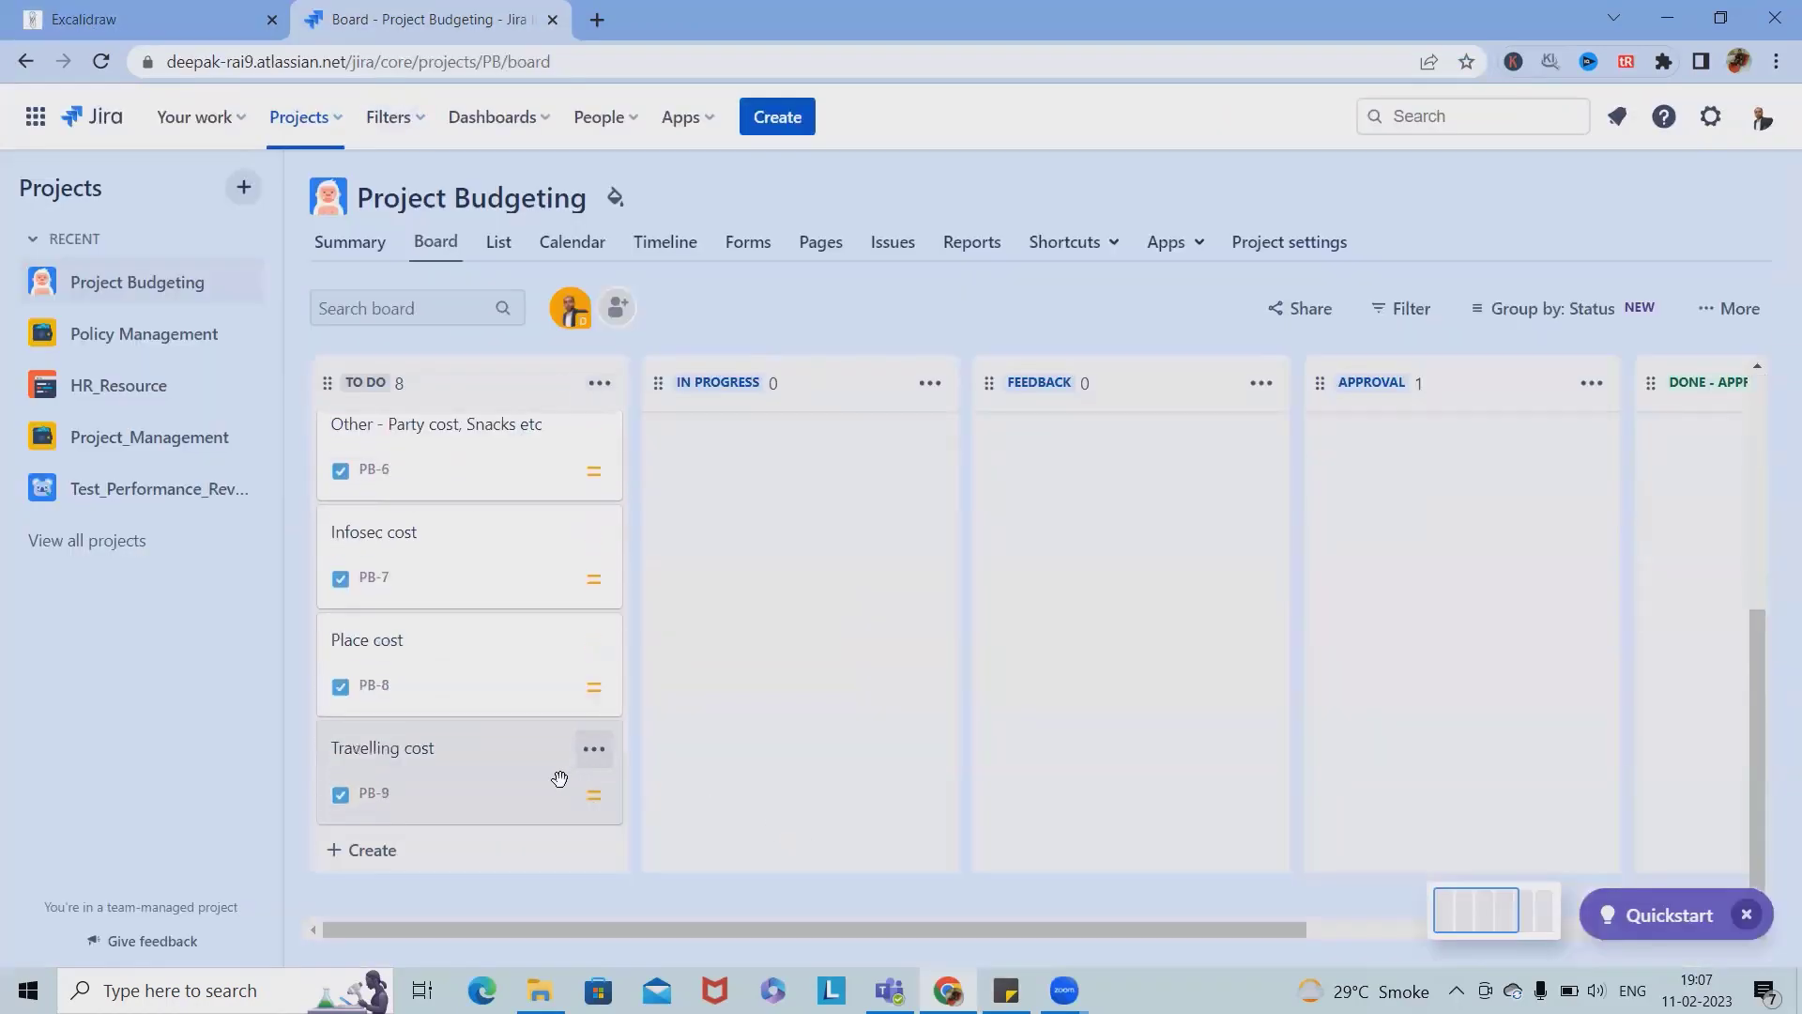
# Step: Create a 'Testing cost' card in the TO DO column
pyautogui.write('Test')
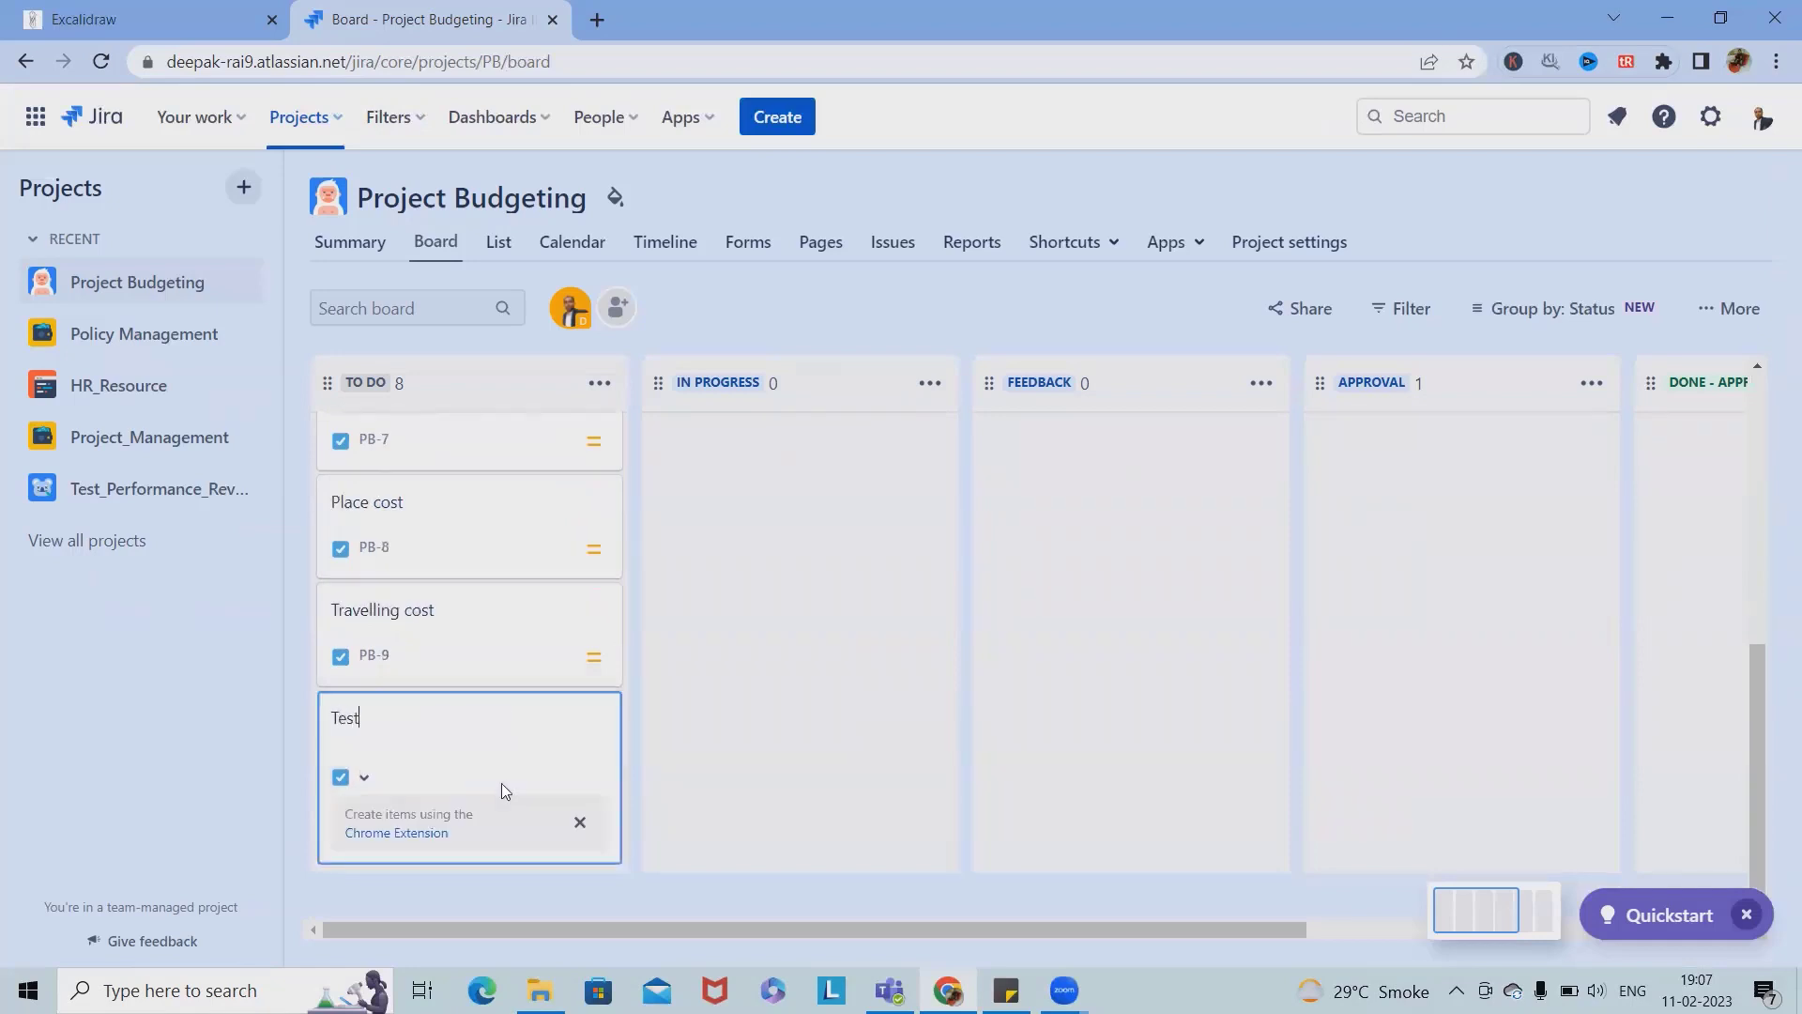
pyautogui.write('ing cost')
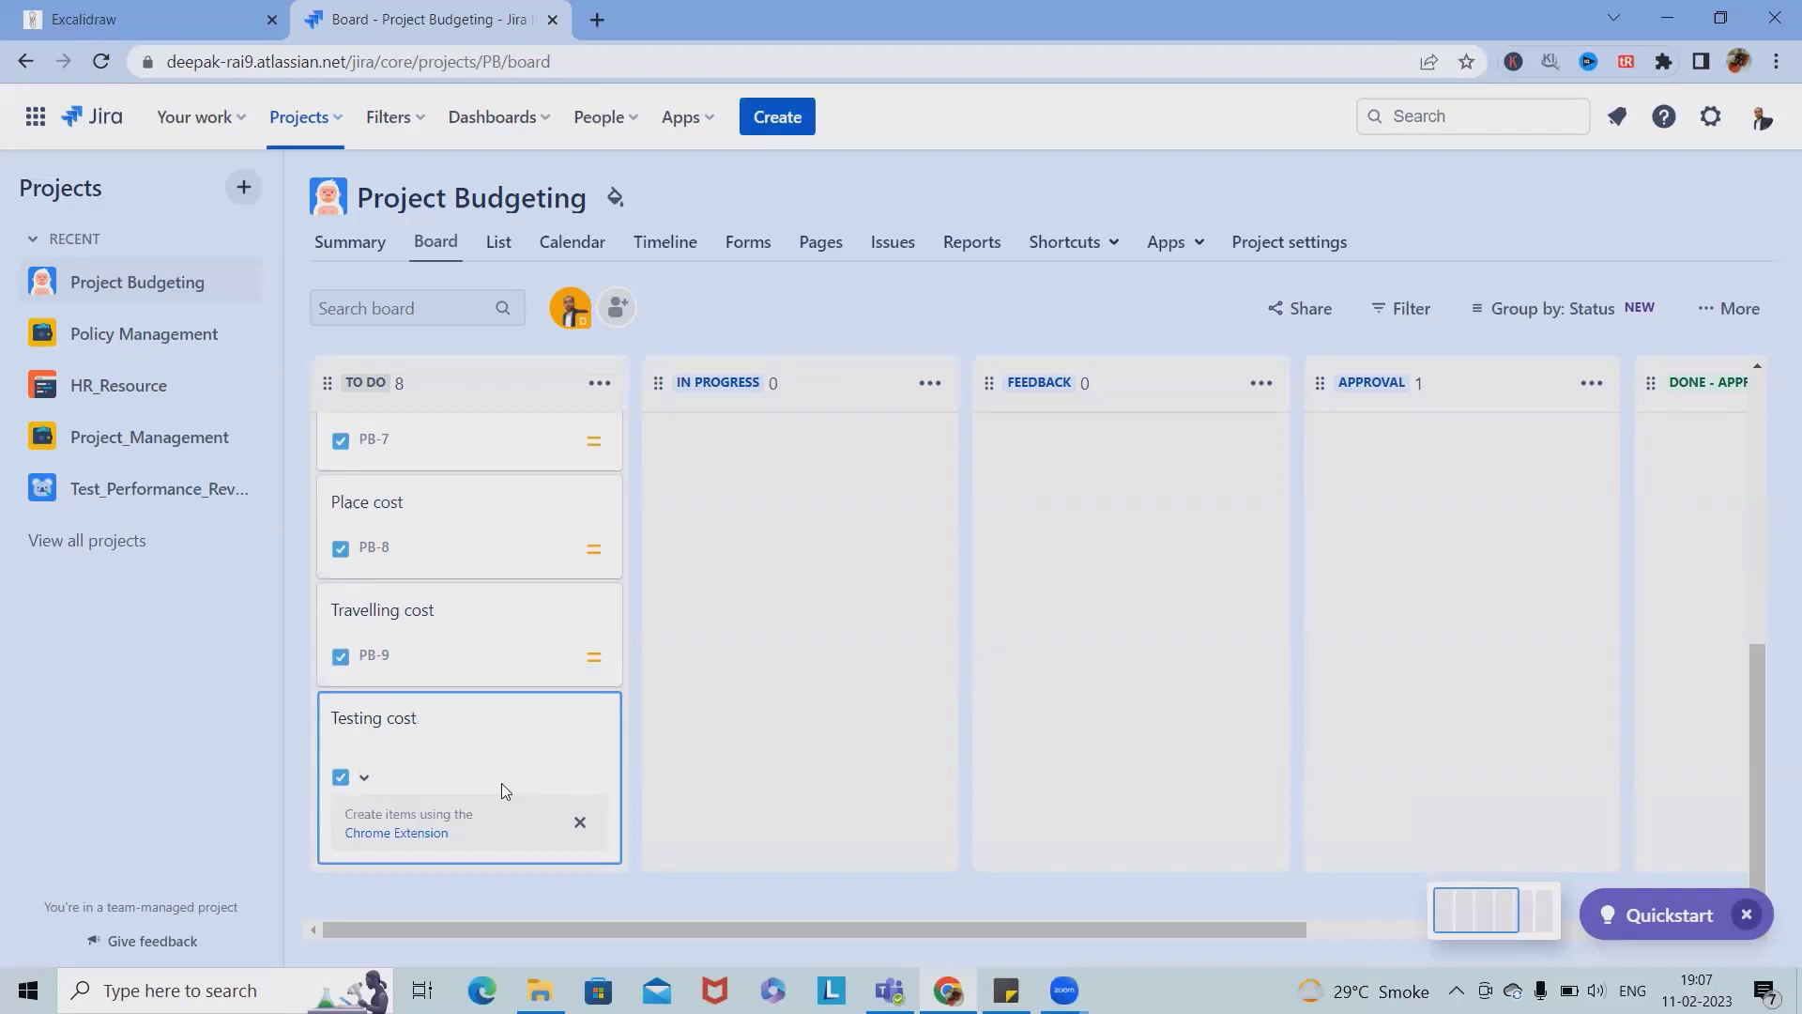
pyautogui.click(371, 717)
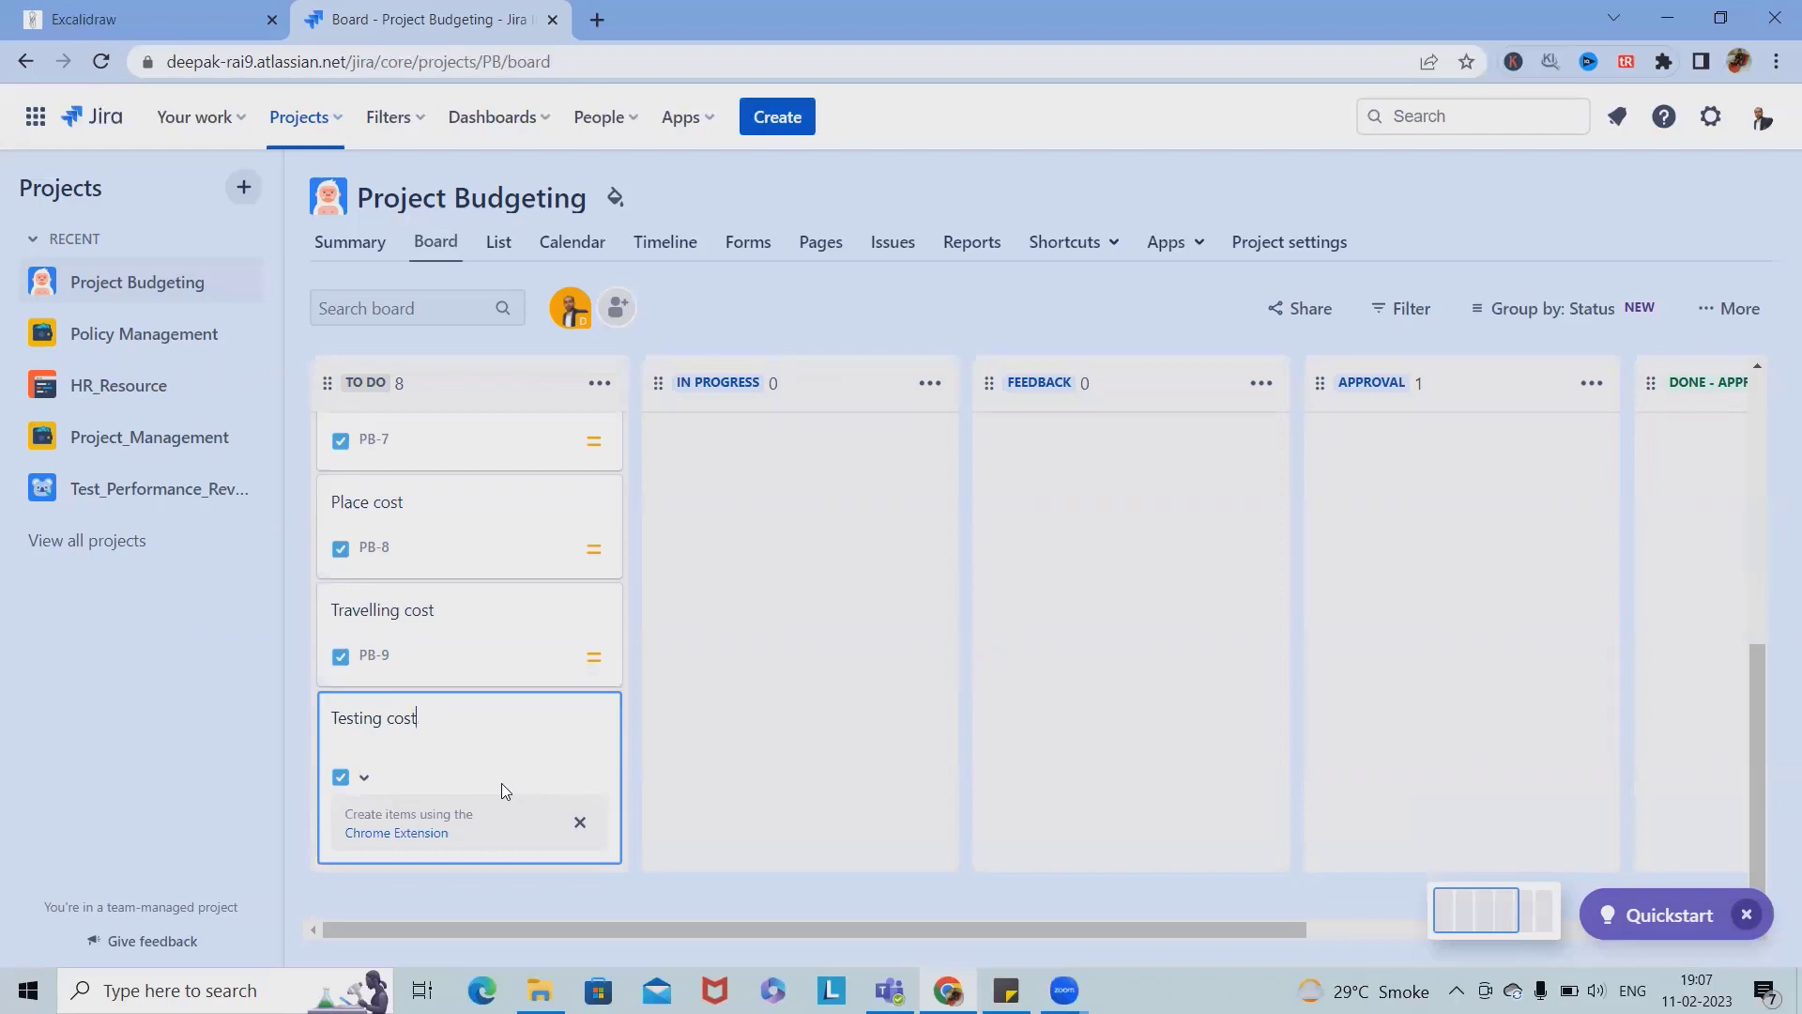
pyautogui.press('Enter')
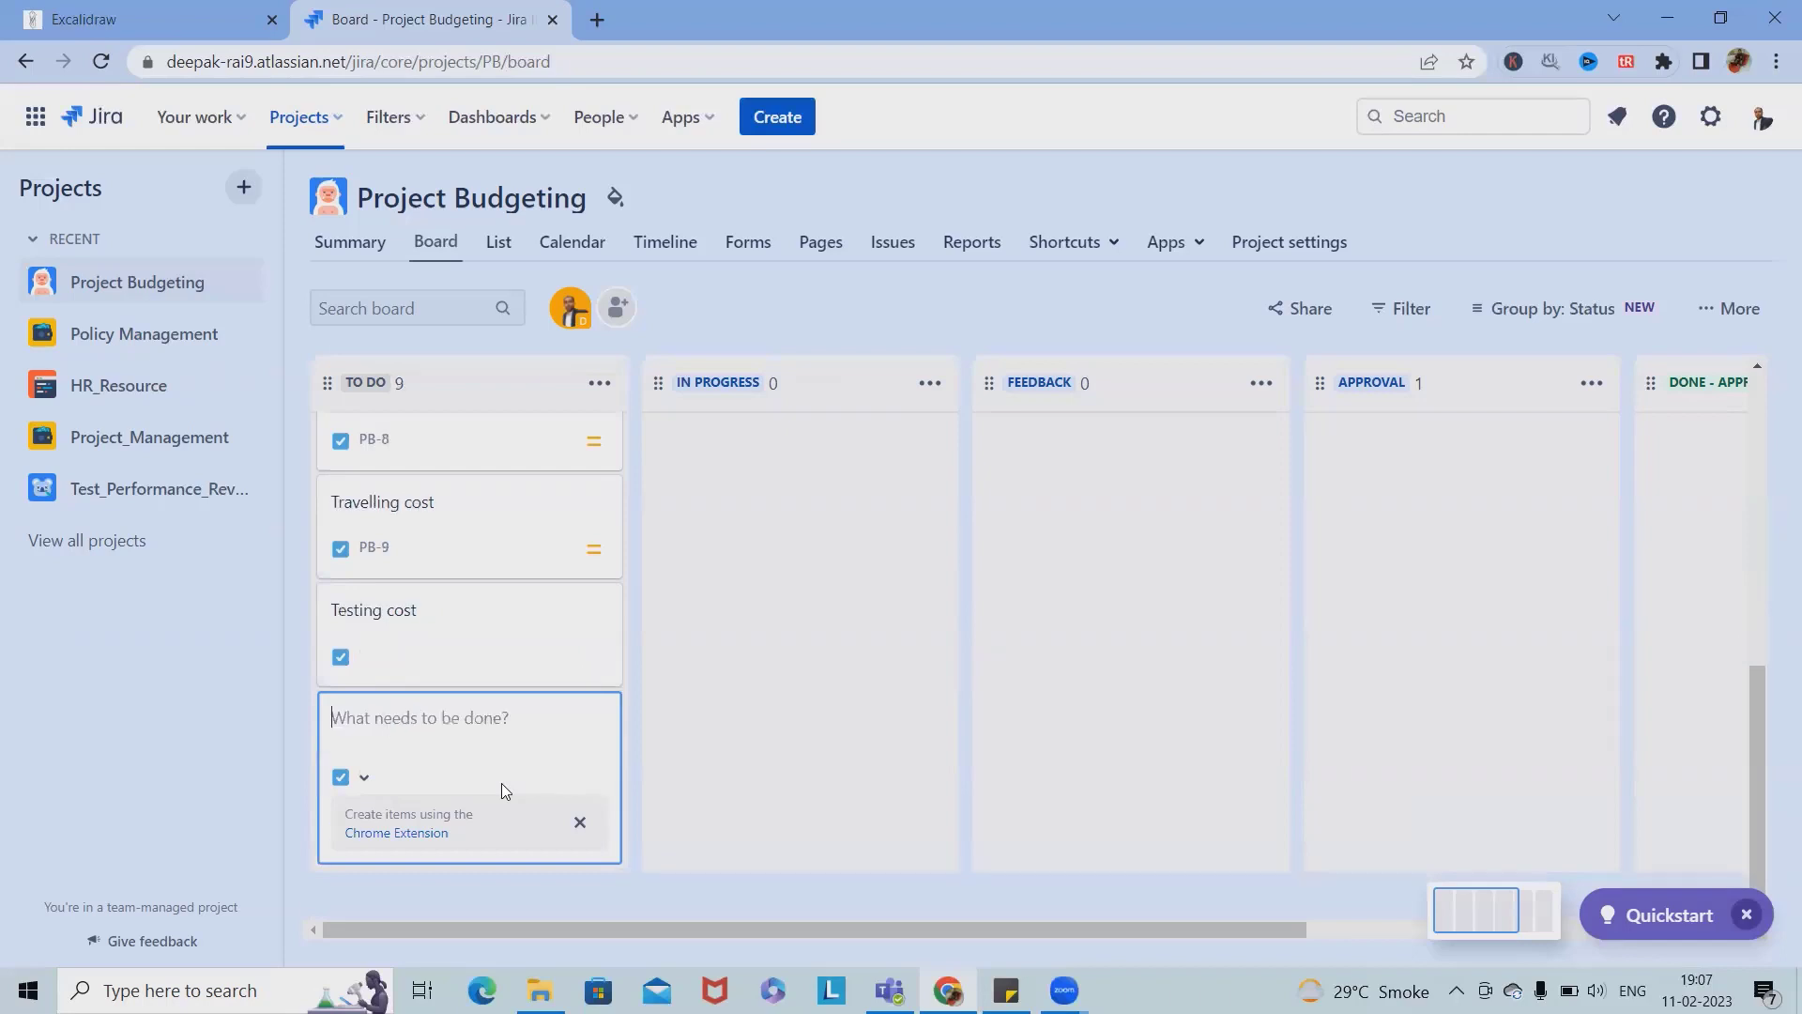
# Step: Create a 'Development cost' card and start a 'Business team cost' card
pyautogui.write('D')
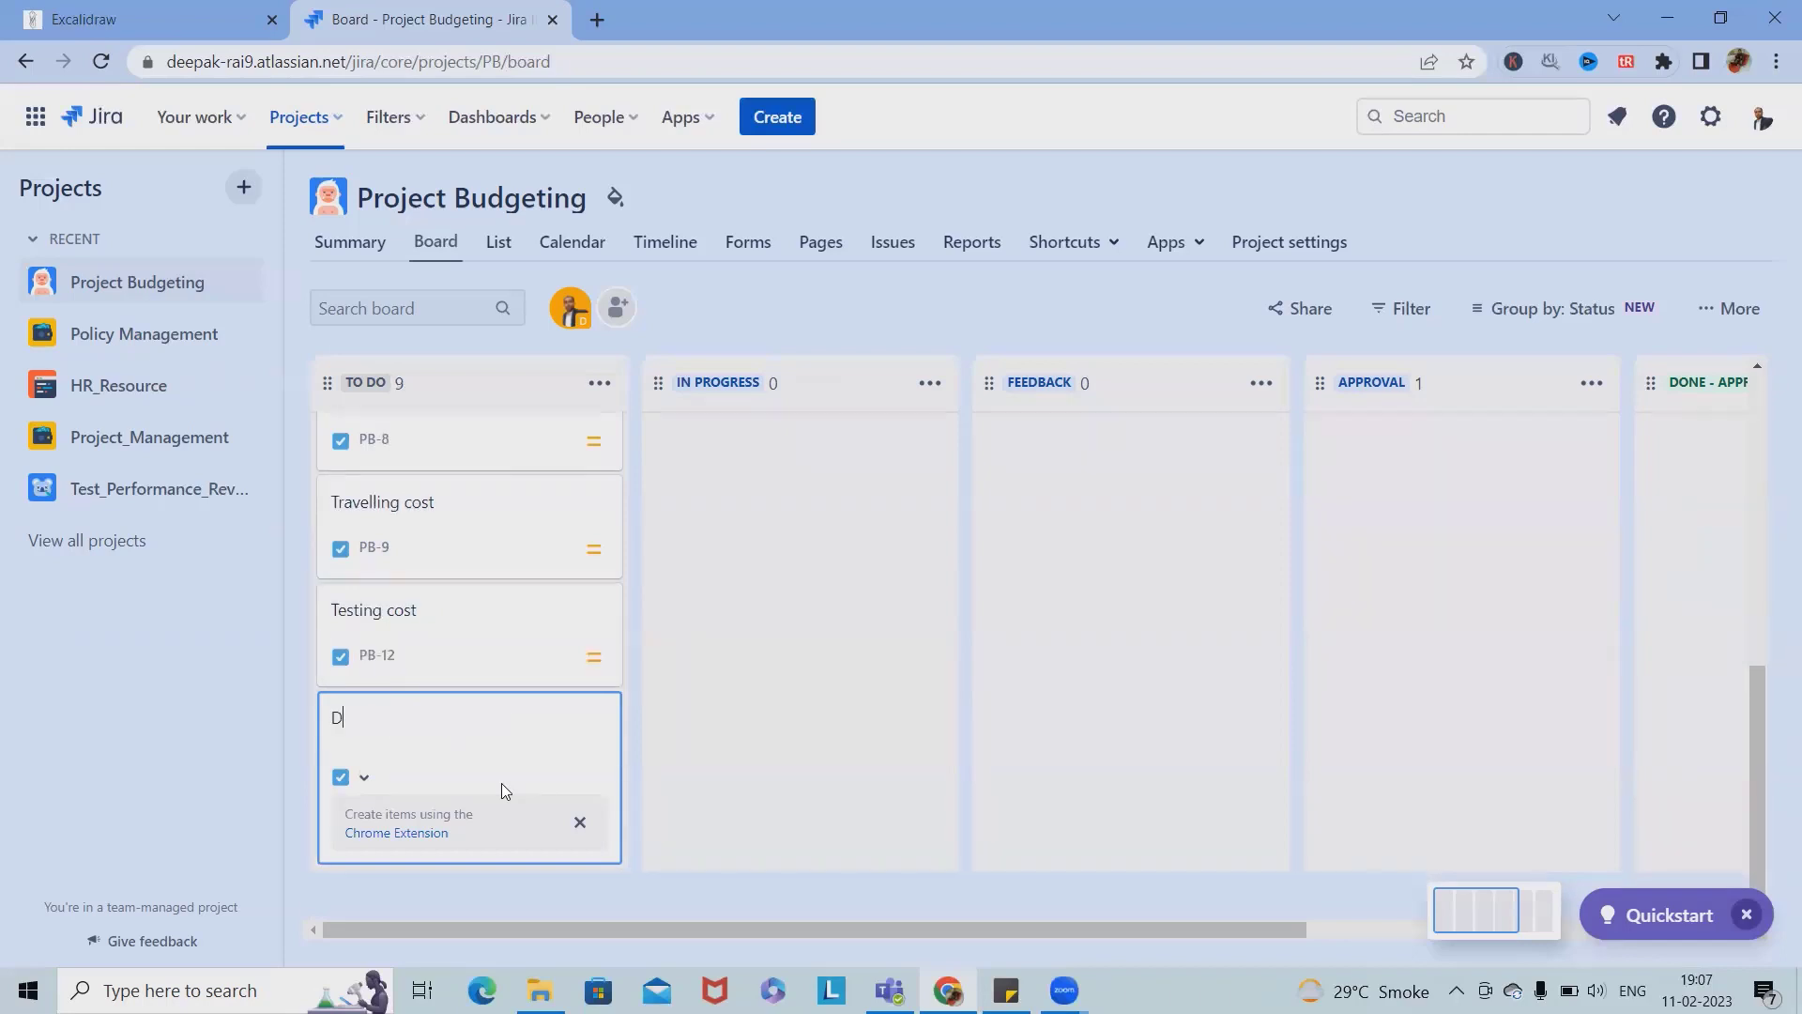
pyautogui.write('evelp')
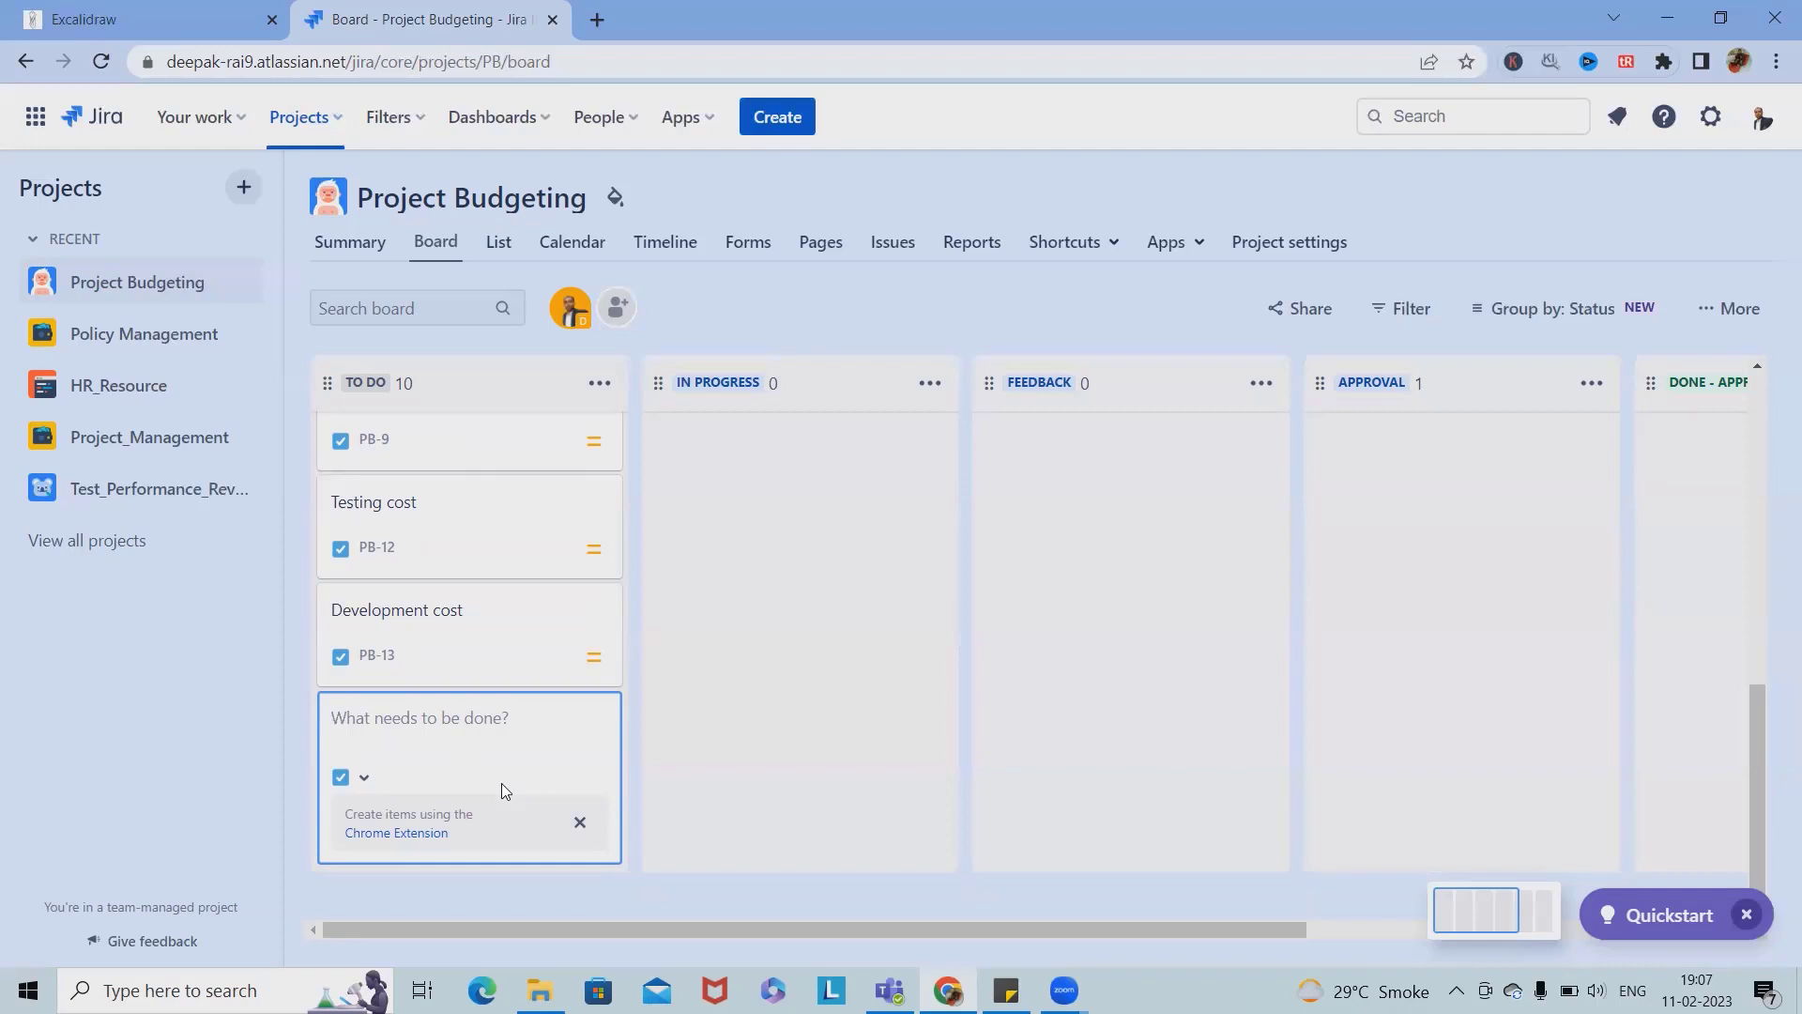
pyautogui.write('Business tea')
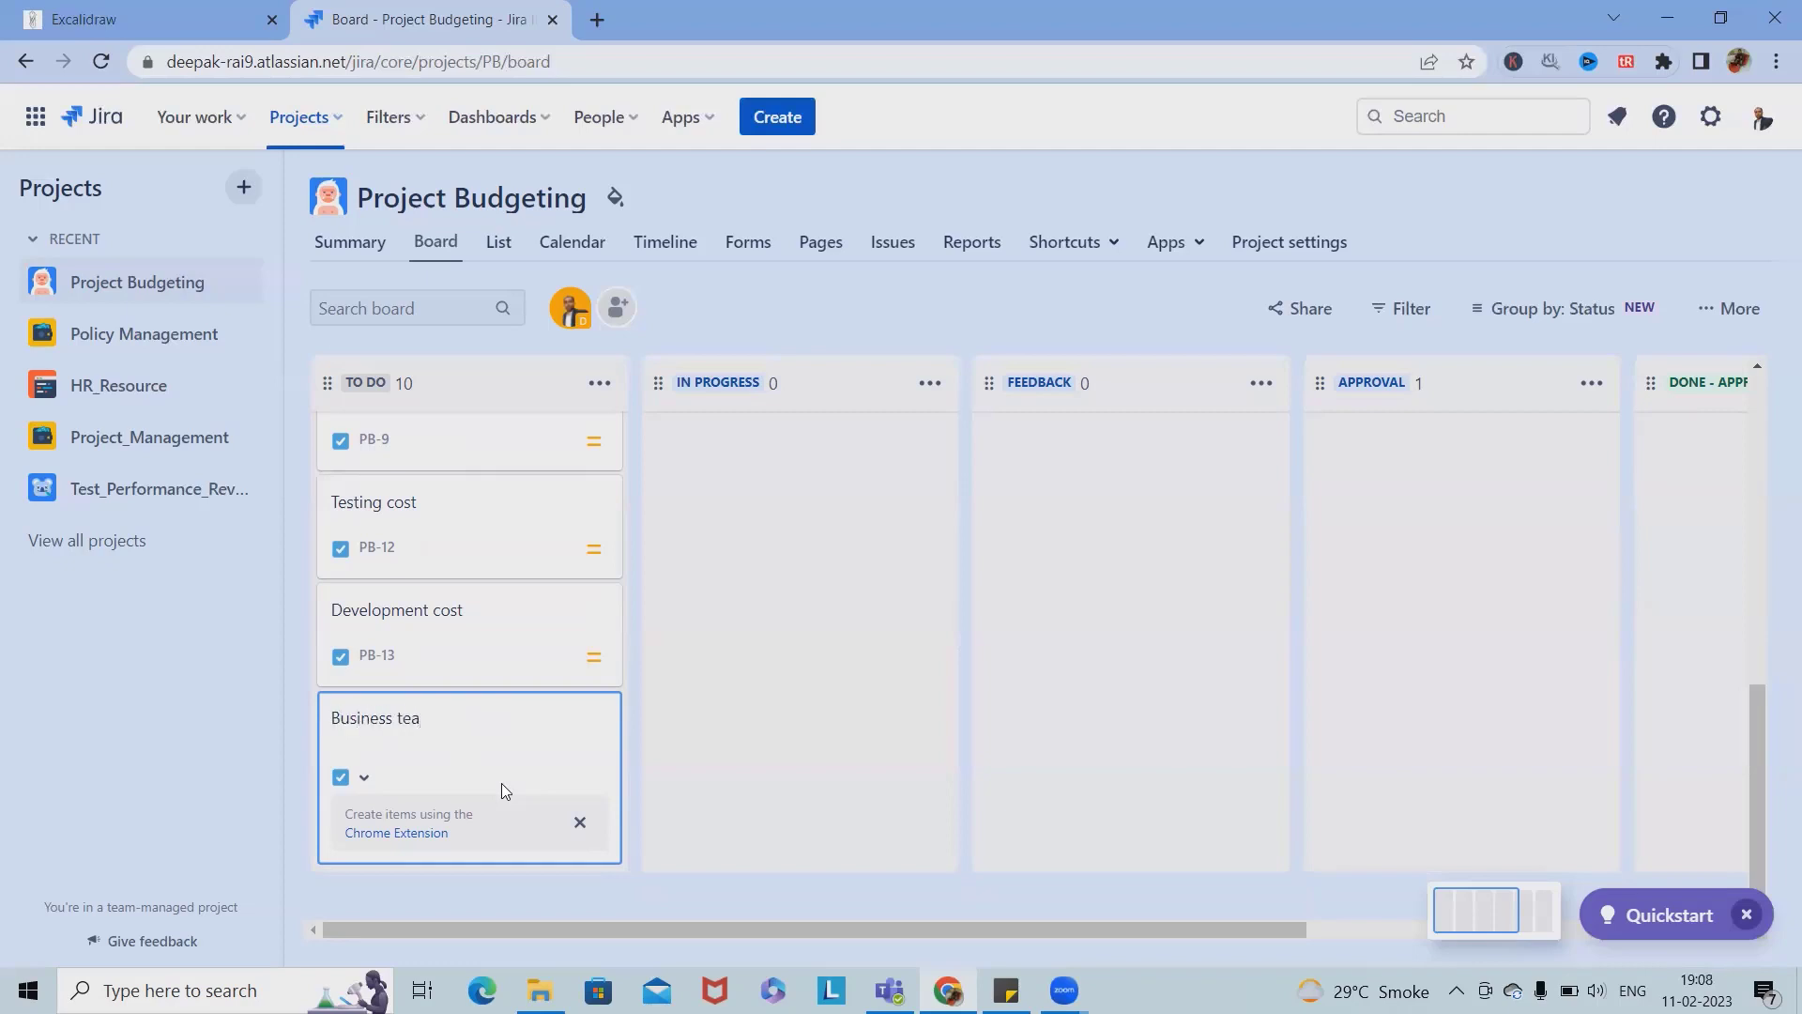
pyautogui.write('m cost')
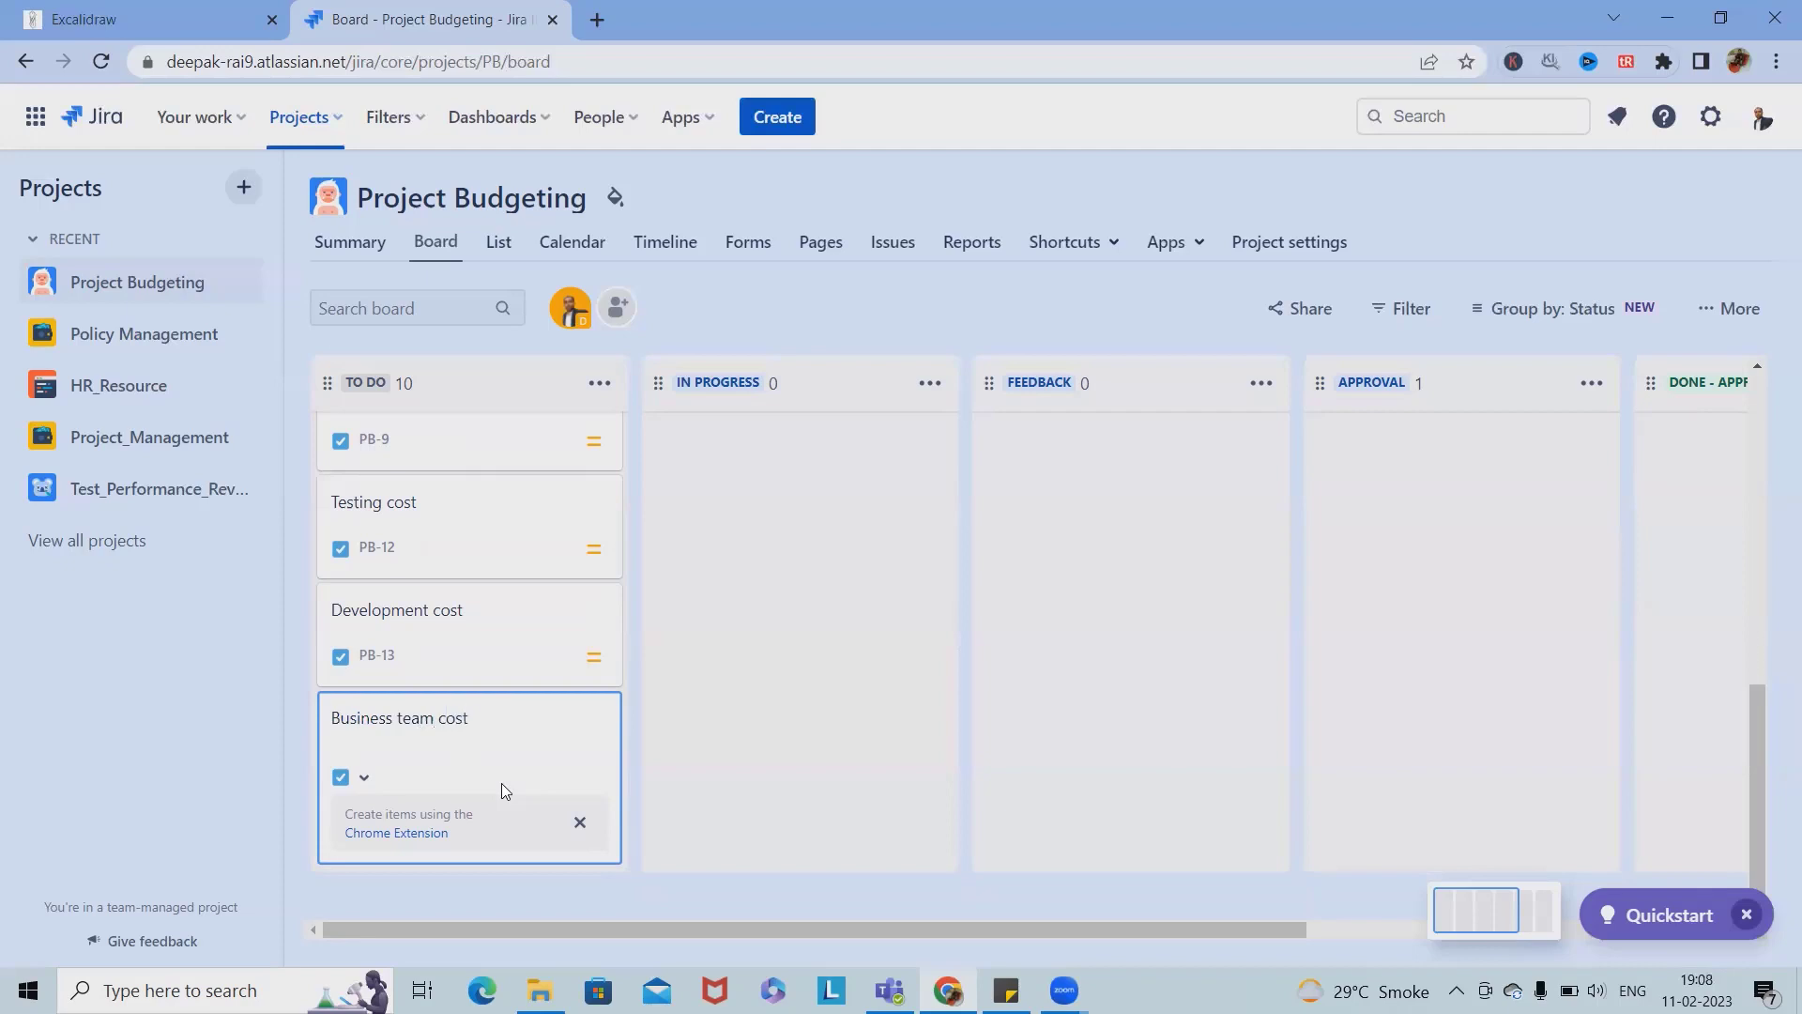
# Step: View the Excalidraw budget cost list and return to the Jira board tab
pyautogui.click(146, 19)
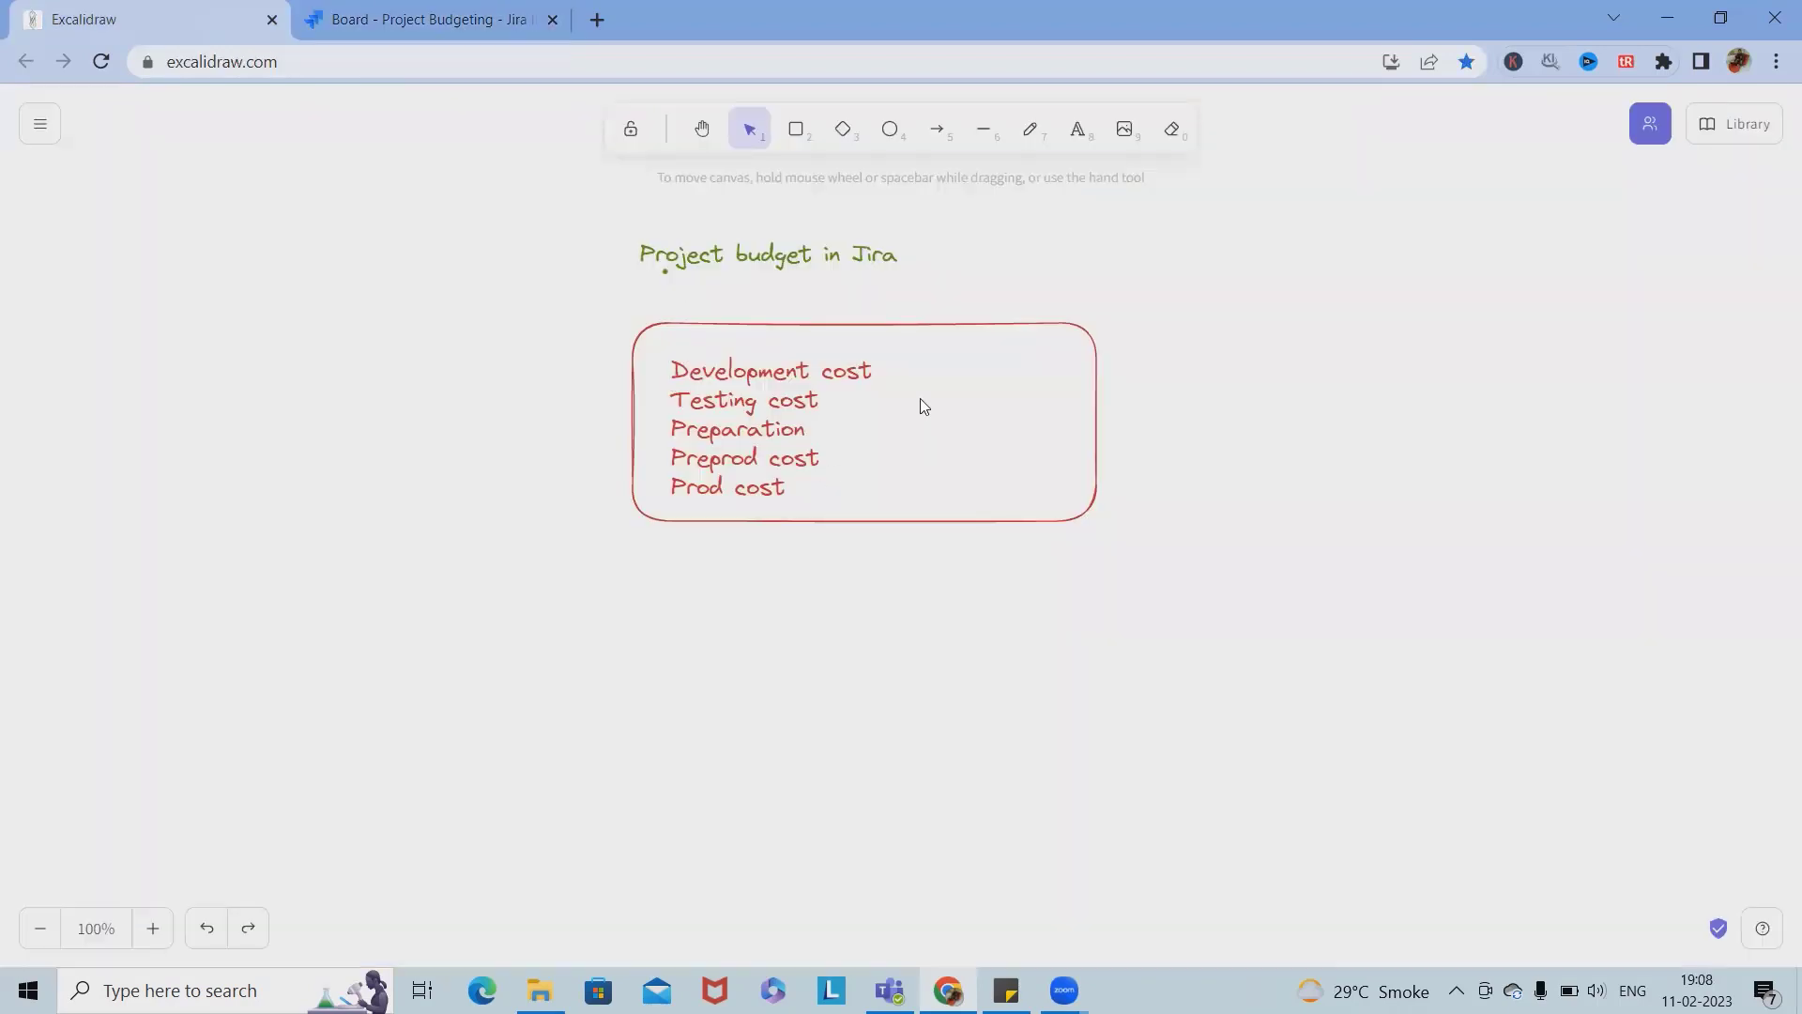
pyautogui.click(428, 18)
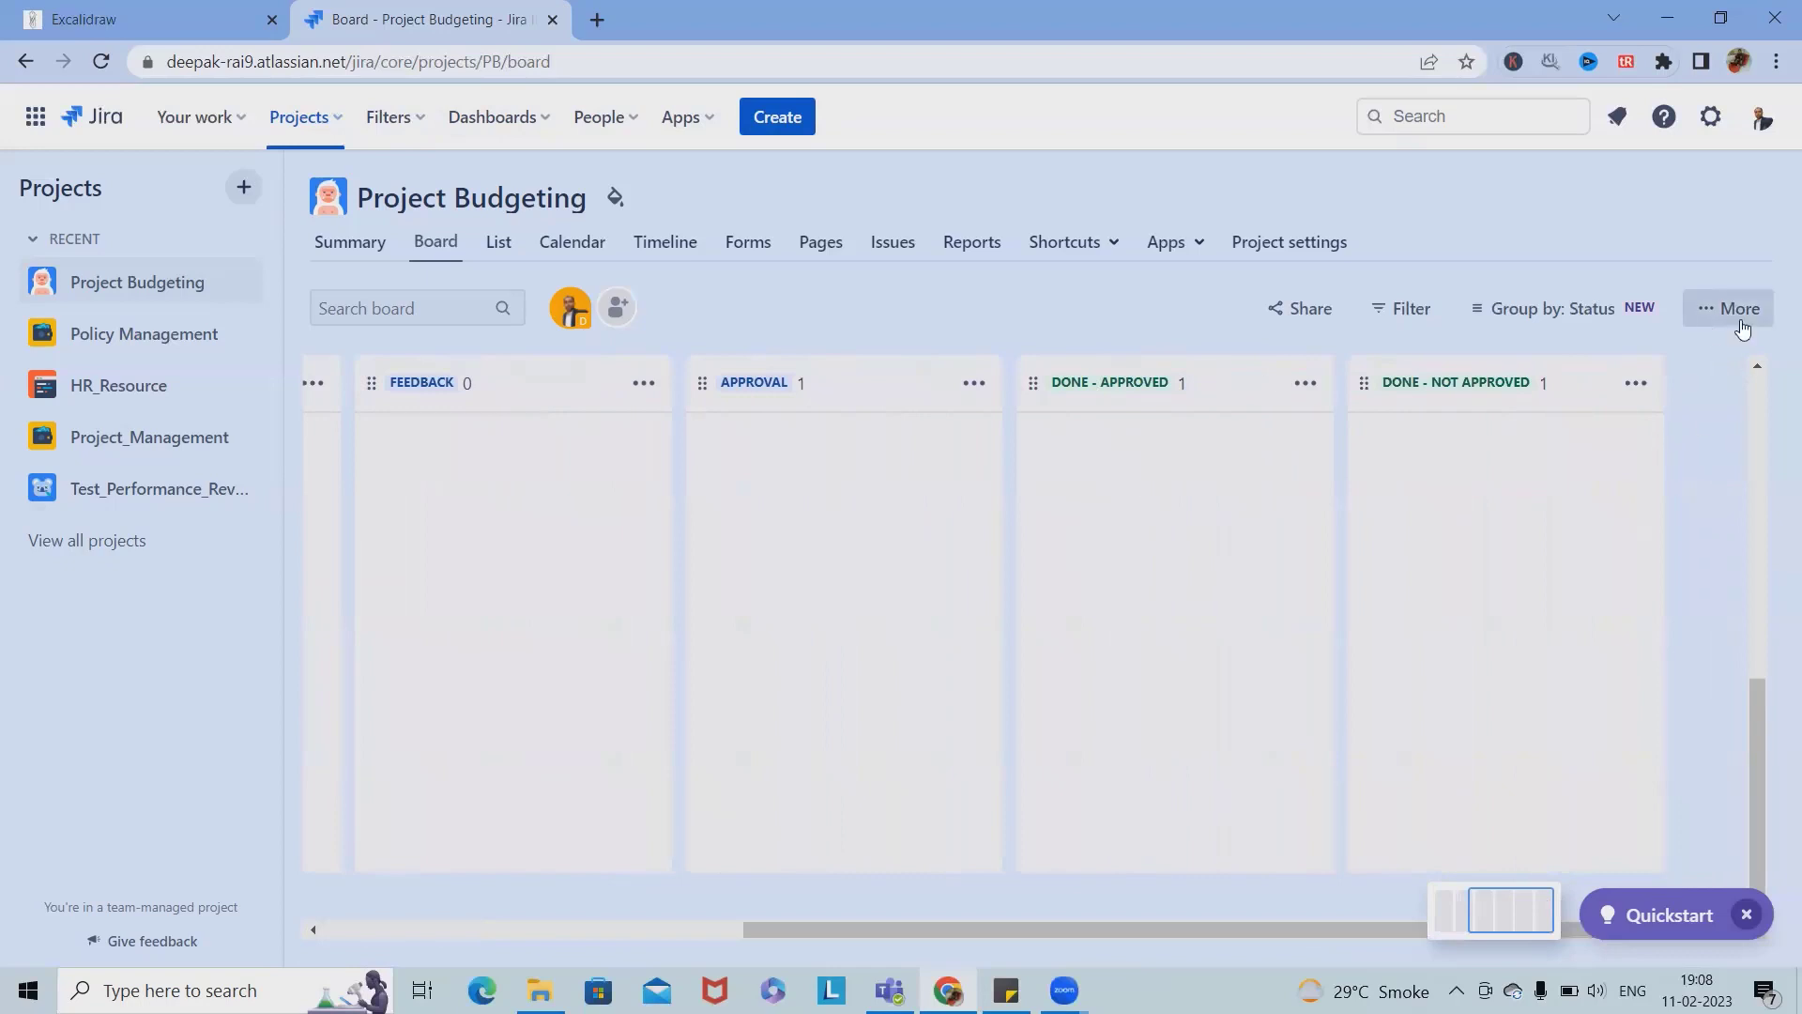
pyautogui.moveTo(1288, 243)
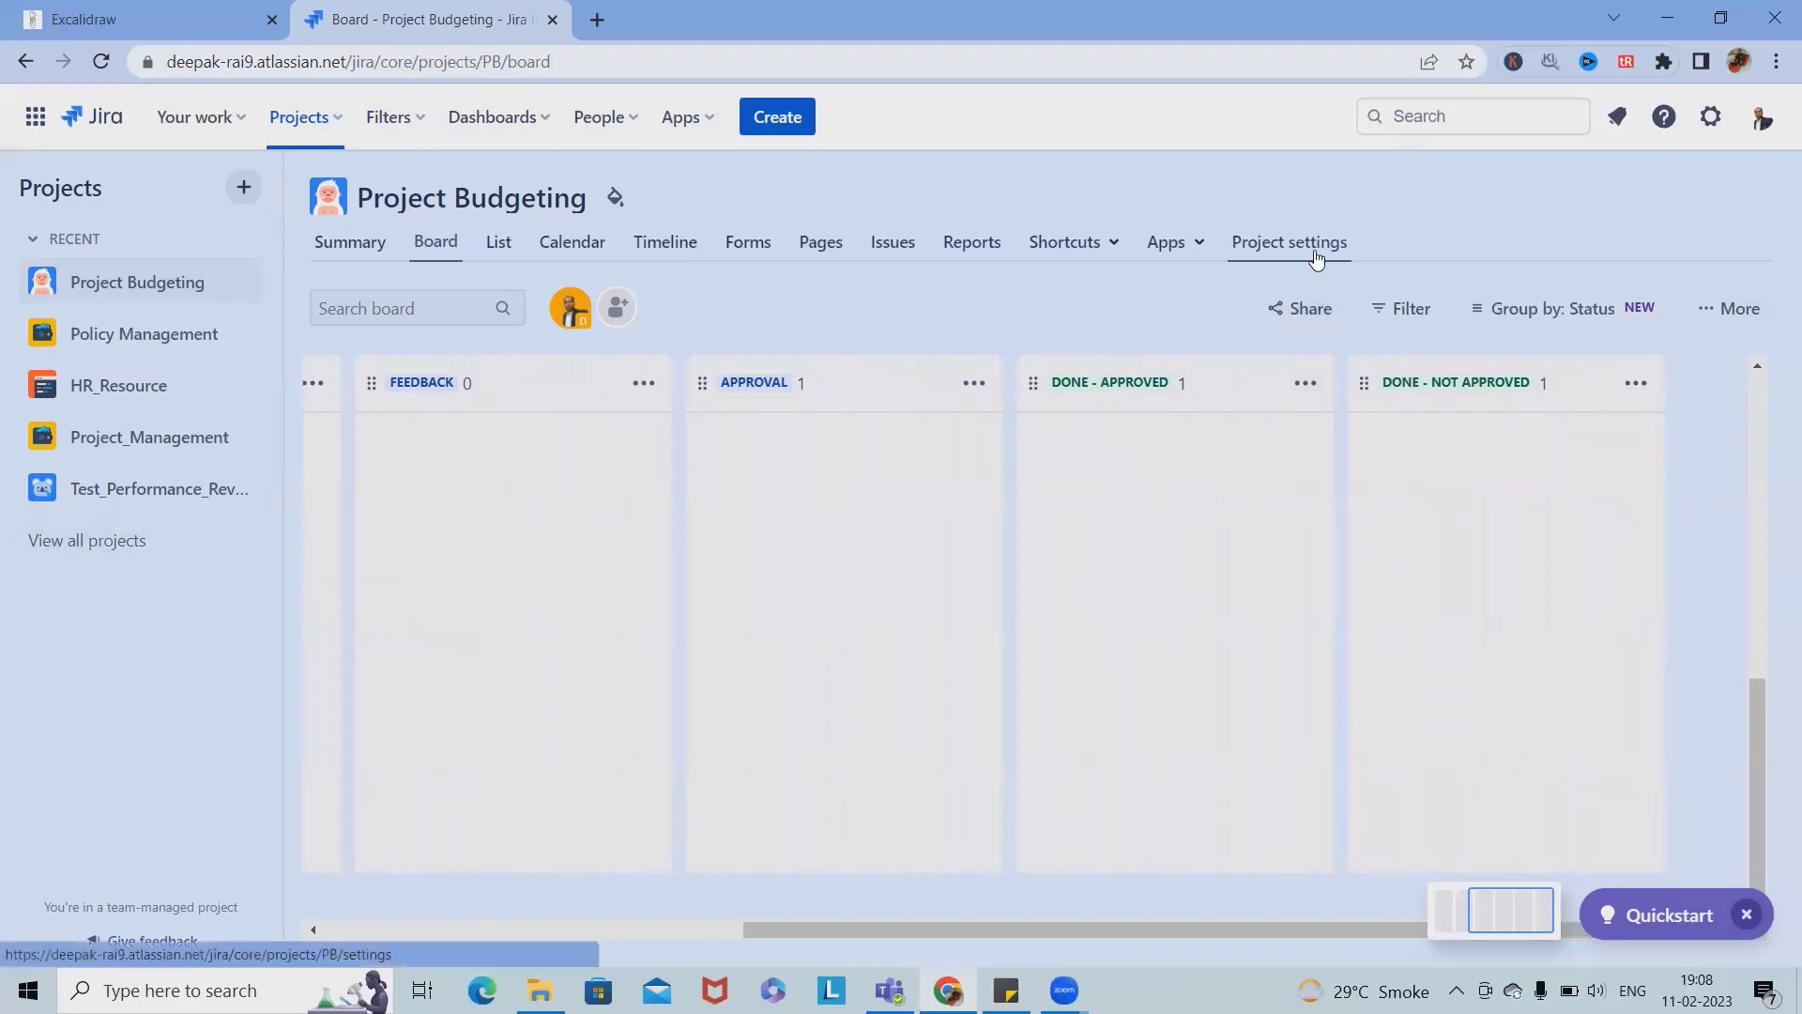
# Step: Open the Project Budgeting settings Details page
pyautogui.click(1288, 242)
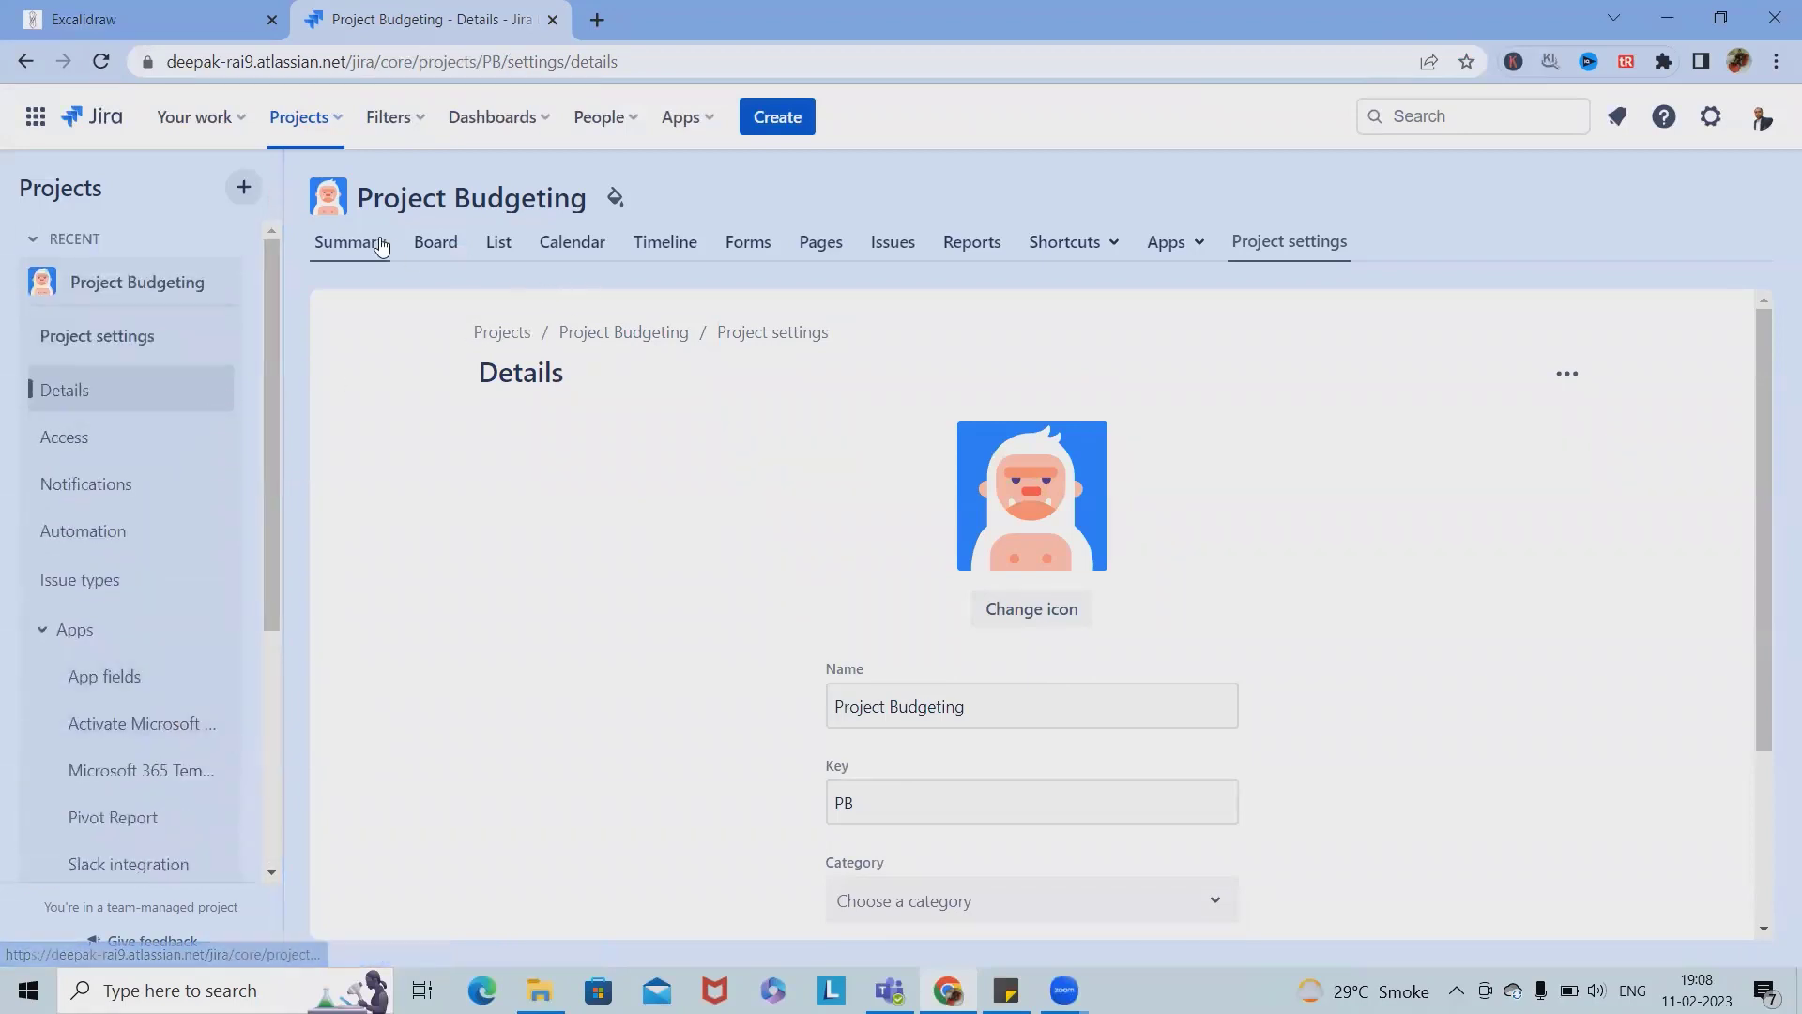
# Step: Review the Summary page's status overview, priority breakdown and team workload
pyautogui.click(349, 242)
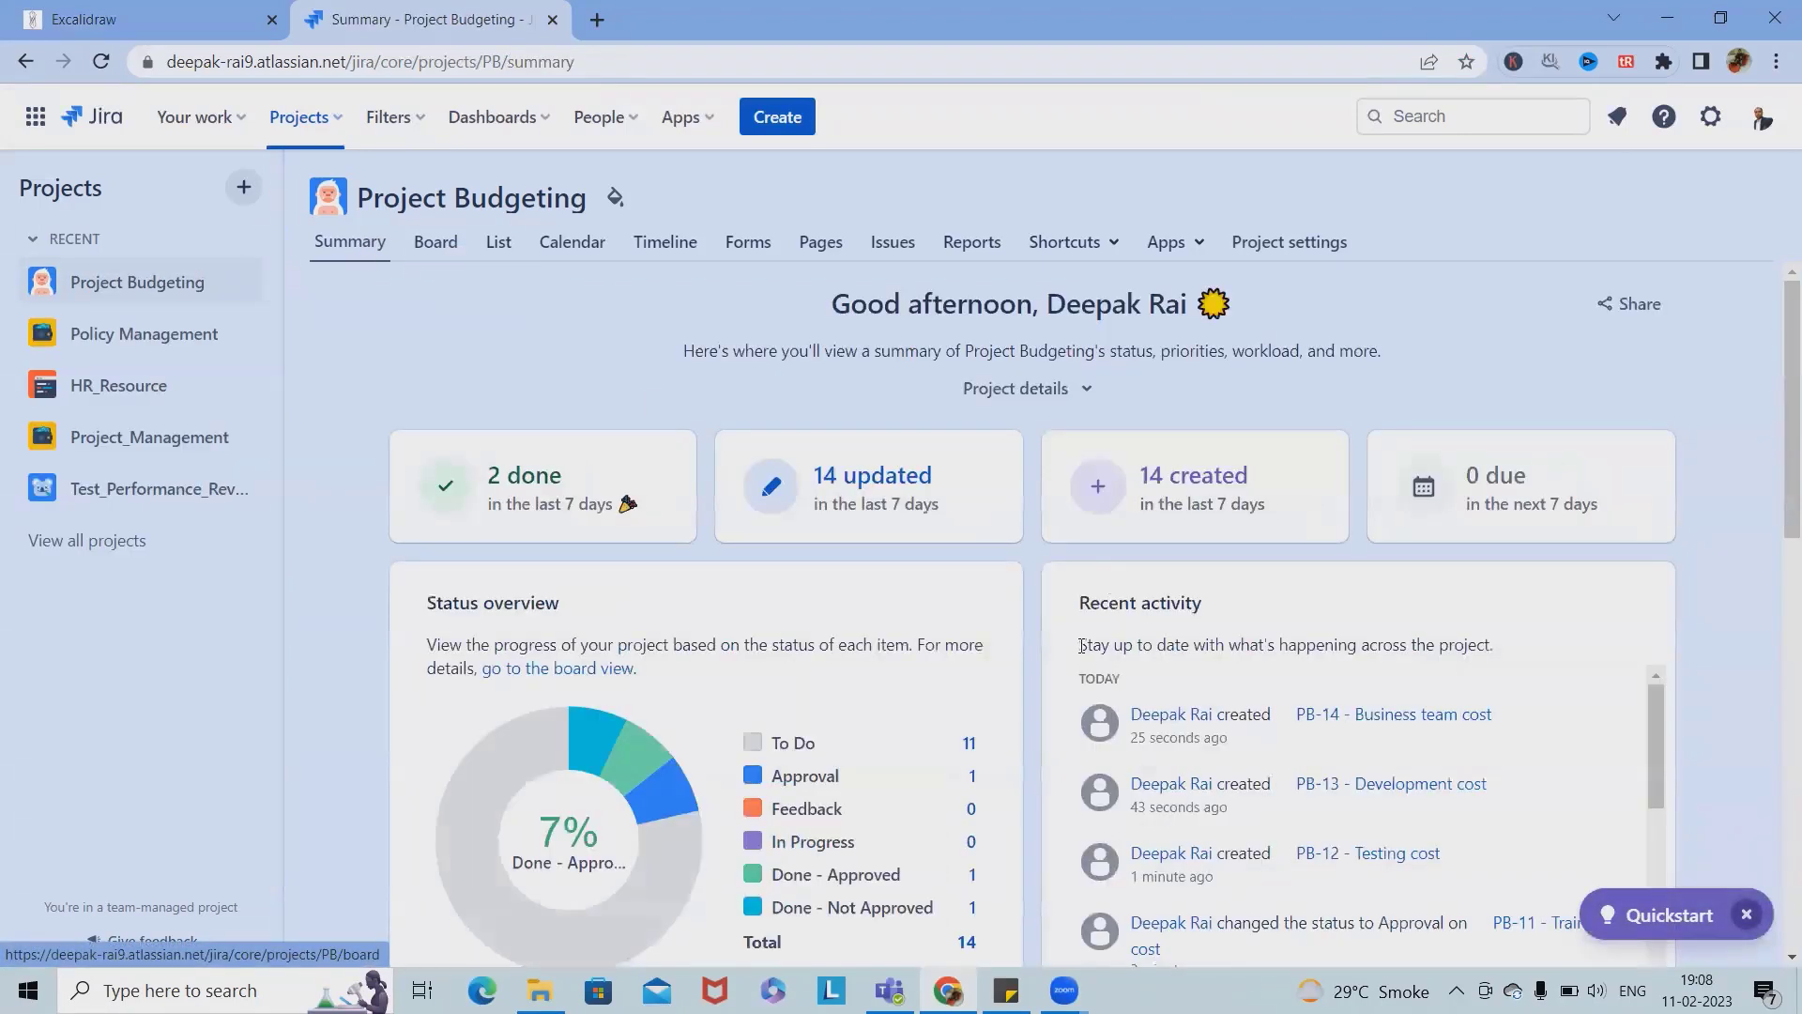
pyautogui.scroll(-3)
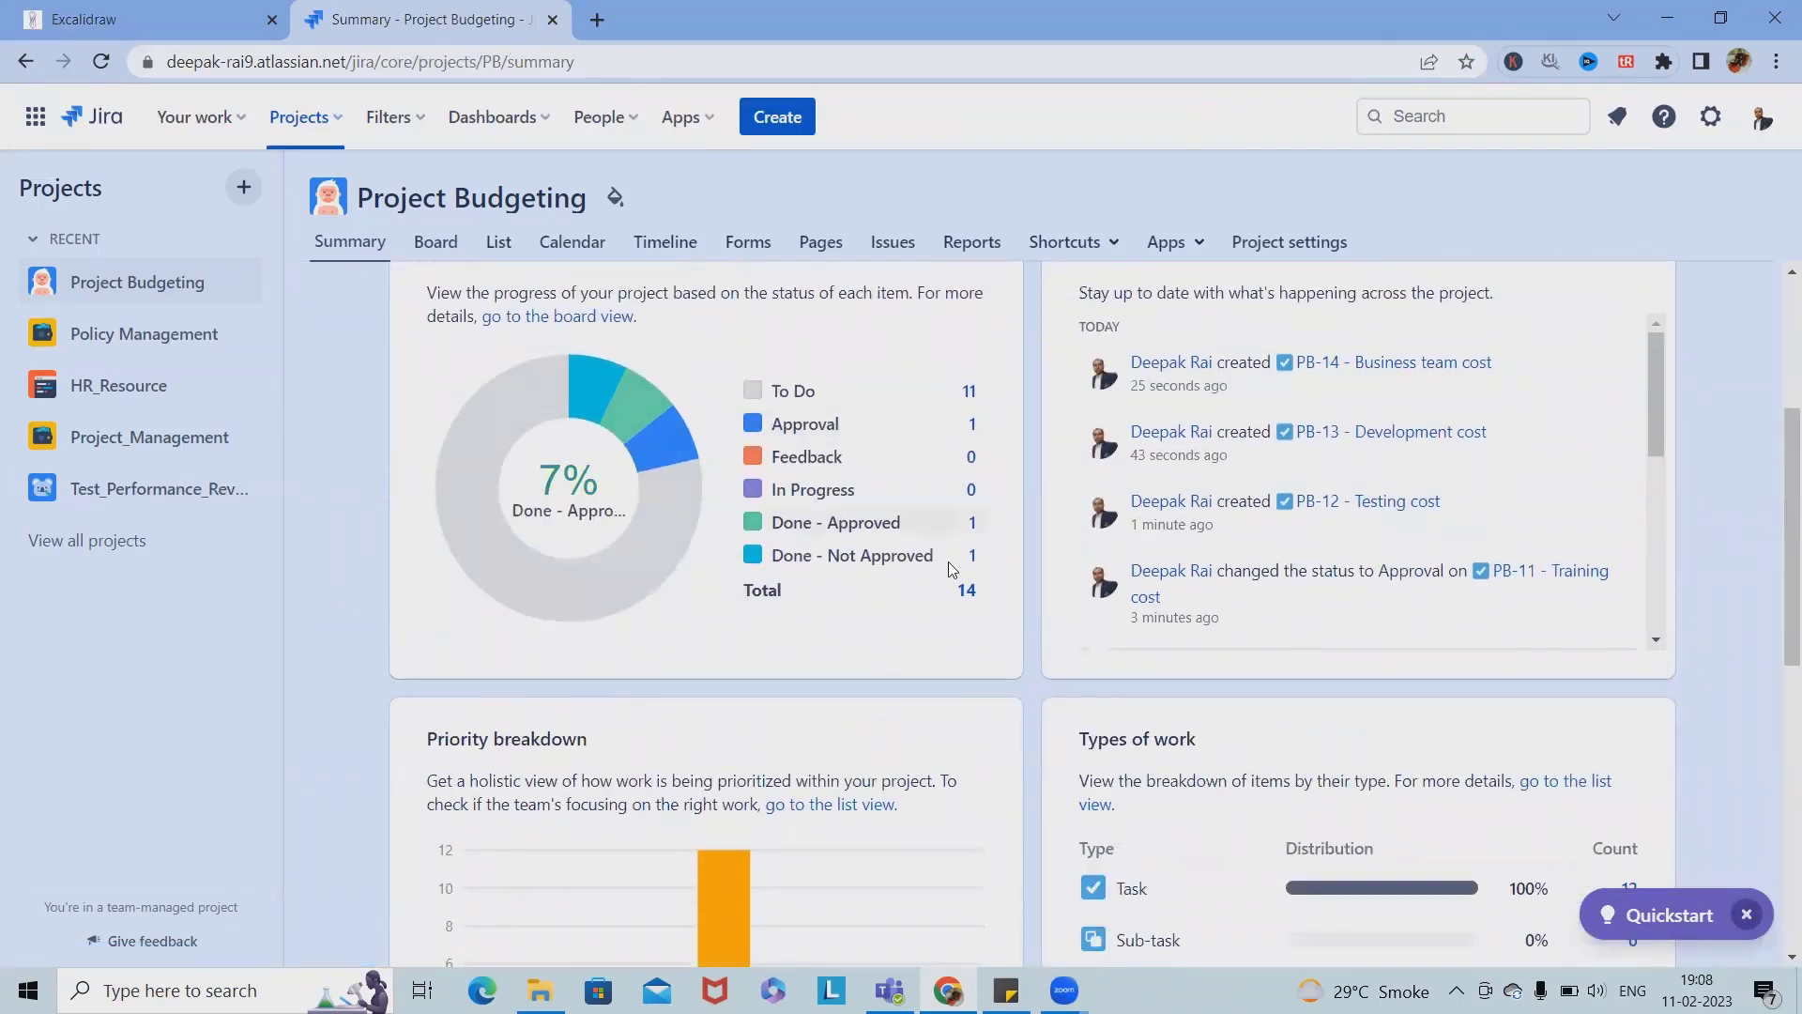
pyautogui.moveTo(845, 514)
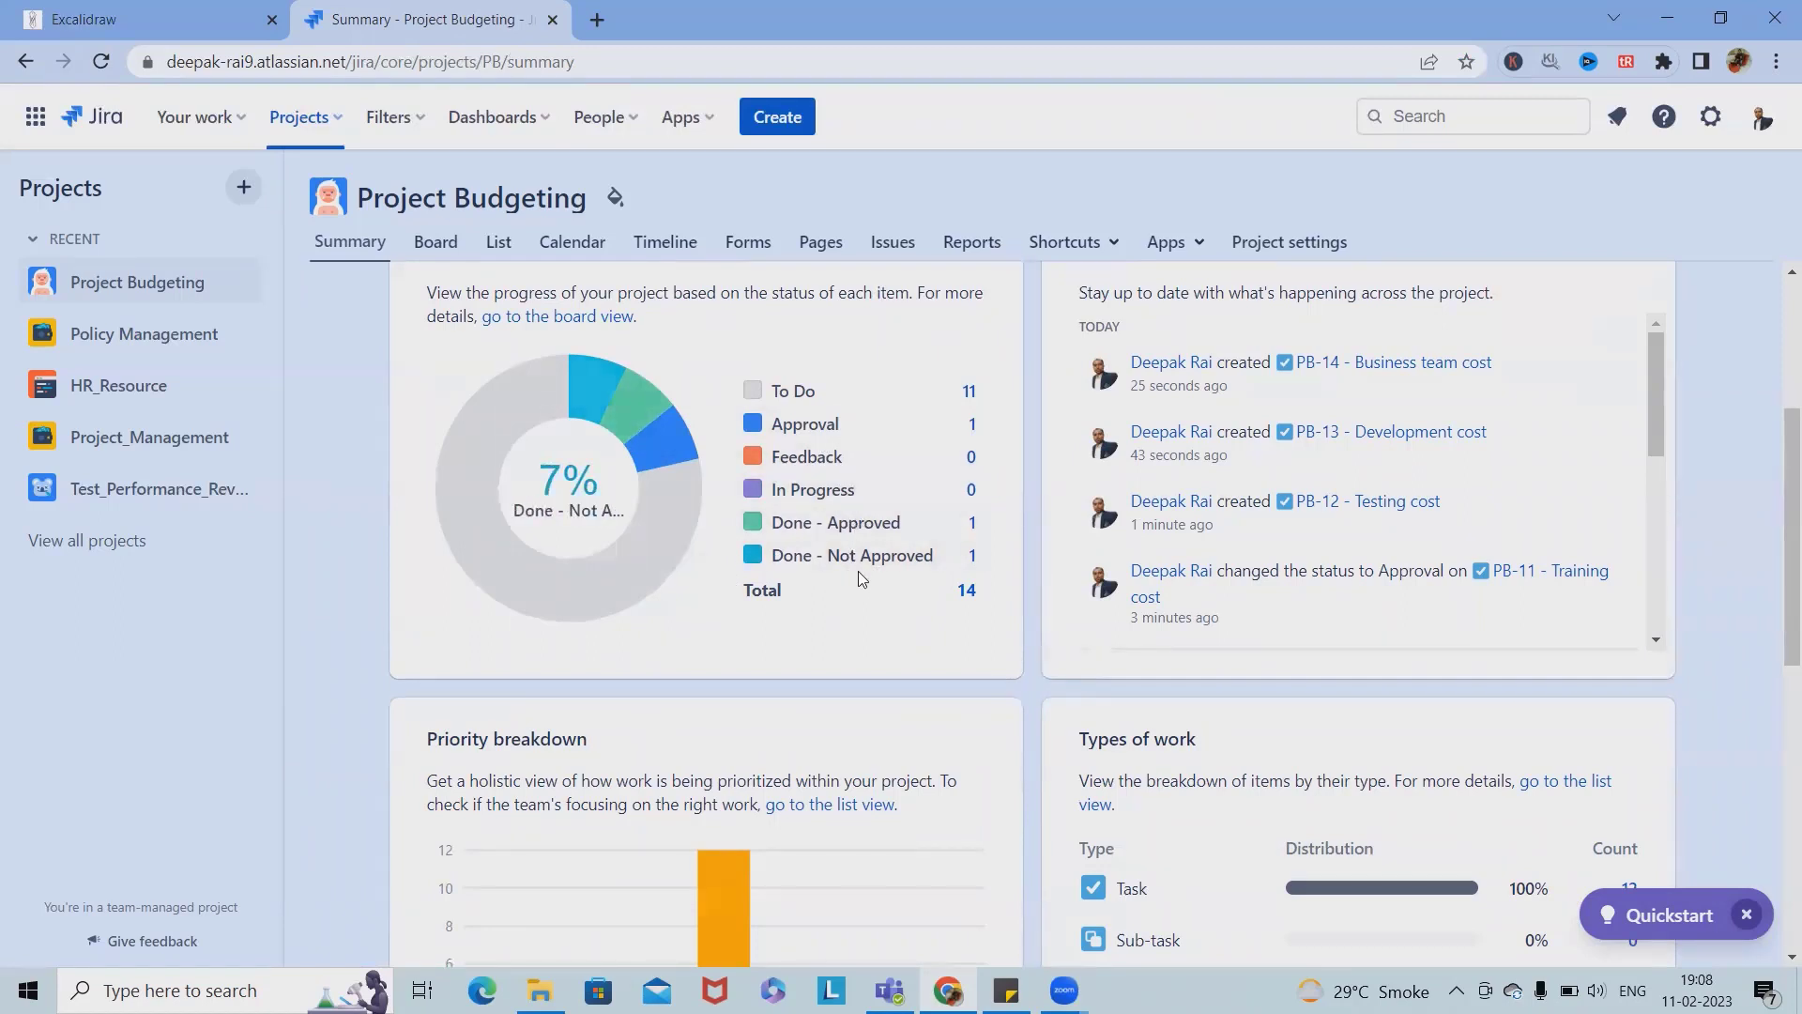
pyautogui.moveTo(866, 592)
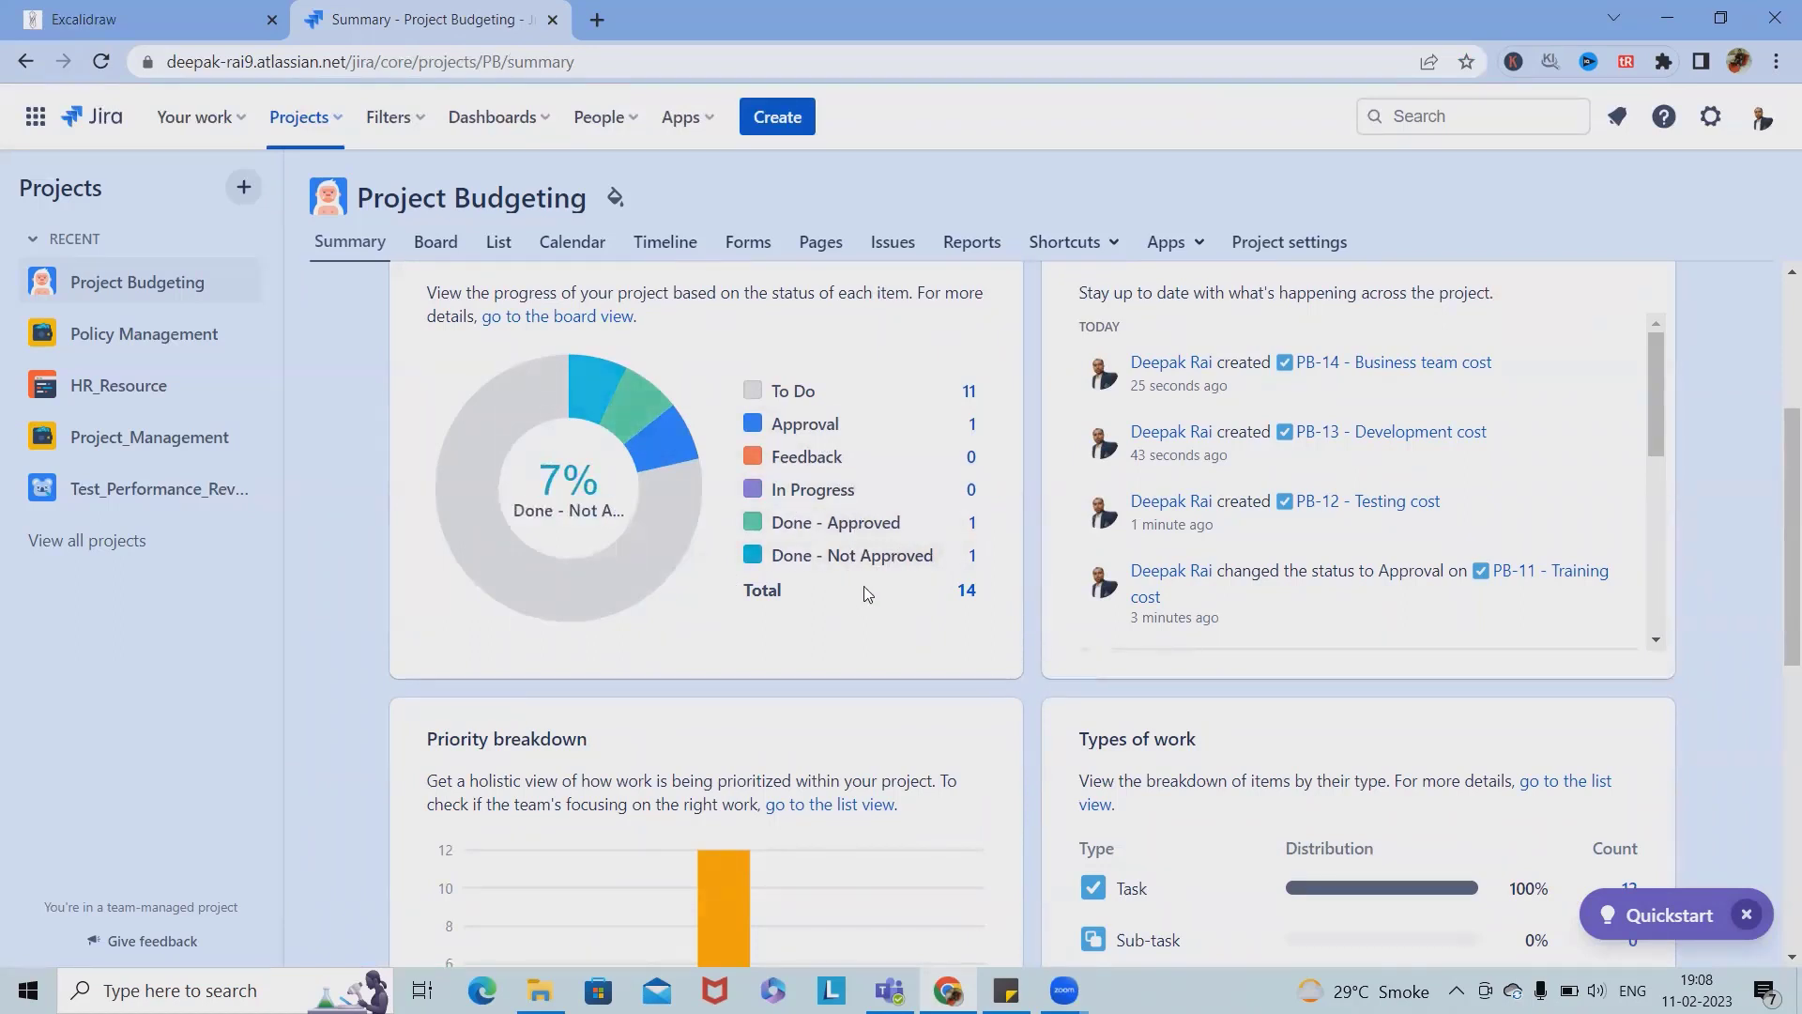
pyautogui.scroll(-3)
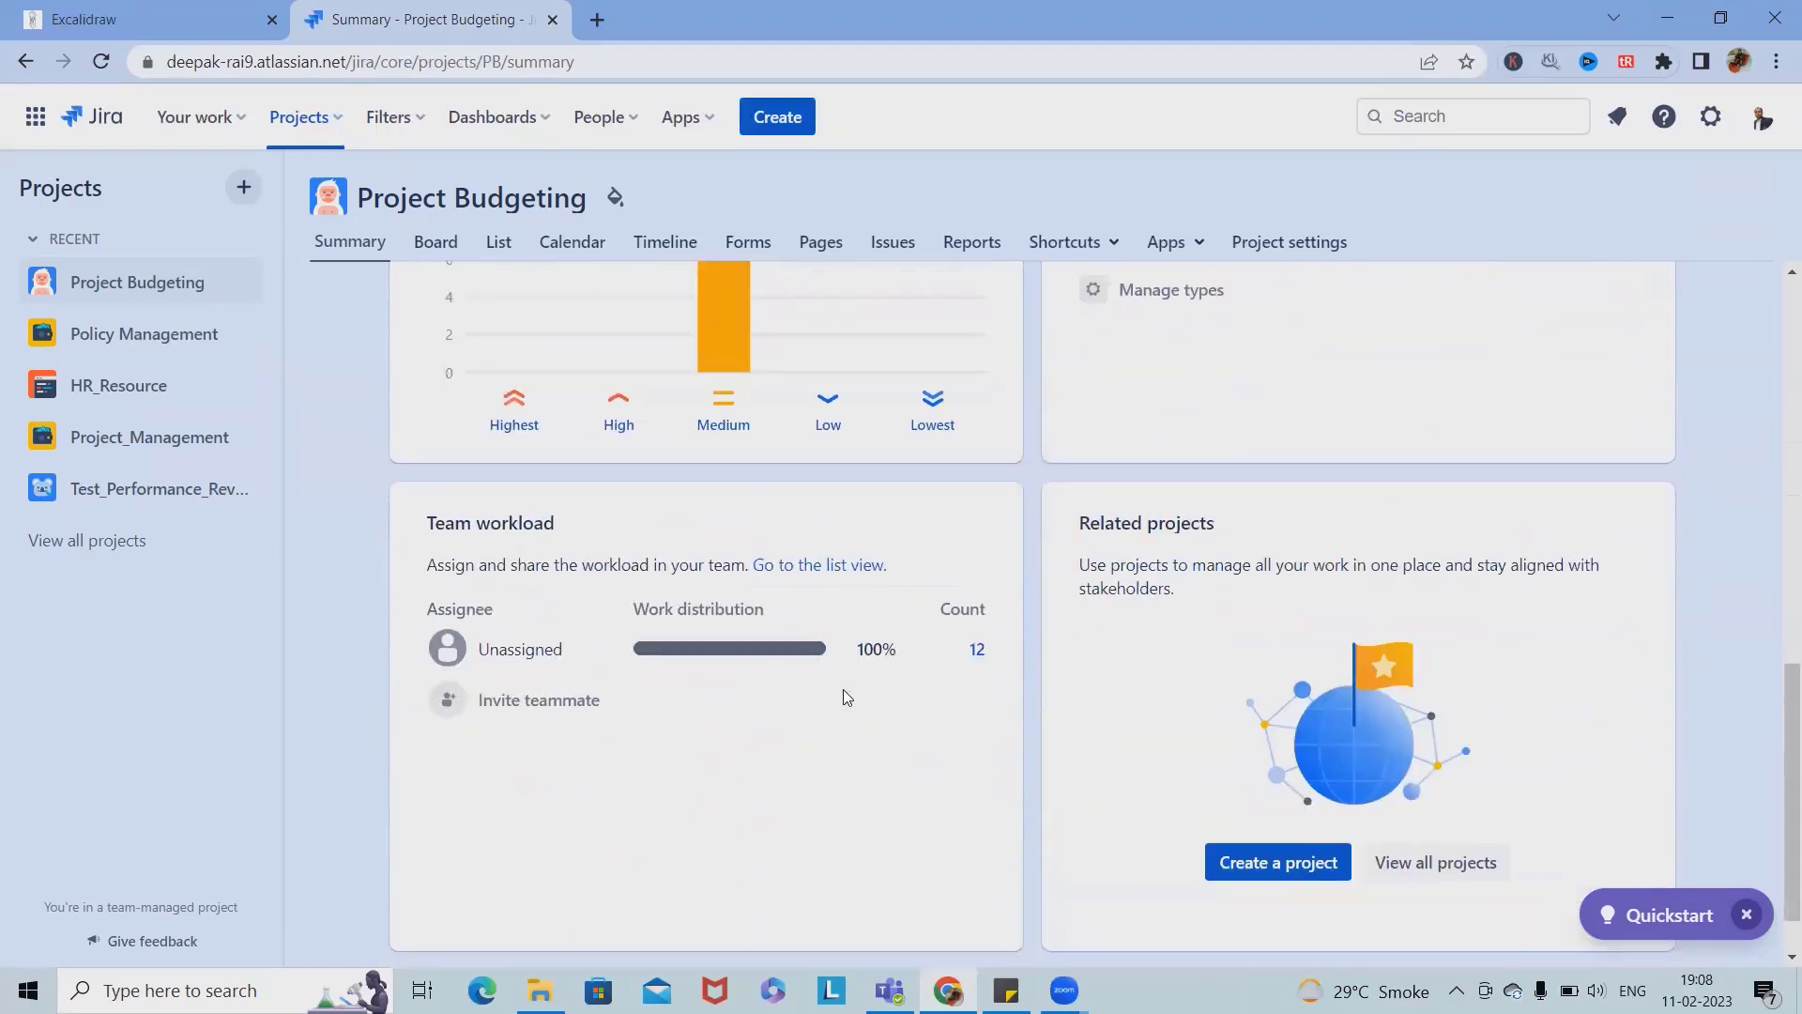
pyautogui.scroll(3)
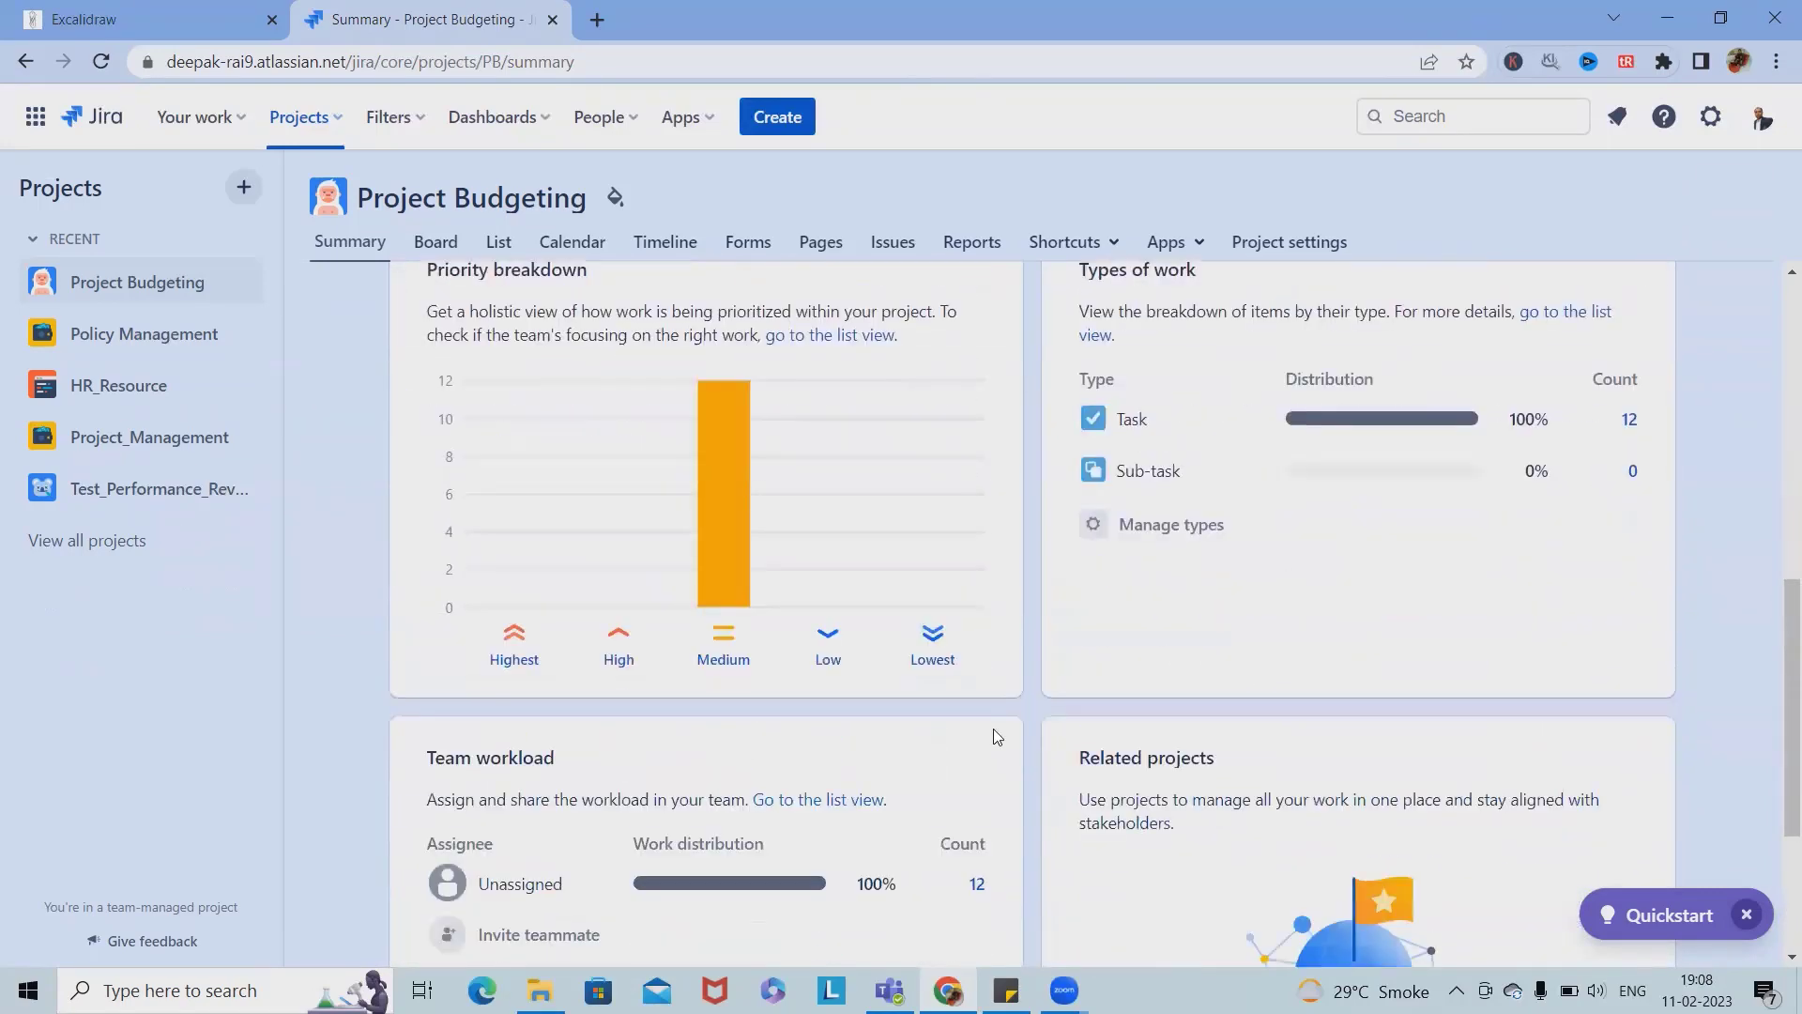
pyautogui.scroll(-3)
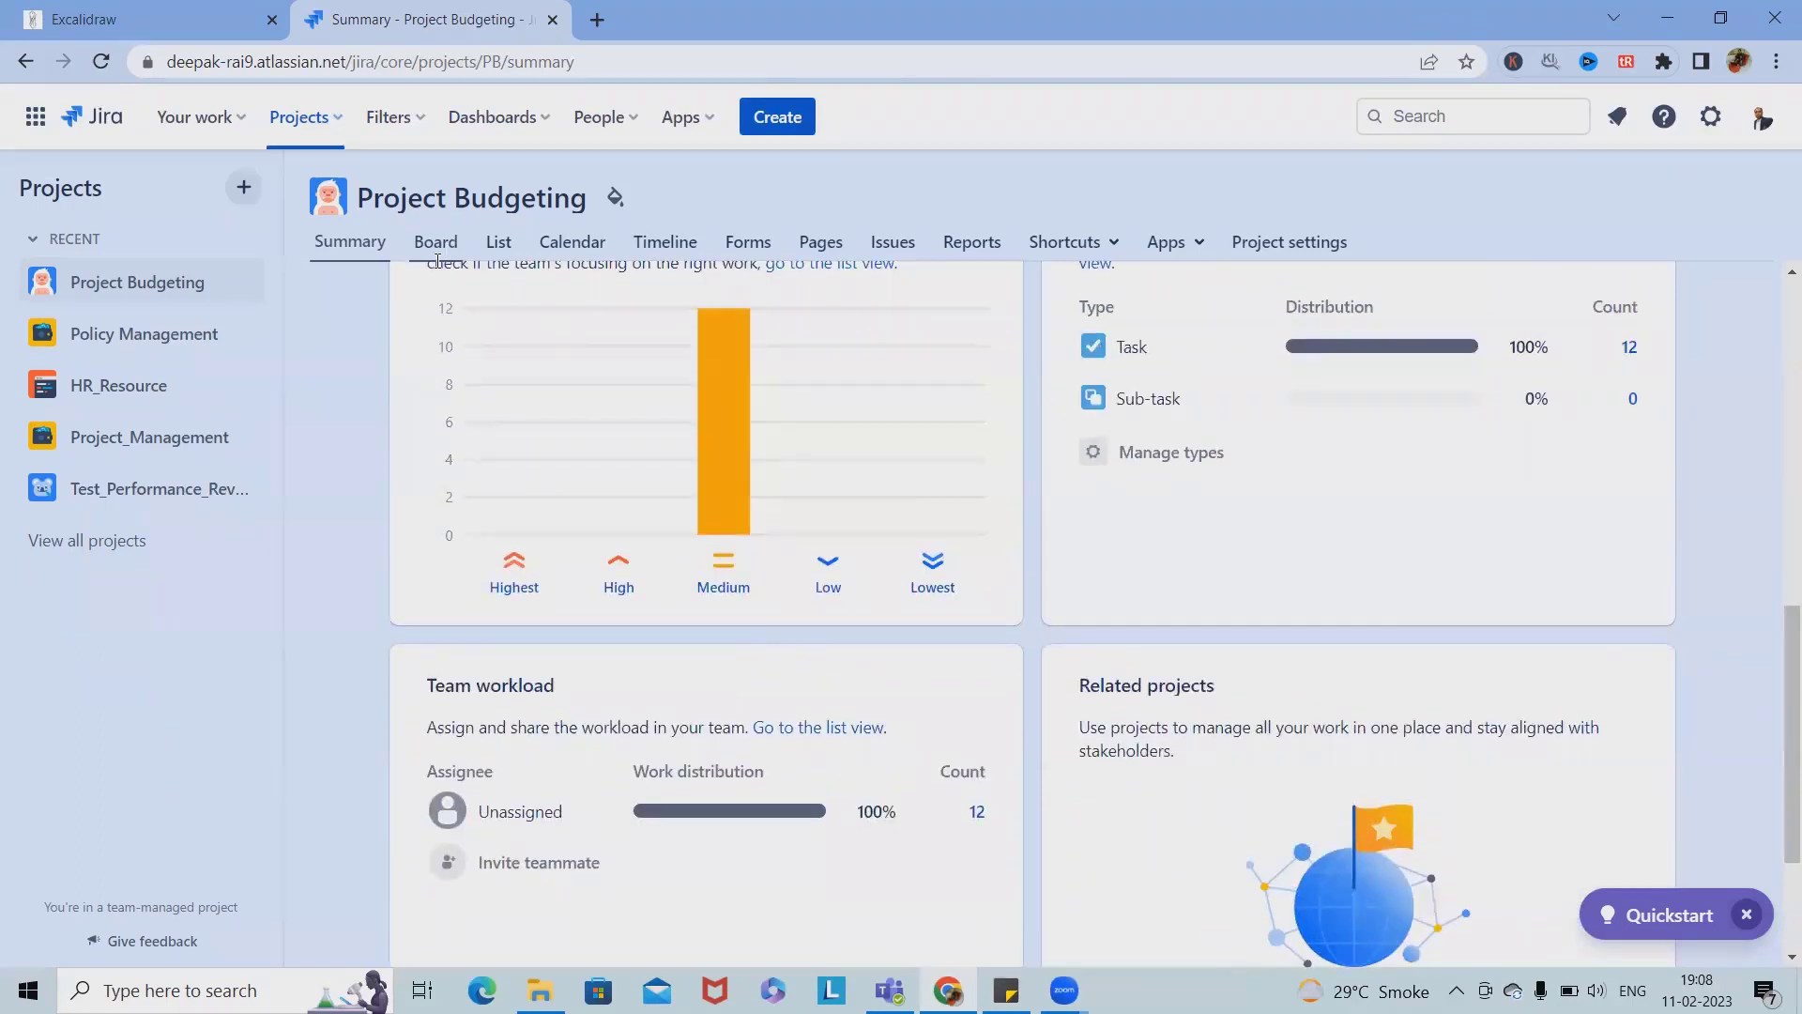
# Step: Return to the Project Budgeting Kanban board
pyautogui.click(436, 242)
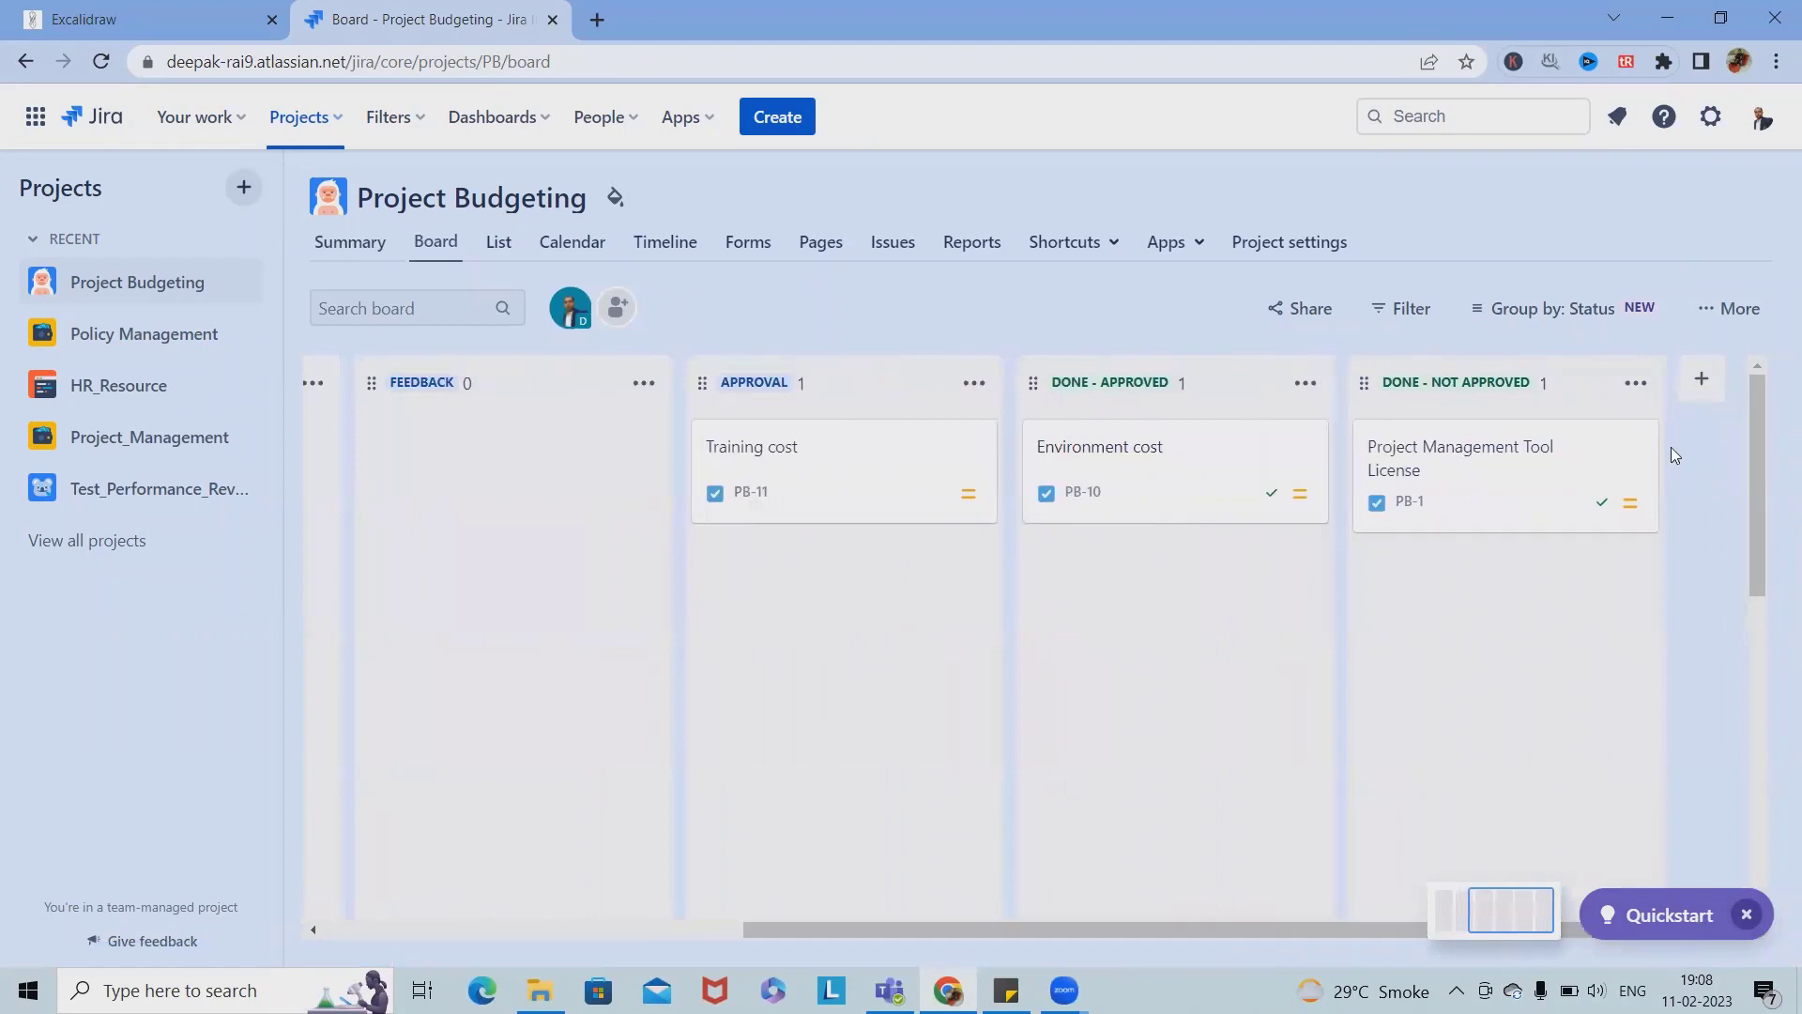
pyautogui.moveTo(1701, 378)
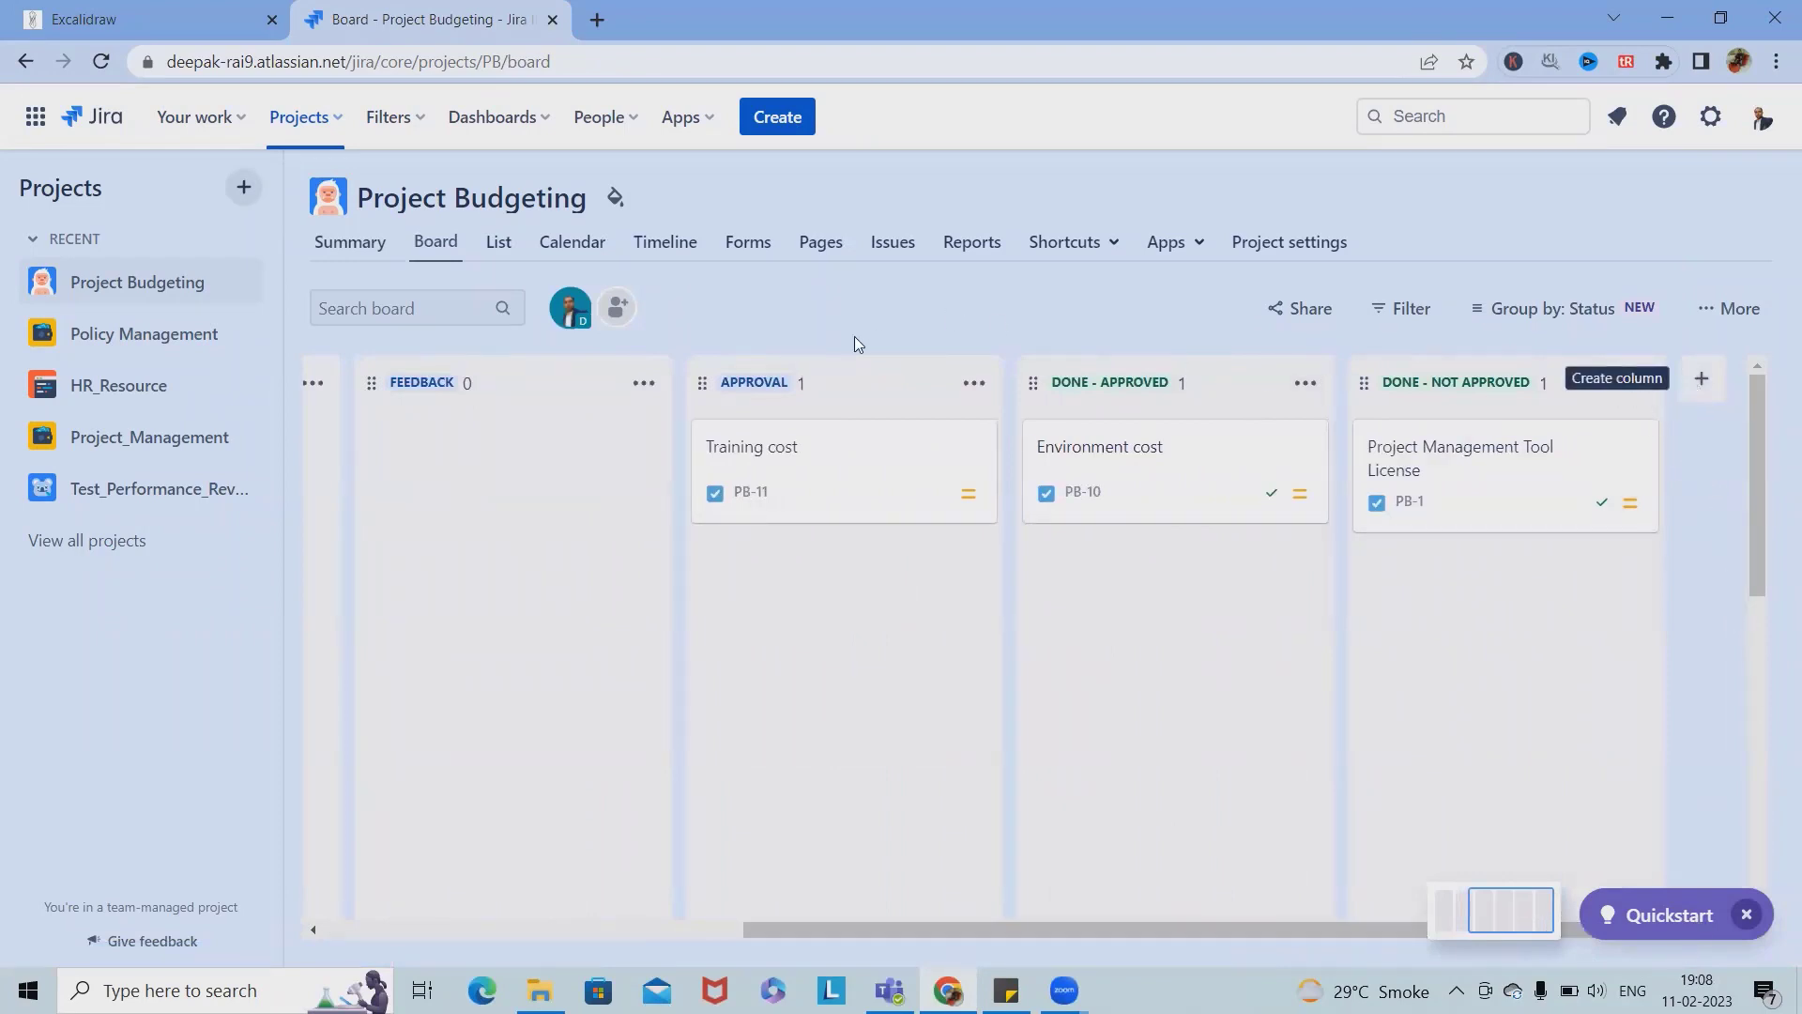
pyautogui.moveTo(498, 243)
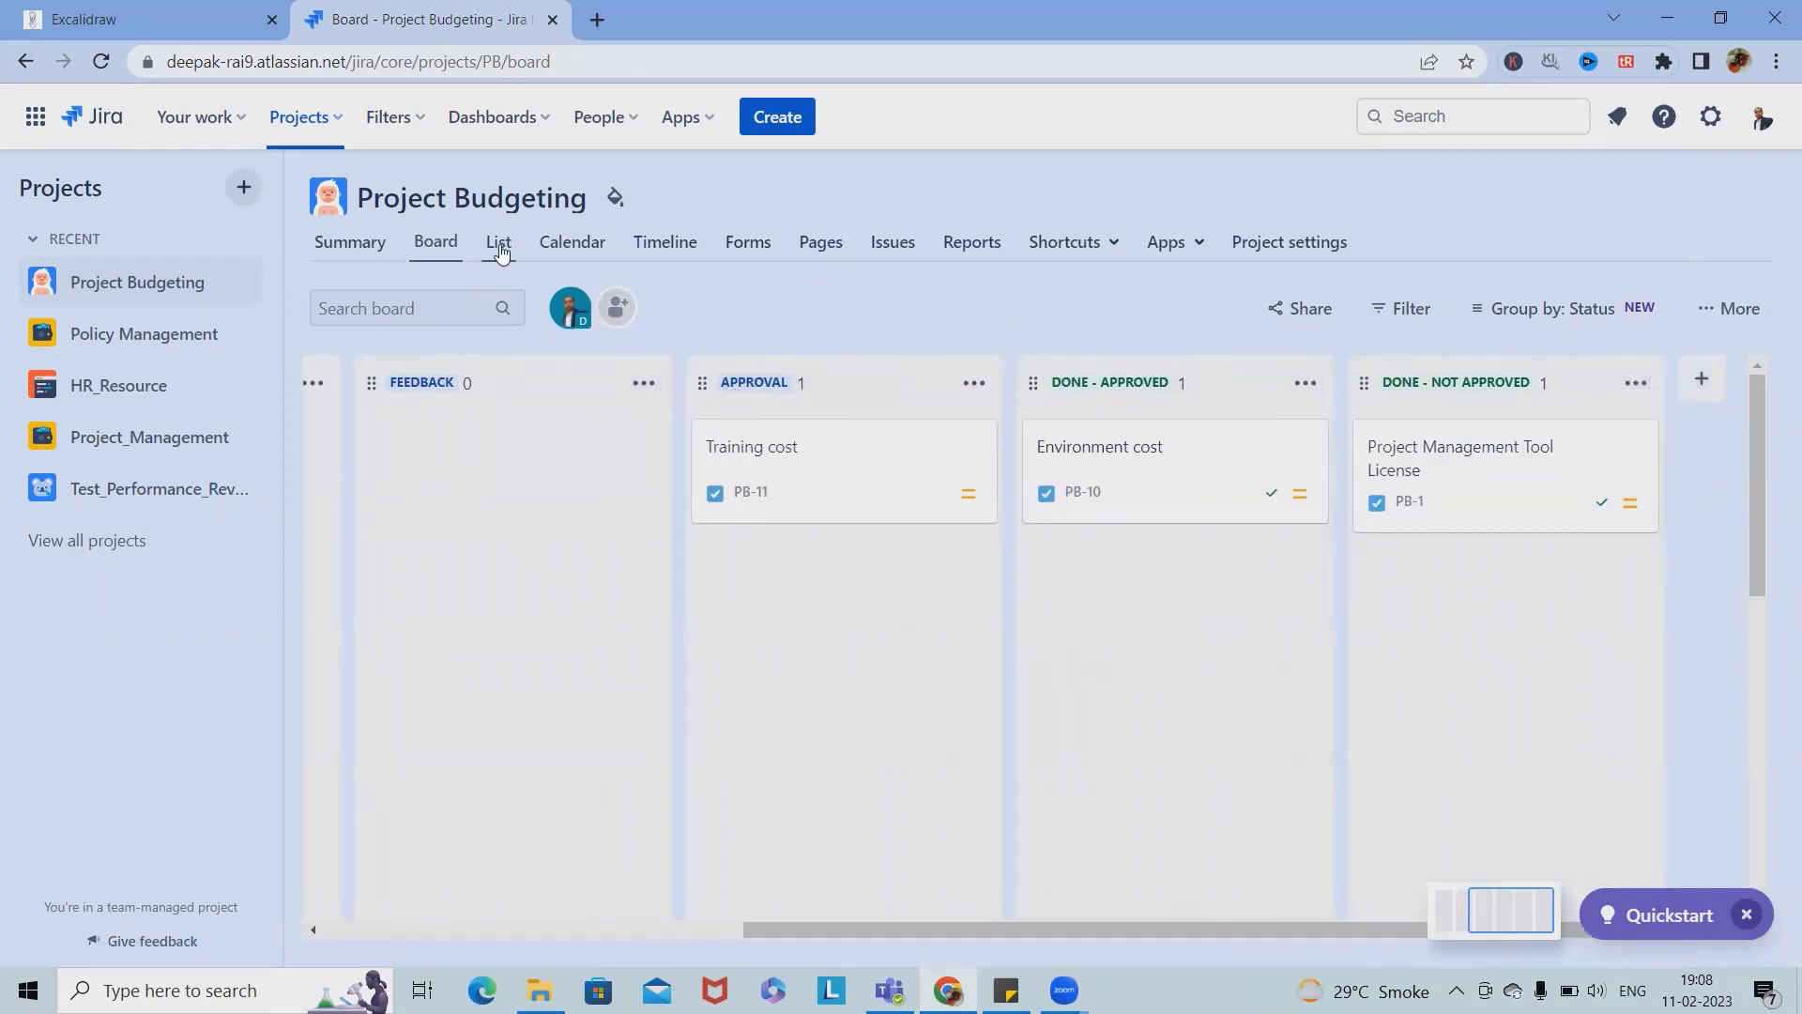
pyautogui.moveTo(555, 342)
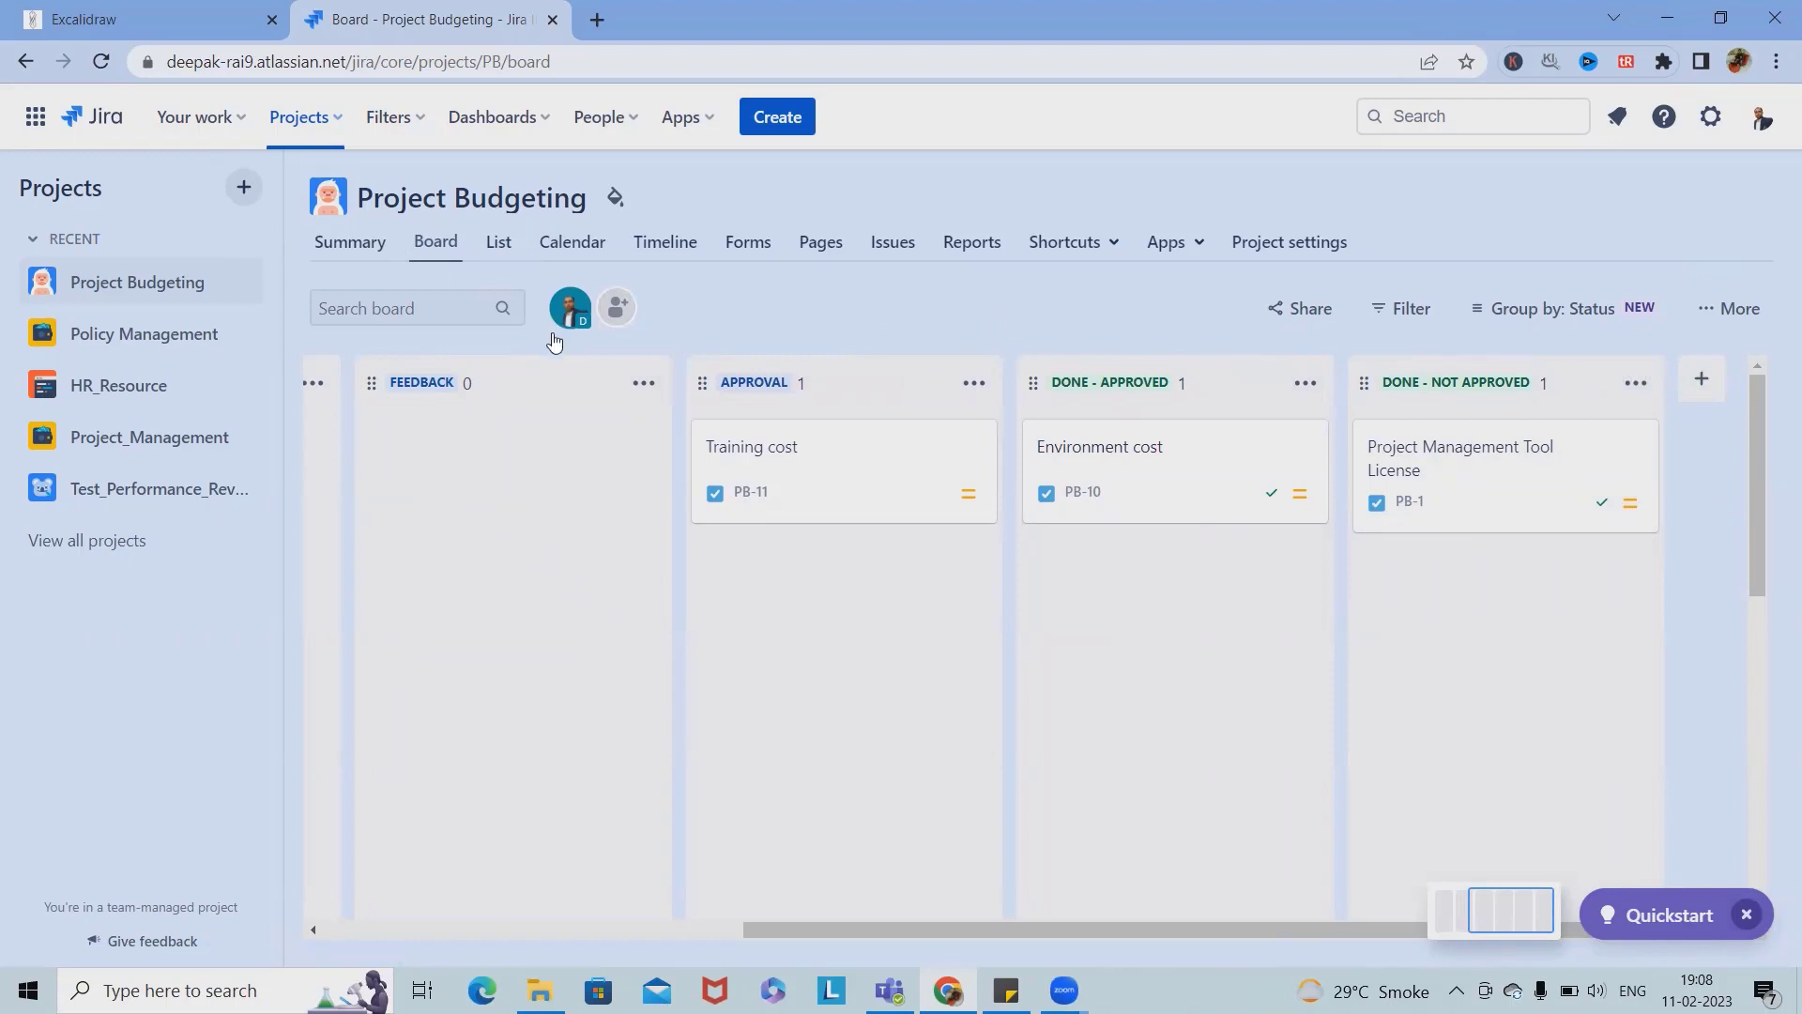
pyautogui.moveTo(498, 381)
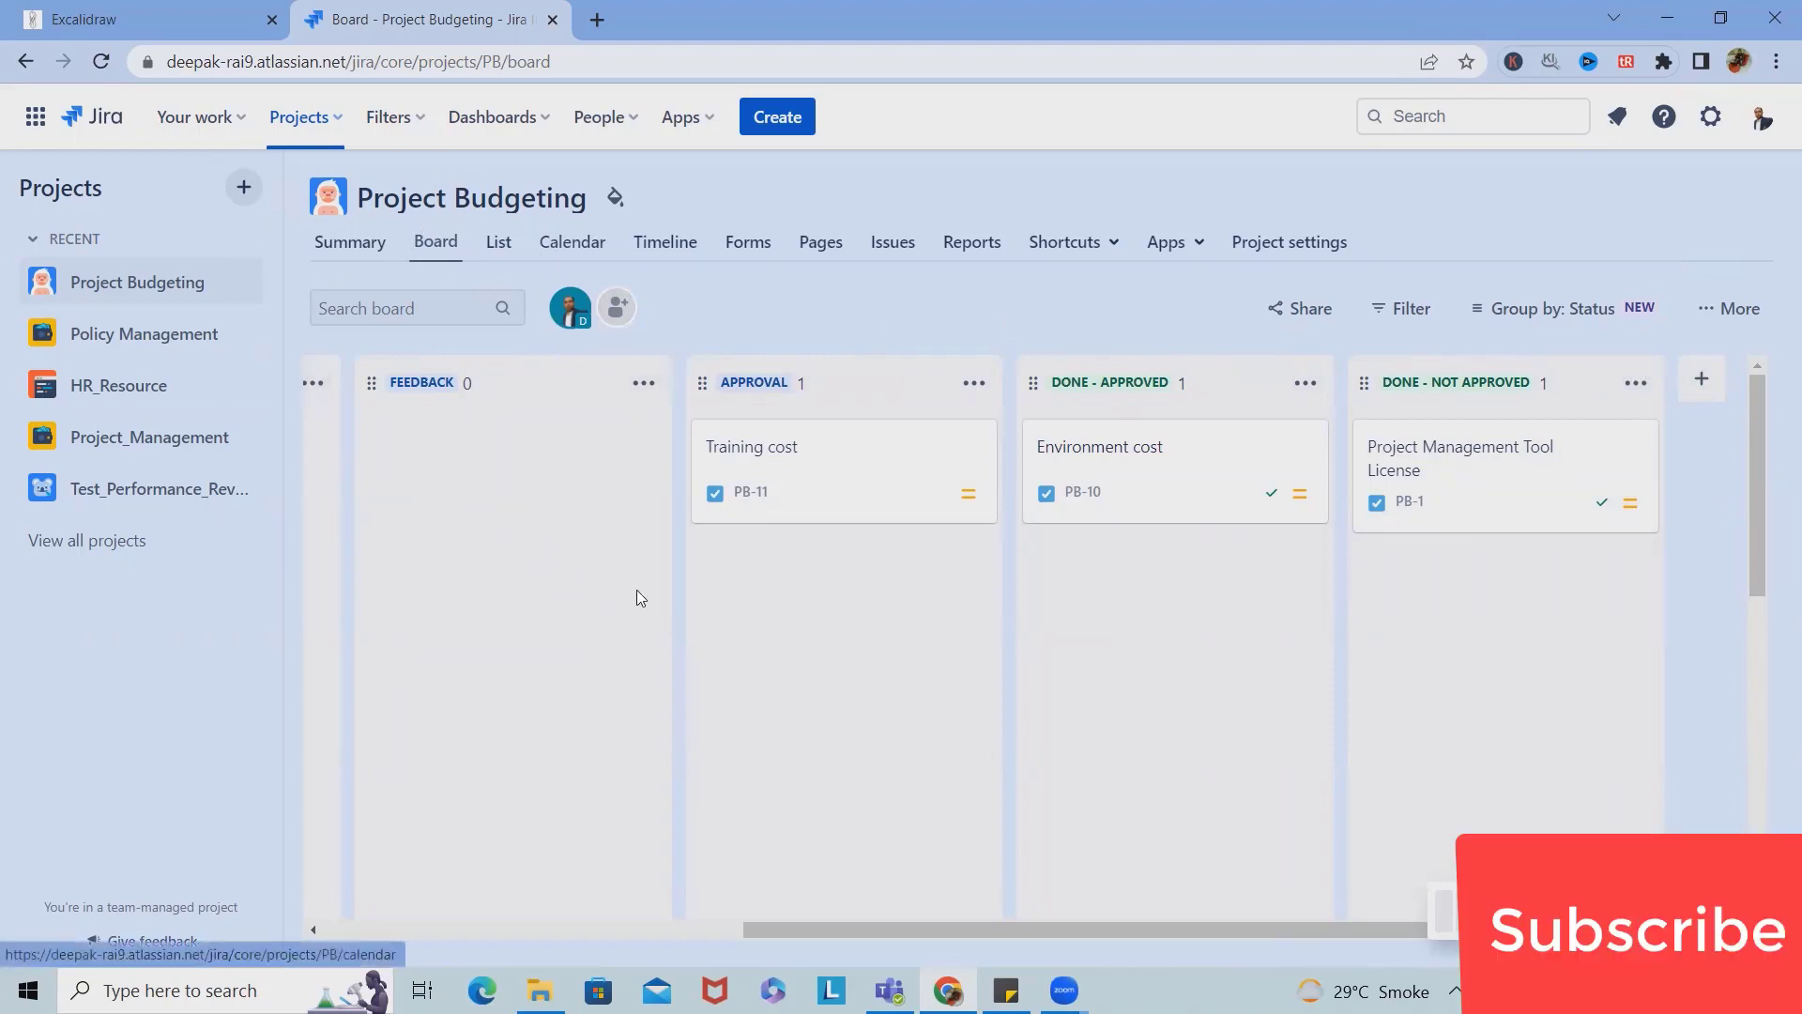
pyautogui.moveTo(637, 629)
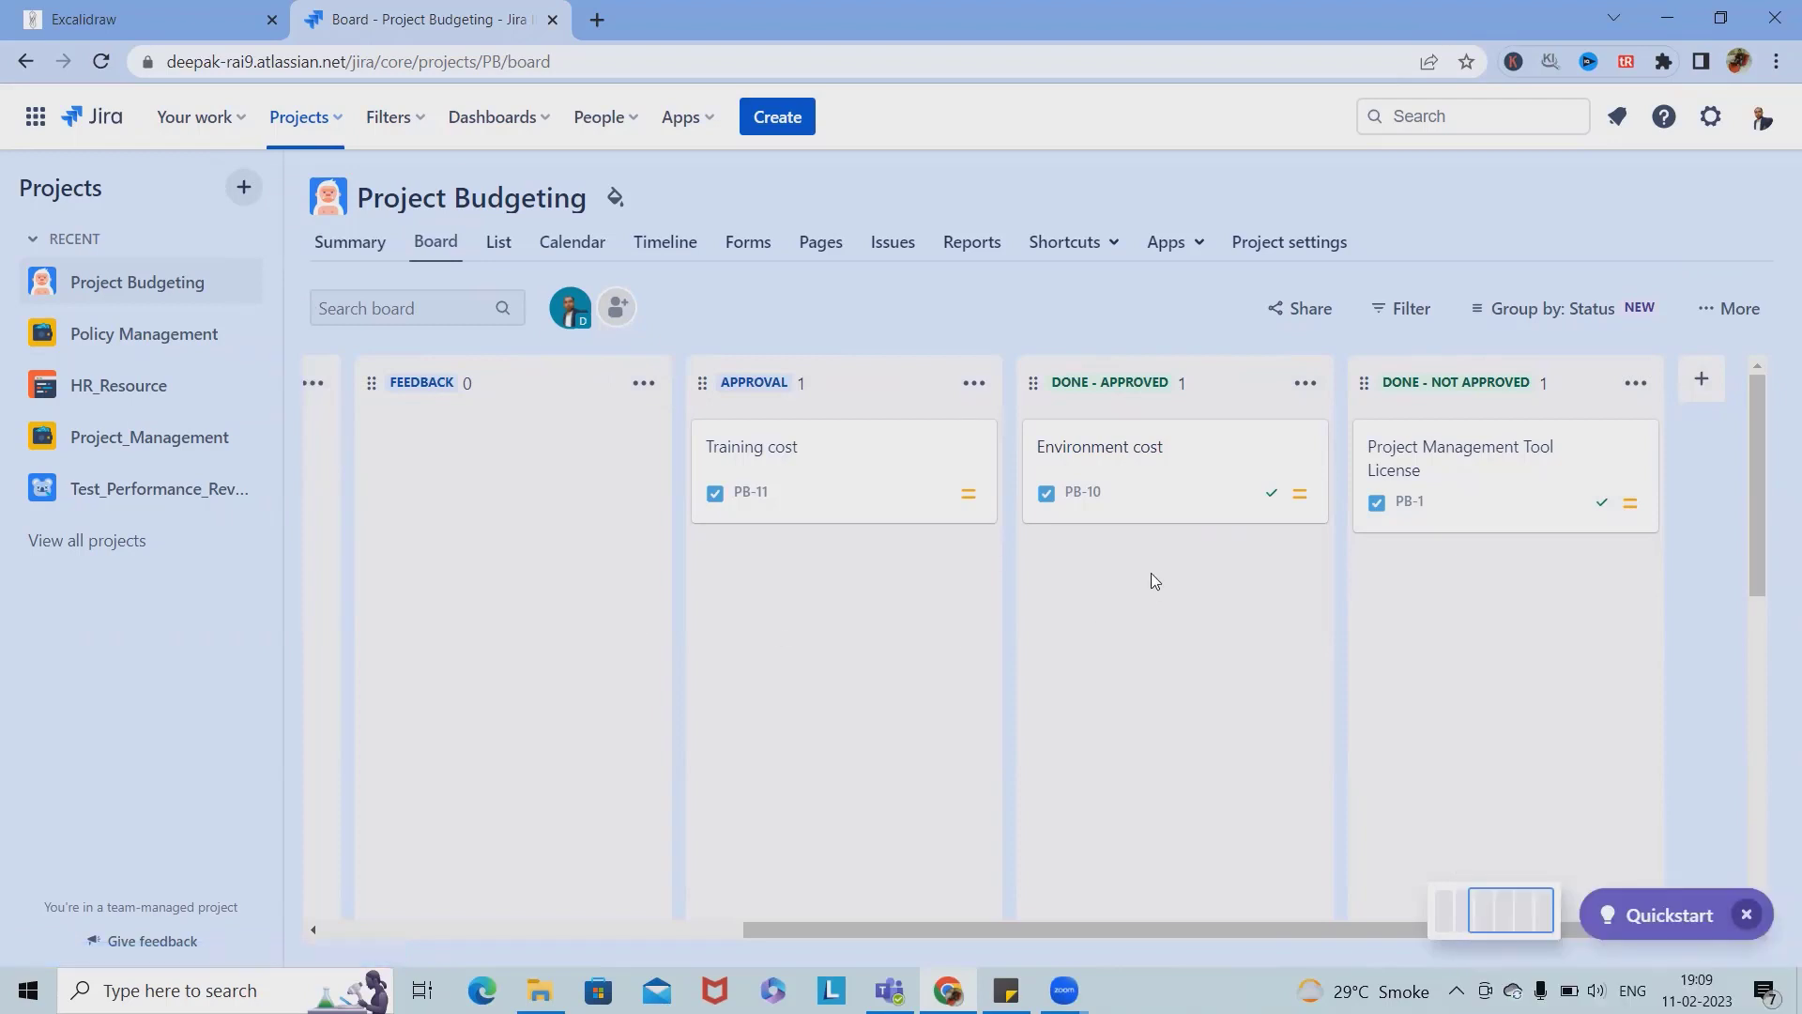
pyautogui.moveTo(1137, 687)
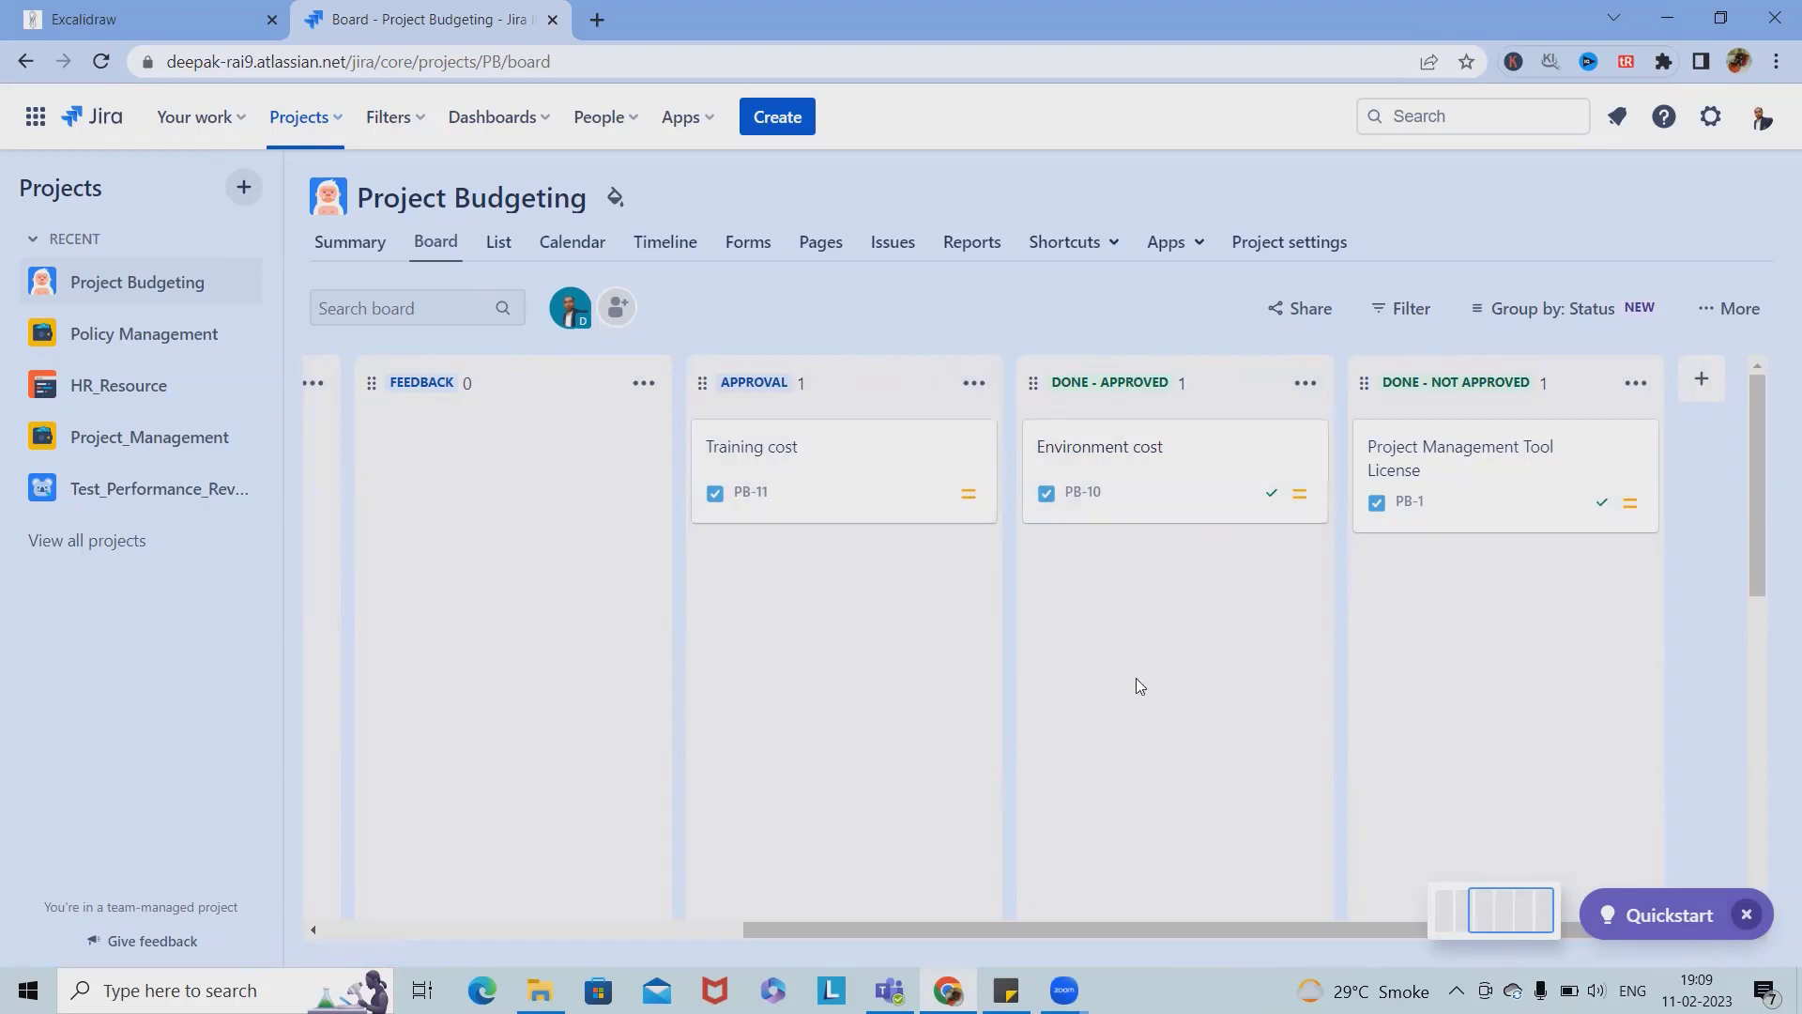
pyautogui.moveTo(1232, 854)
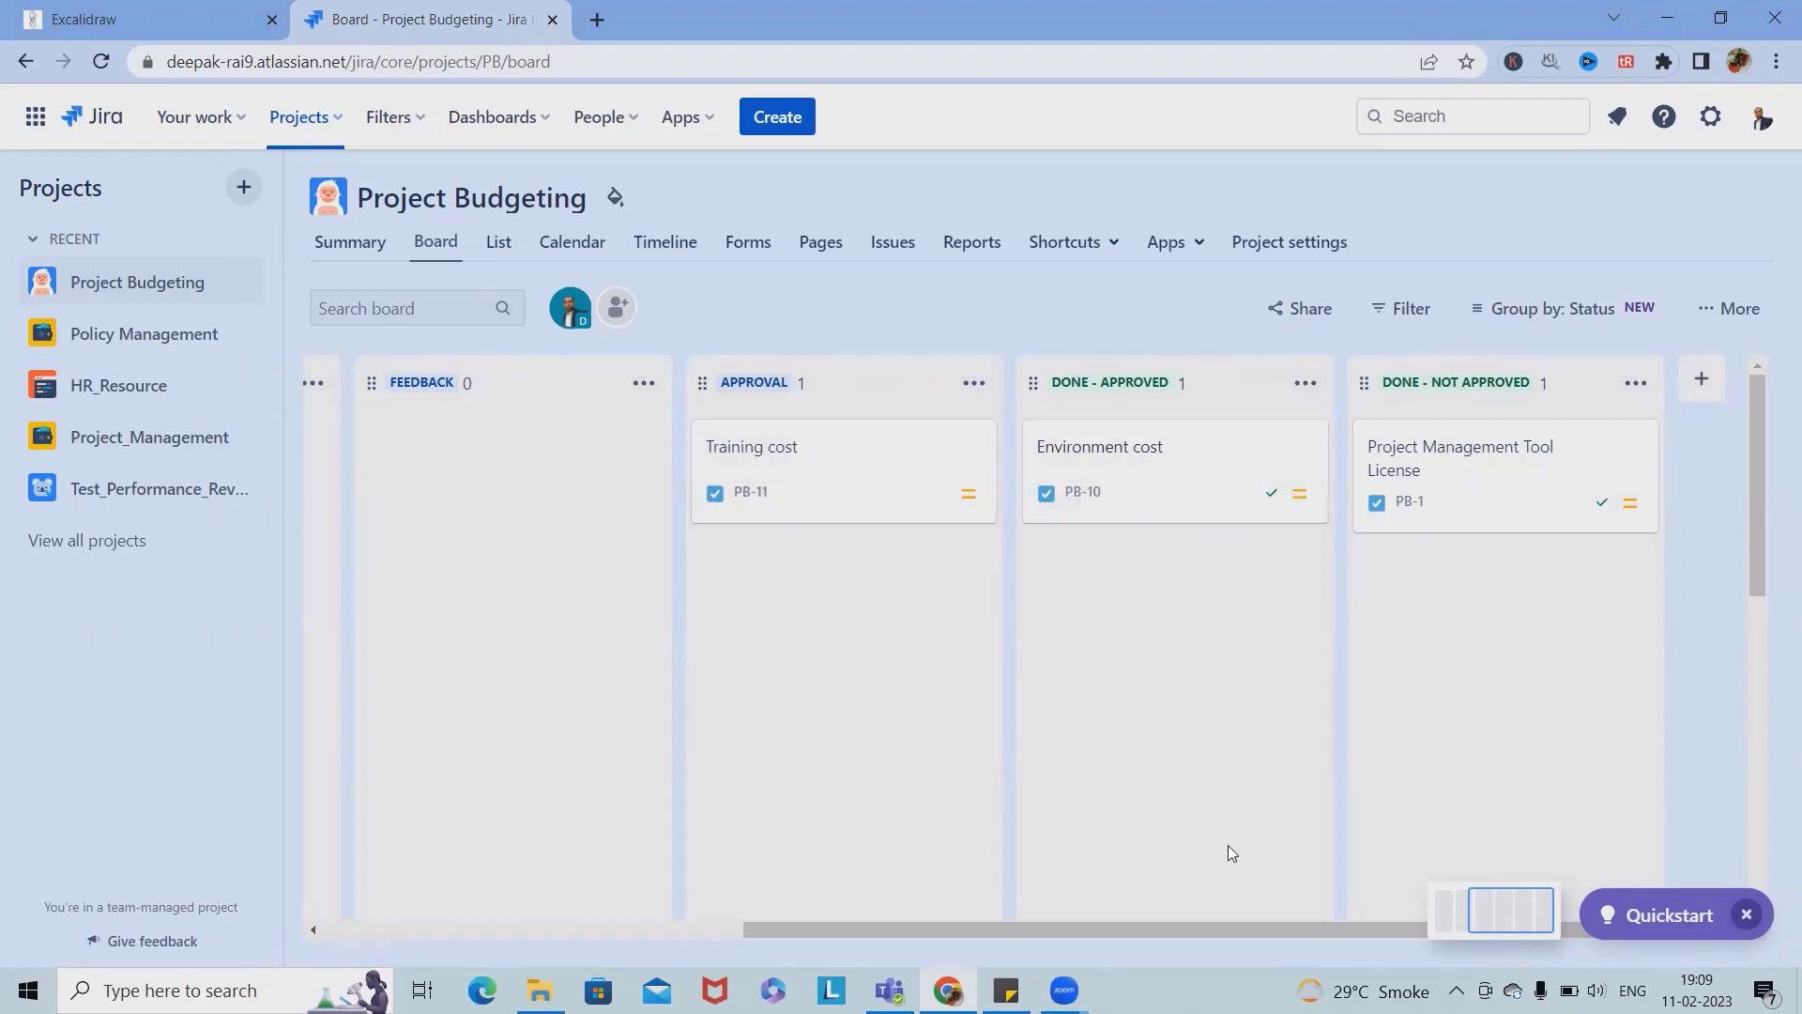